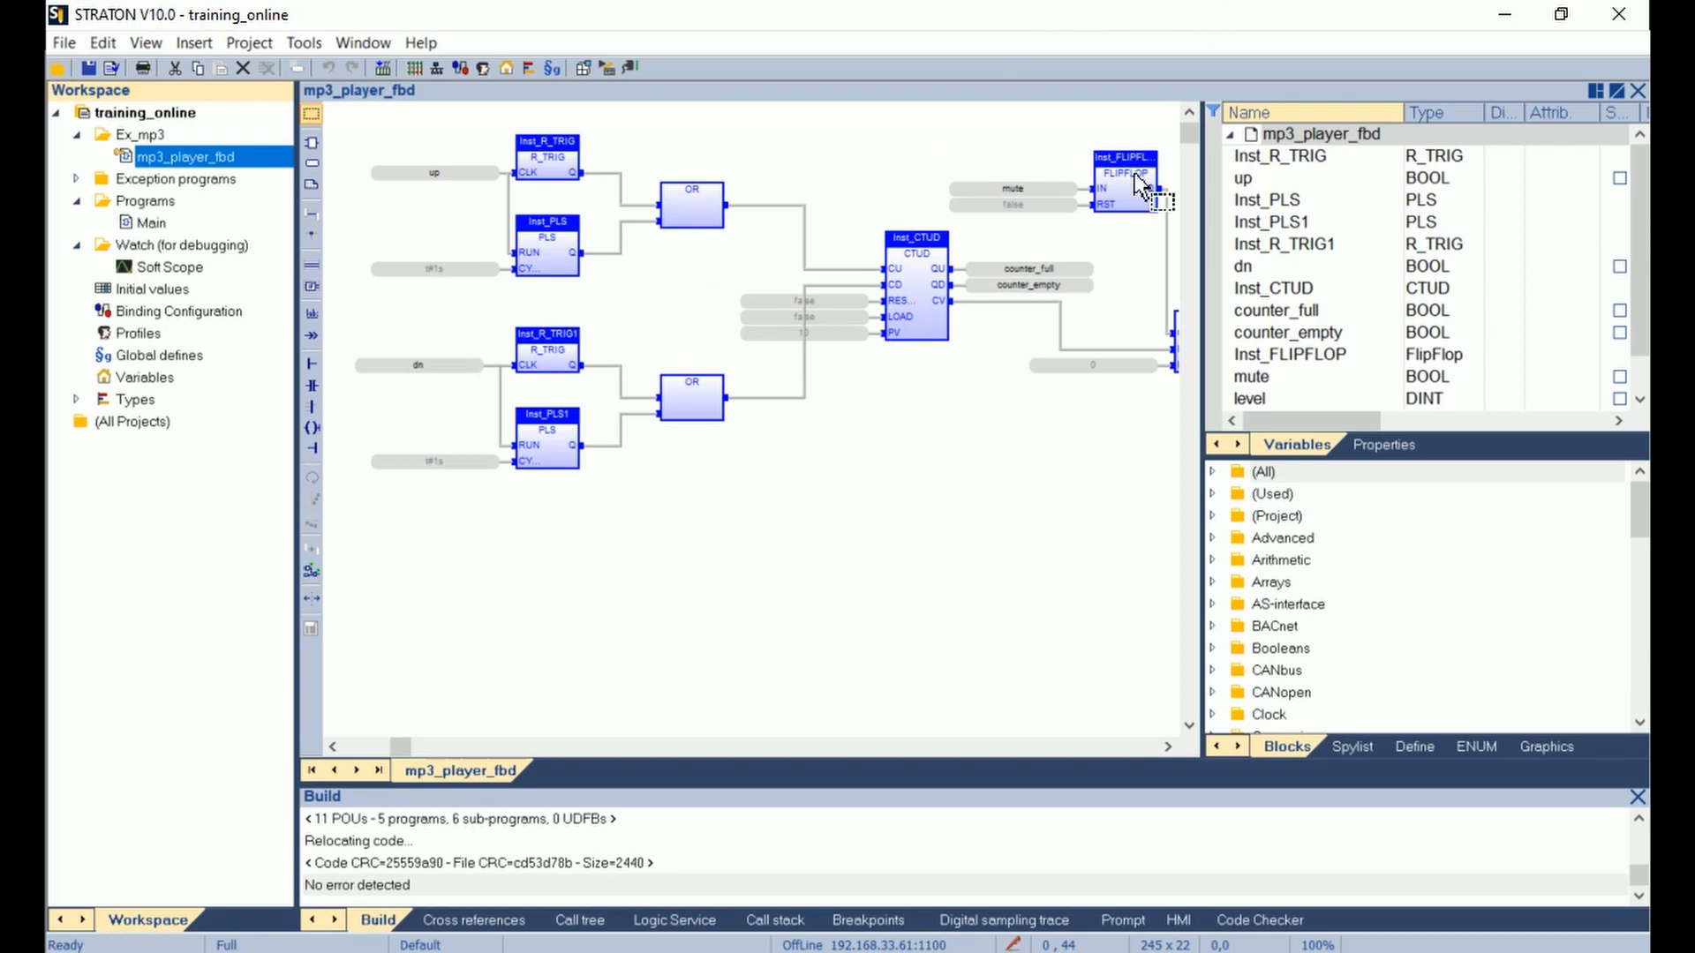
Create a new ST (Structured Text) program named mp3_player_st in the Ex_mp3 folder.
right_click(140, 133)
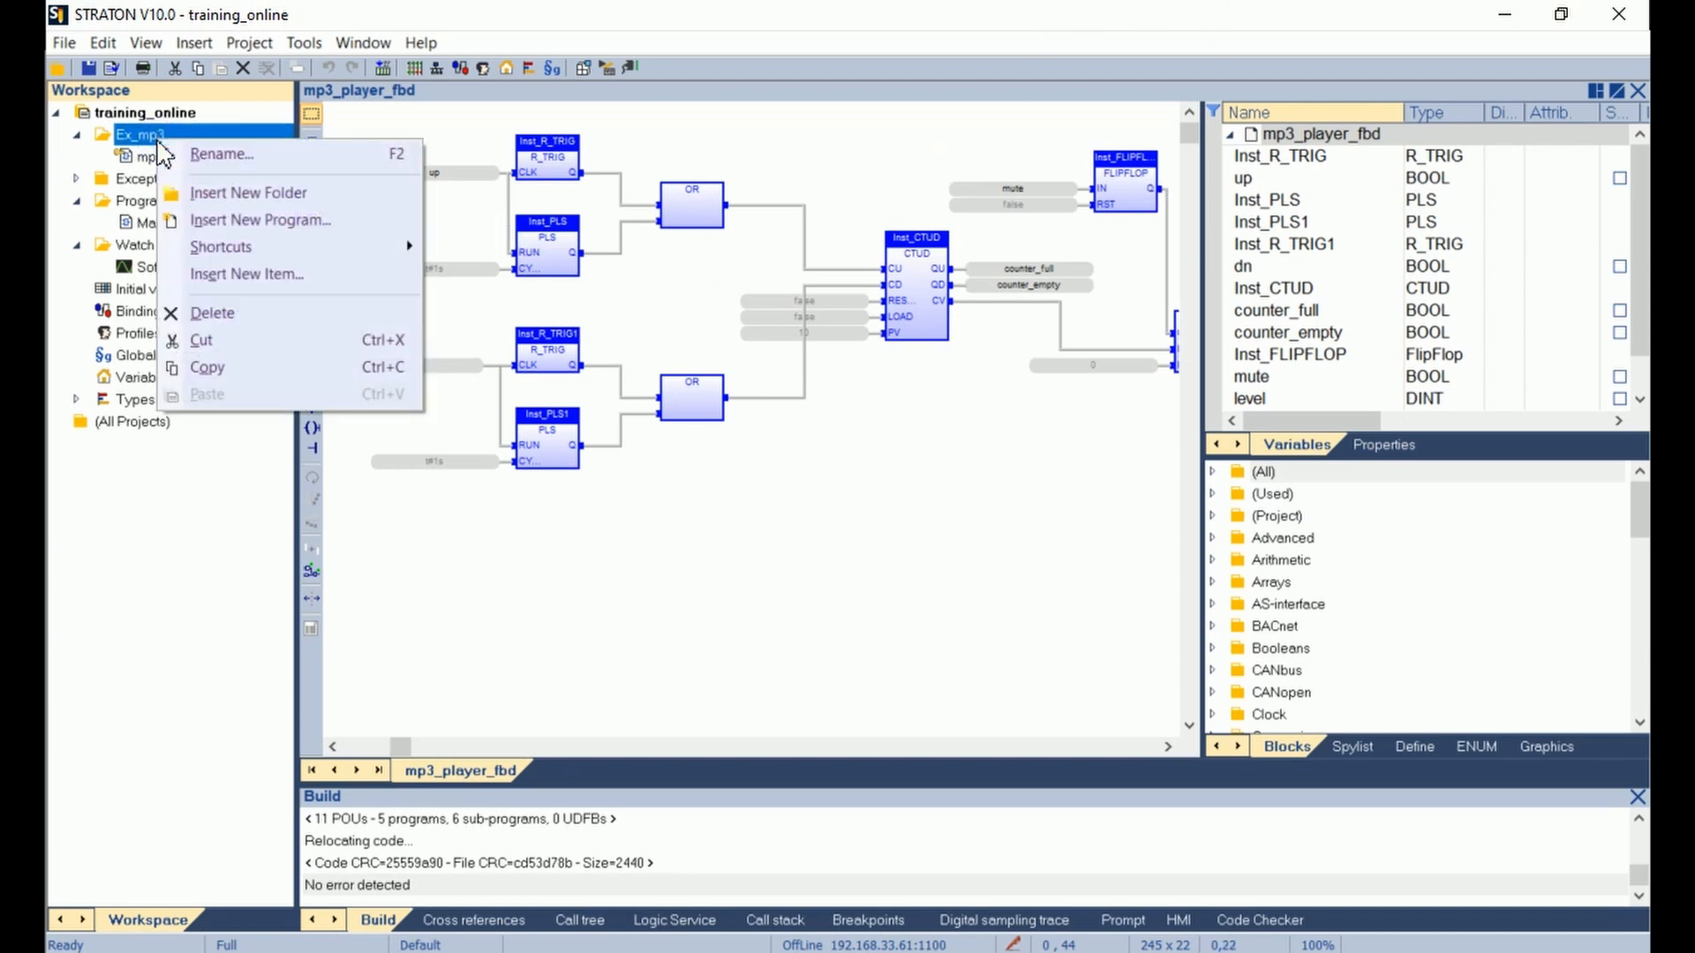
left_click(260, 220)
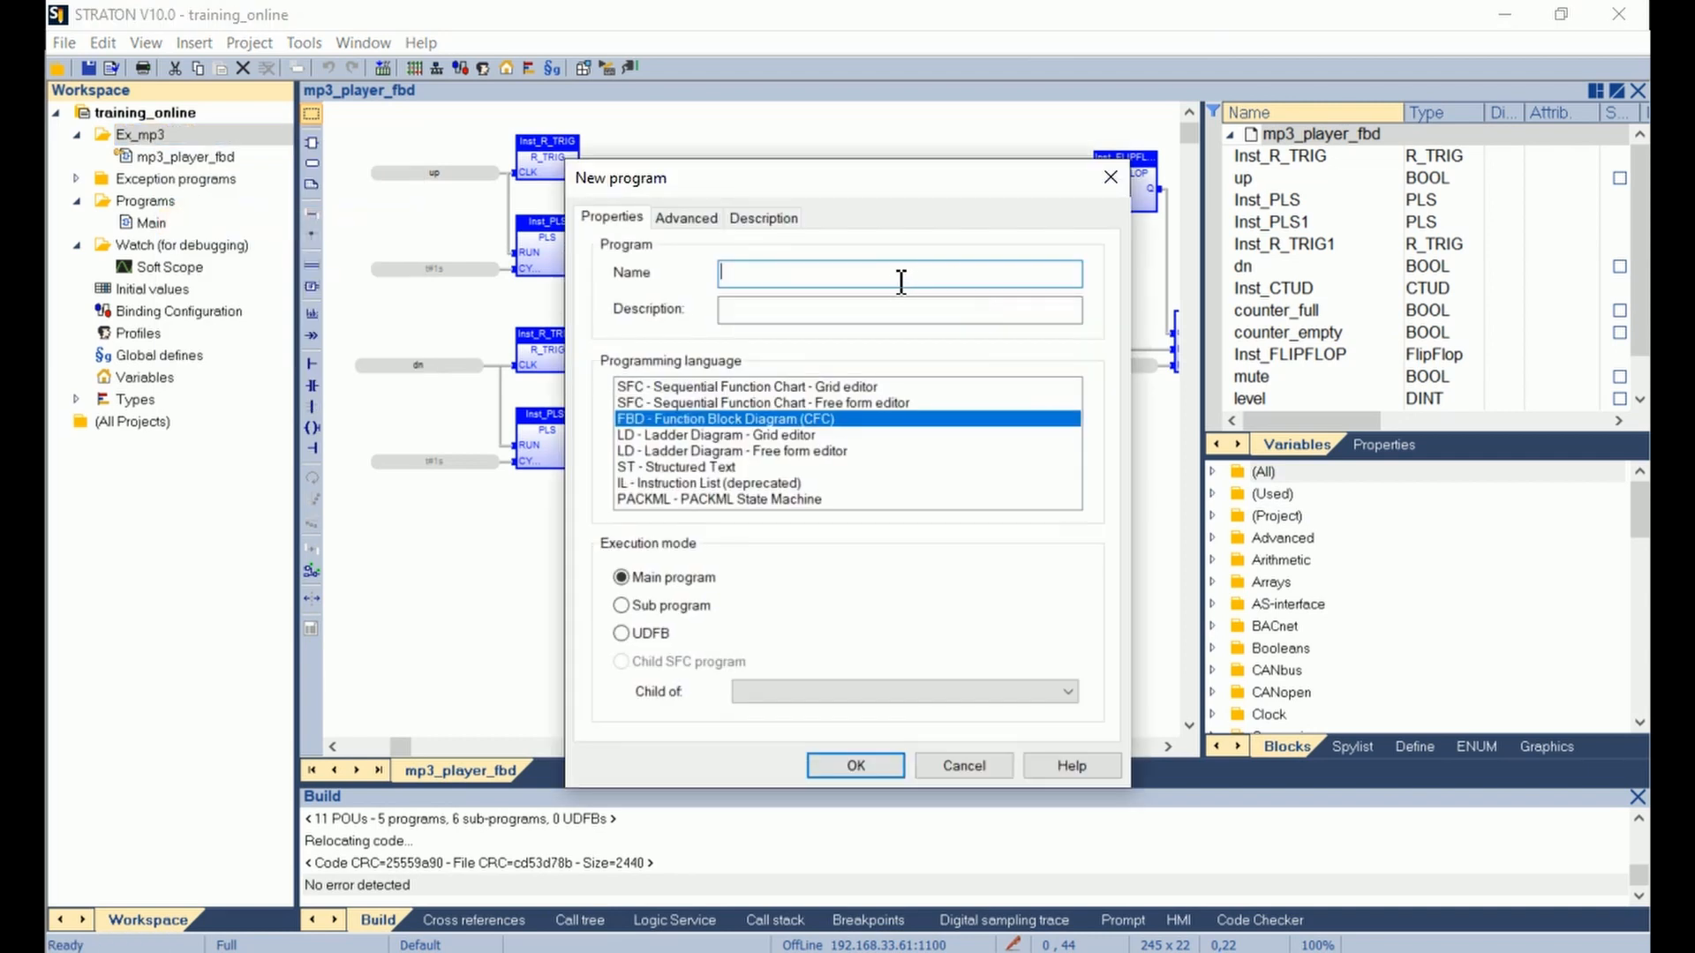
type("m")
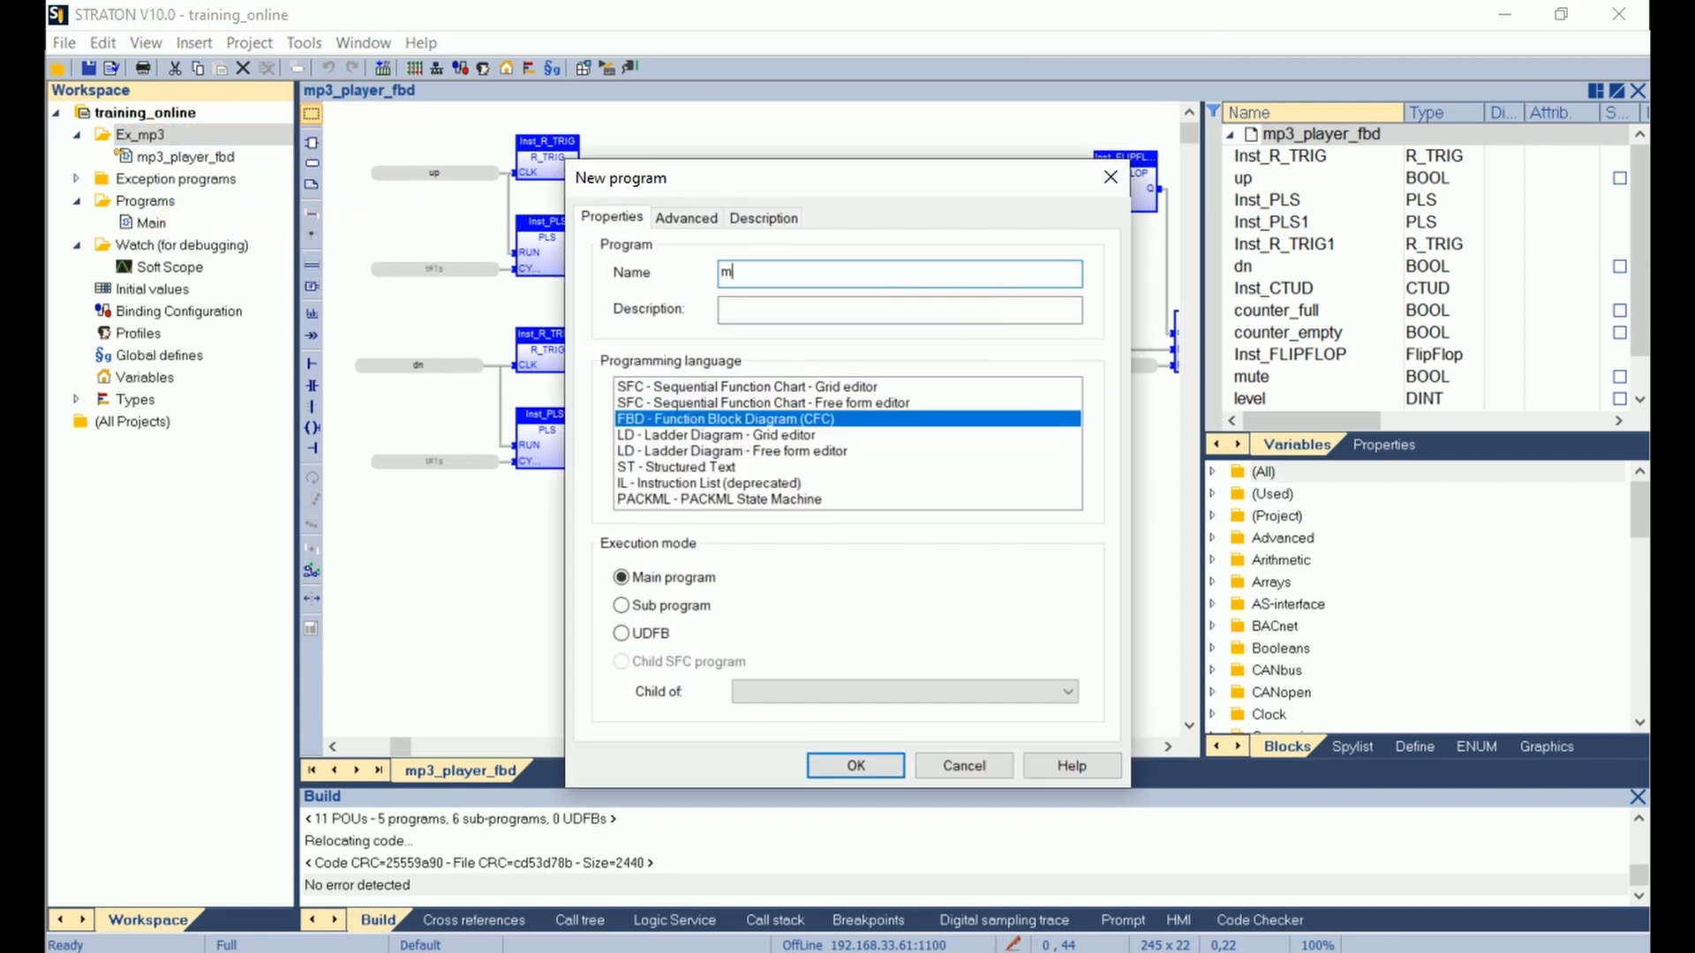
type("p3_player_st")
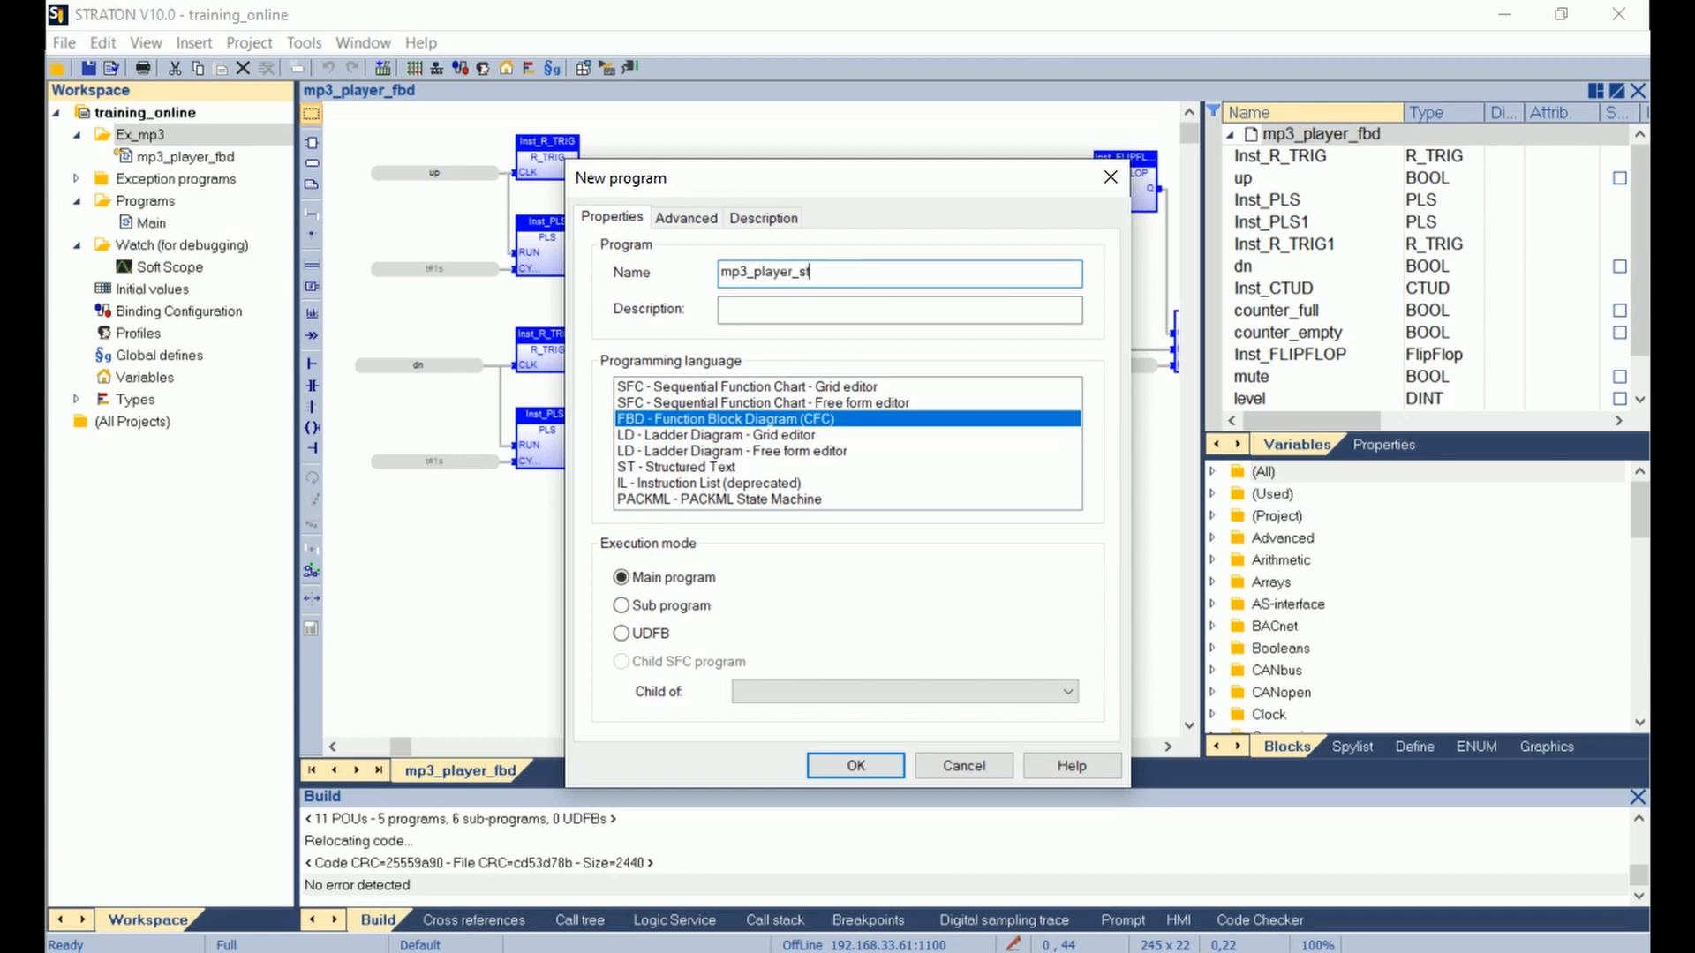
left_click(677, 467)
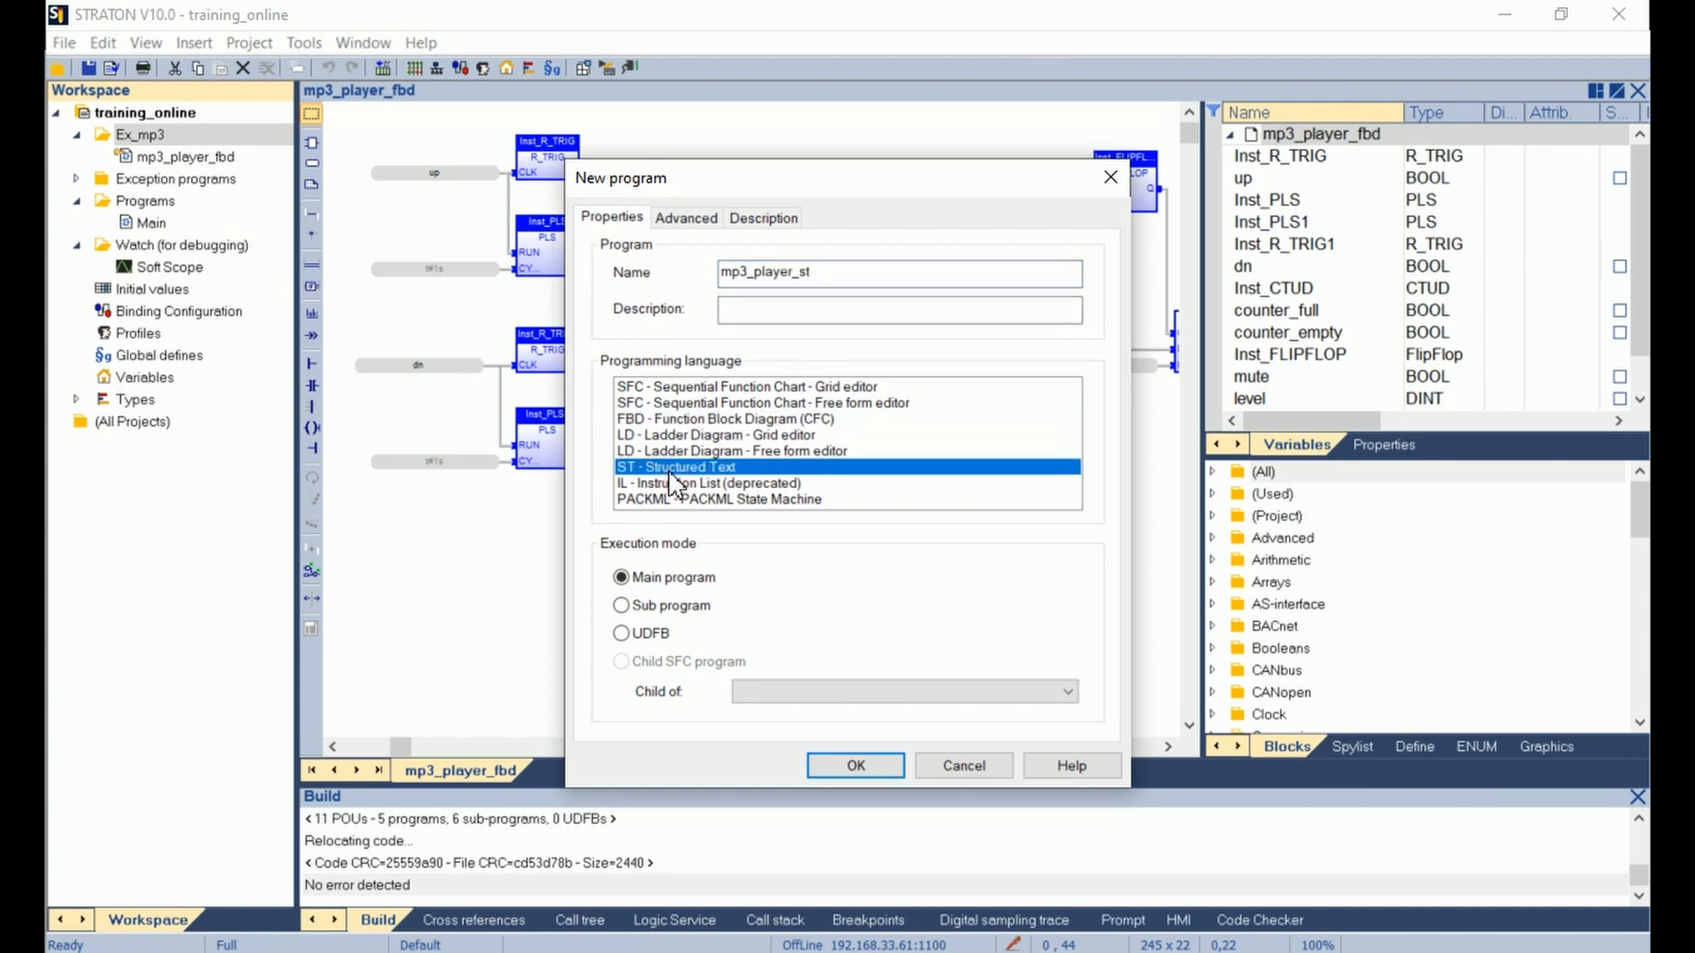
left_click(854, 766)
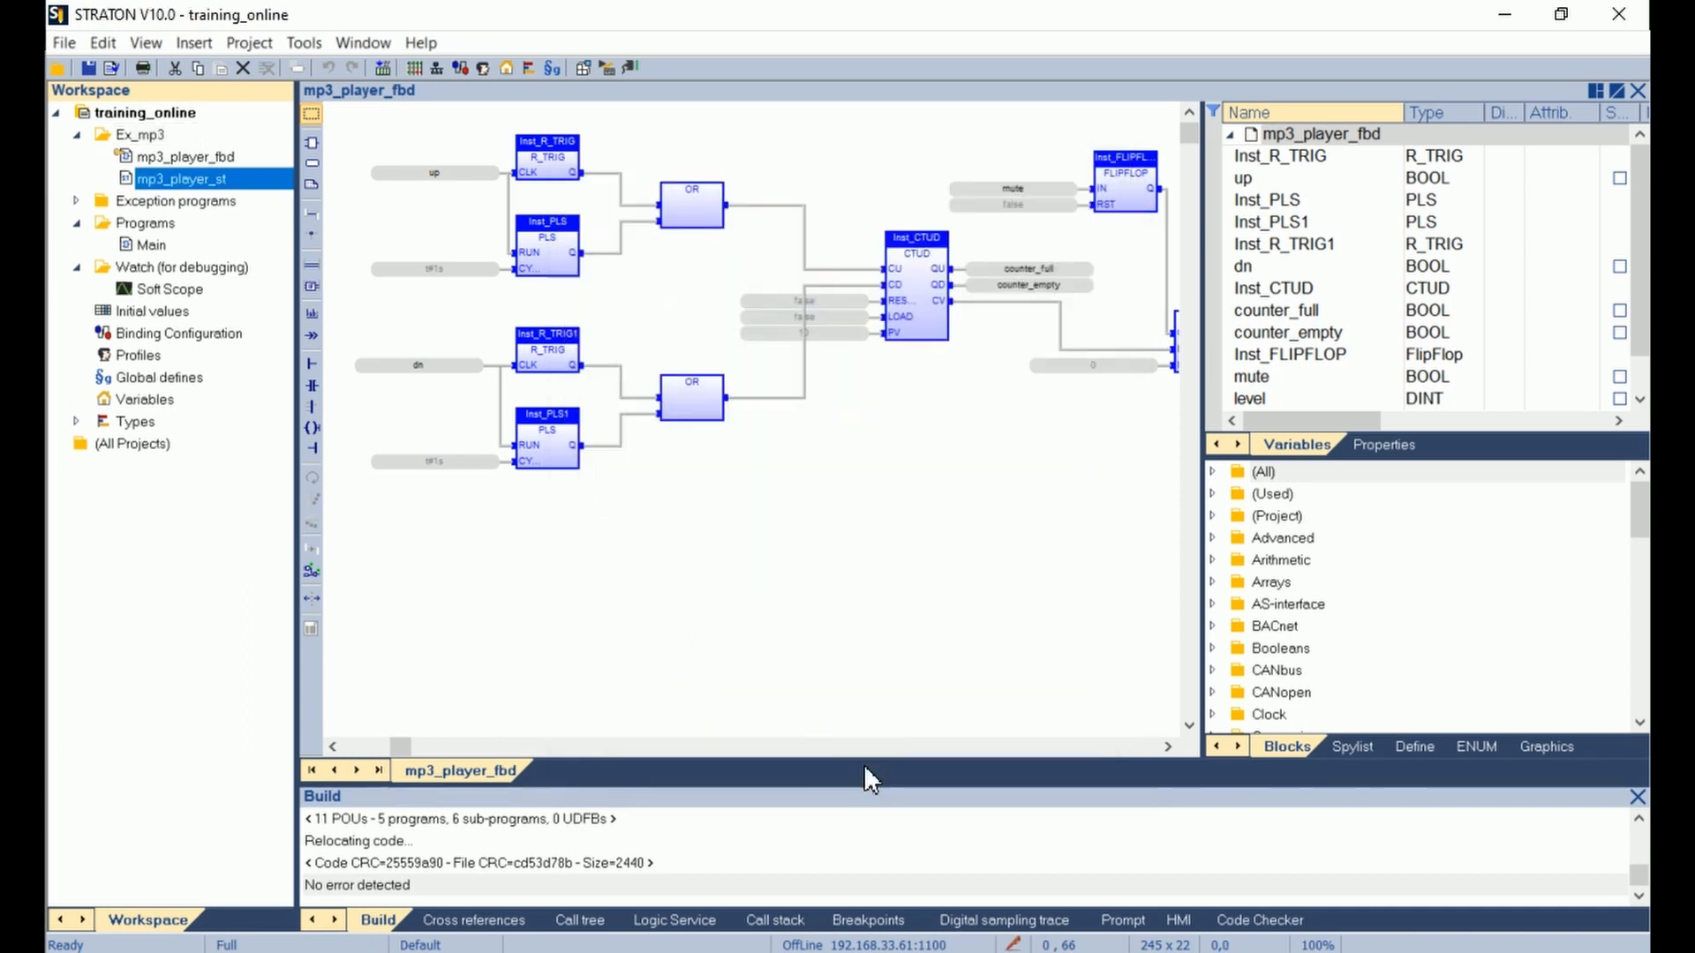
Write the (* Up button *) comment at the top of mp3_player_st.
double_click(182, 178)
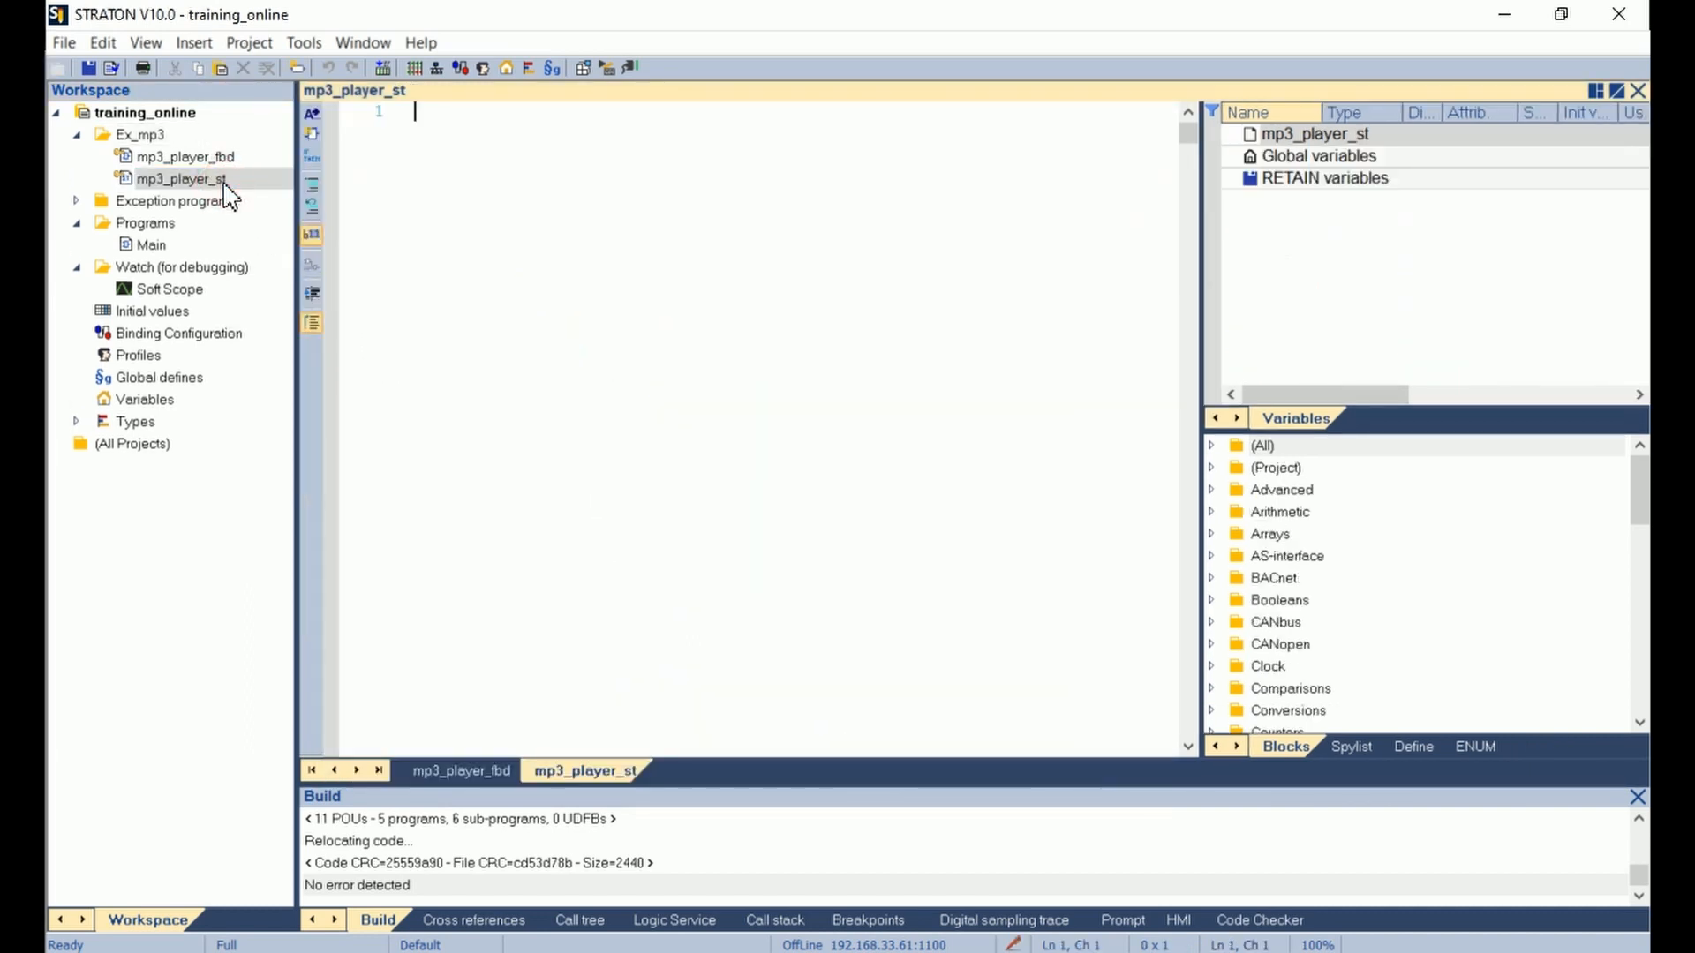
mouse_move(181, 179)
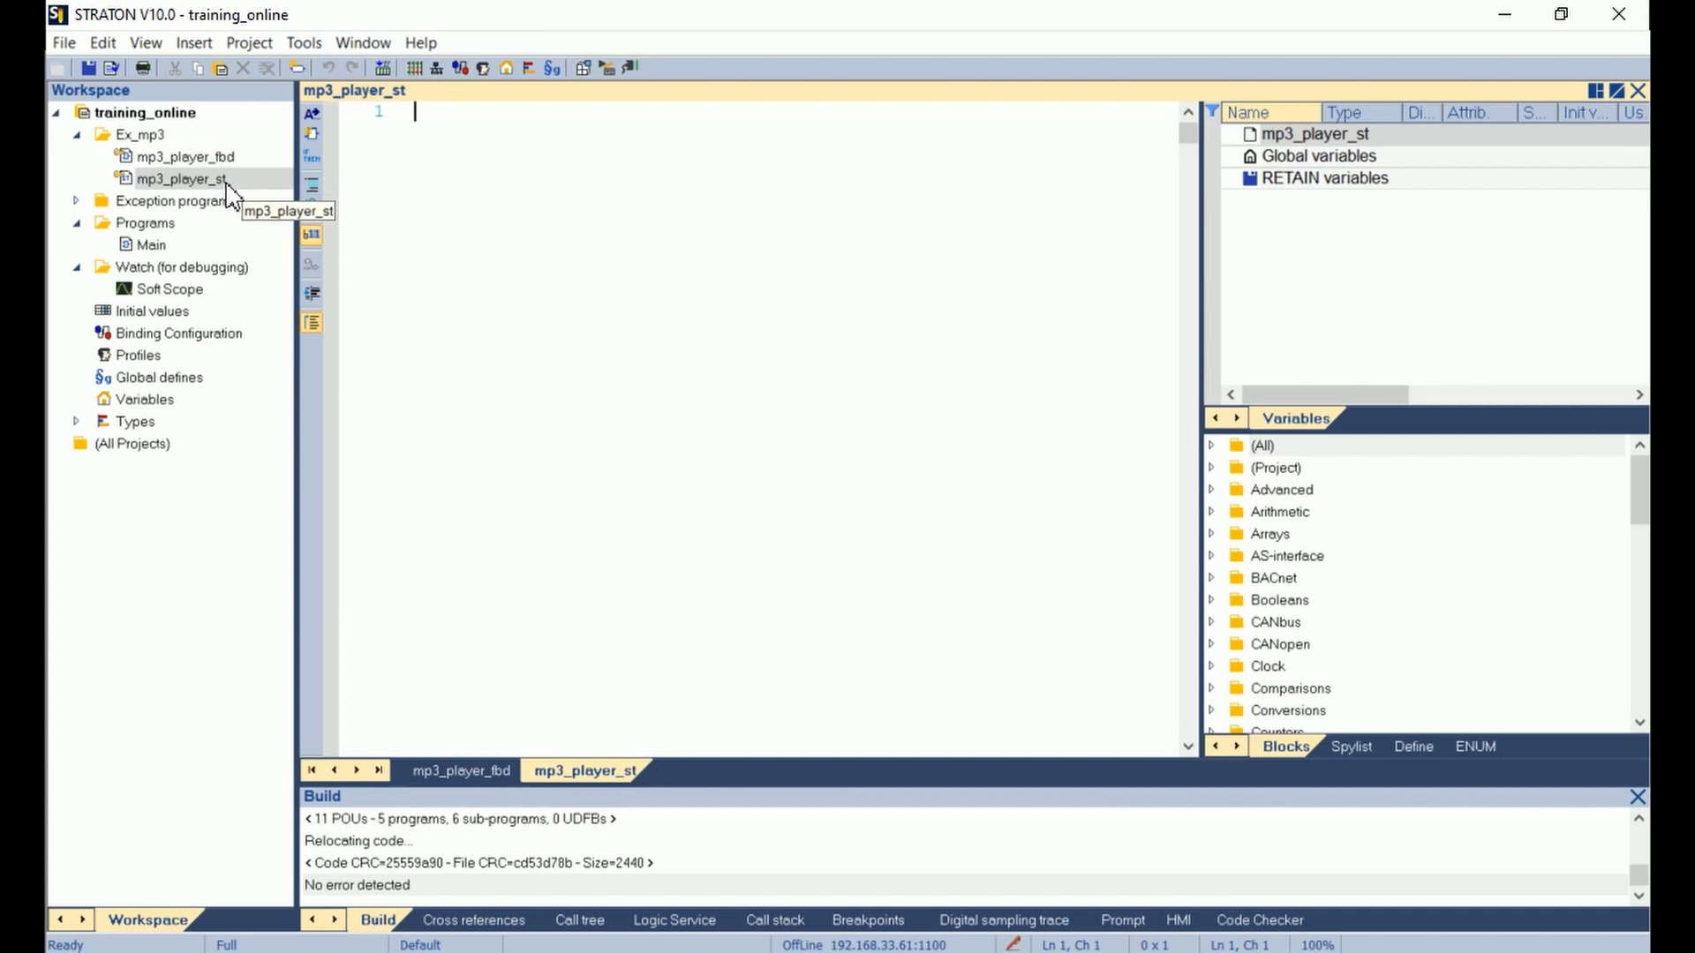
type("(* Up bu")
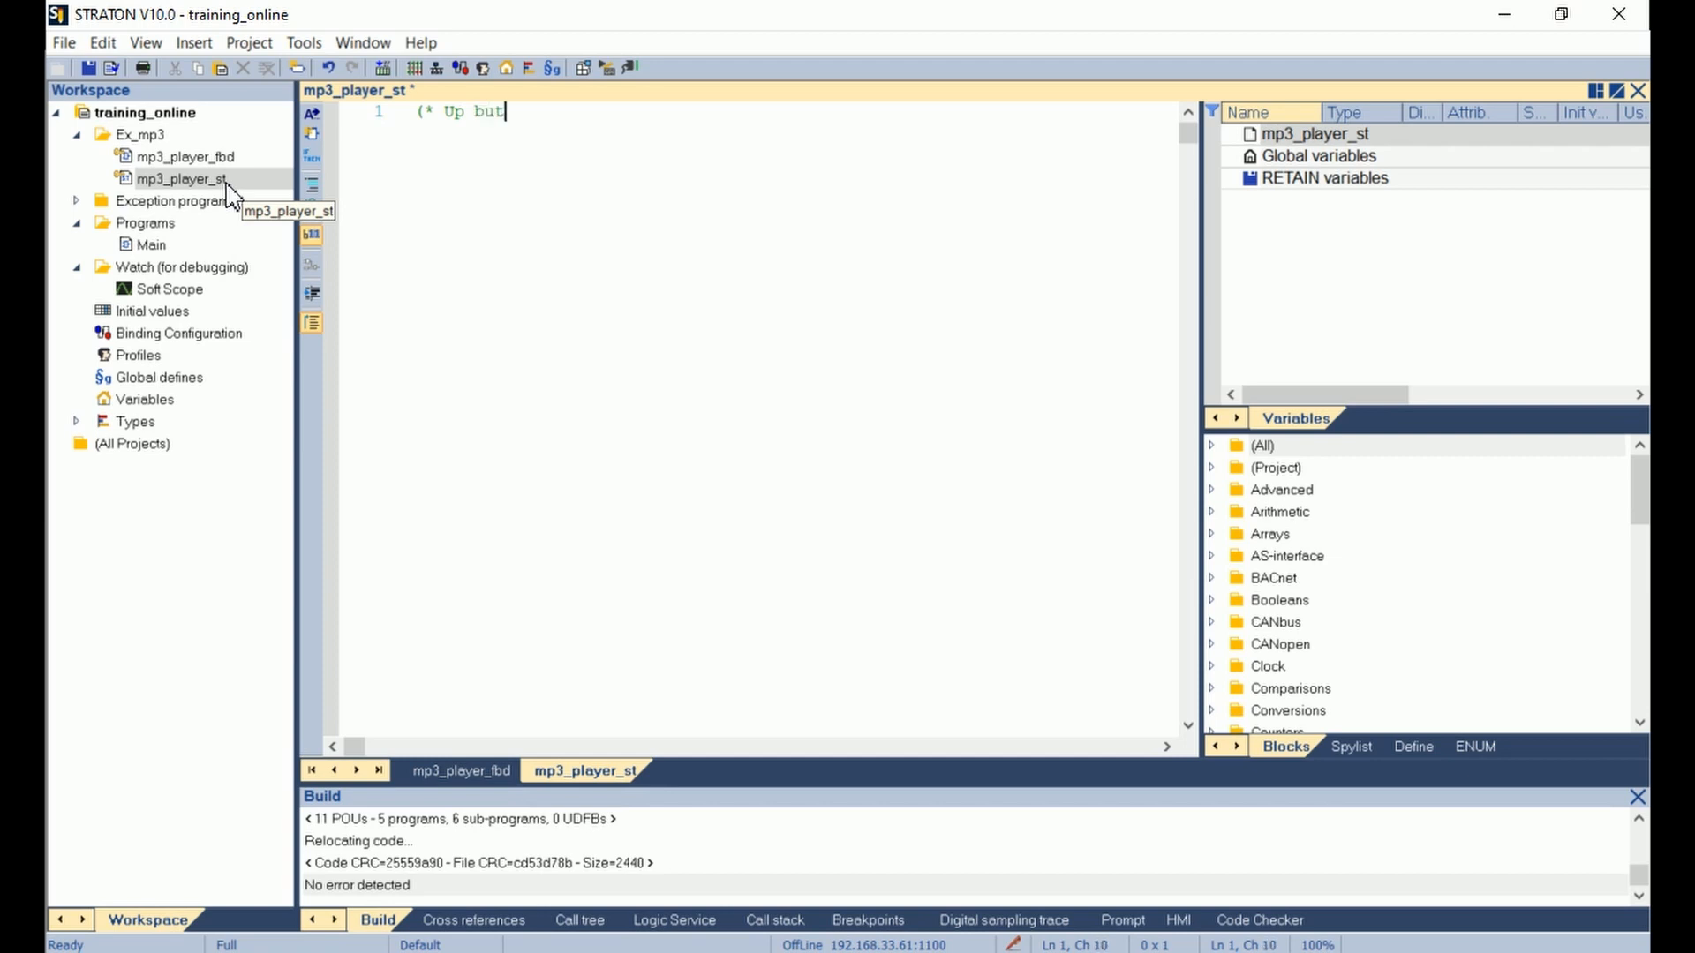
type("ton *)")
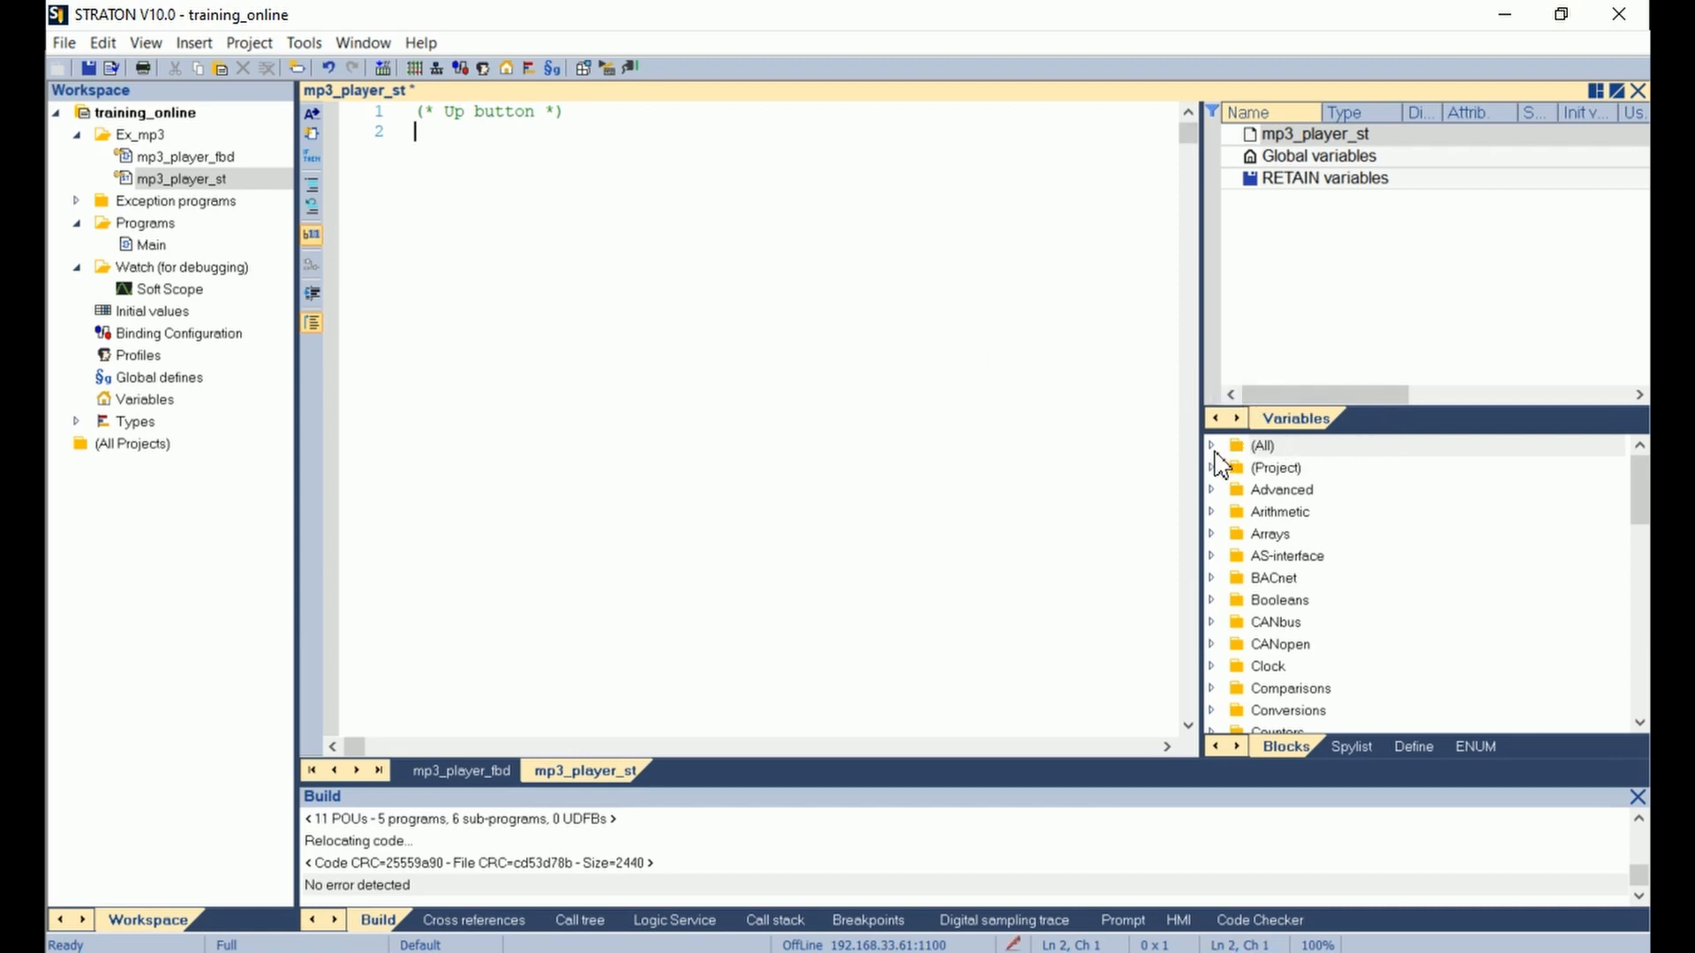
Insert an R_TRIG instance call reading Inst_R_TRIG(up); from the Blocks list.
left_click(1261, 445)
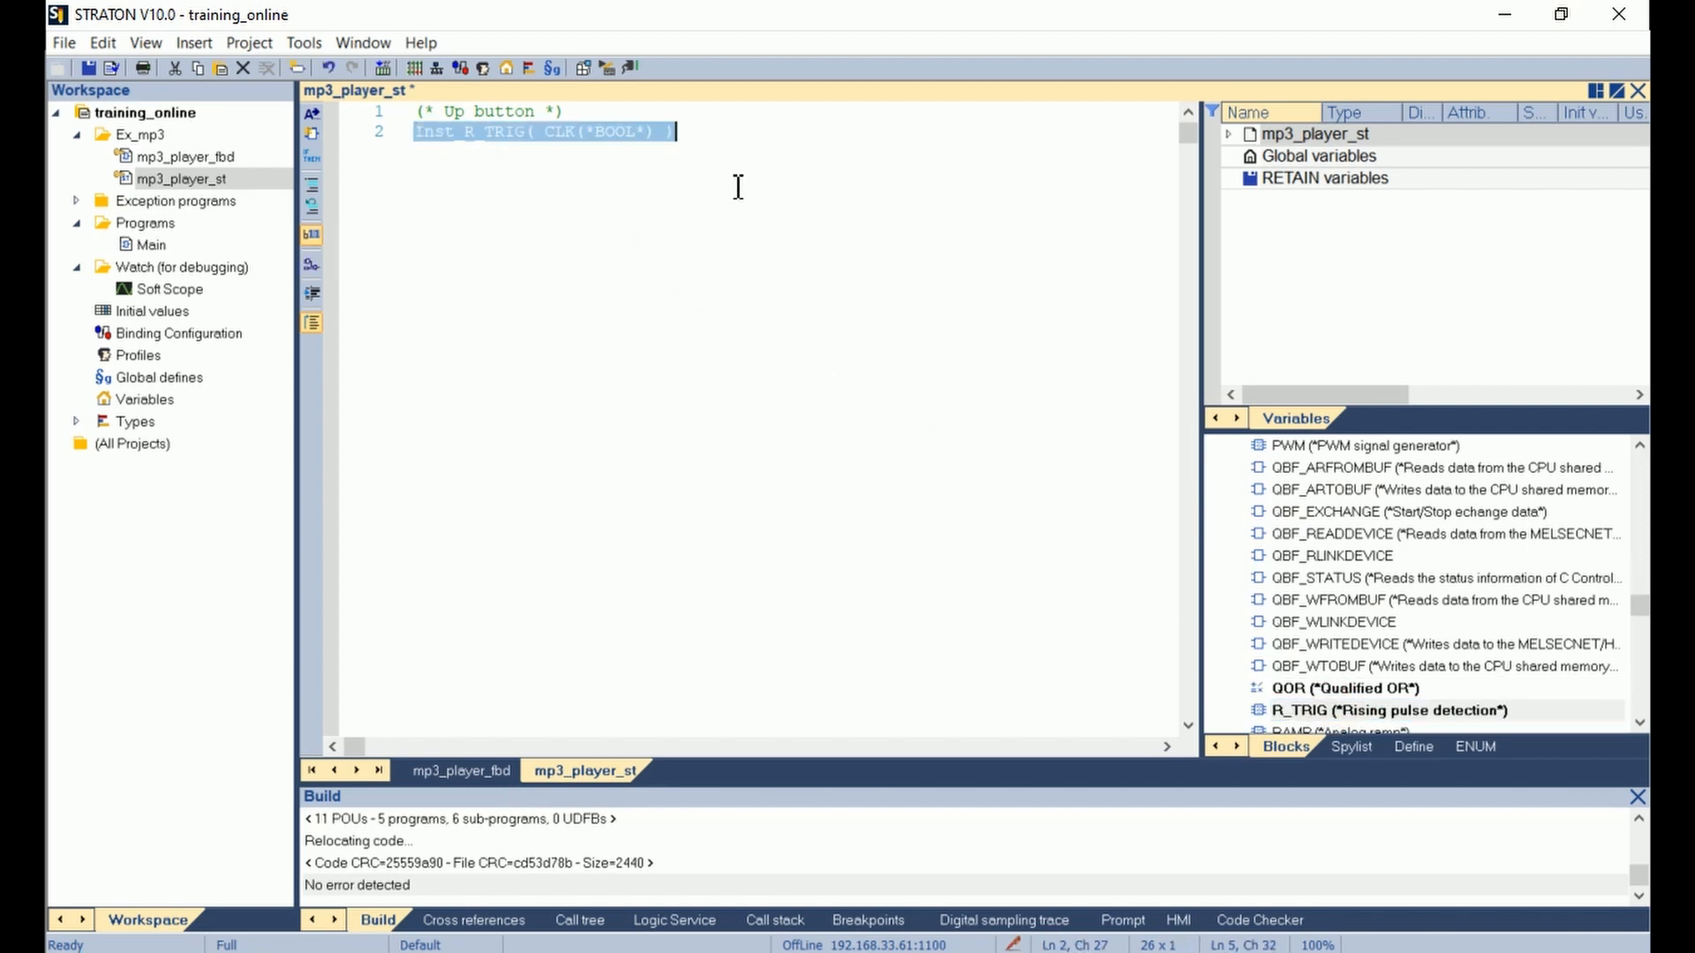
left_click(438, 132)
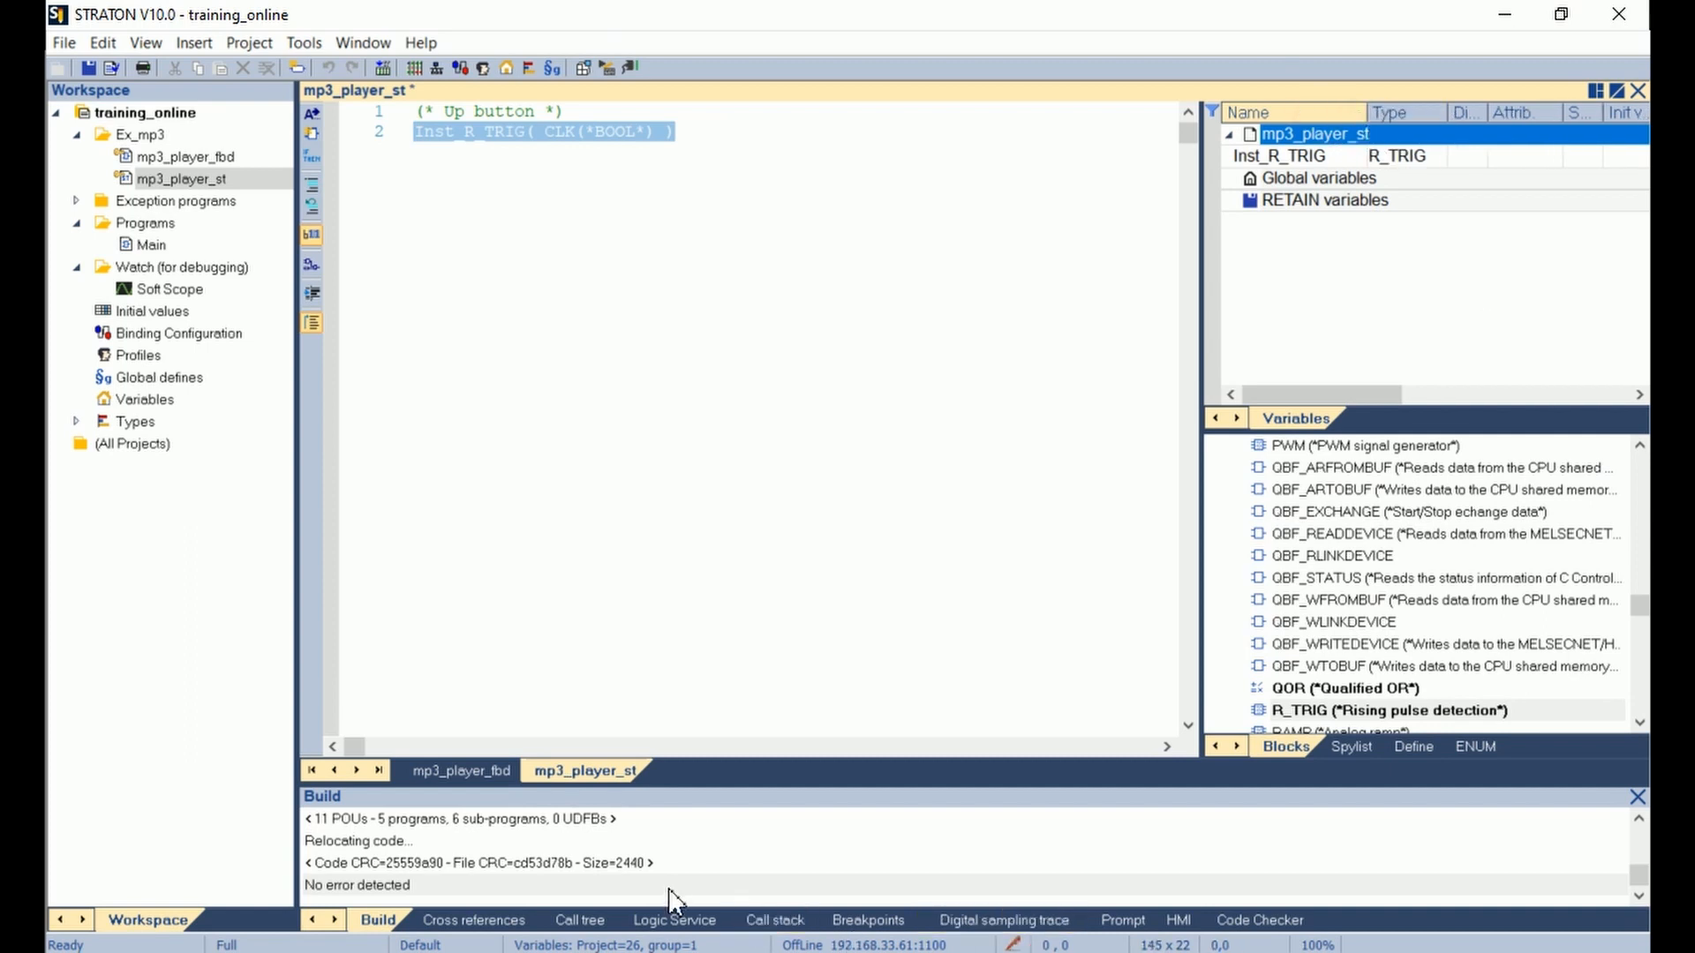
mouse_move(673, 899)
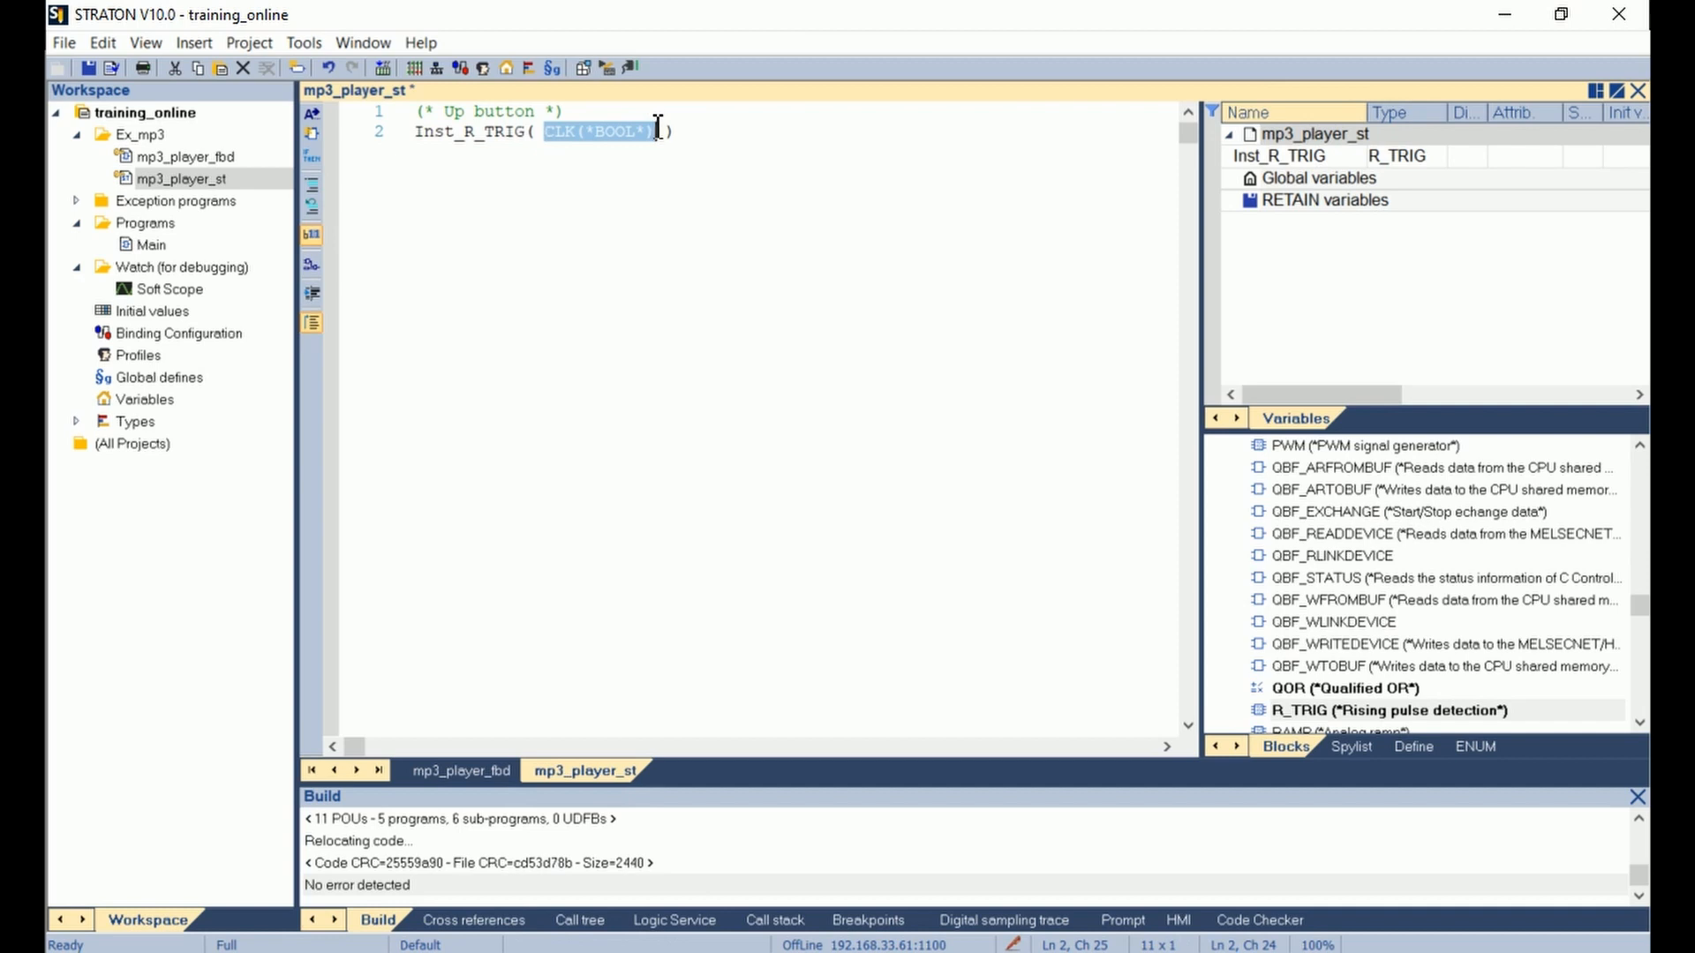
type("up")
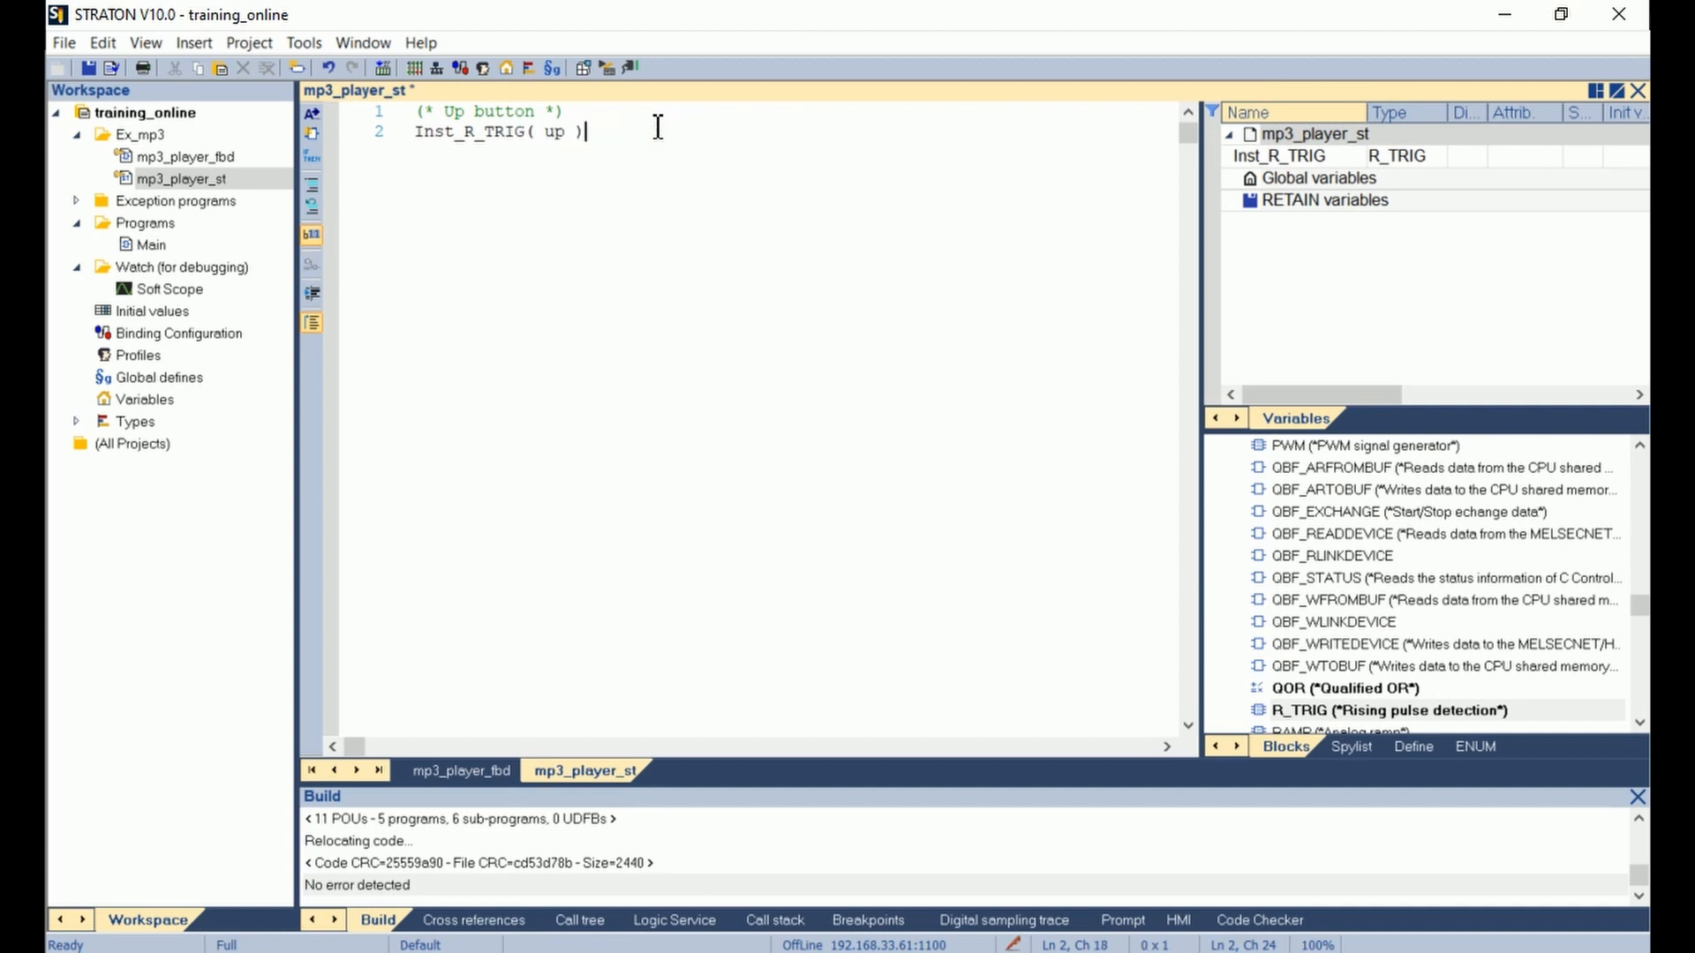
type(";")
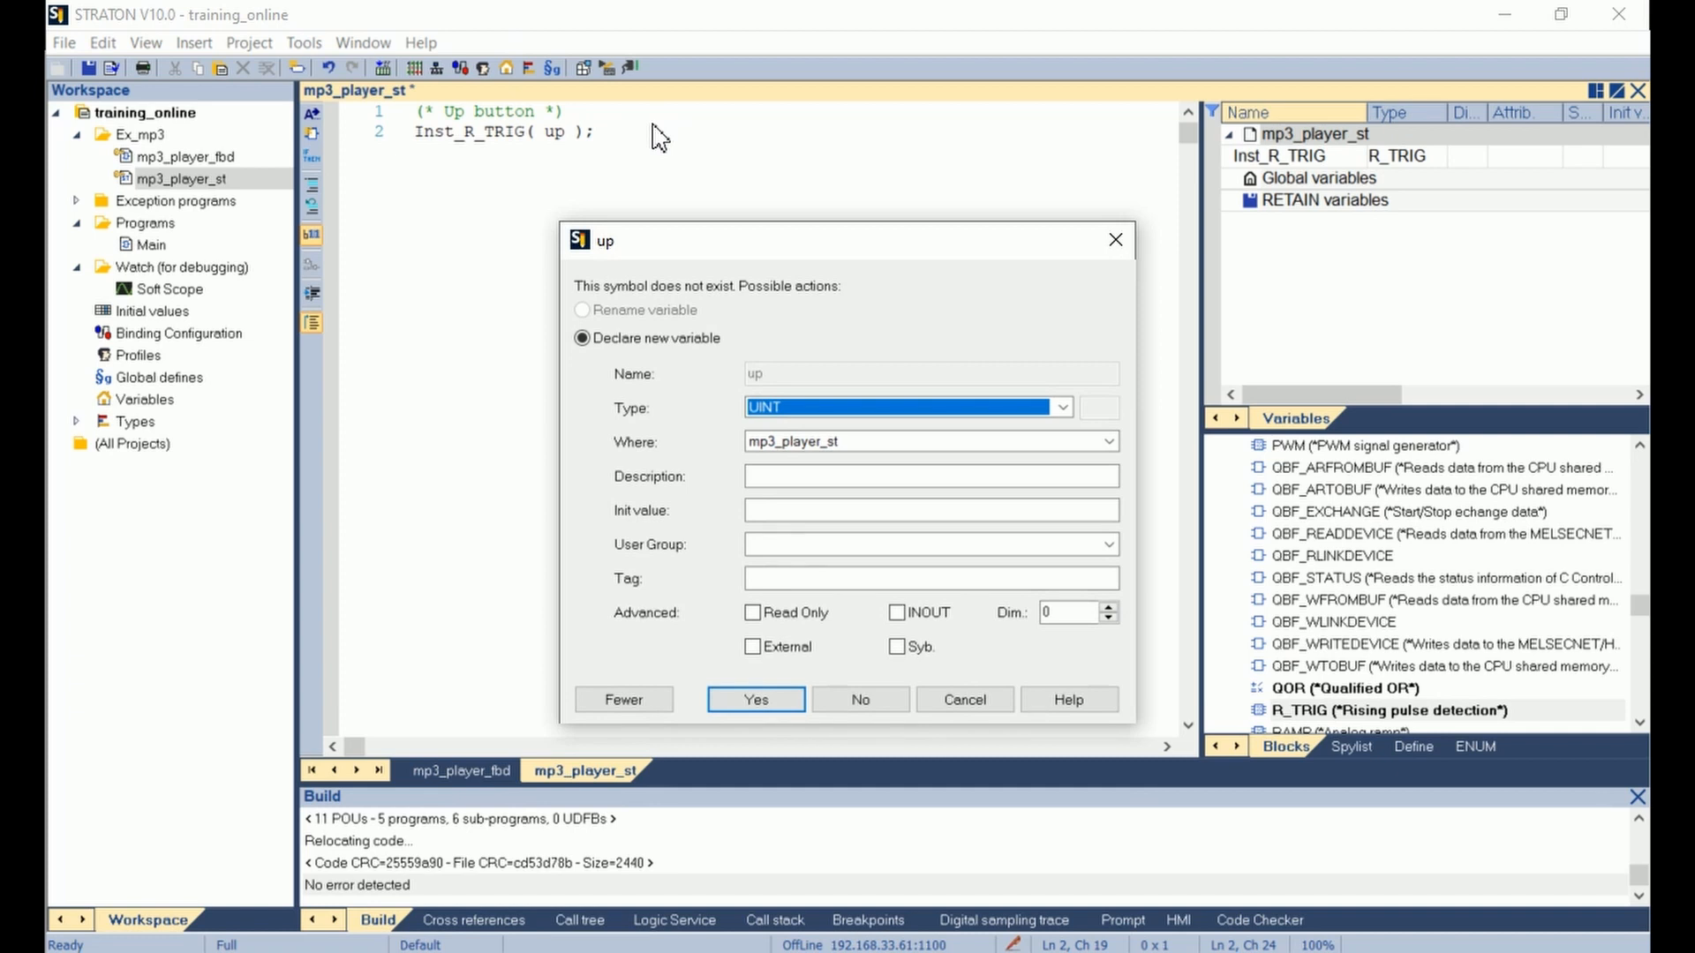
Declare up as a BOOL variable of mp3_player_st.
left_click(1060, 408)
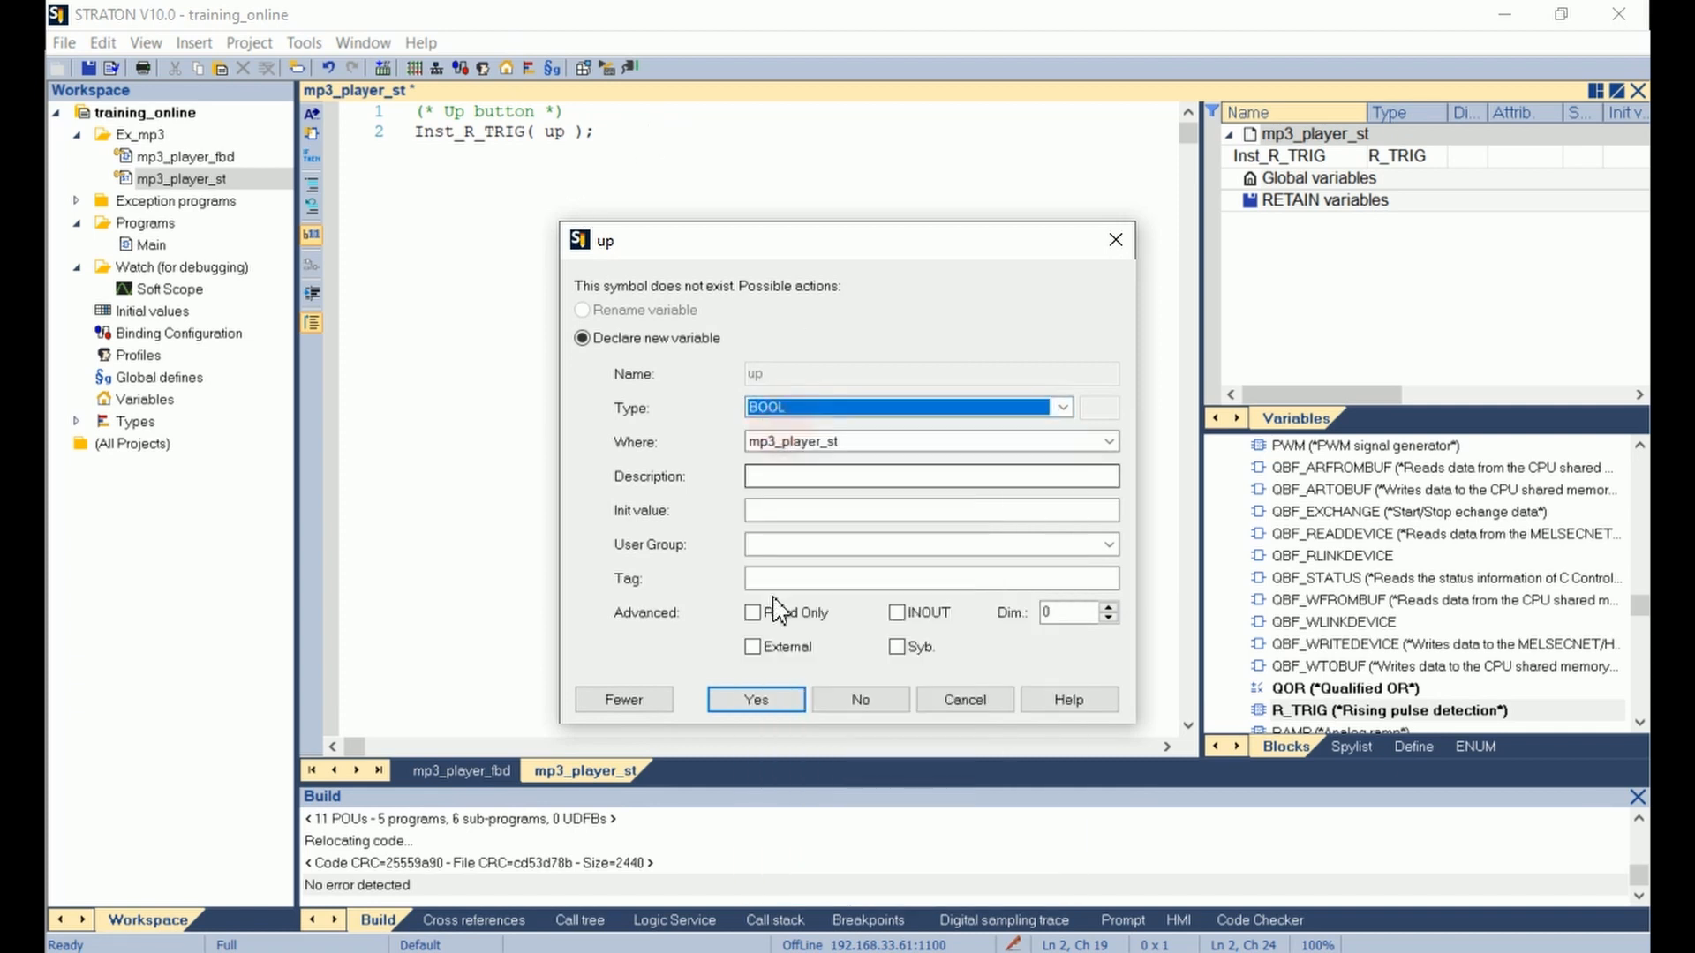
left_click(754, 699)
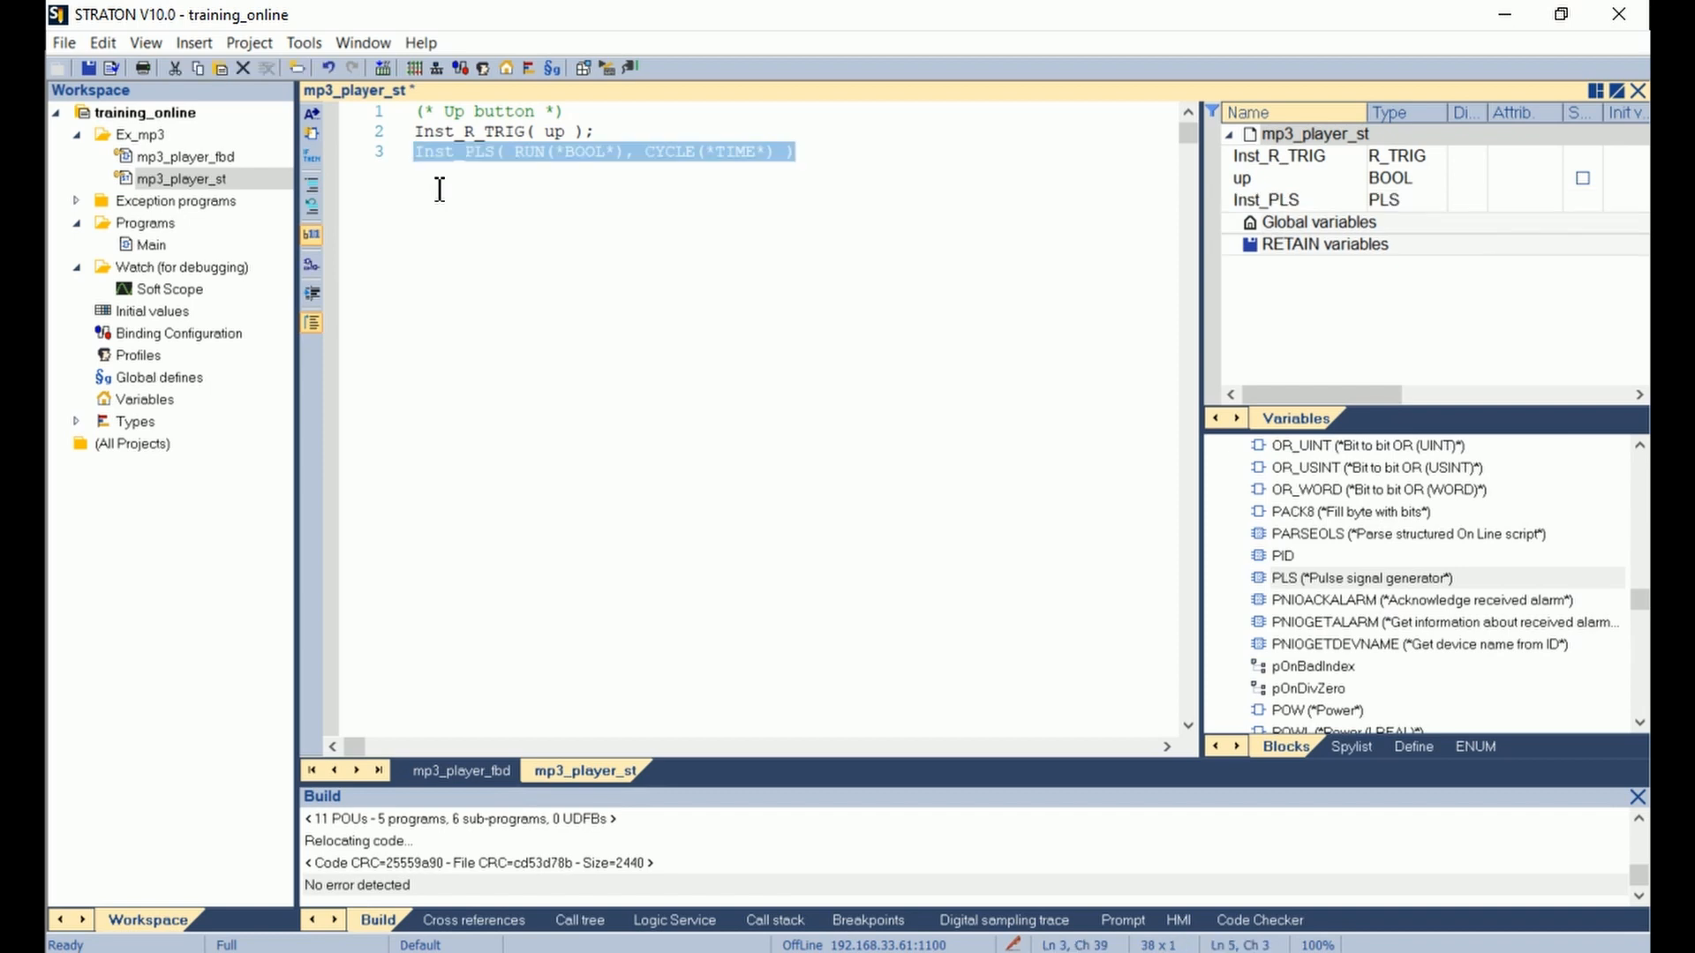
Insert a PLS instance call with RUN and CYCLE placeholders on line 3.
left_click(544, 150)
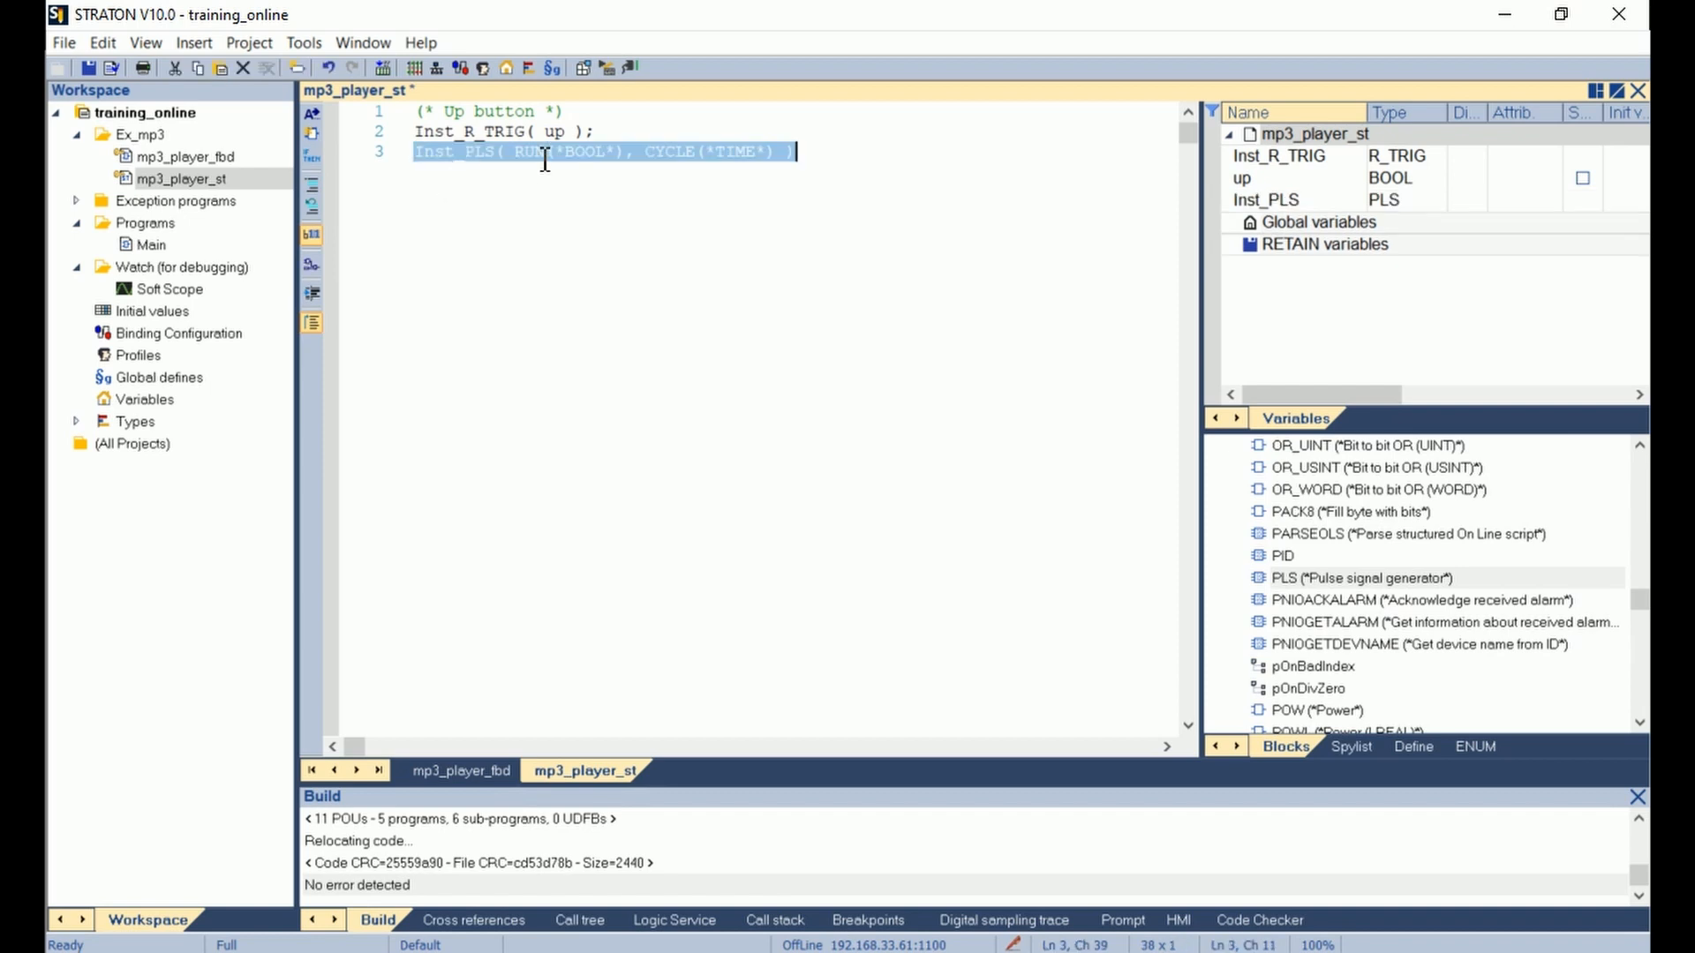
left_click(458, 151)
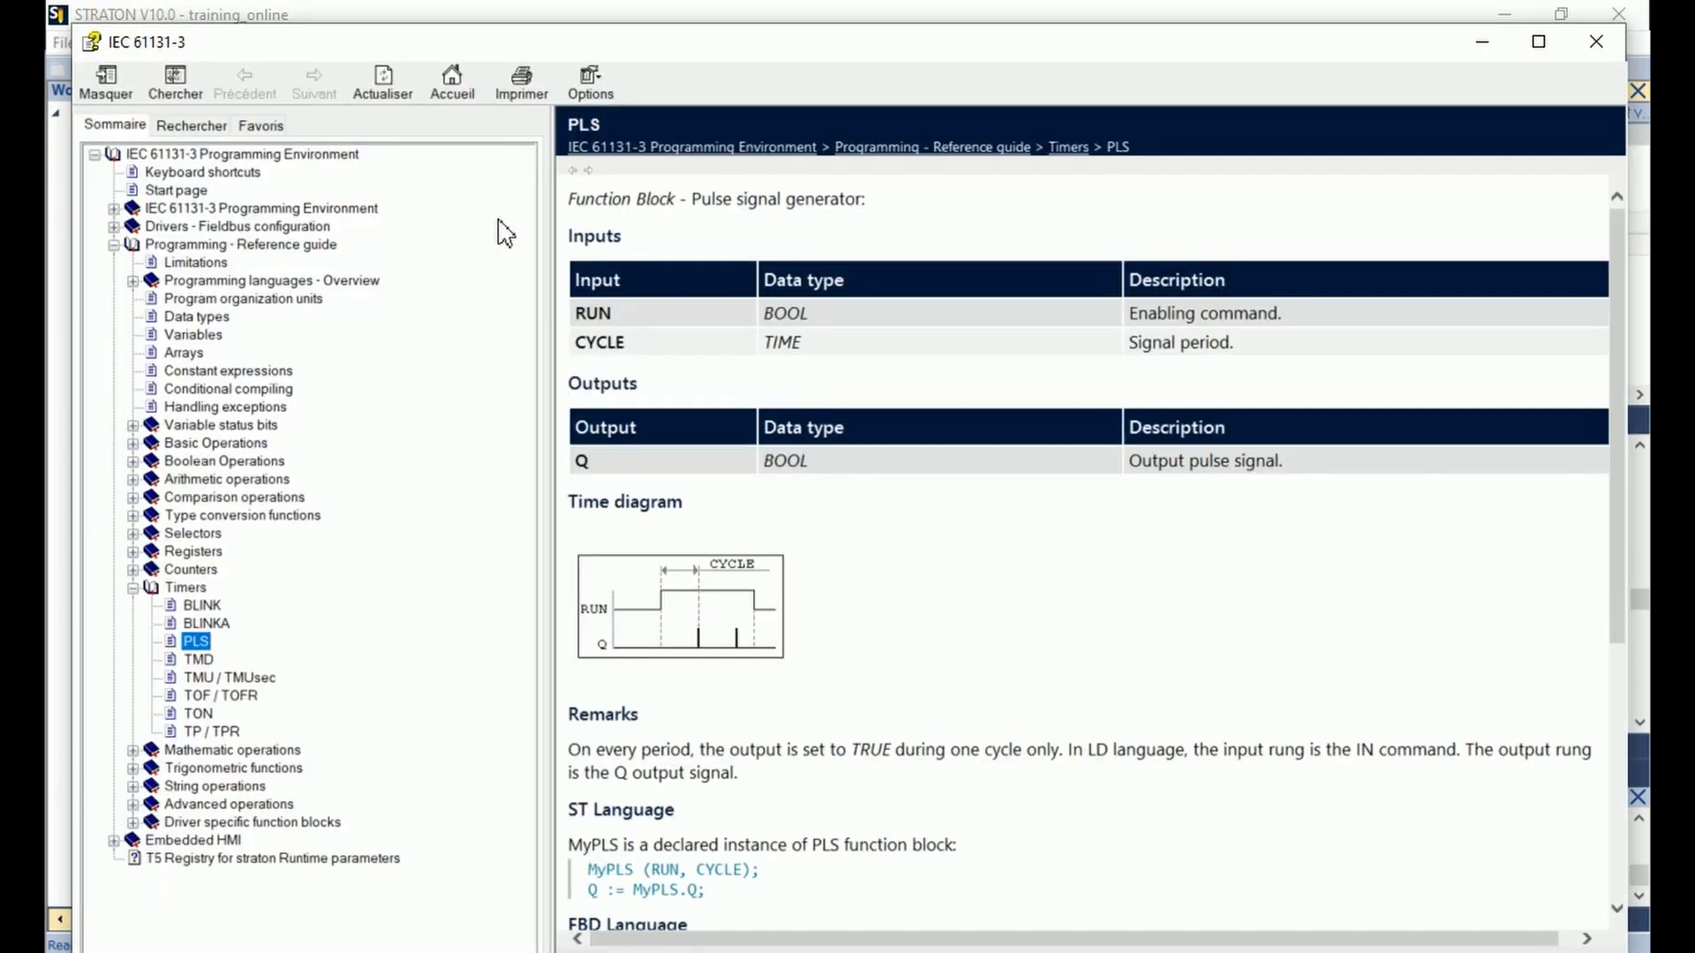
mouse_move(916, 307)
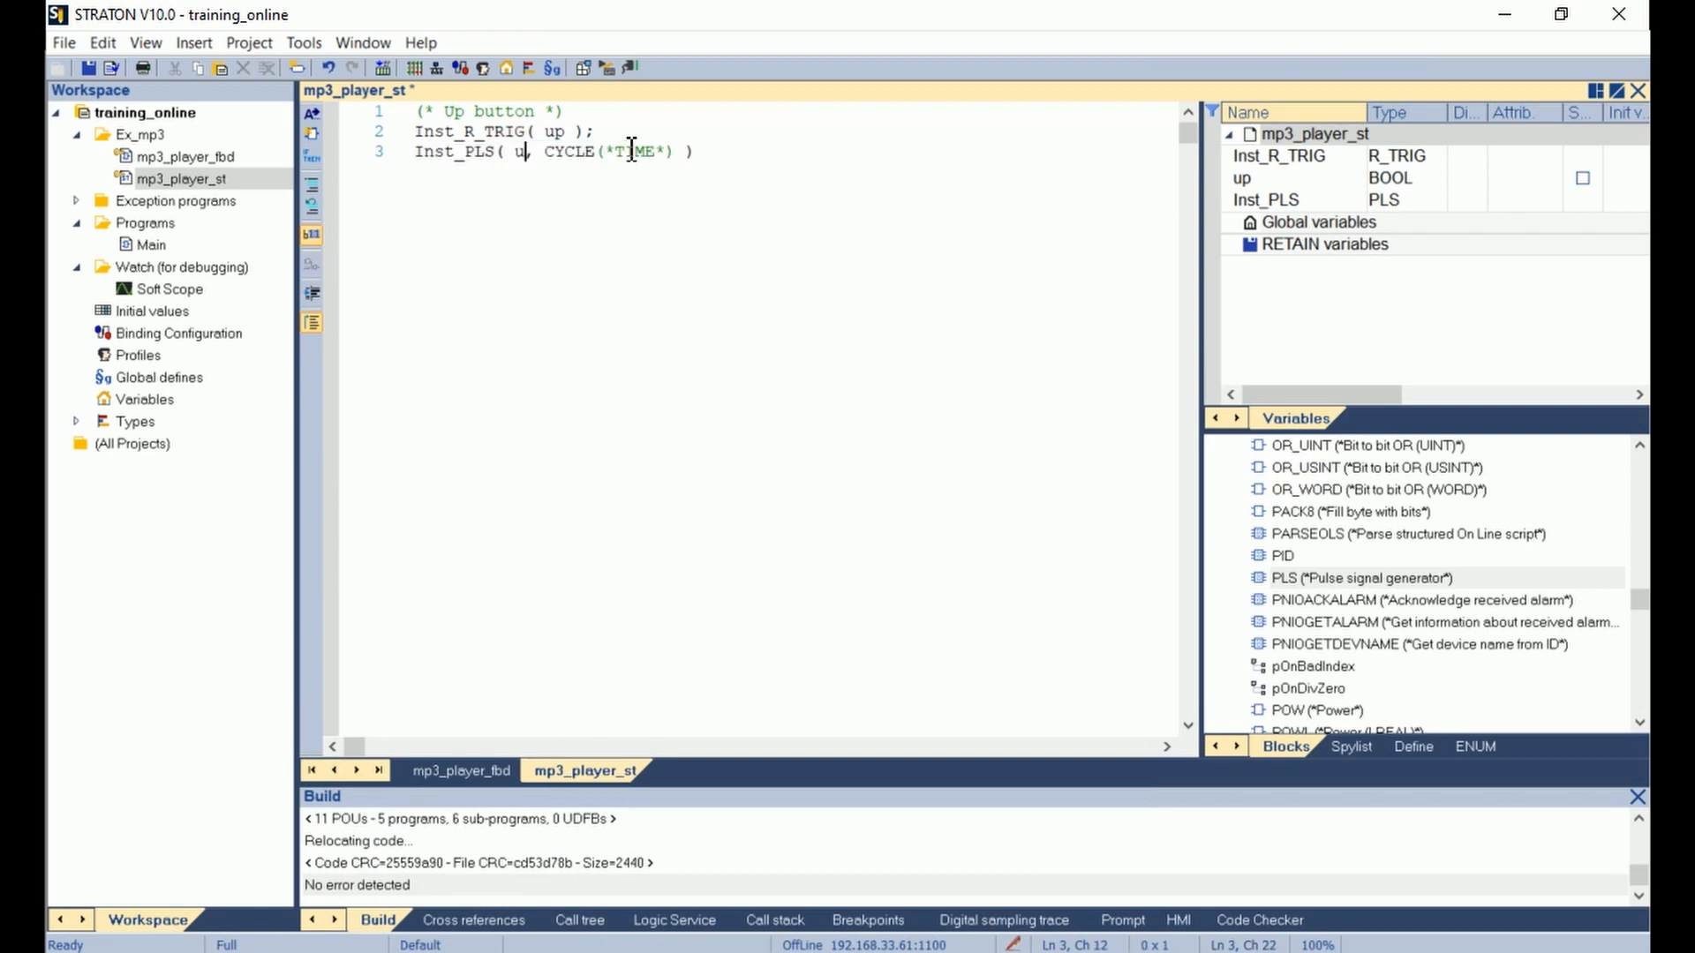
Complete the call as Inst_PLS(up, t#1s); and begin the next comment.
type("p,")
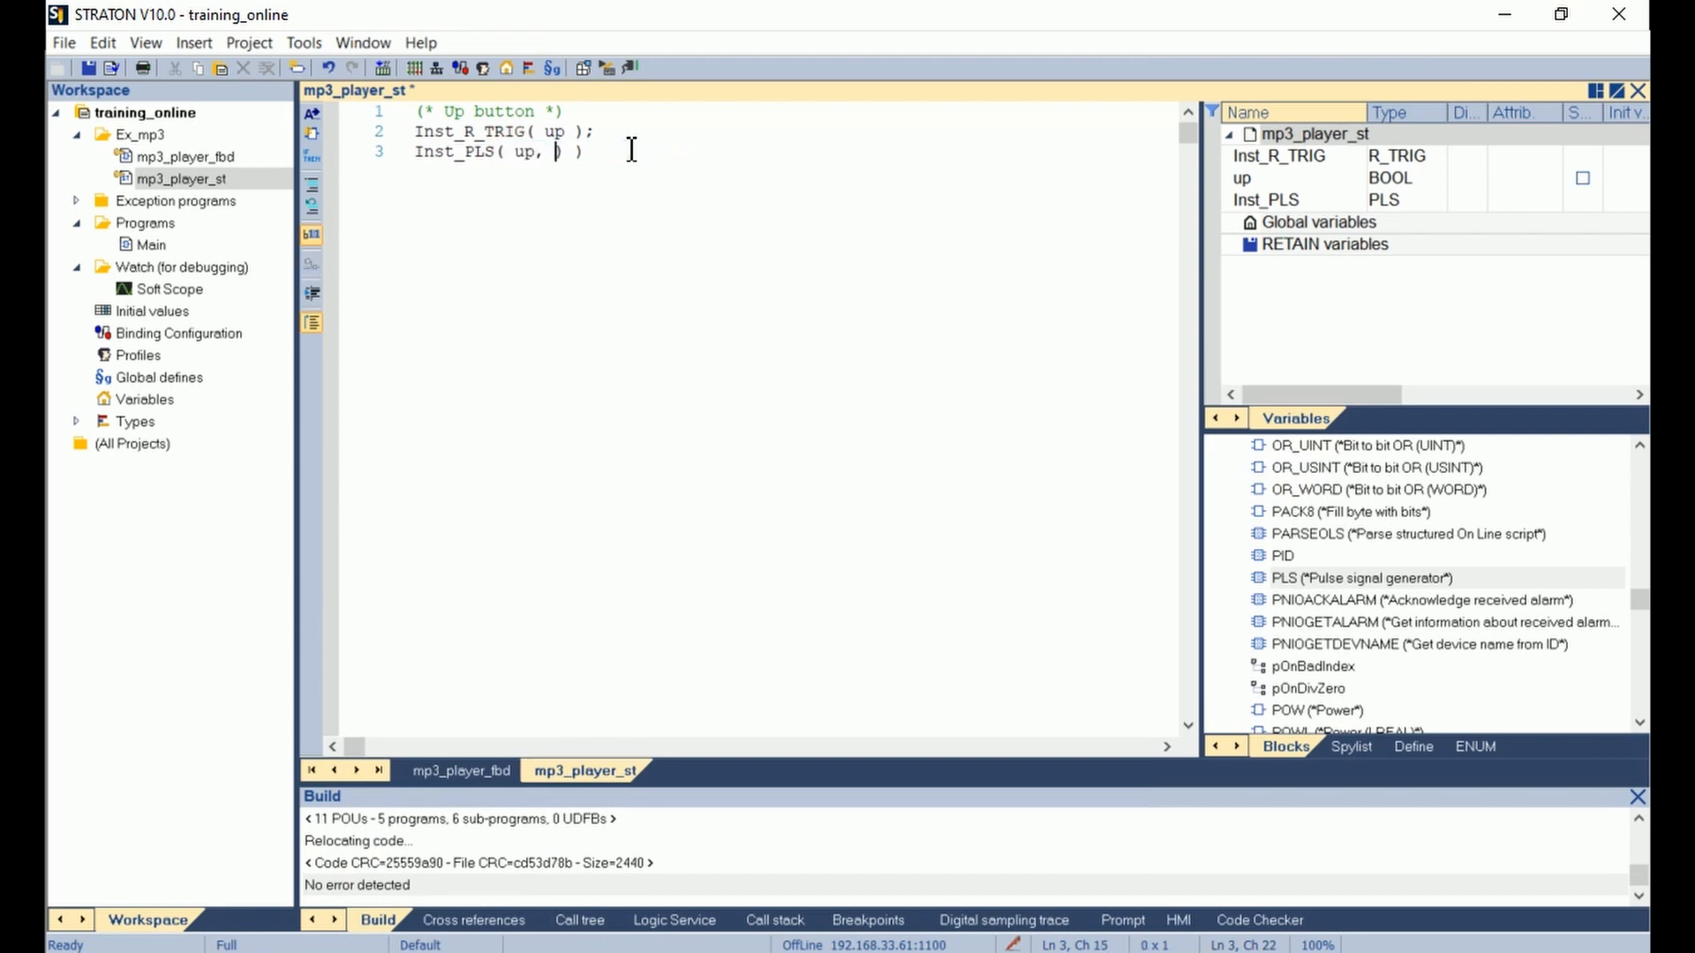
type("t")
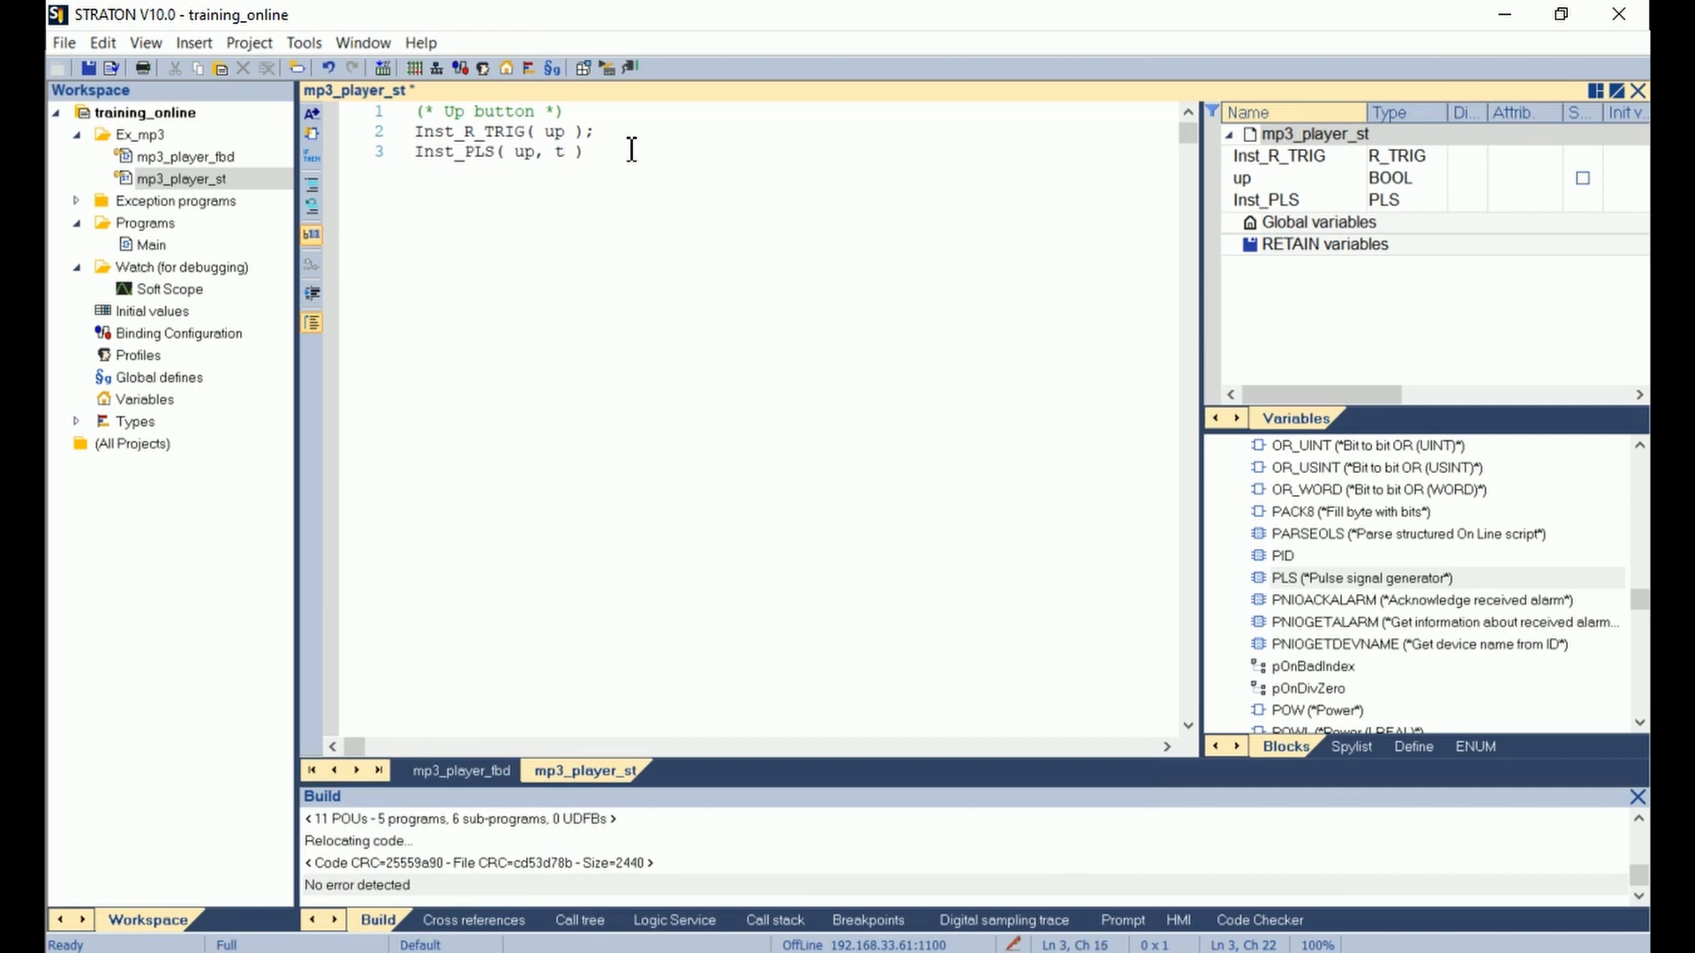
type("#1z")
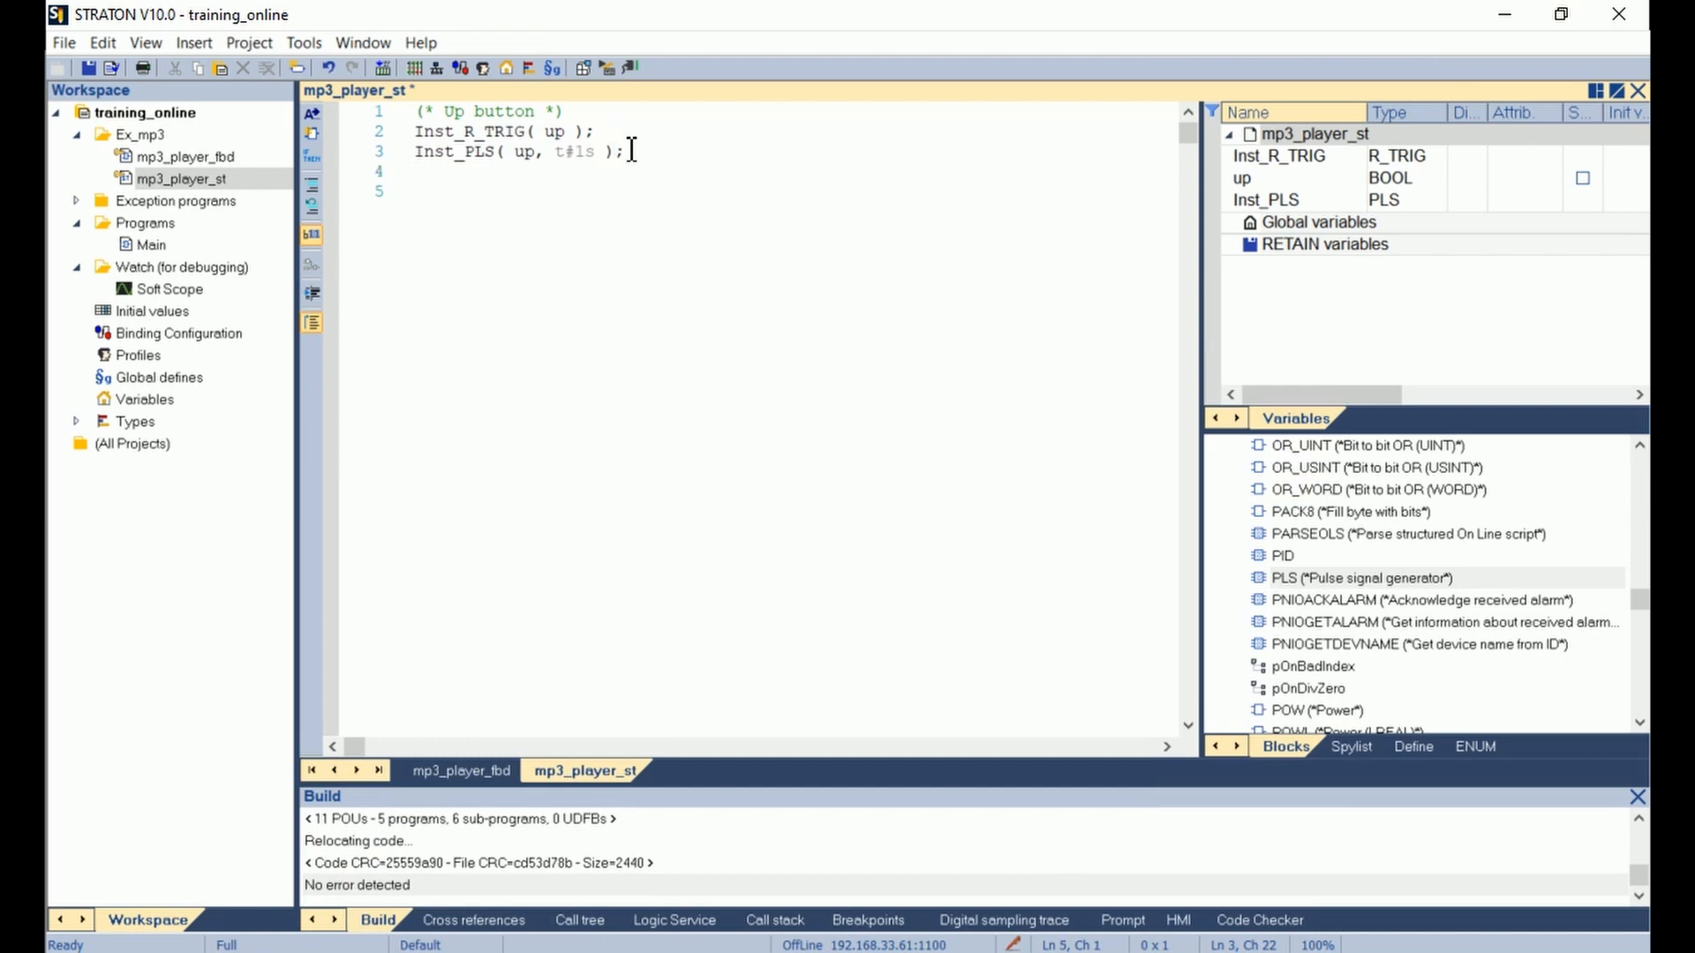
type("(* Down button")
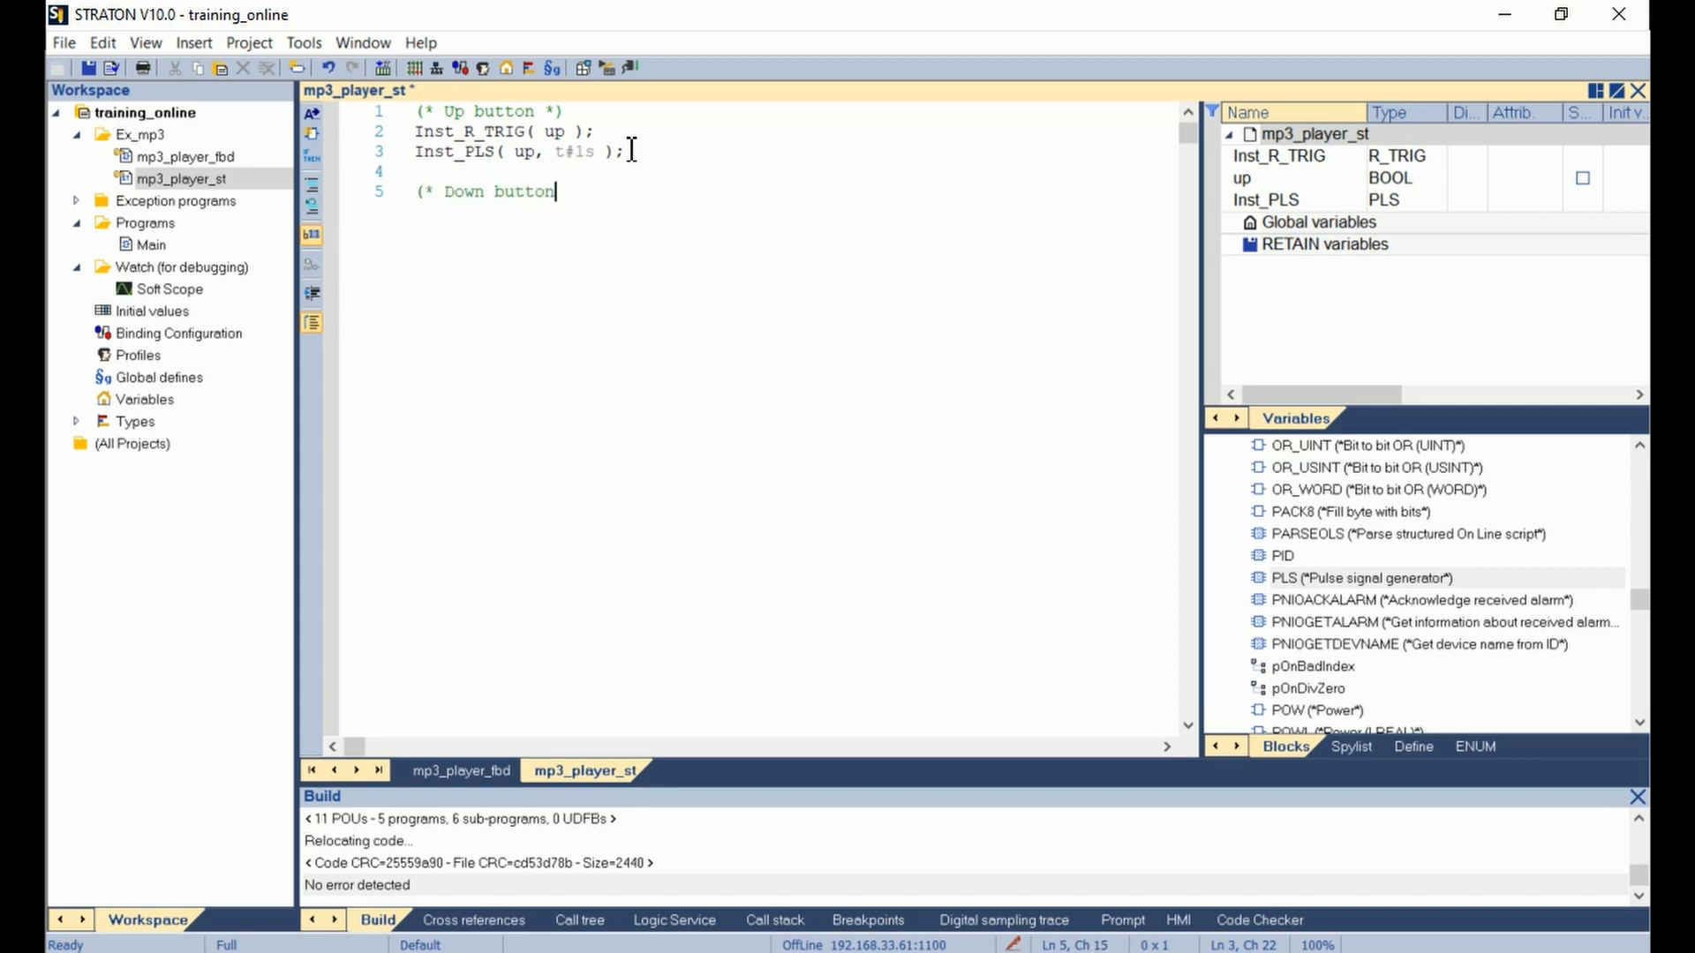
Finish the (* Down button *) comment and call Inst_R_TRIG1(dn), declaring dn as BOOL.
type("*)")
type("Inst_R_TRIG1( dn );")
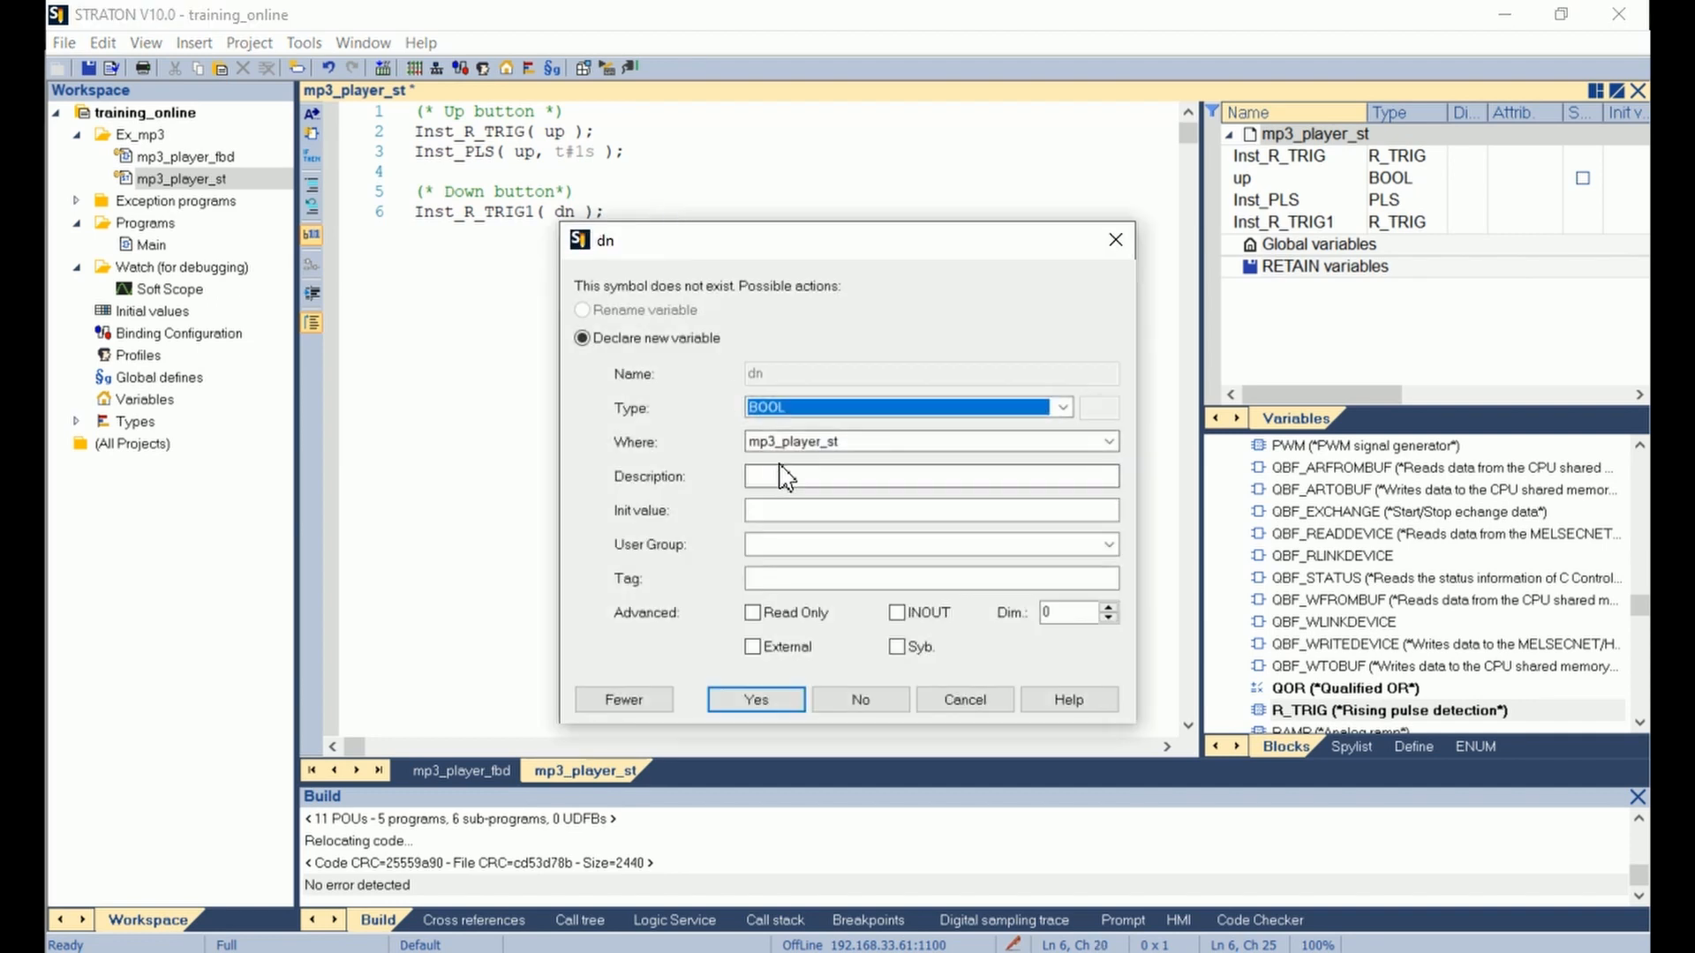
left_click(755, 699)
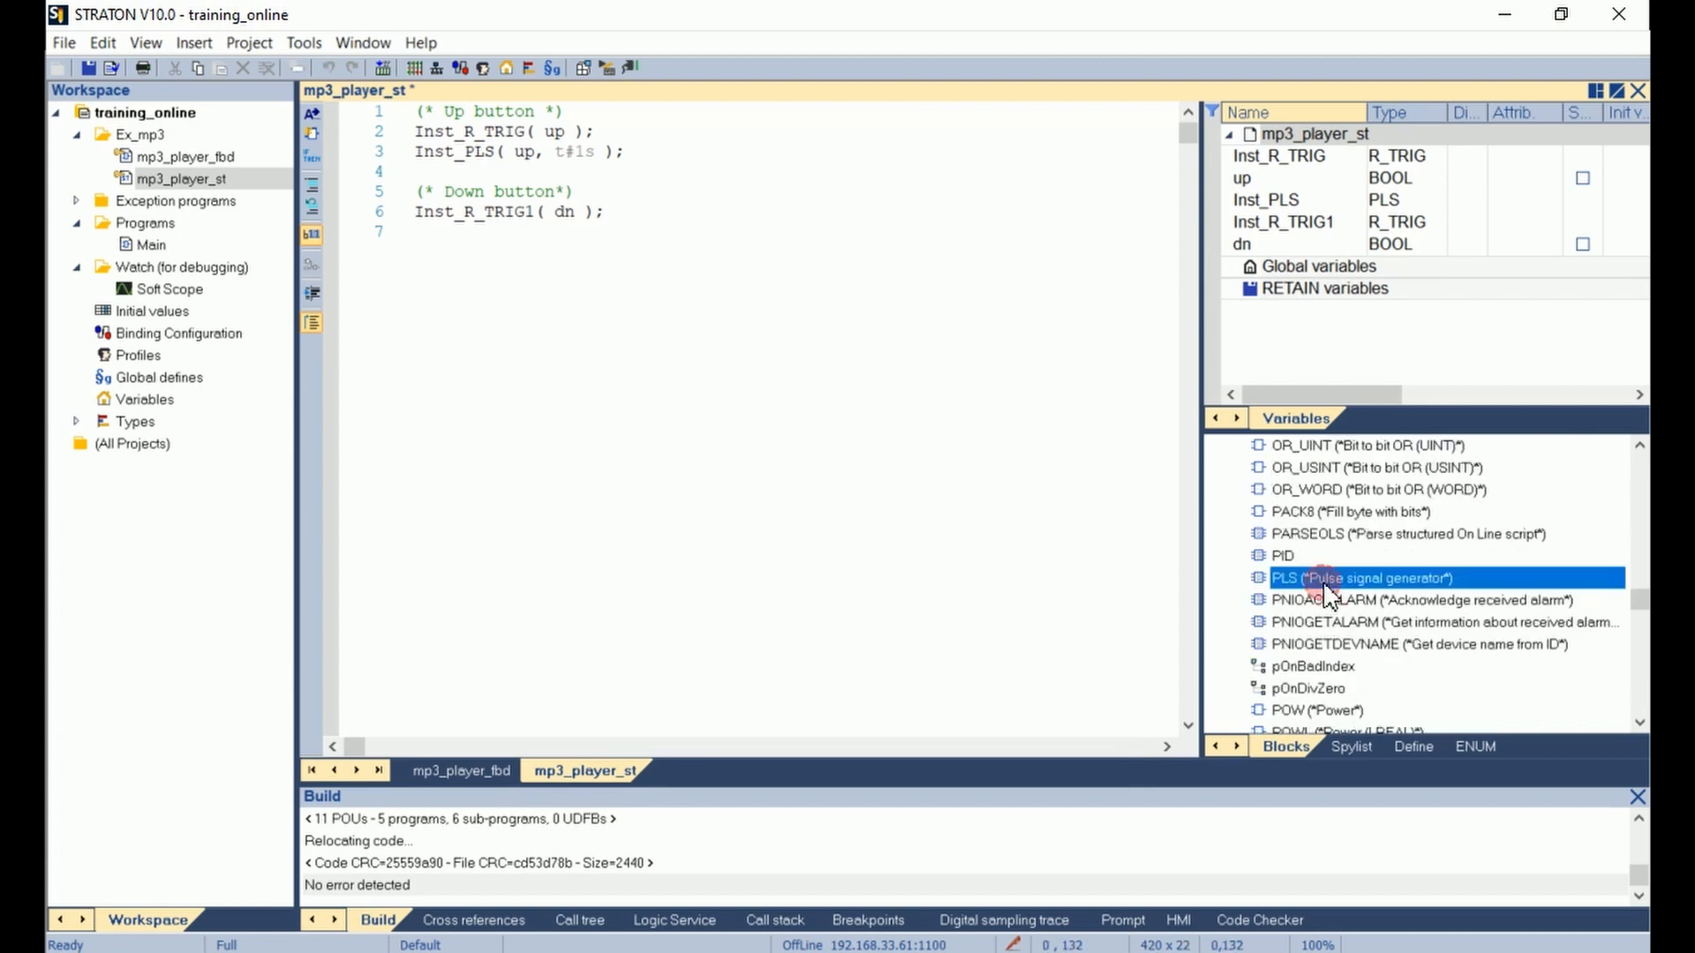
Add a second pulse call Inst_PLS1(dn, t#1s); below it.
double_click(1364, 578)
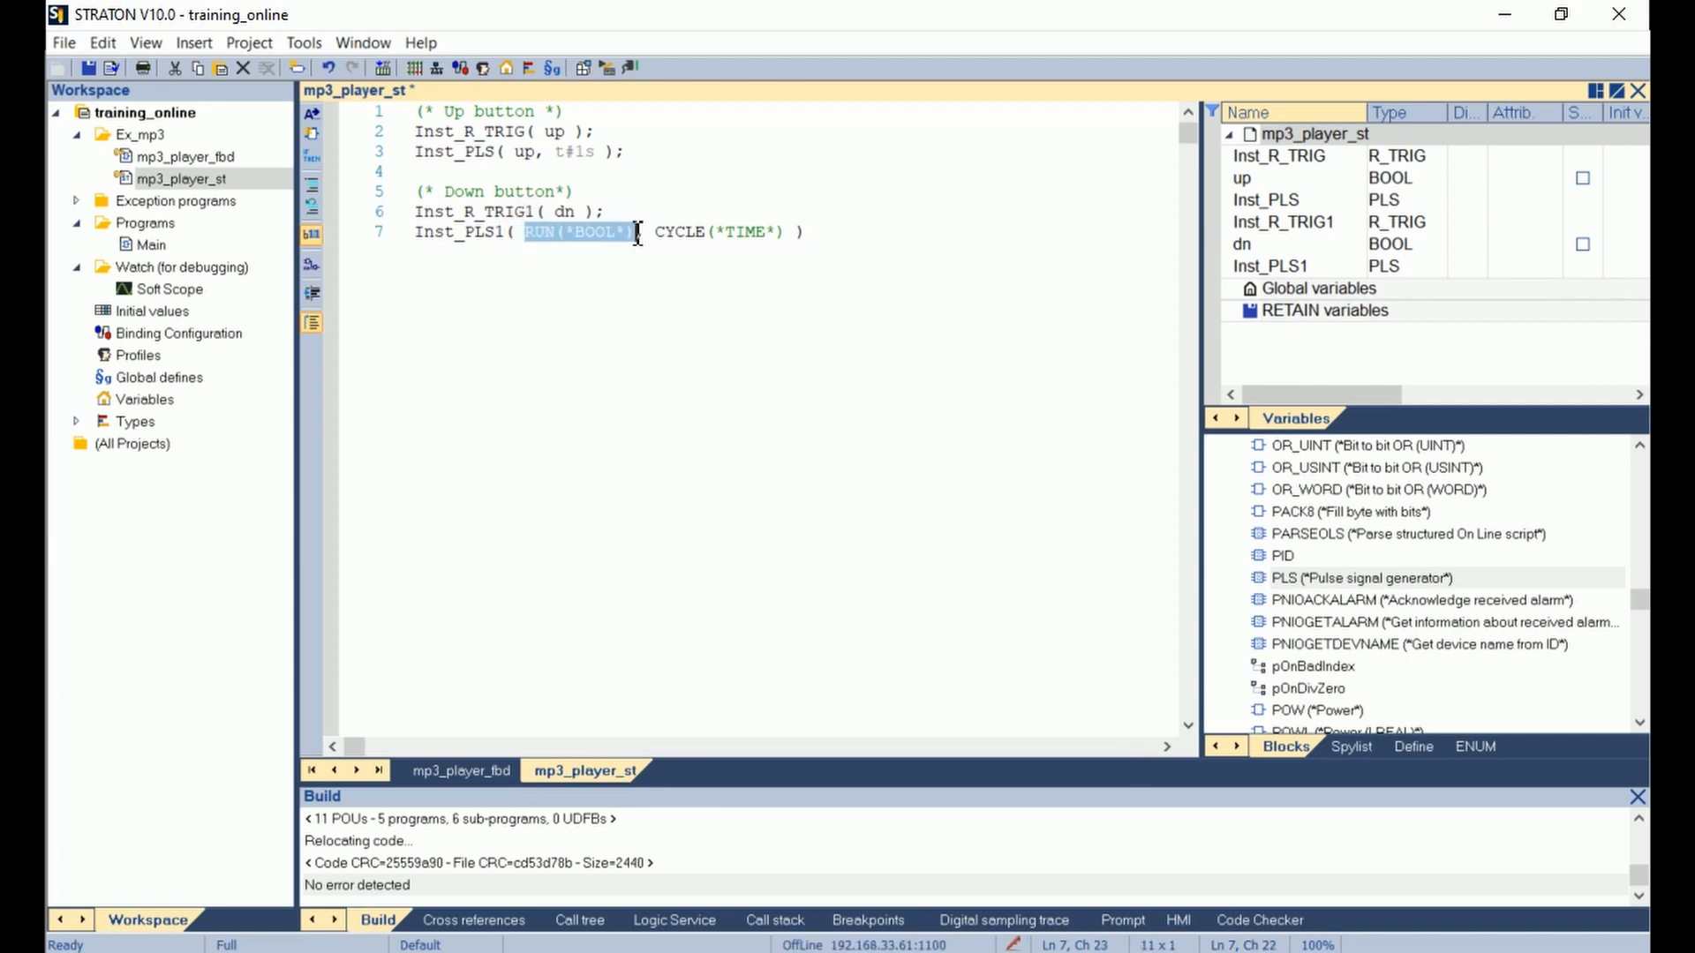
type("dn, t )")
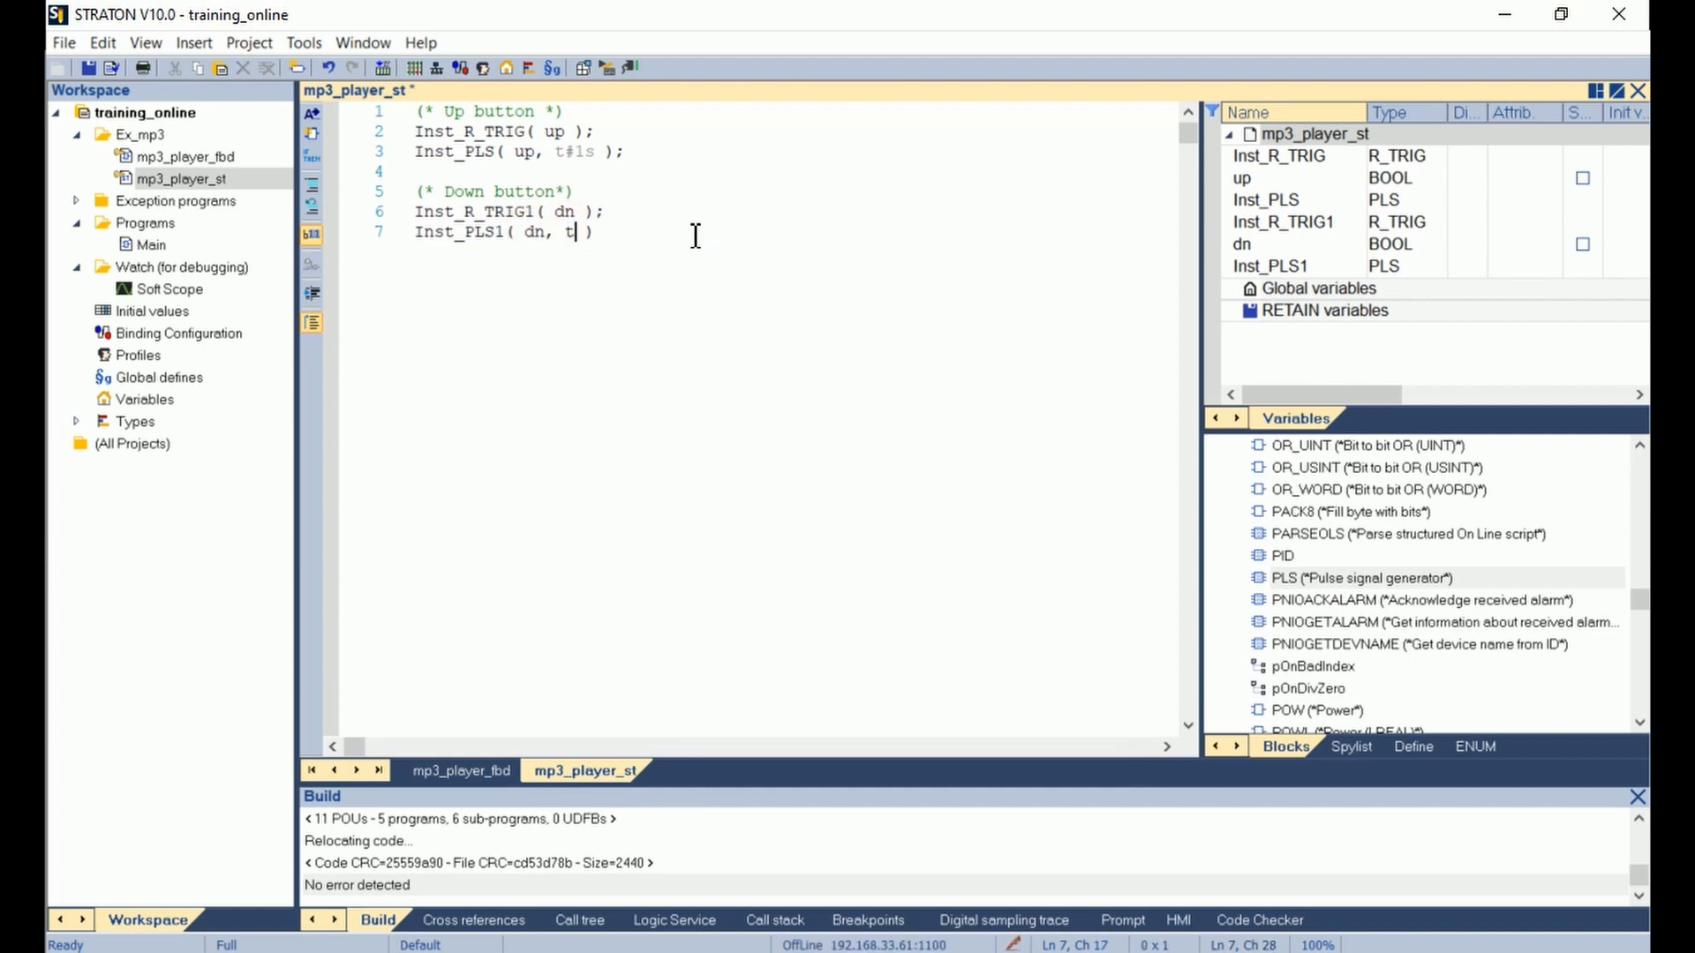
type("#1s")
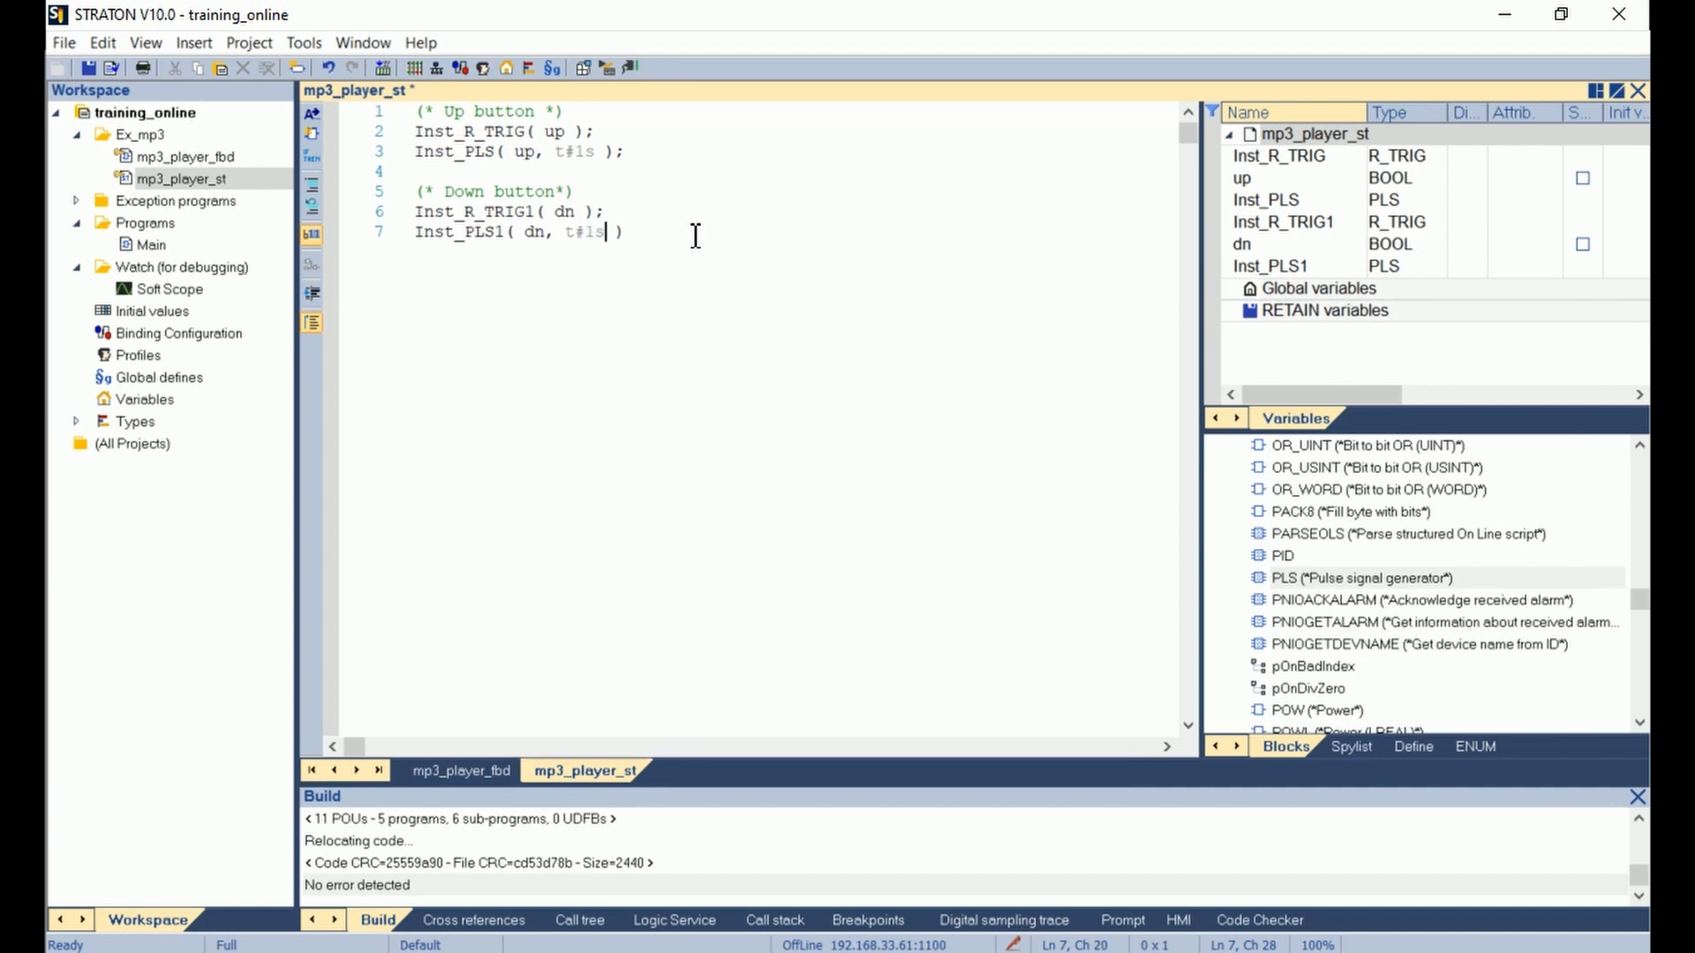
type(";")
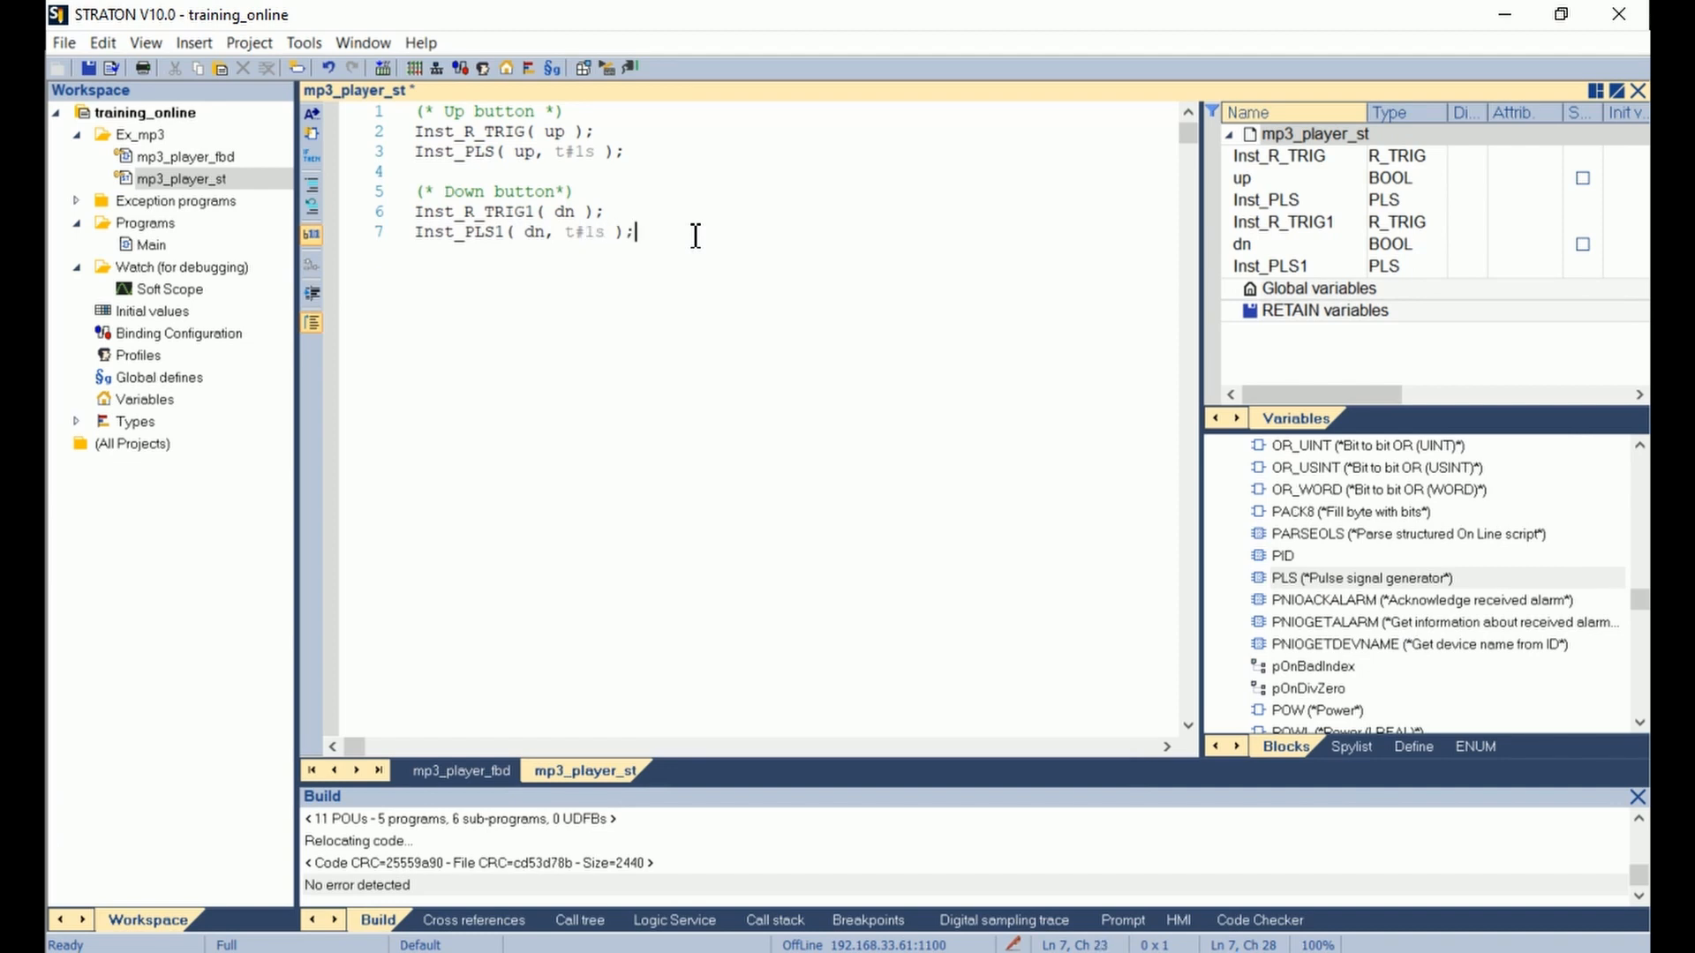
key("Enter")
type("(*")
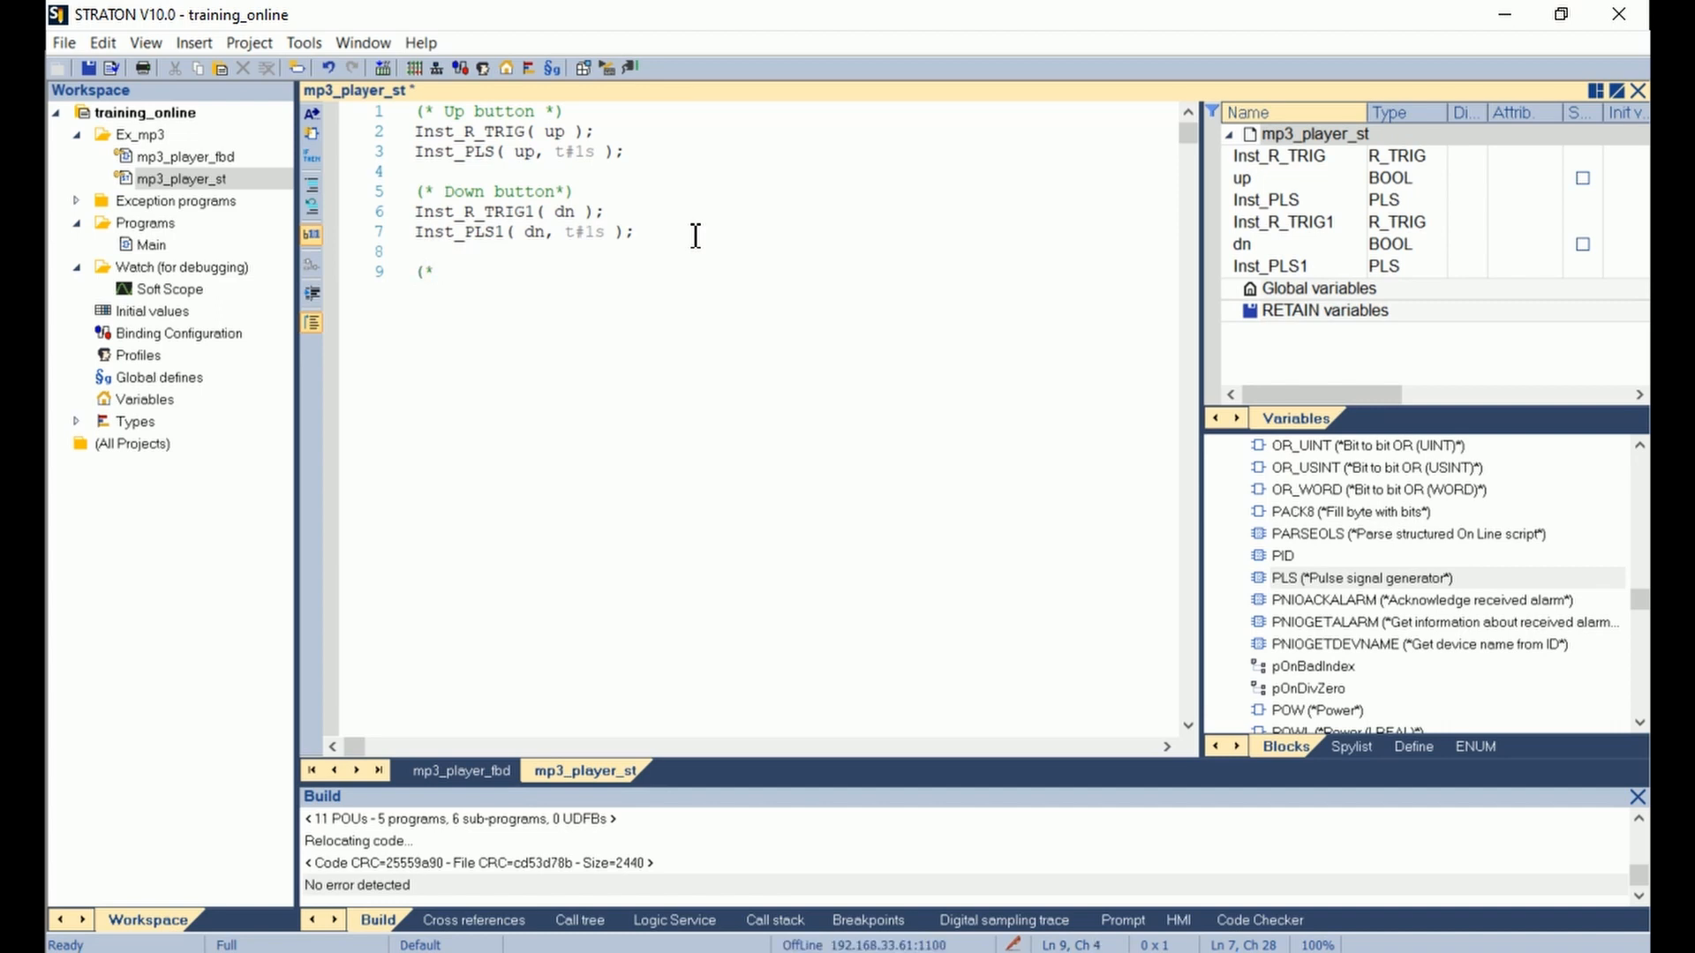
Add a (* Counter *) comment and insert an Inst_CTUD up-down counter call.
type("CTUD")
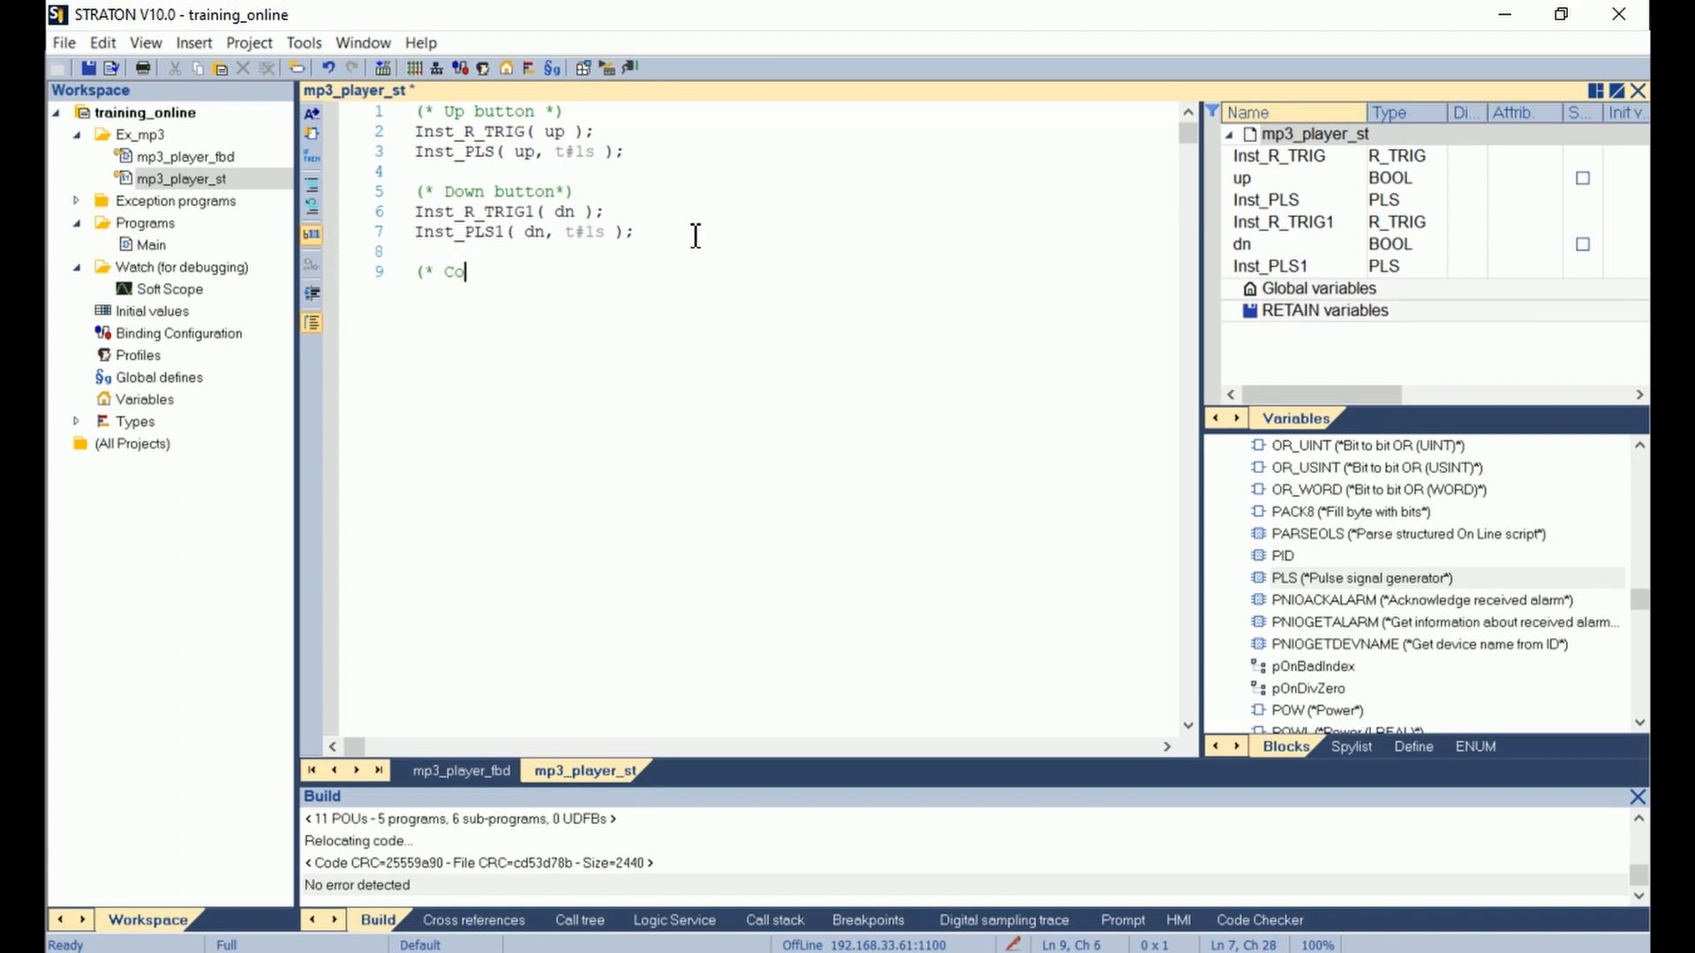
type("unter *)")
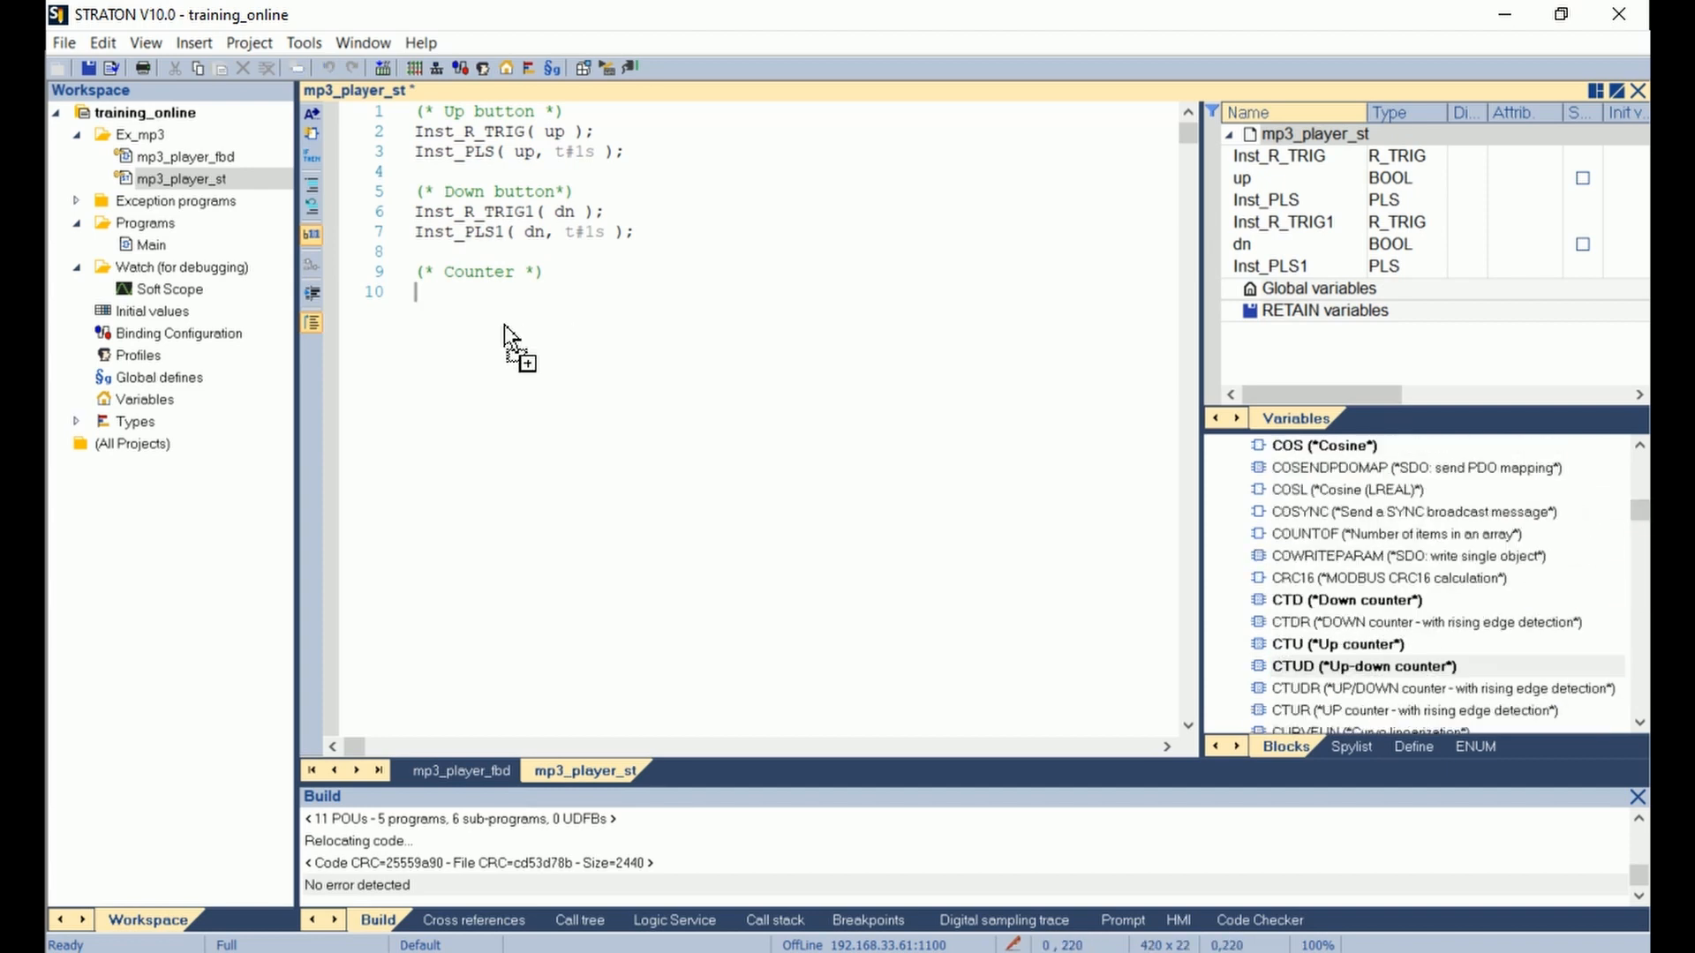
double_click(1364, 666)
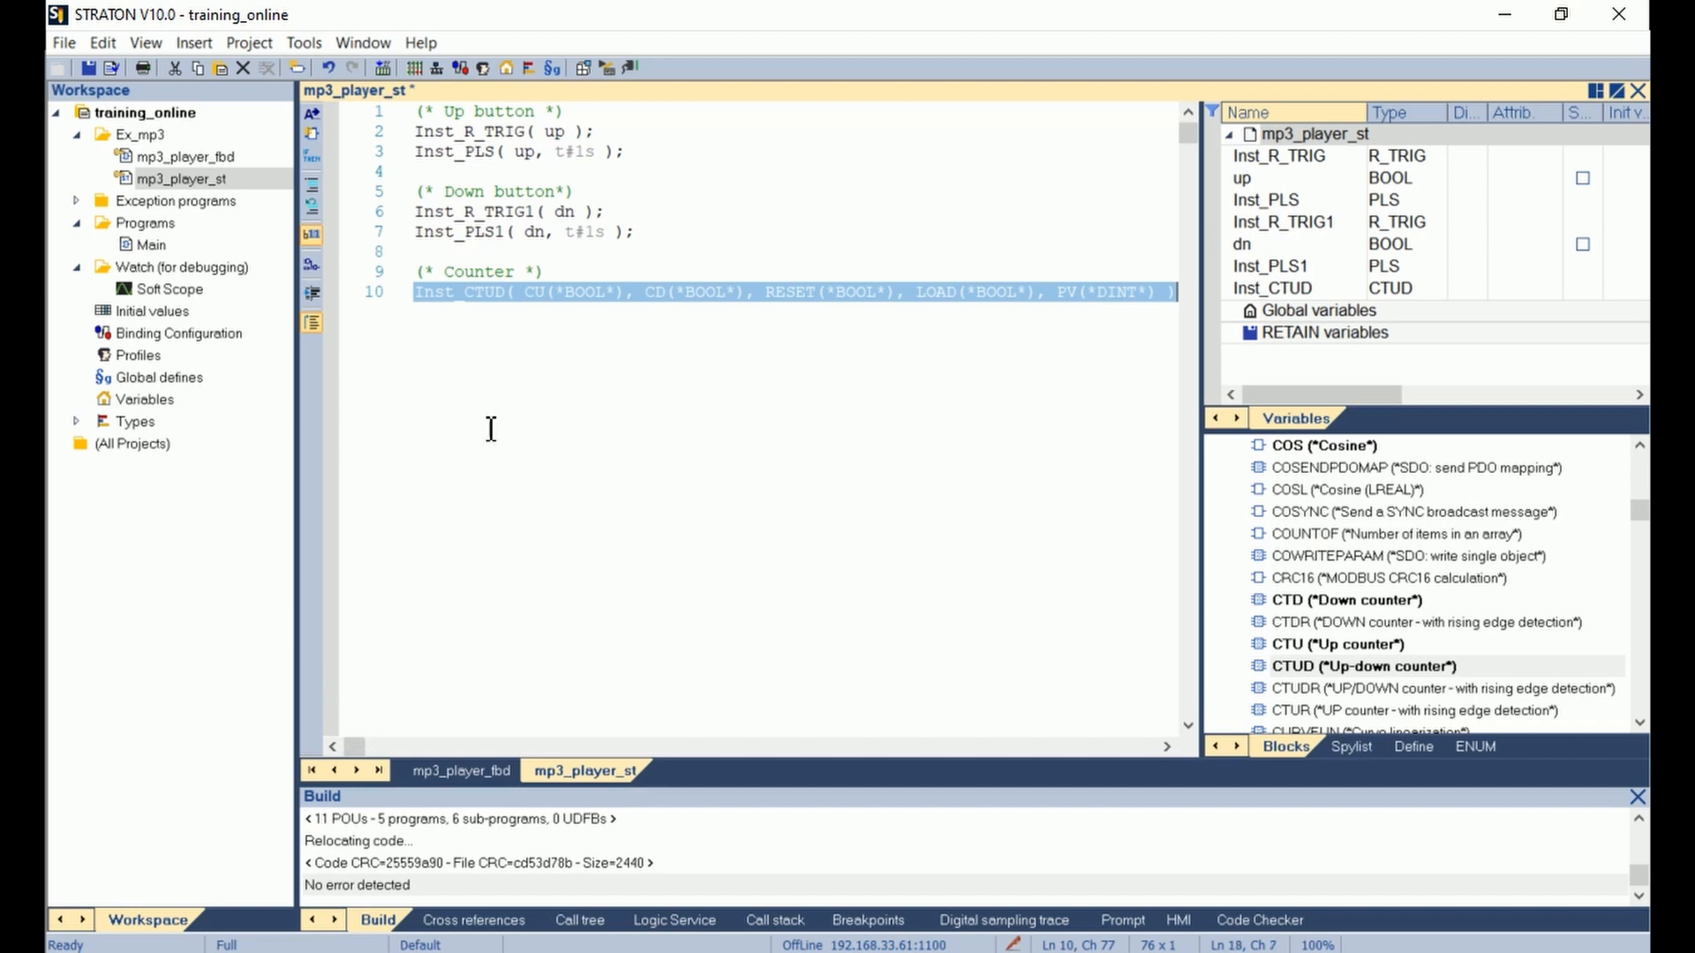
Start replacing the CU count-up placeholder with Inst_R_TRIG.
left_click(529, 293)
type("I")
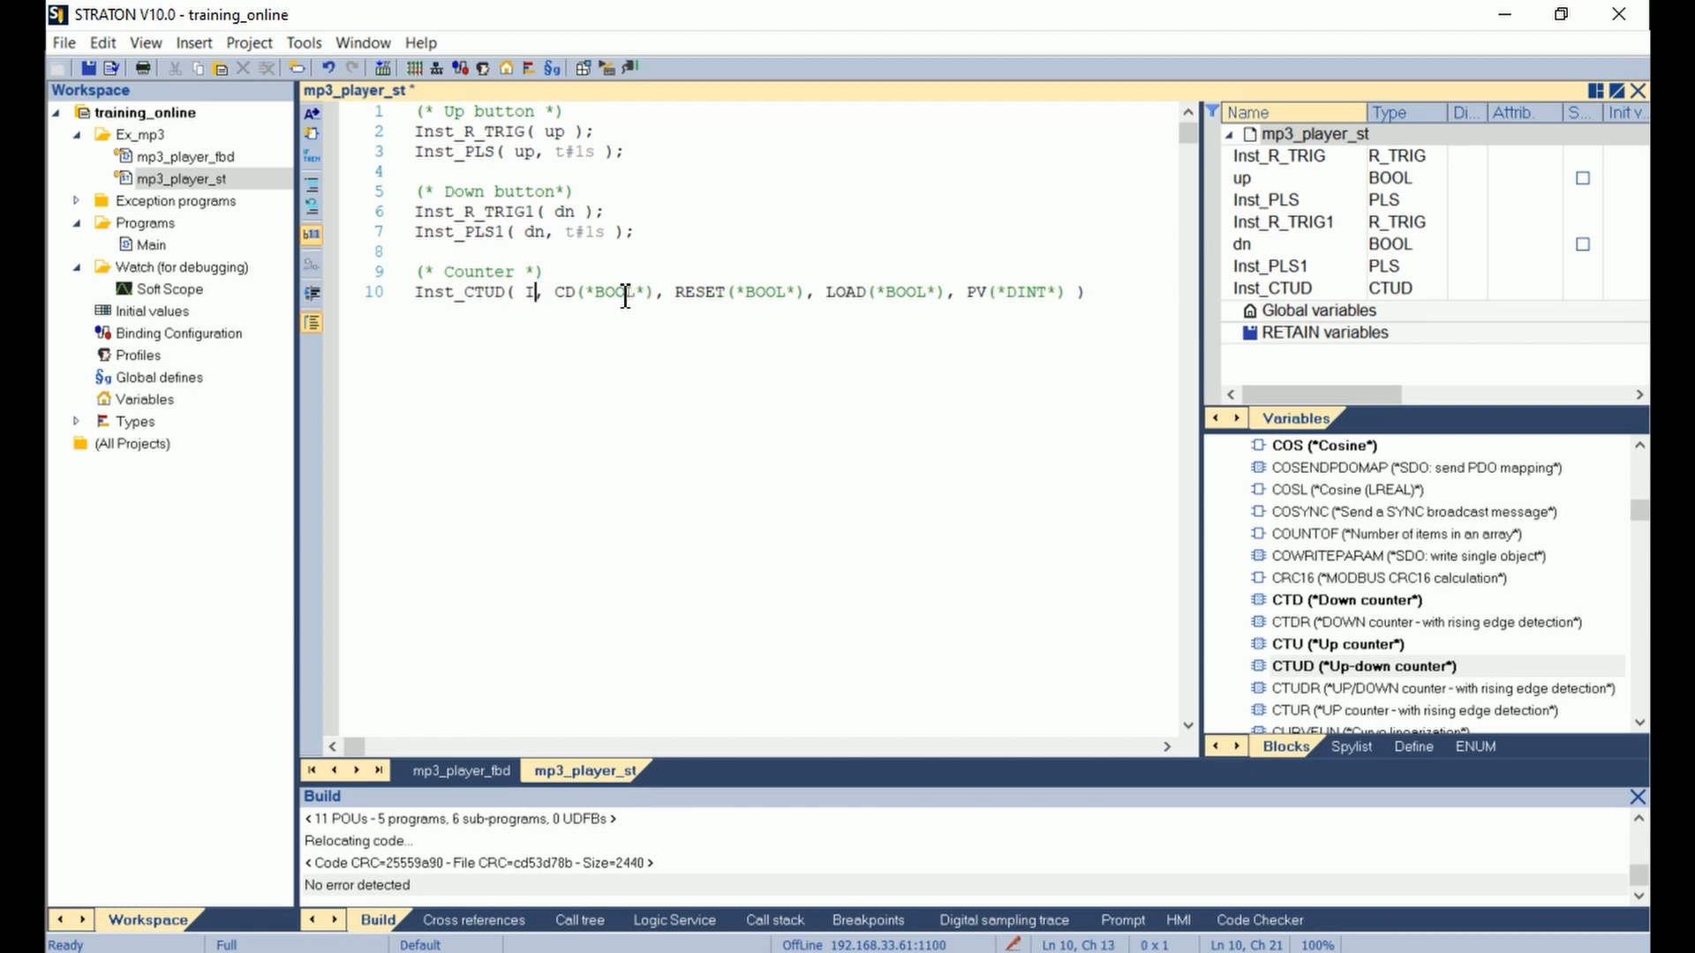
type("nst_")
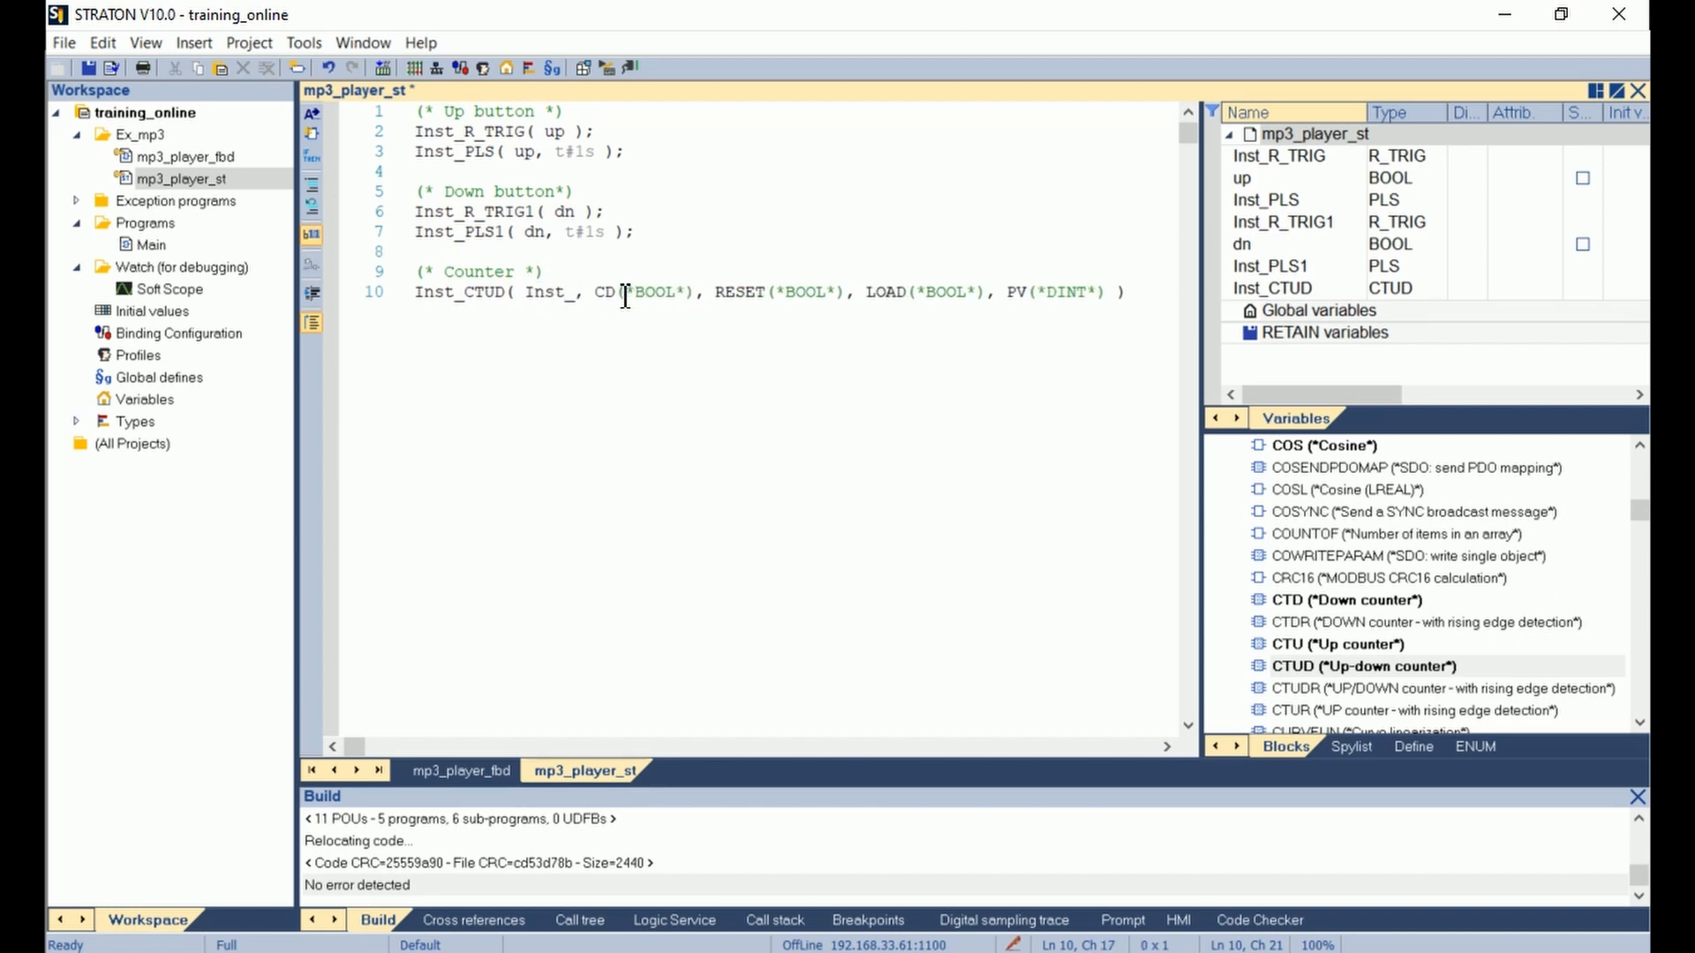
type("R_T")
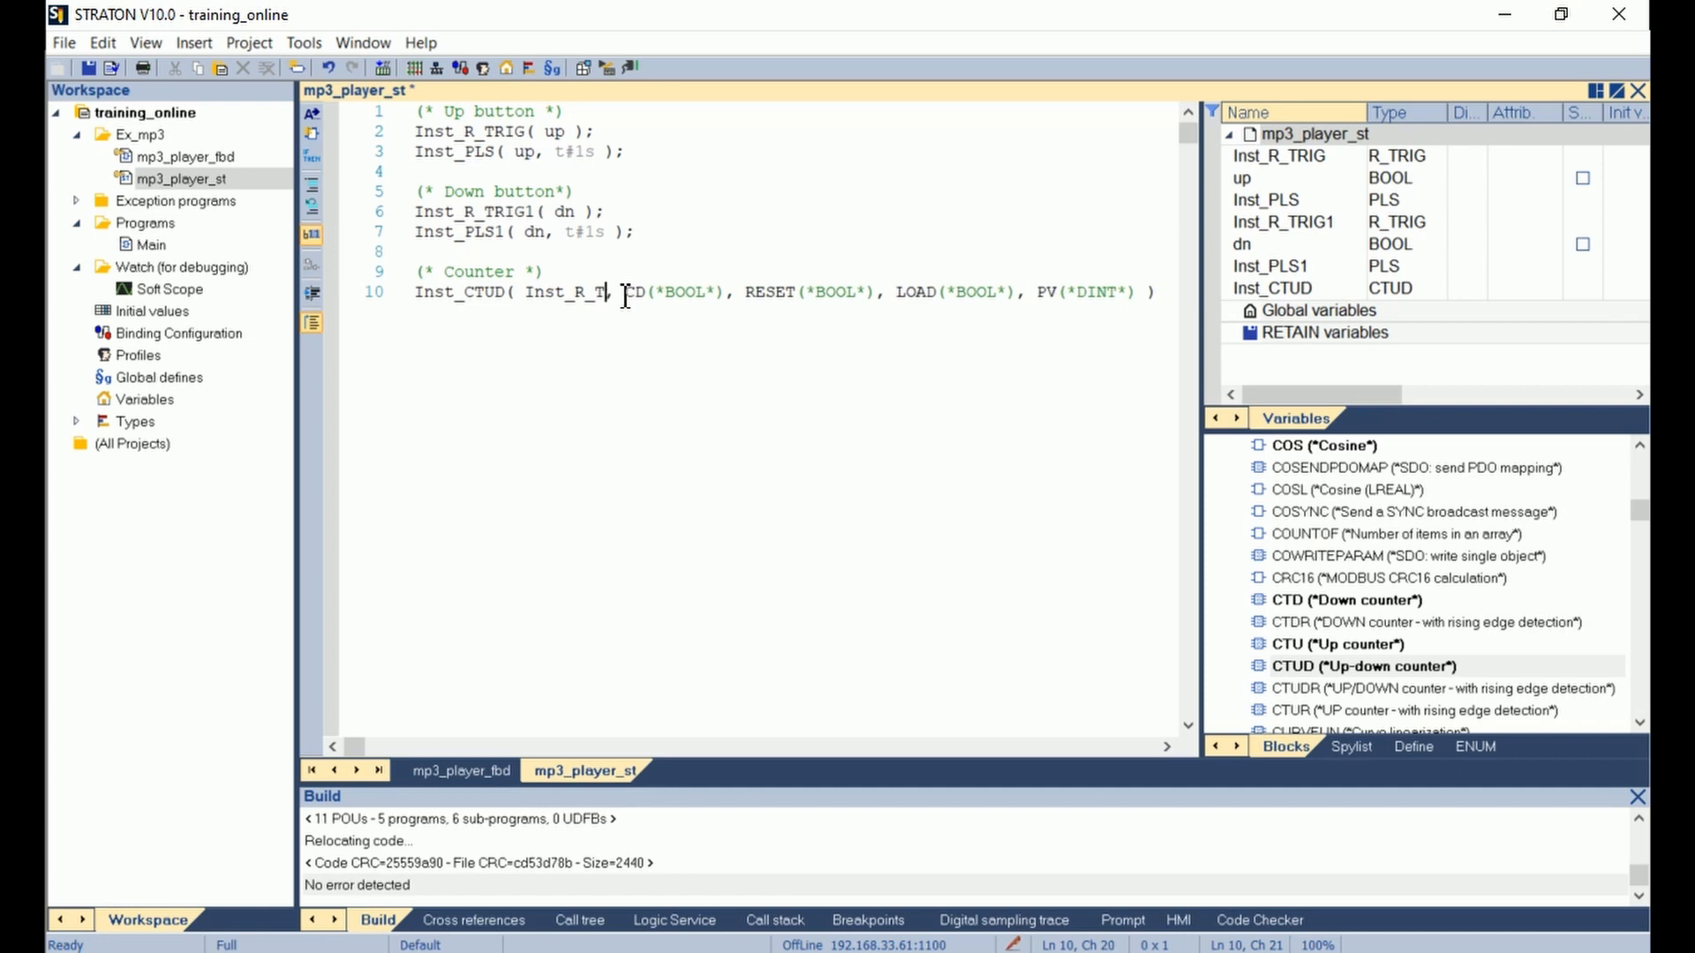
type("RI")
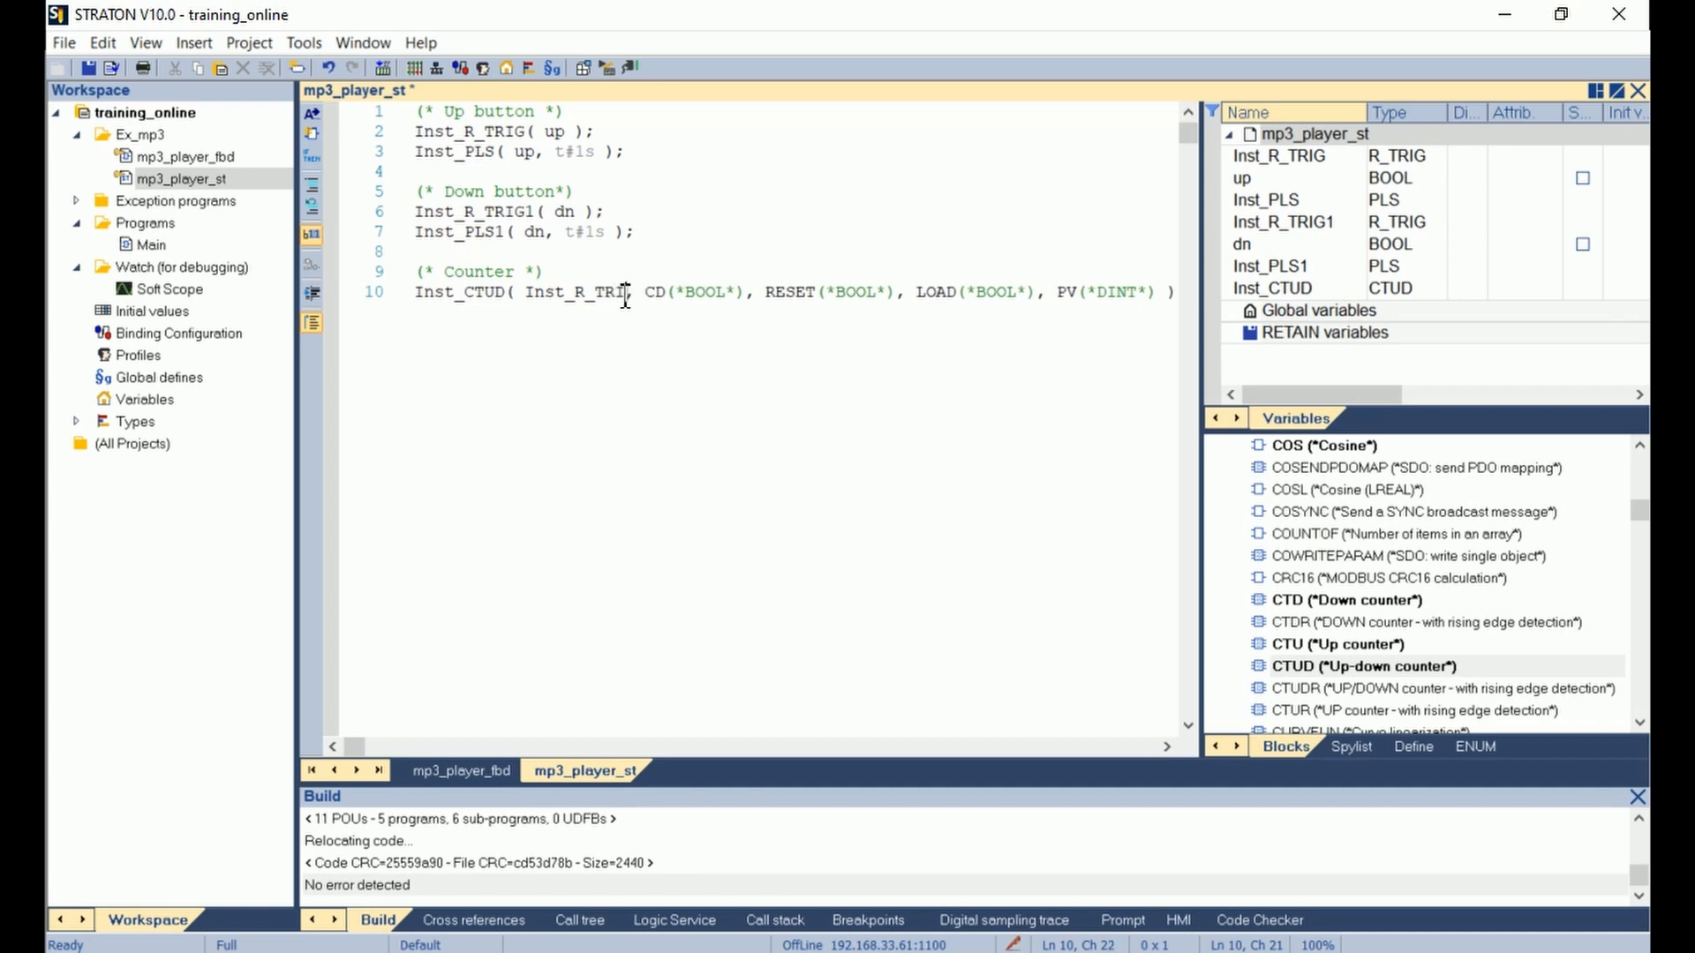
Set the count-up input to Inst_R_TRIG.Q OR Inst_PLS.Q via the variable browser.
double_click(582, 293)
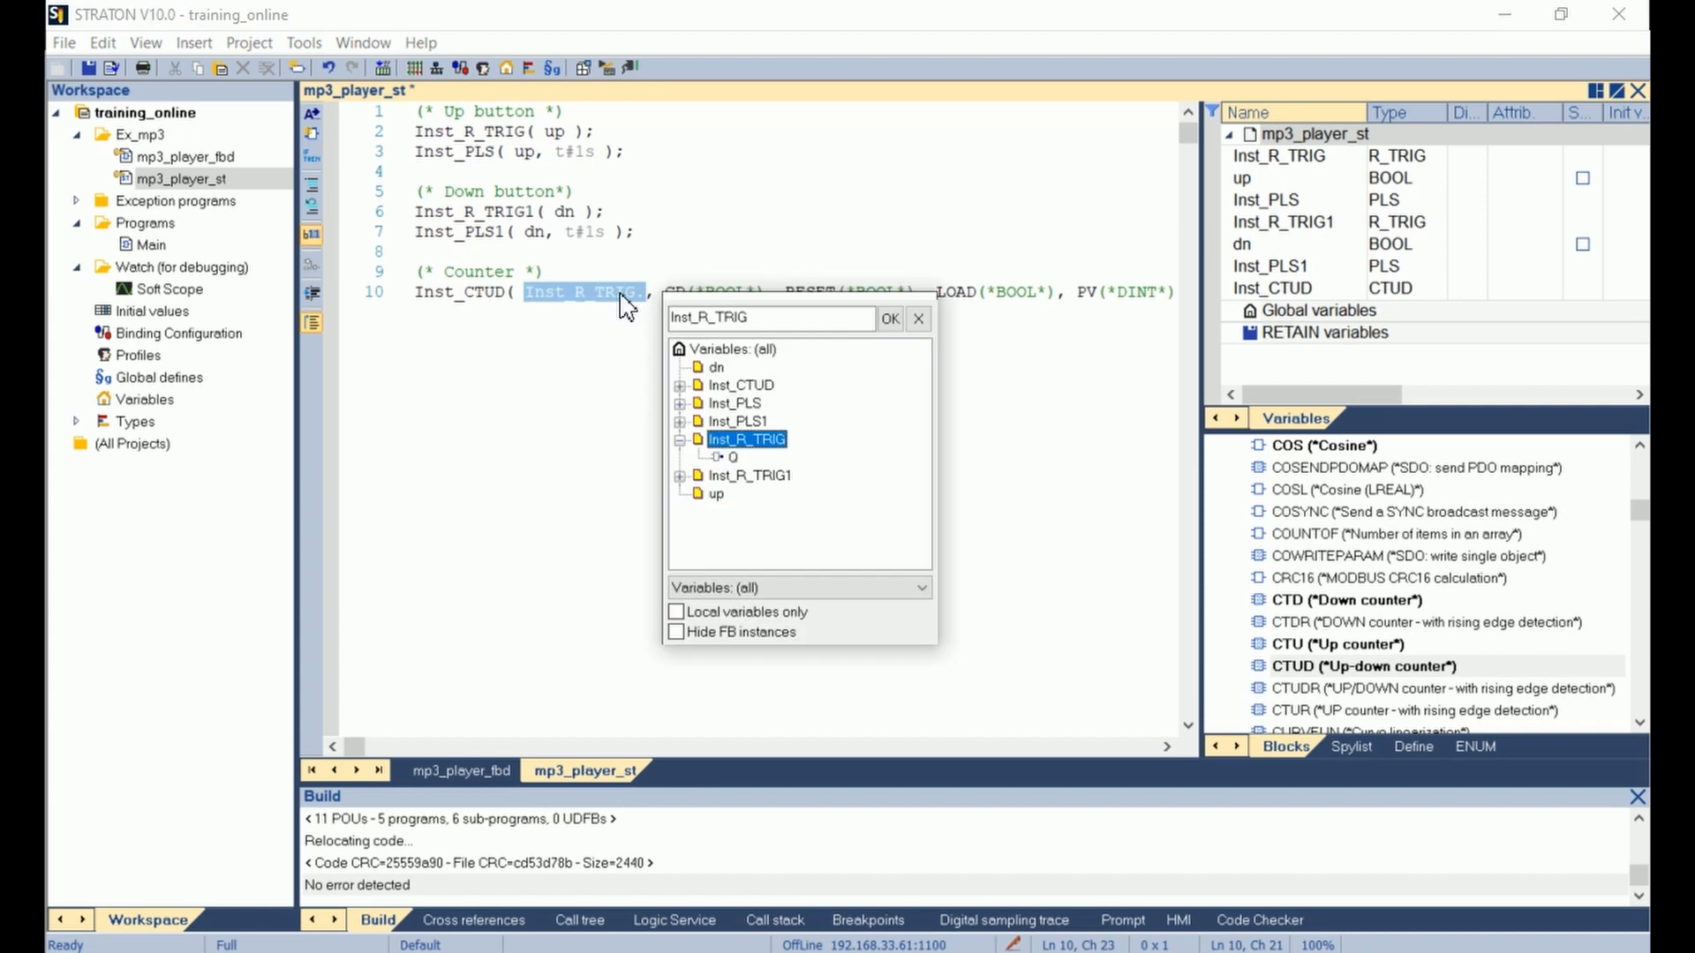
mouse_move(743, 473)
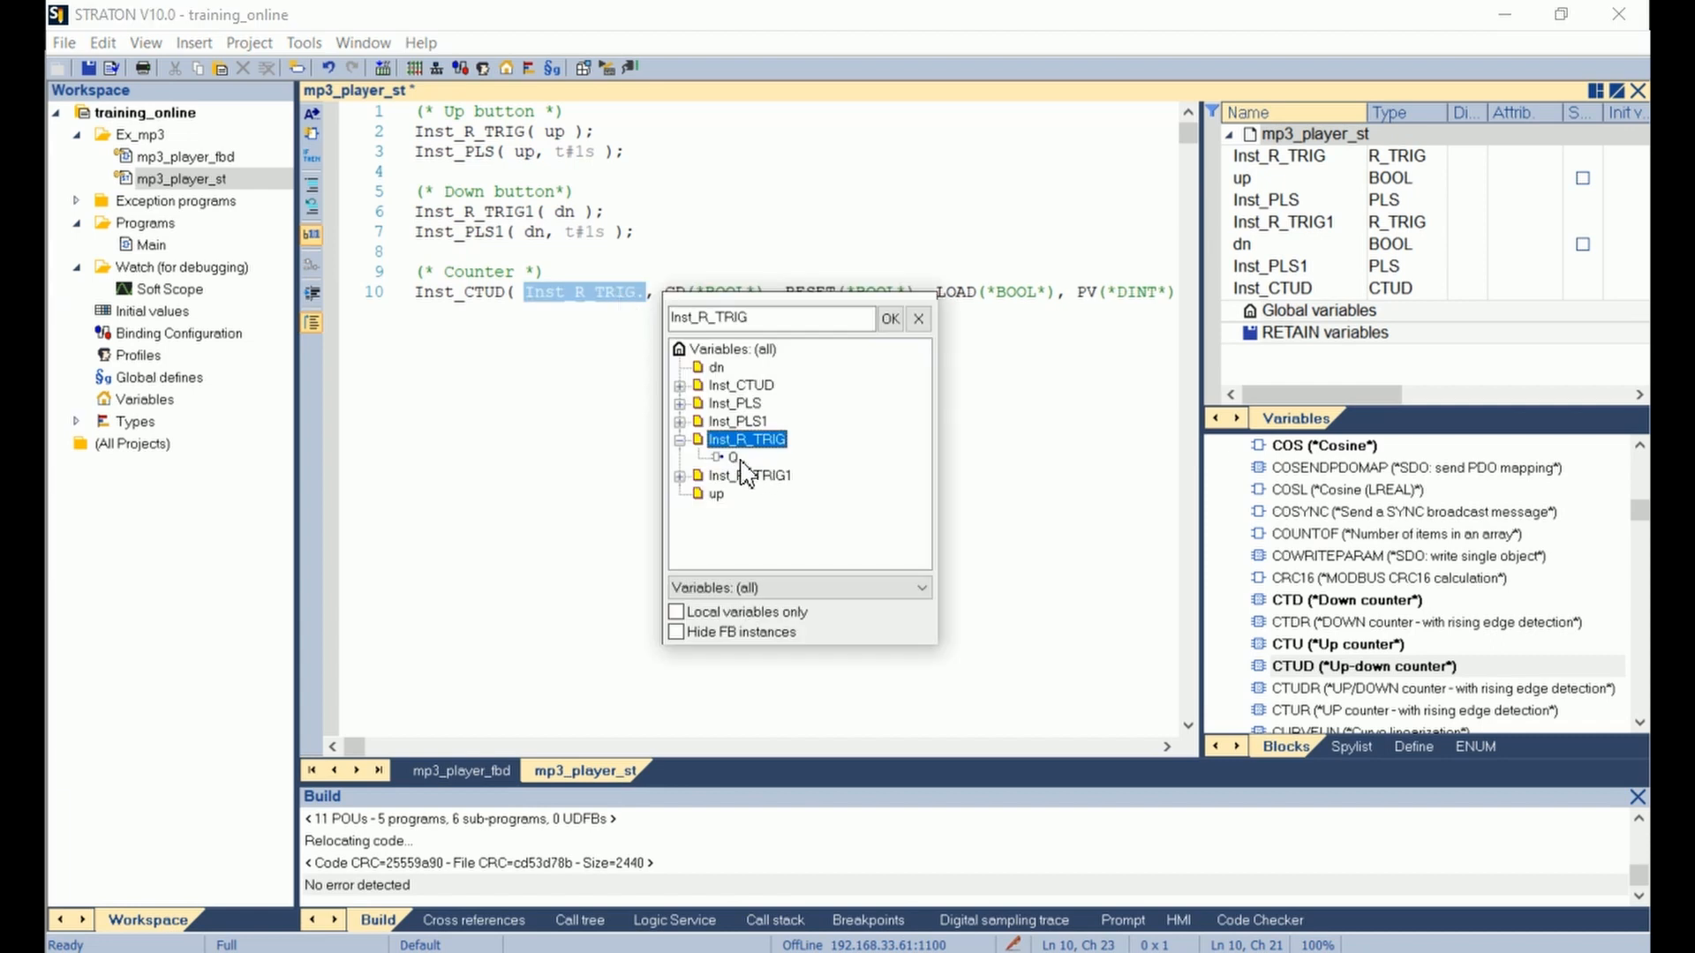
left_click(732, 457)
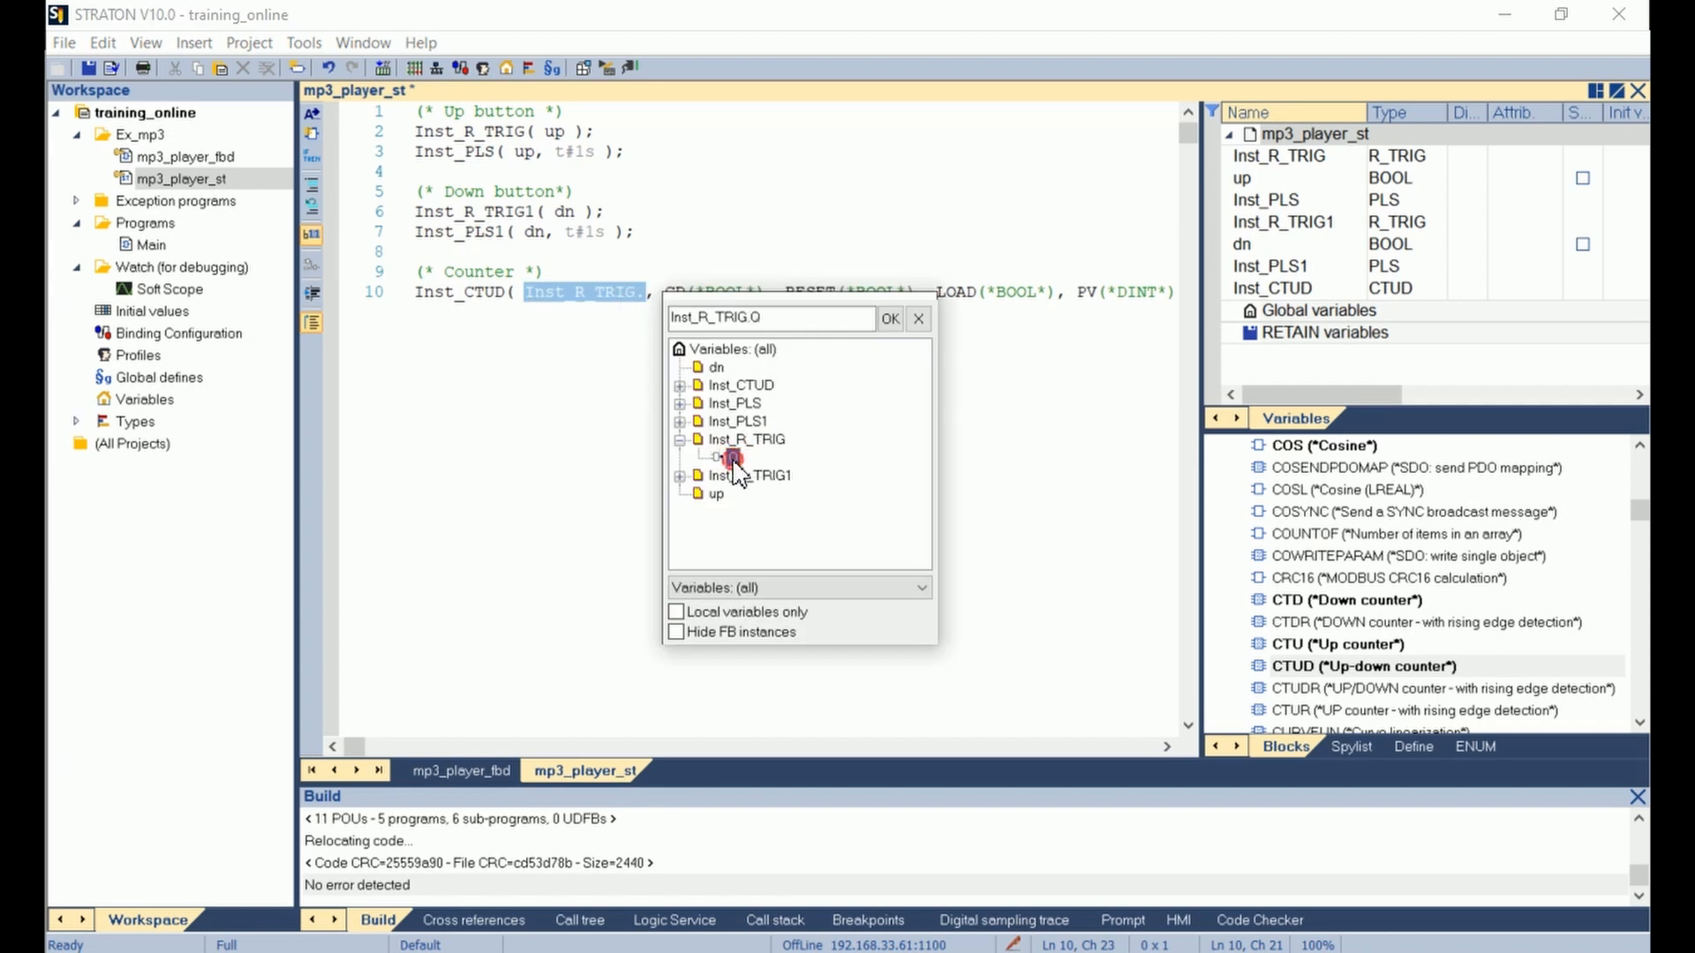
left_click(889, 318)
type("Q OR Inst_")
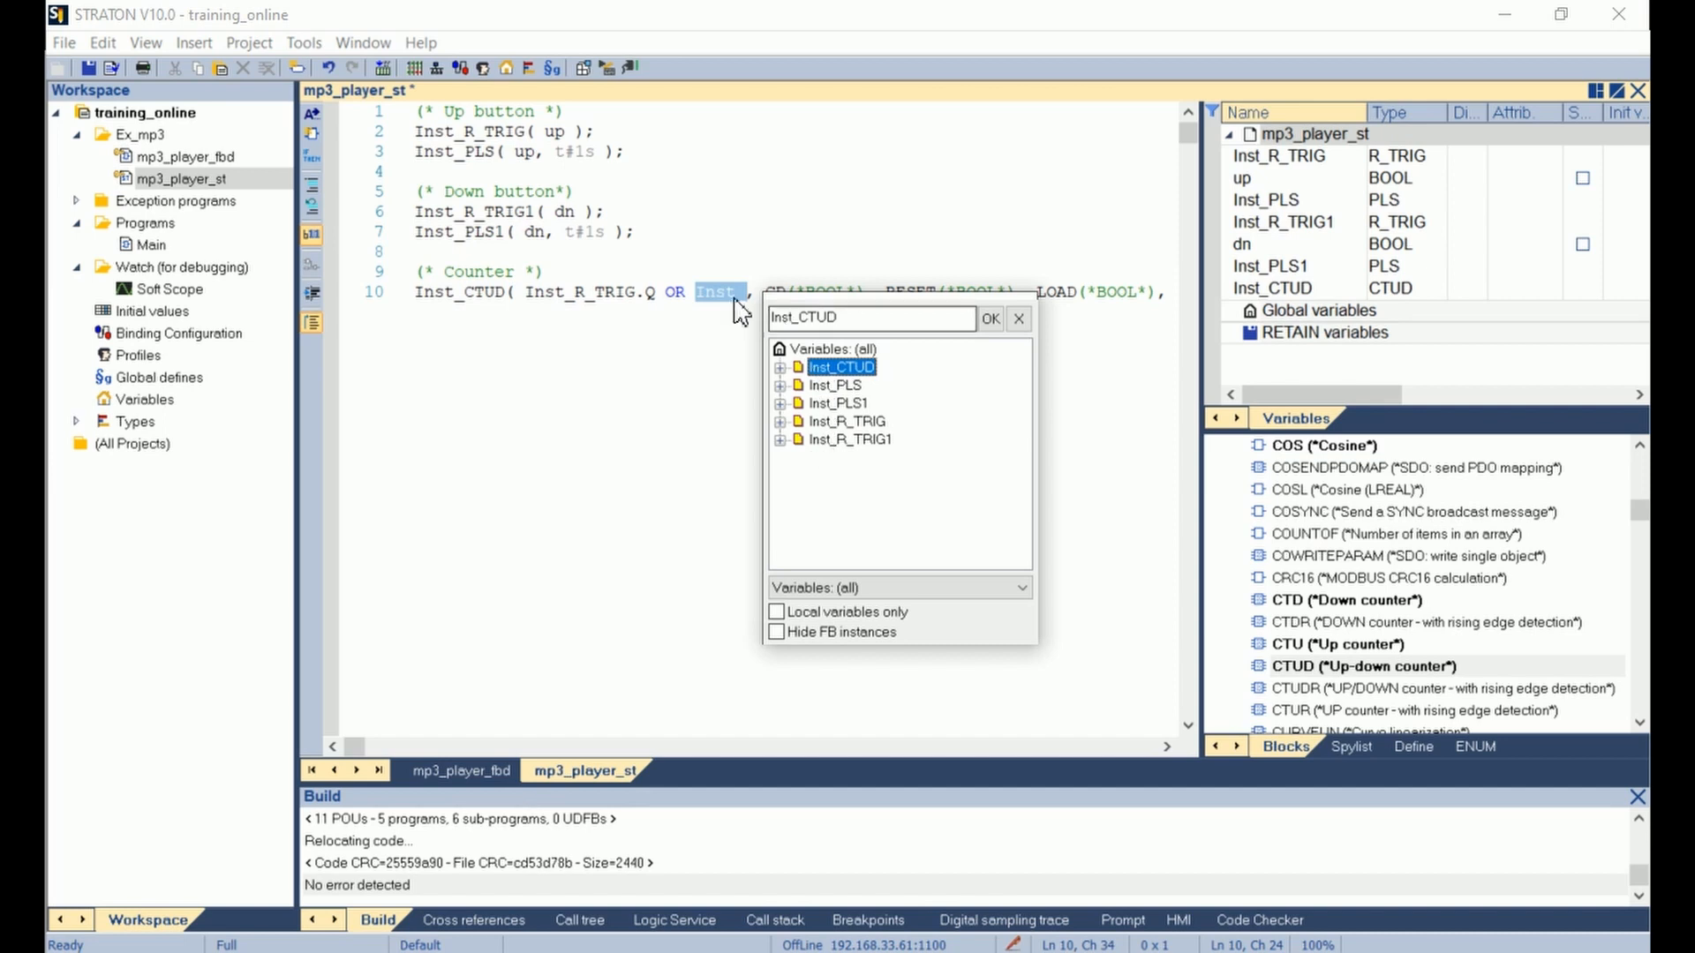
mouse_move(833, 405)
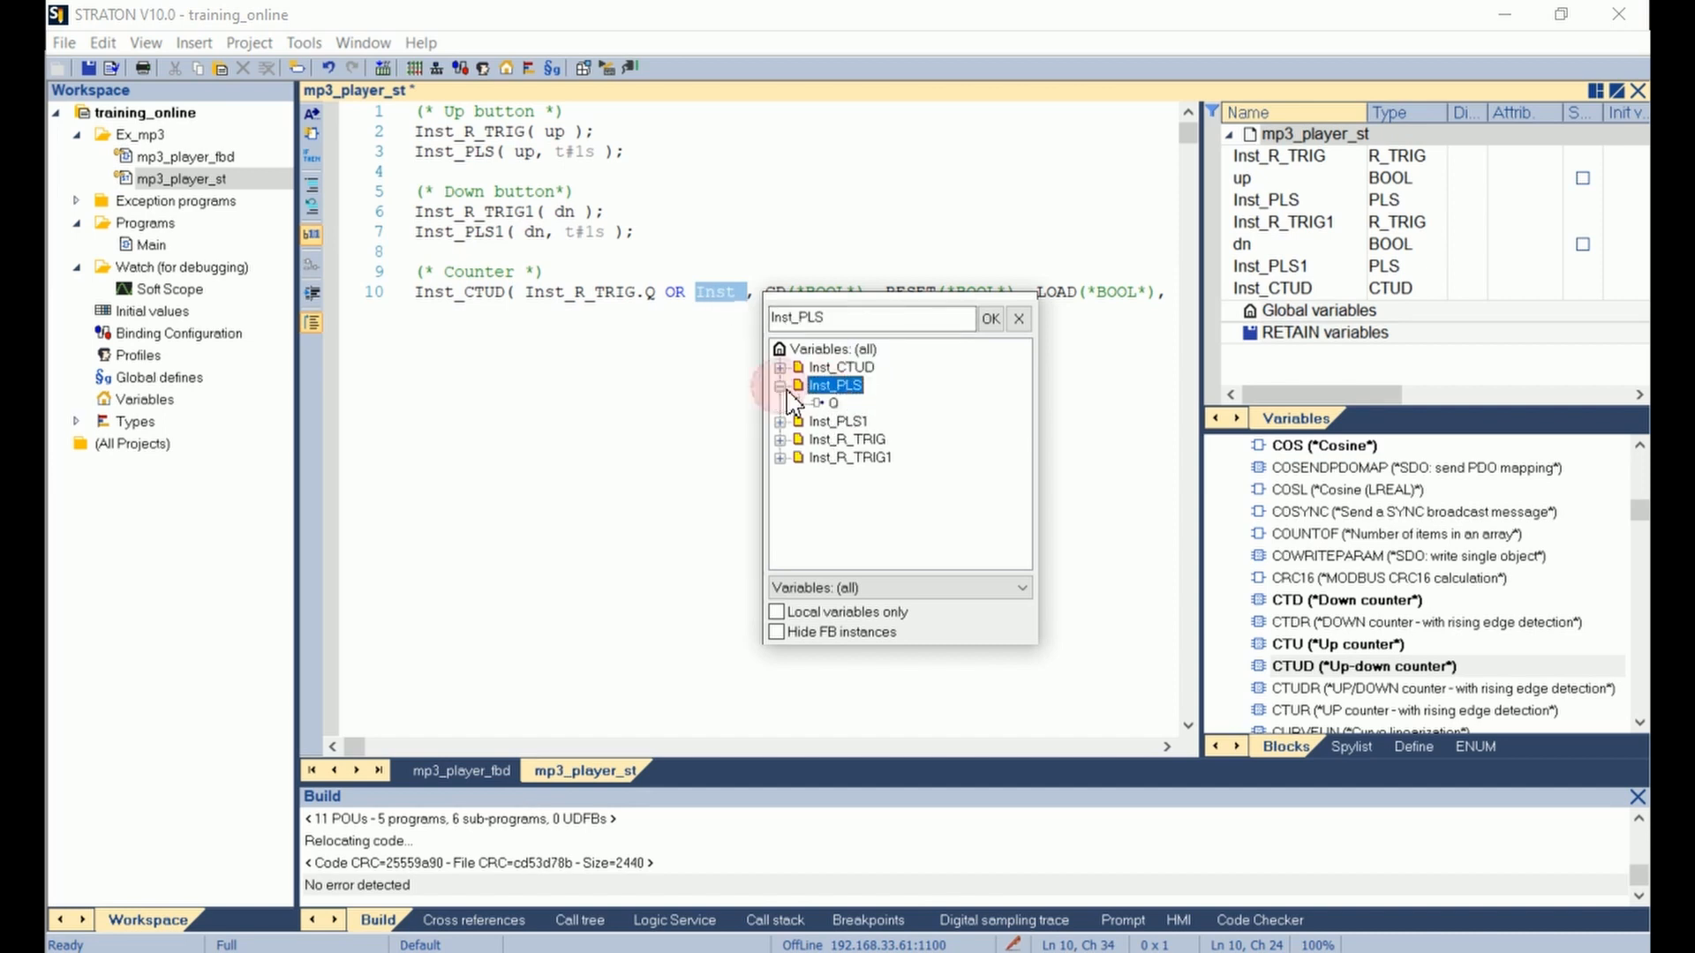
left_click(832, 403)
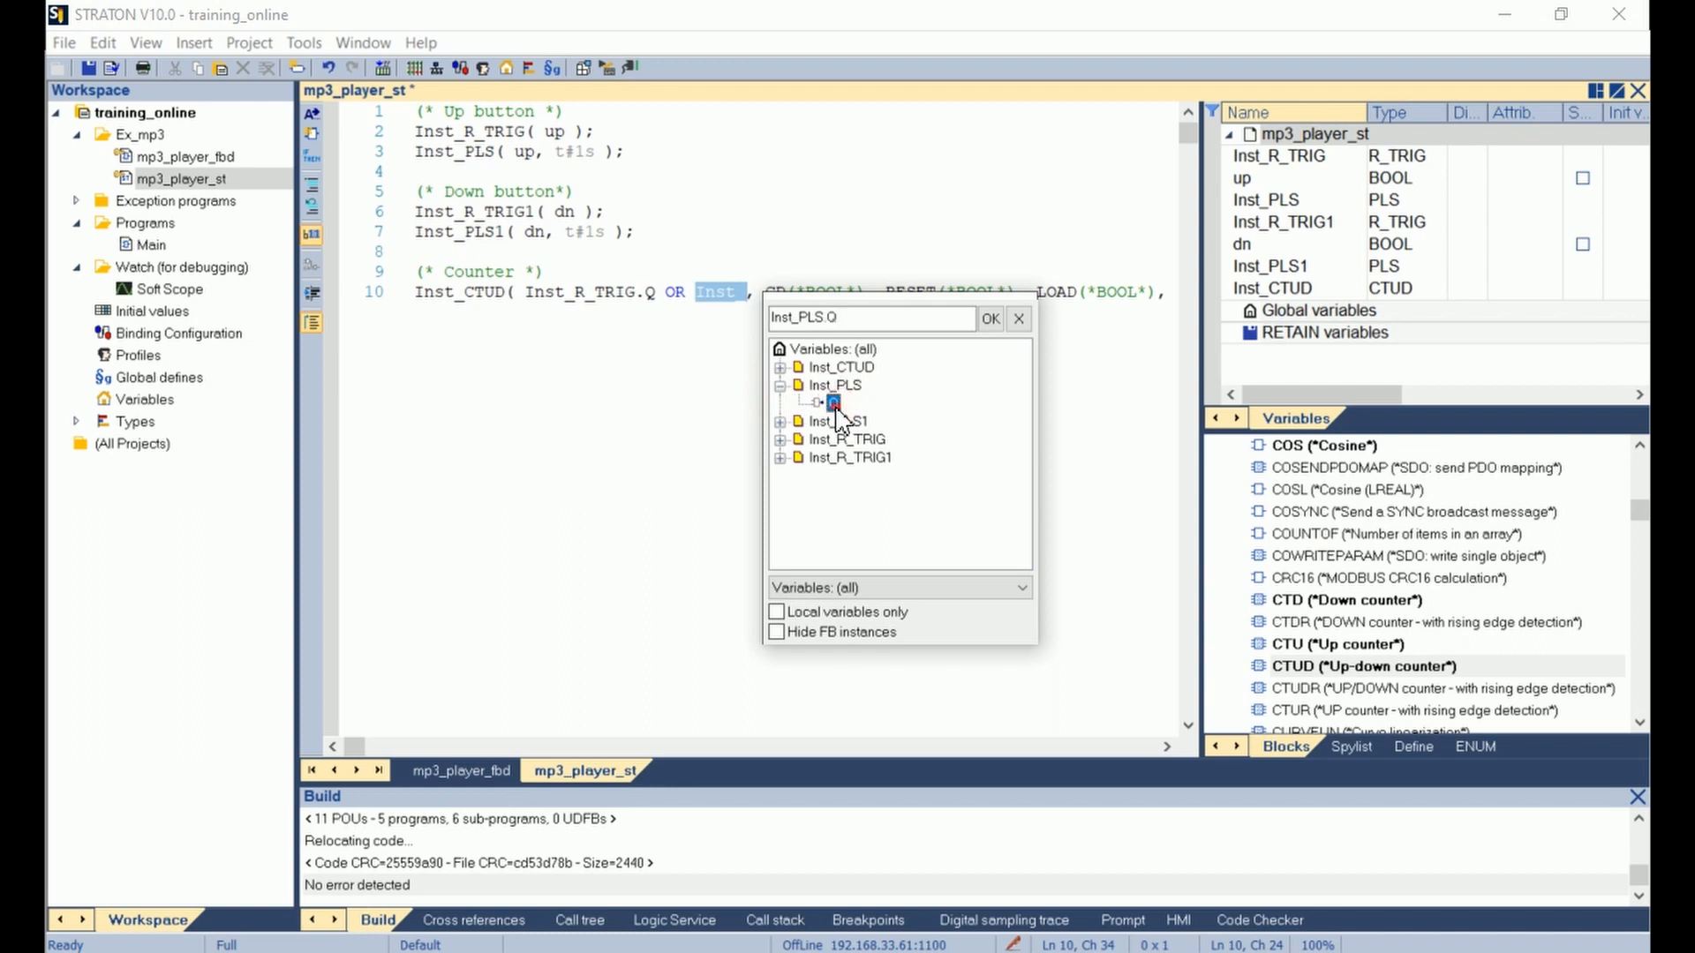
left_click(987, 318)
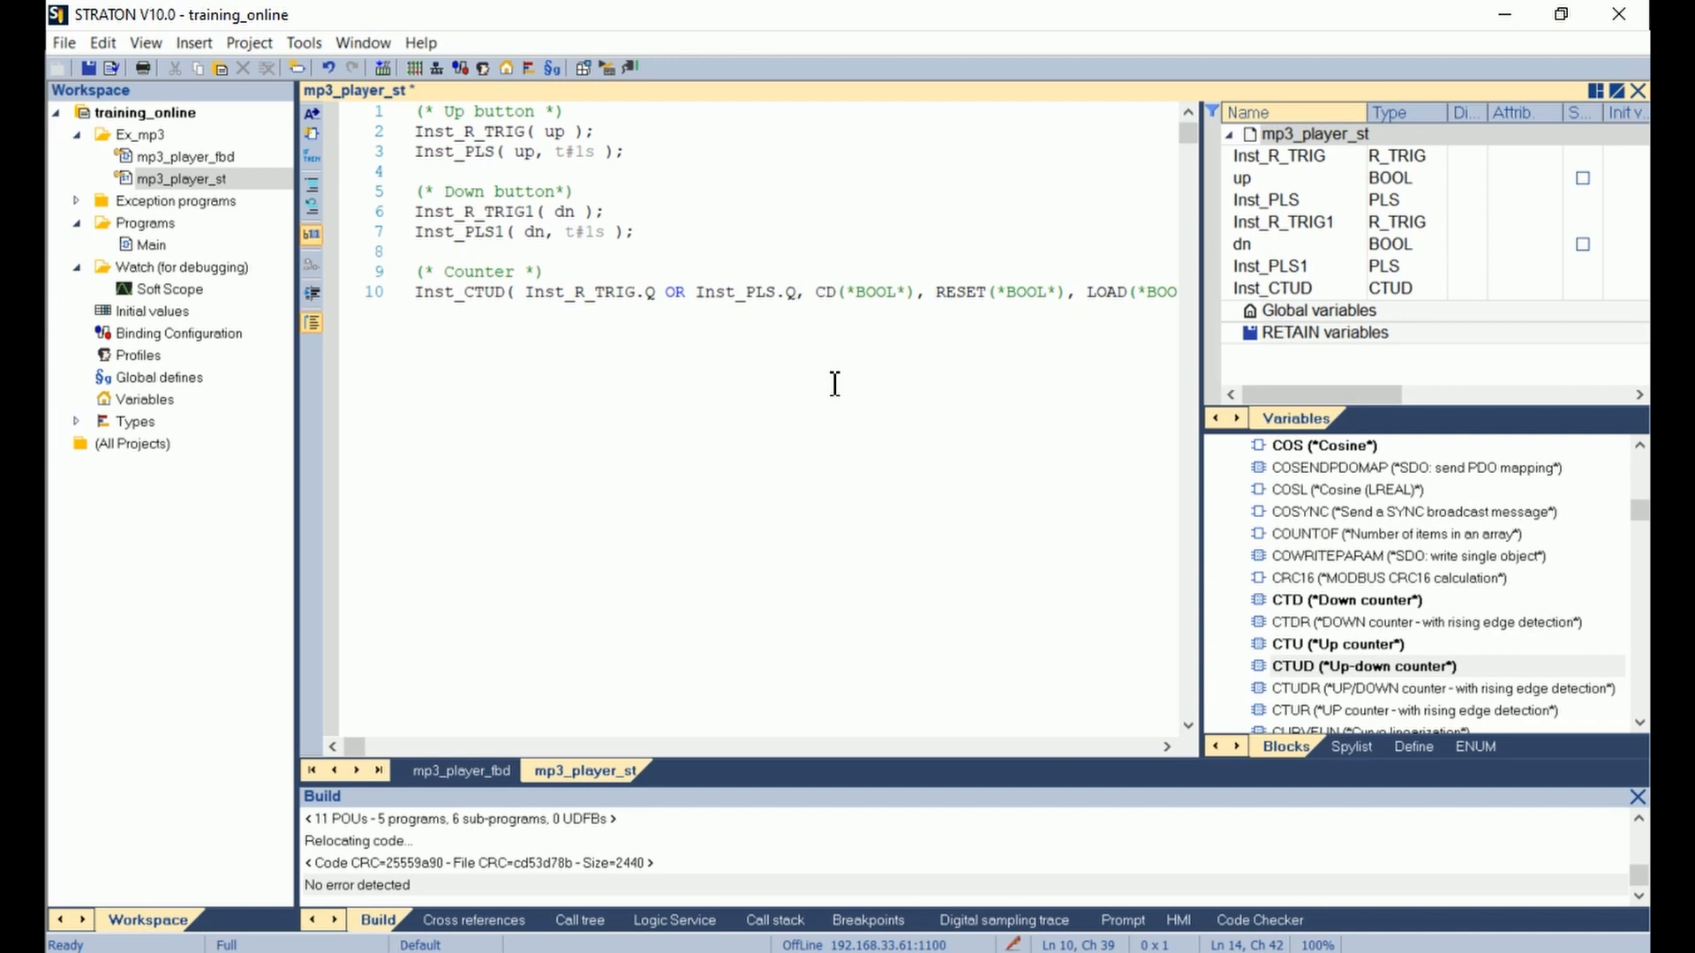
Set the count-down input to Inst_R_TRIG1.Q OR Inst_PLS1.Q.
left_click(795, 293)
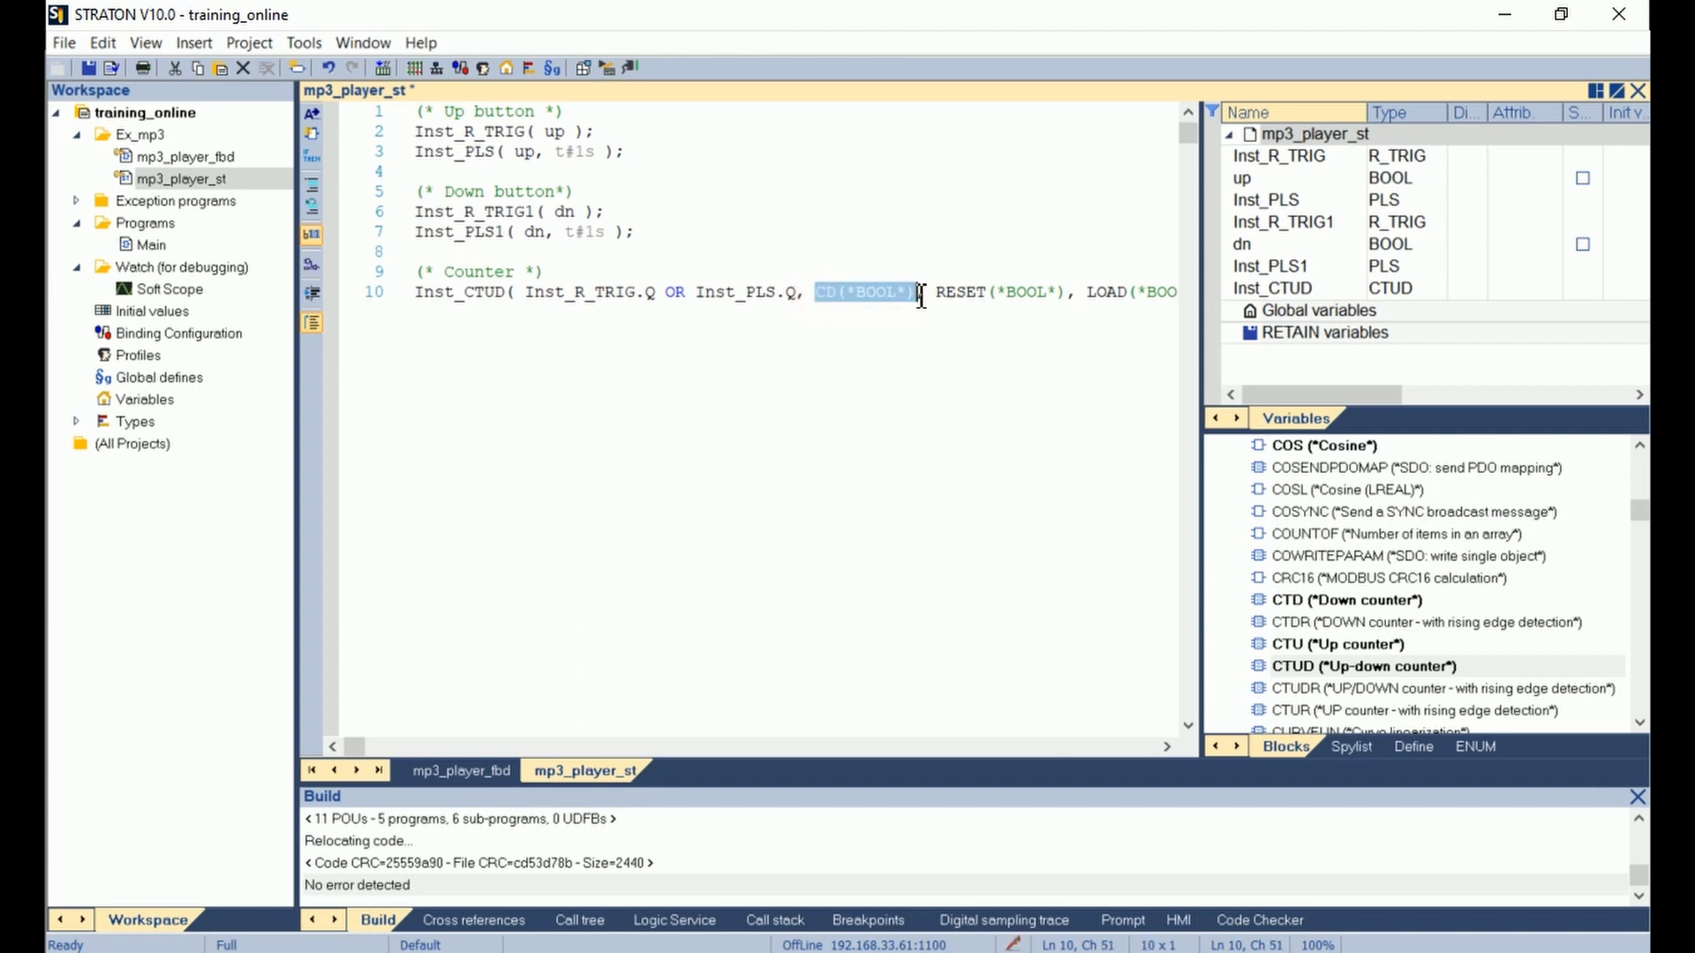
left_click(561, 212)
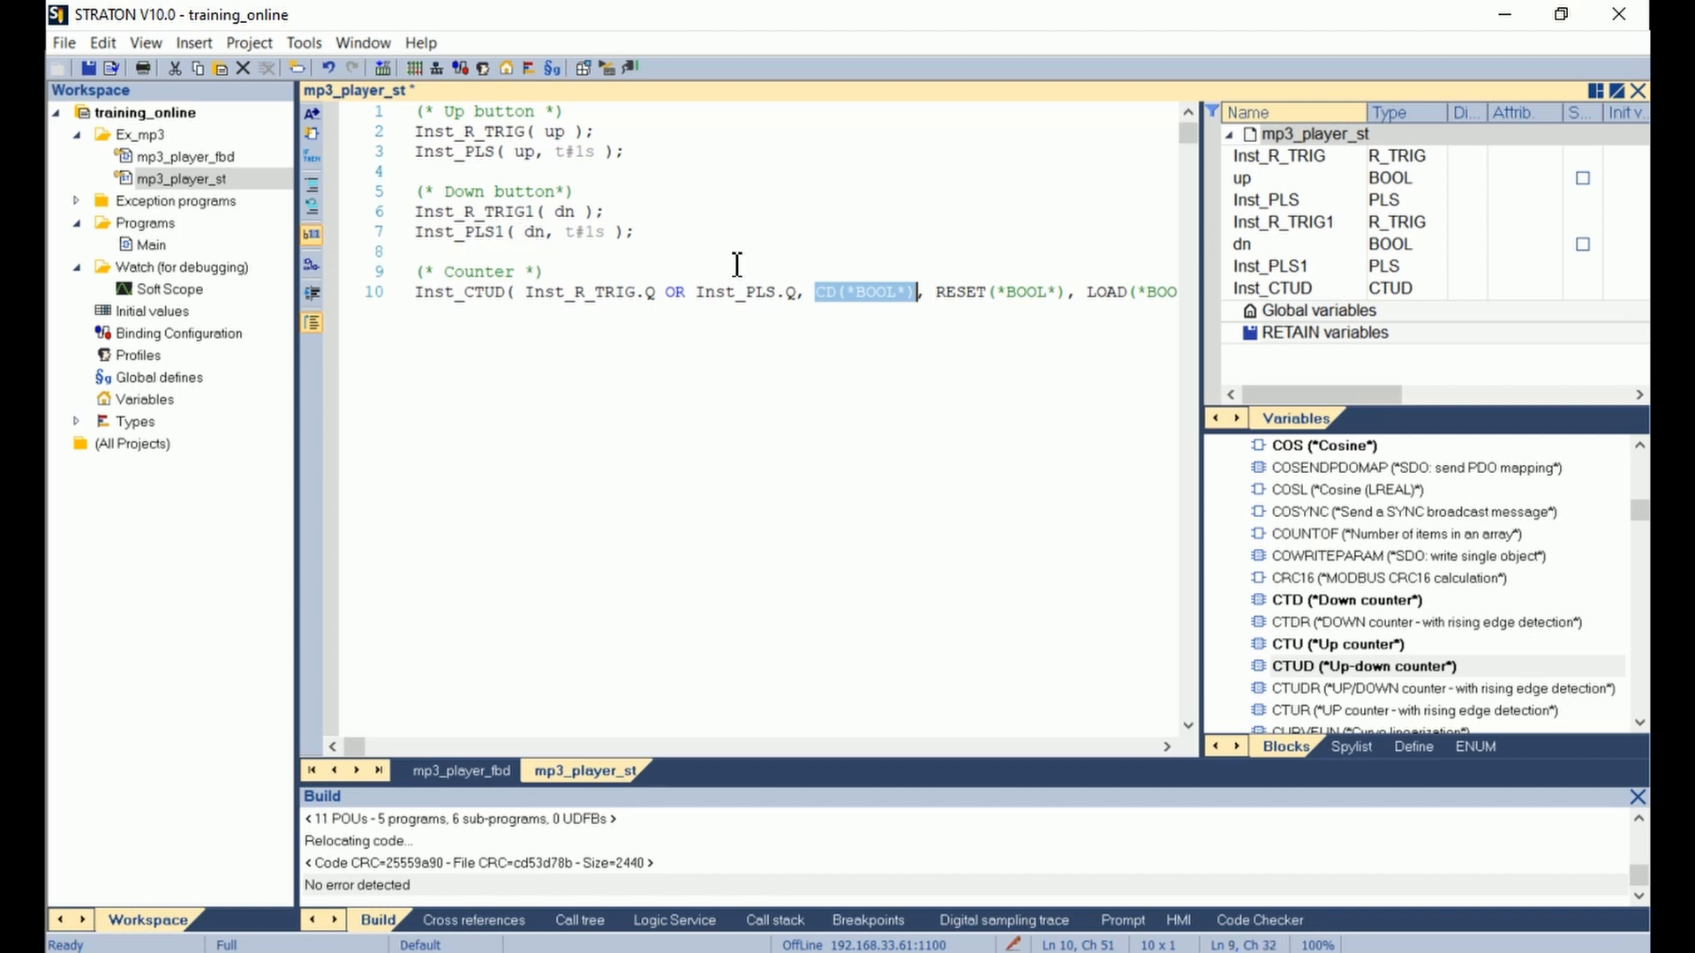
type("Inst")
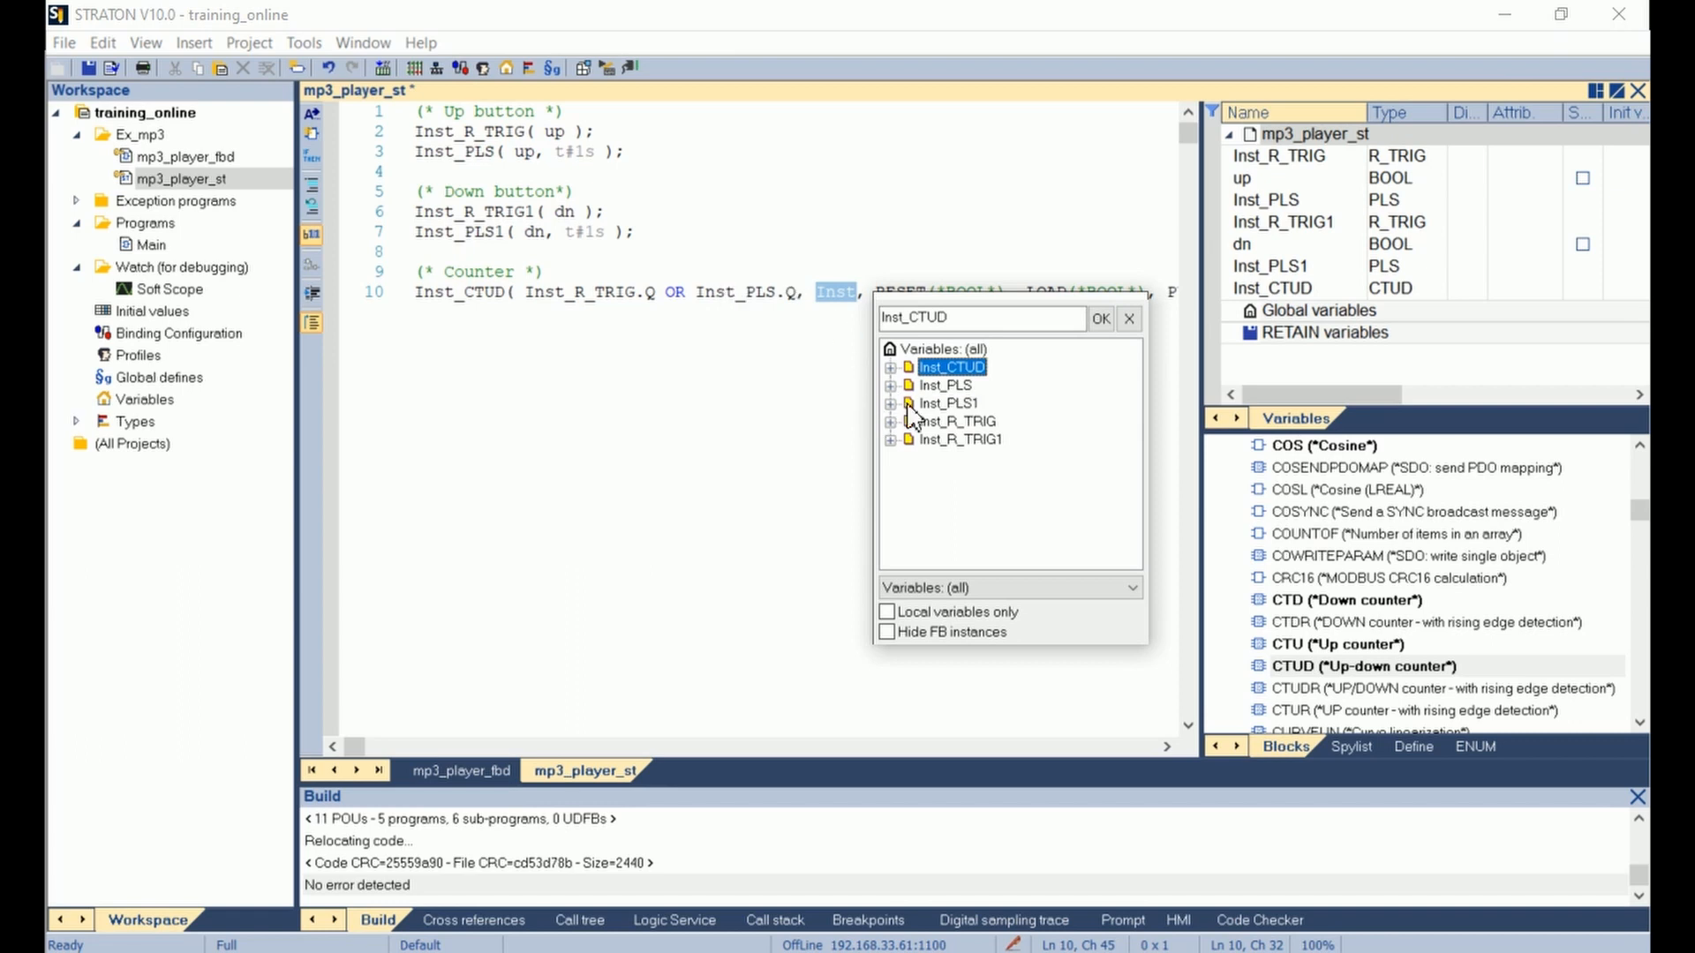
left_click(960, 438)
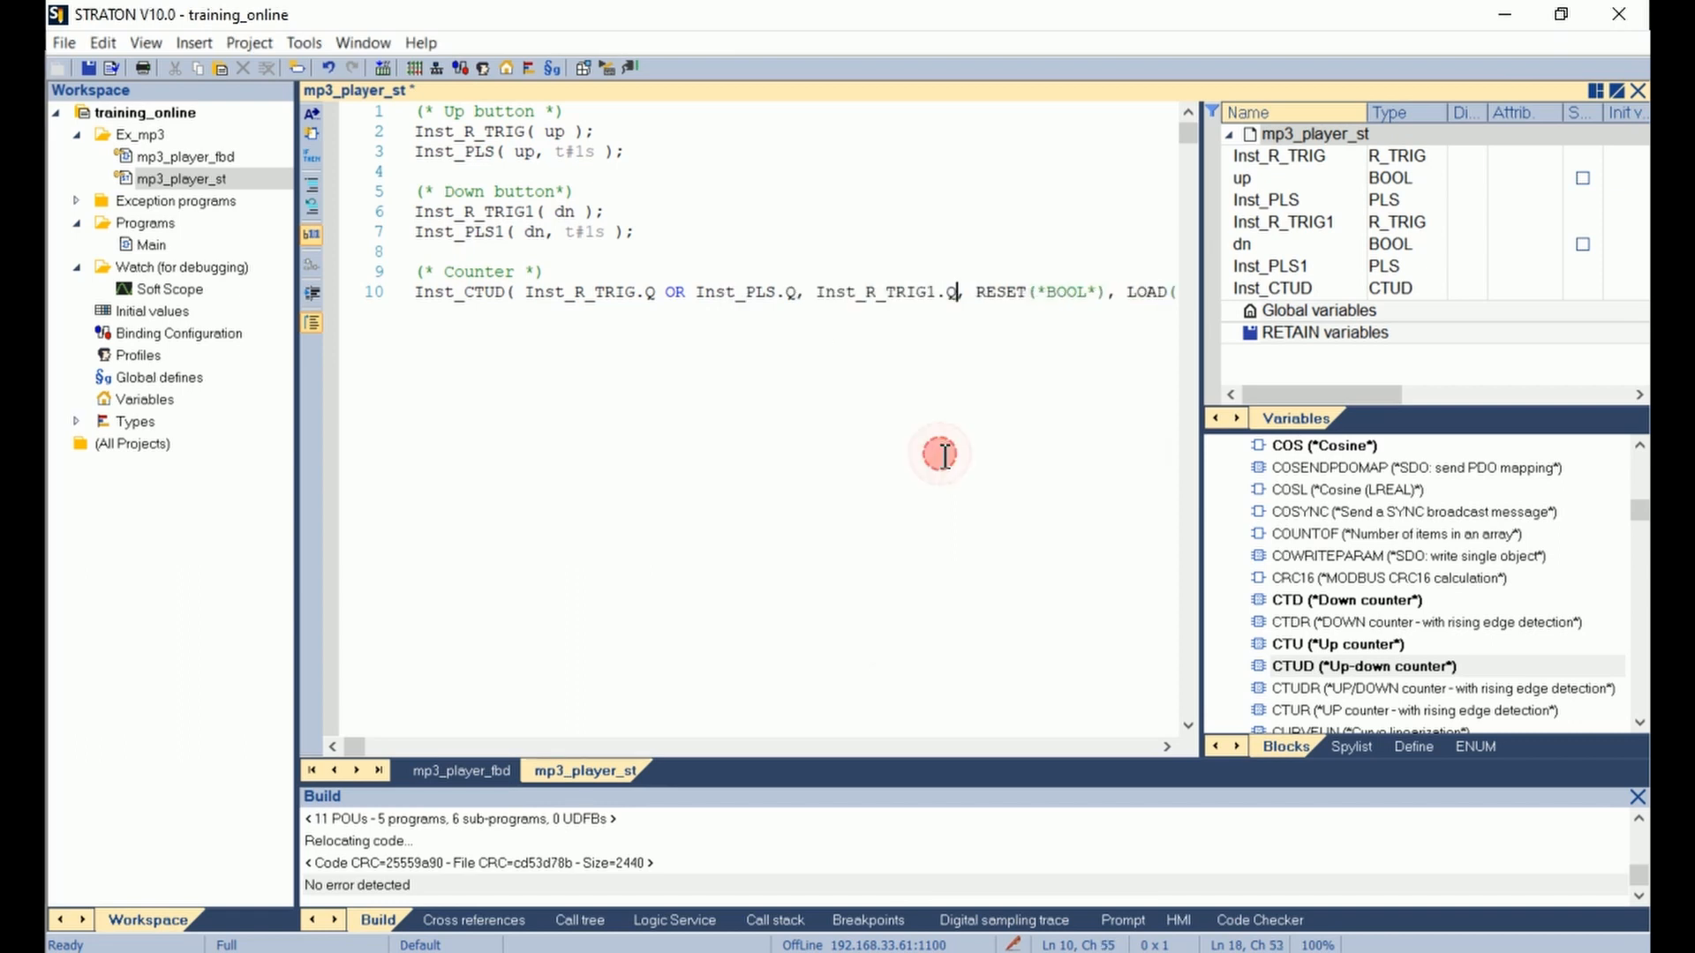
type("OR Inst")
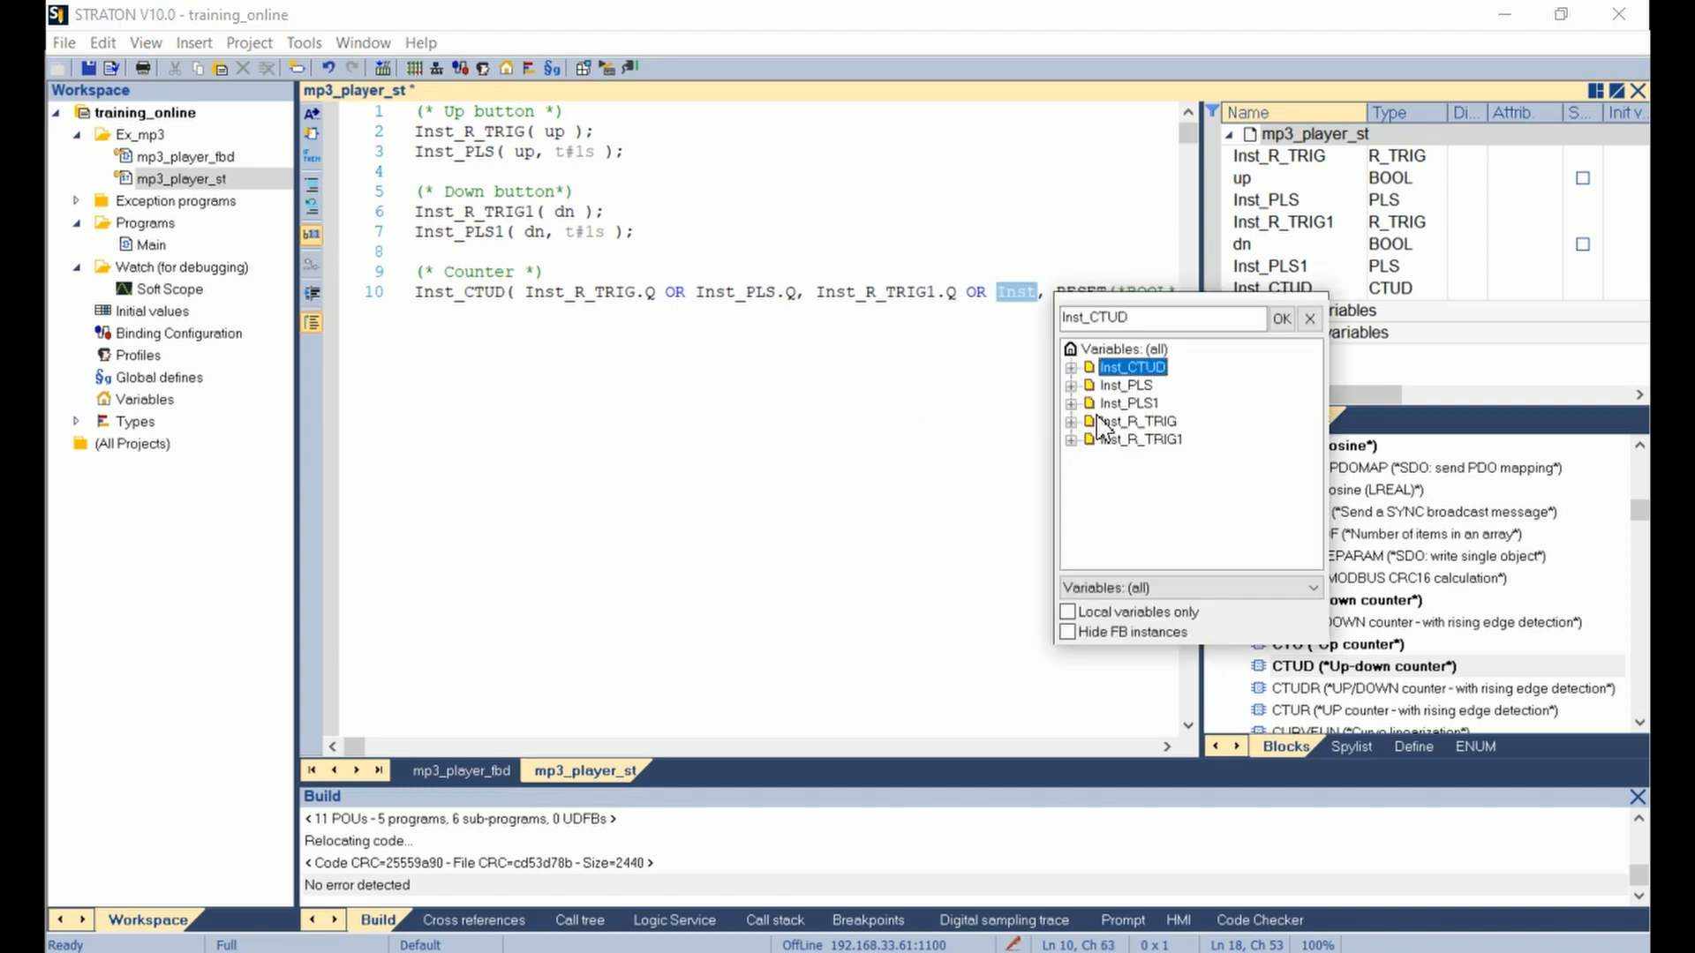
left_click(1129, 402)
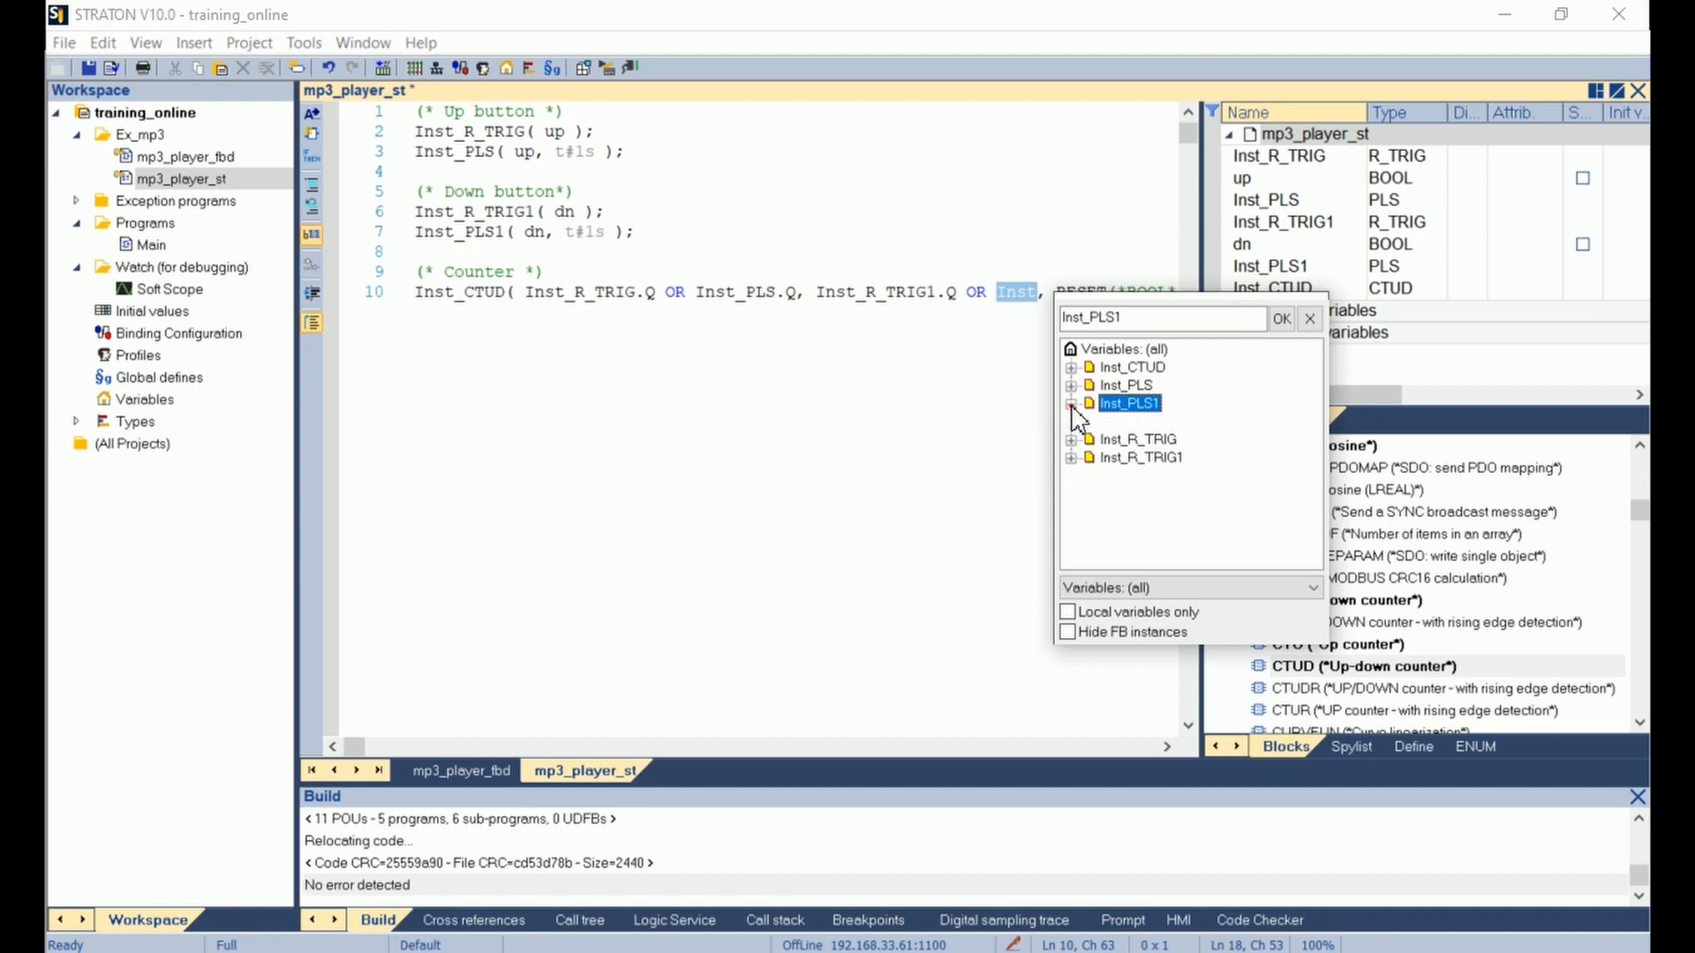
left_click(1281, 318)
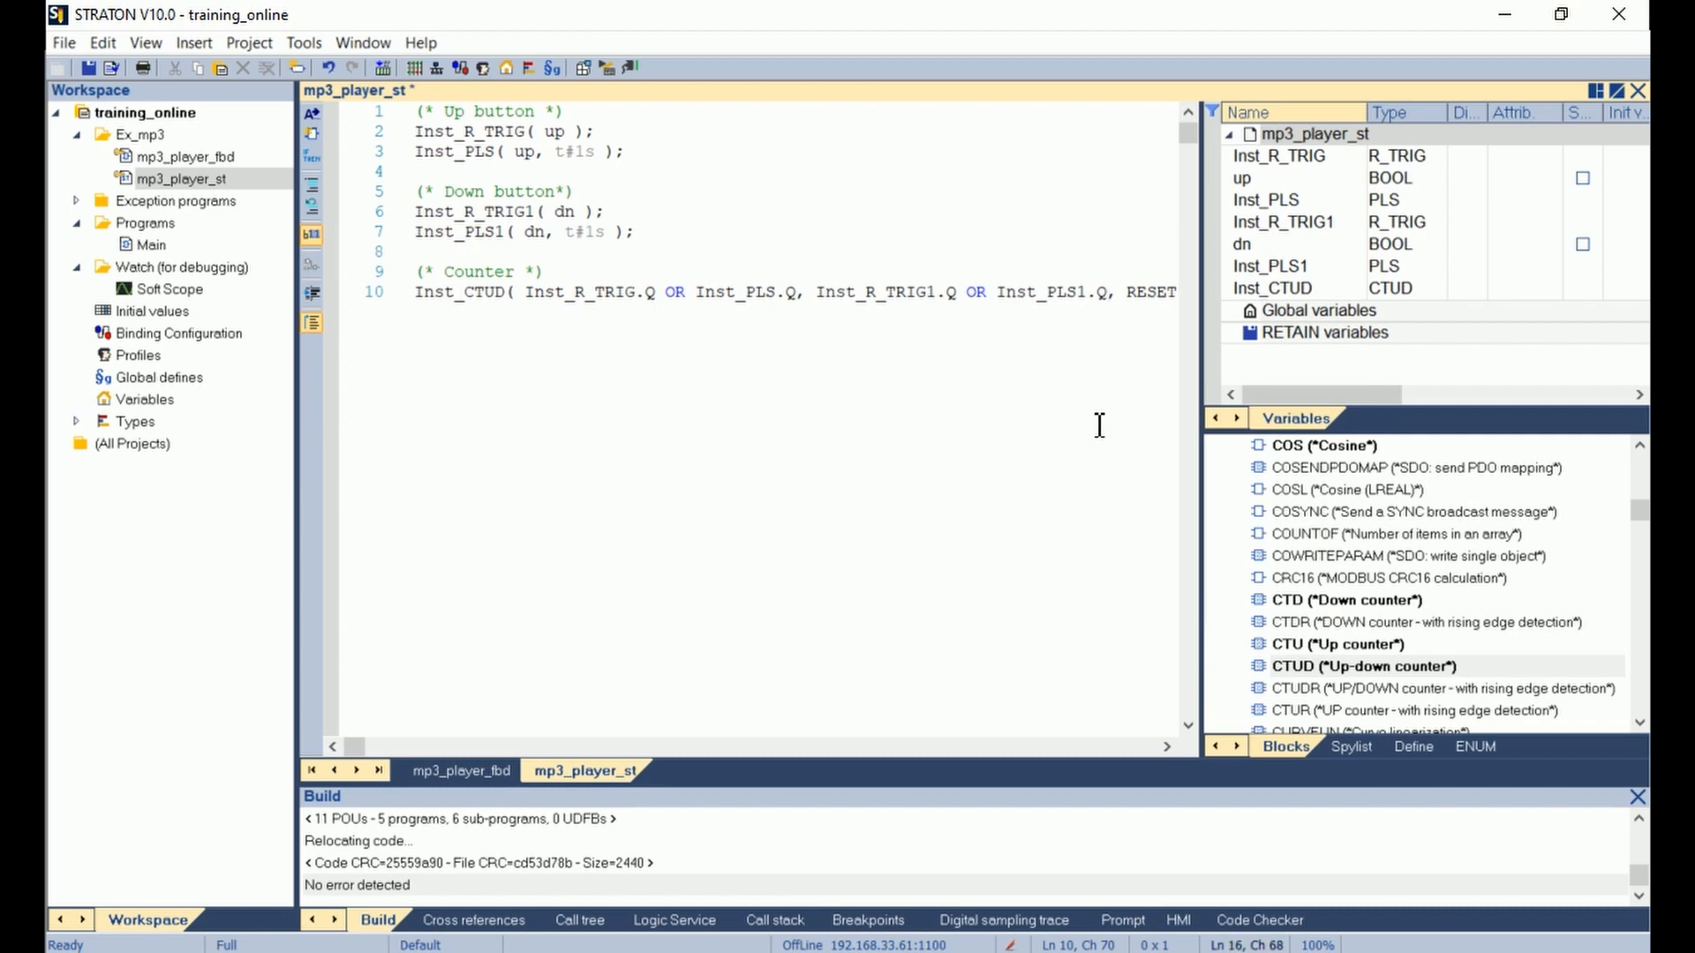
left_click(1165, 746)
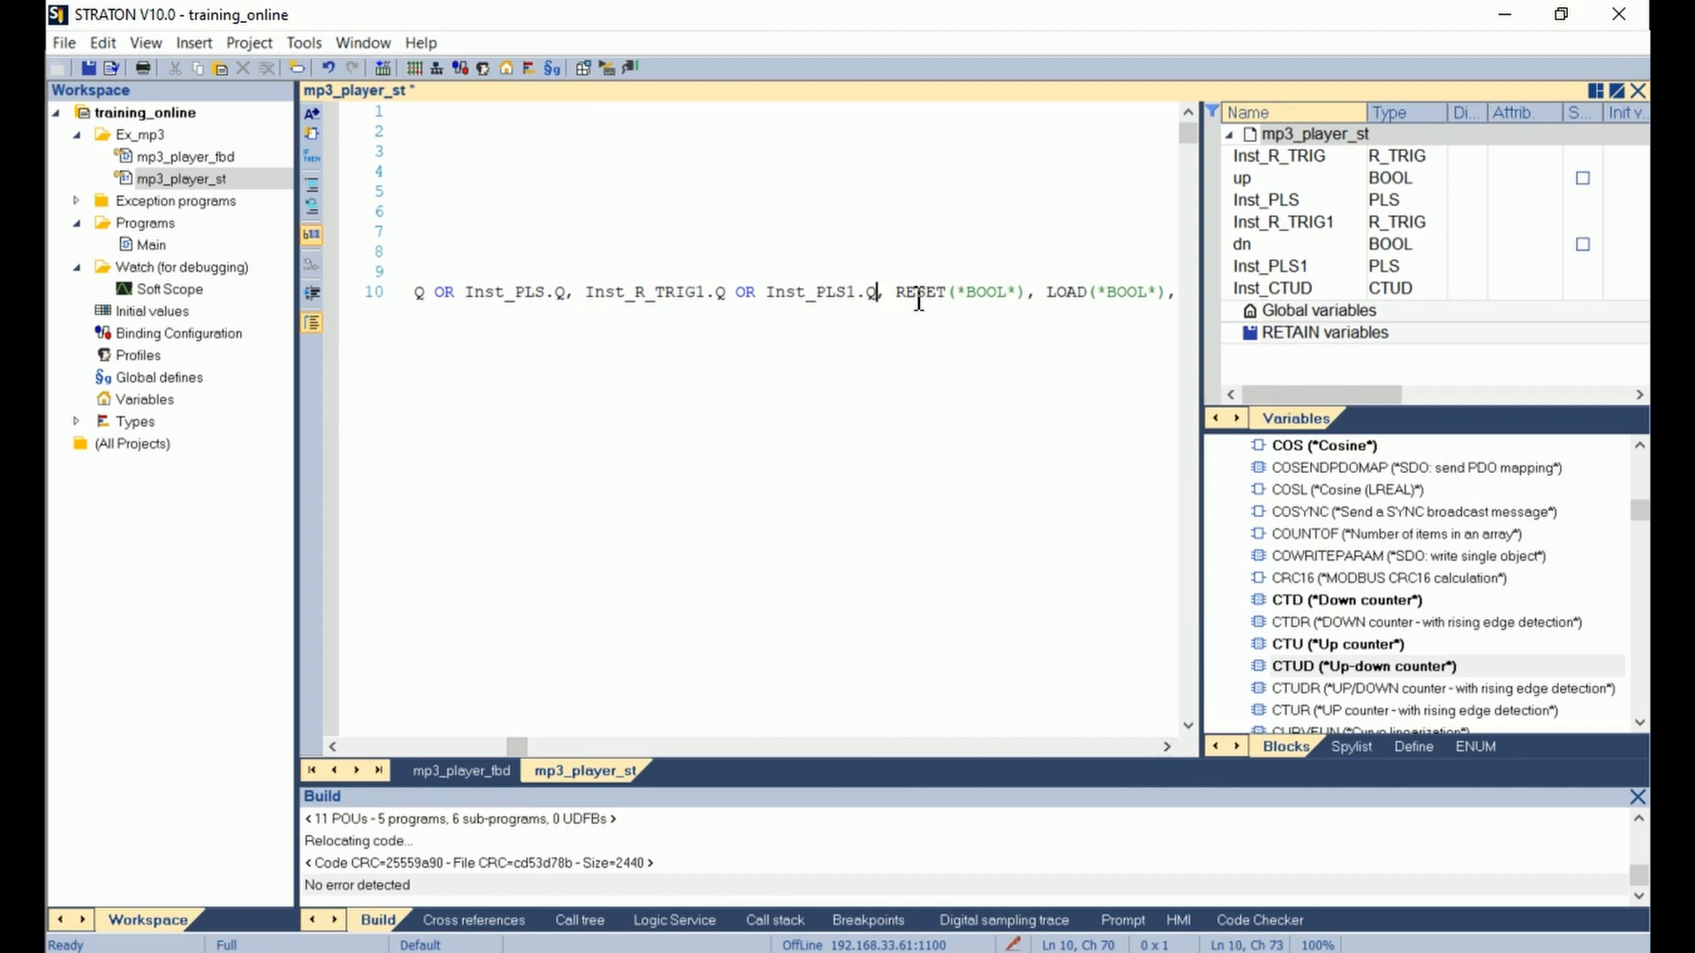
Pass false for the counter's RESET and LOAD inputs and 10 as preset value.
double_click(954, 292)
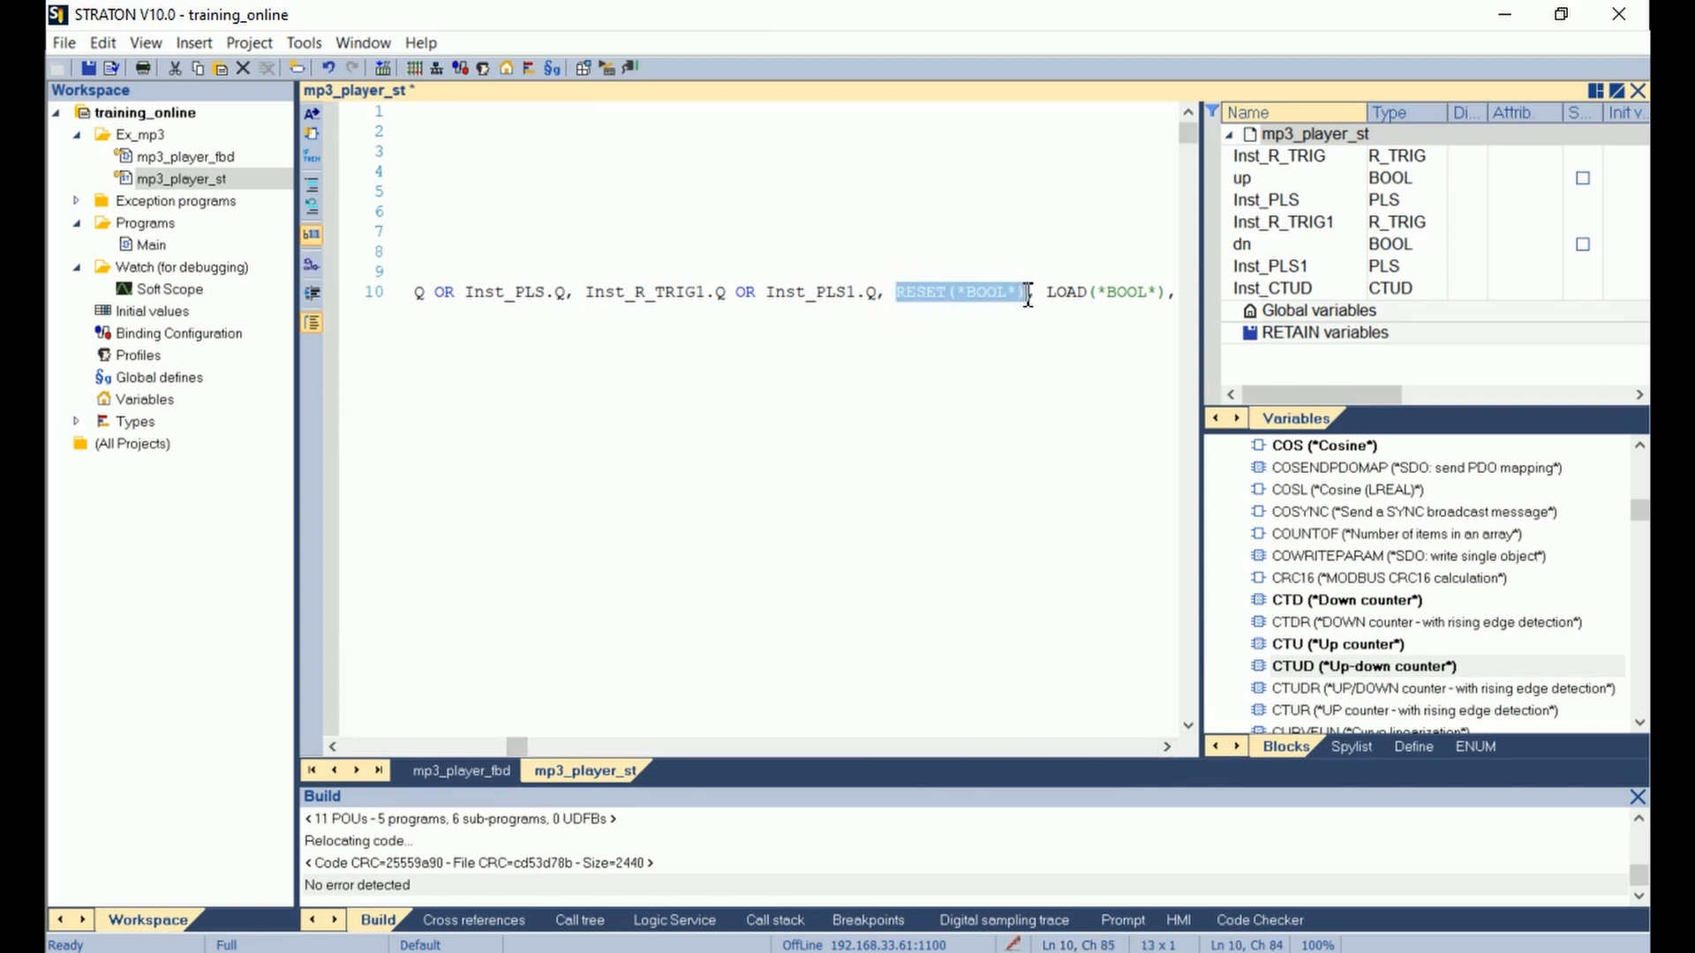
type("false")
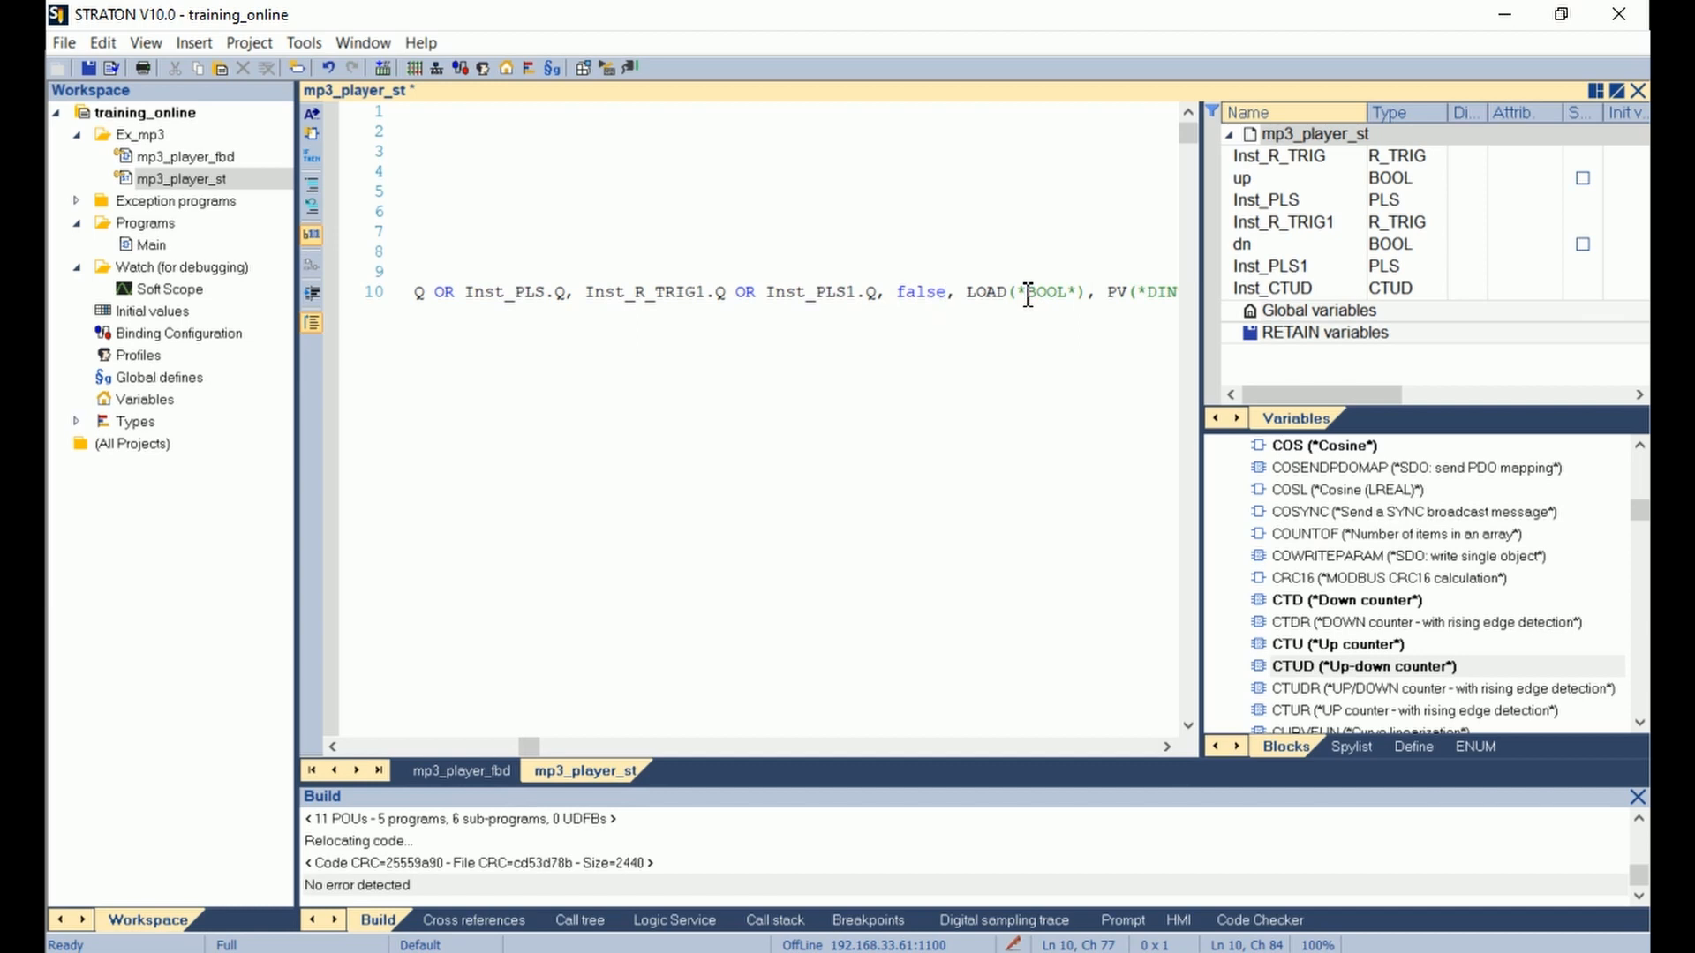
left_click(973, 292)
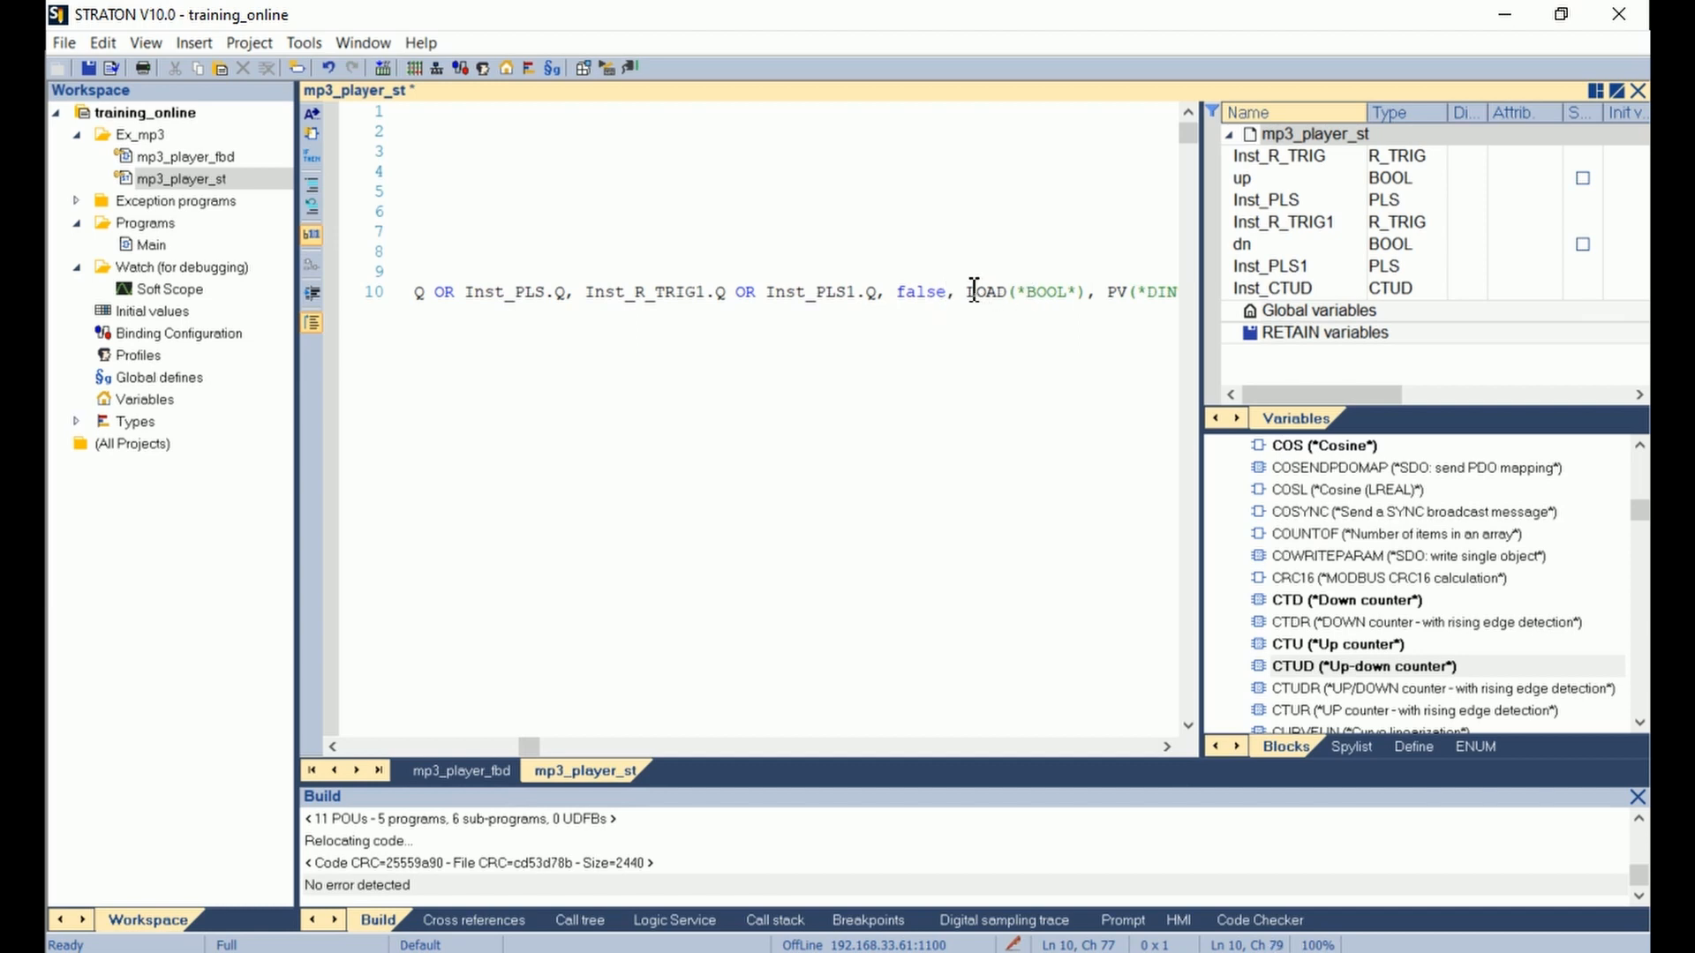
double_click(1017, 292)
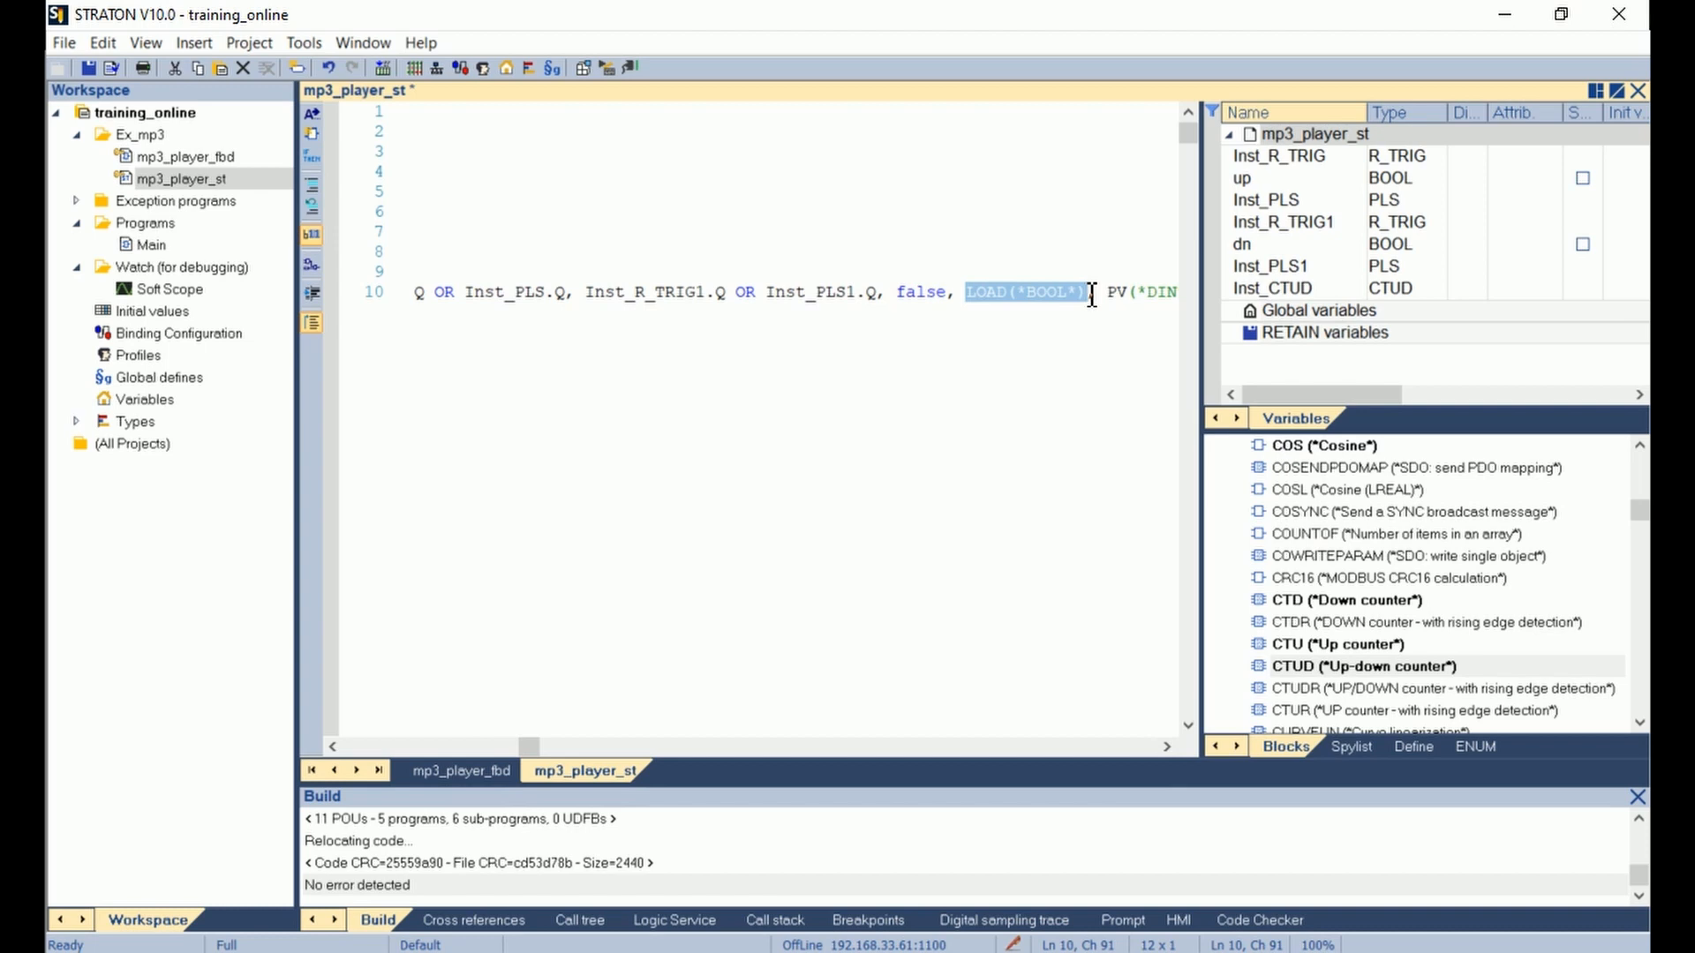
type("fals")
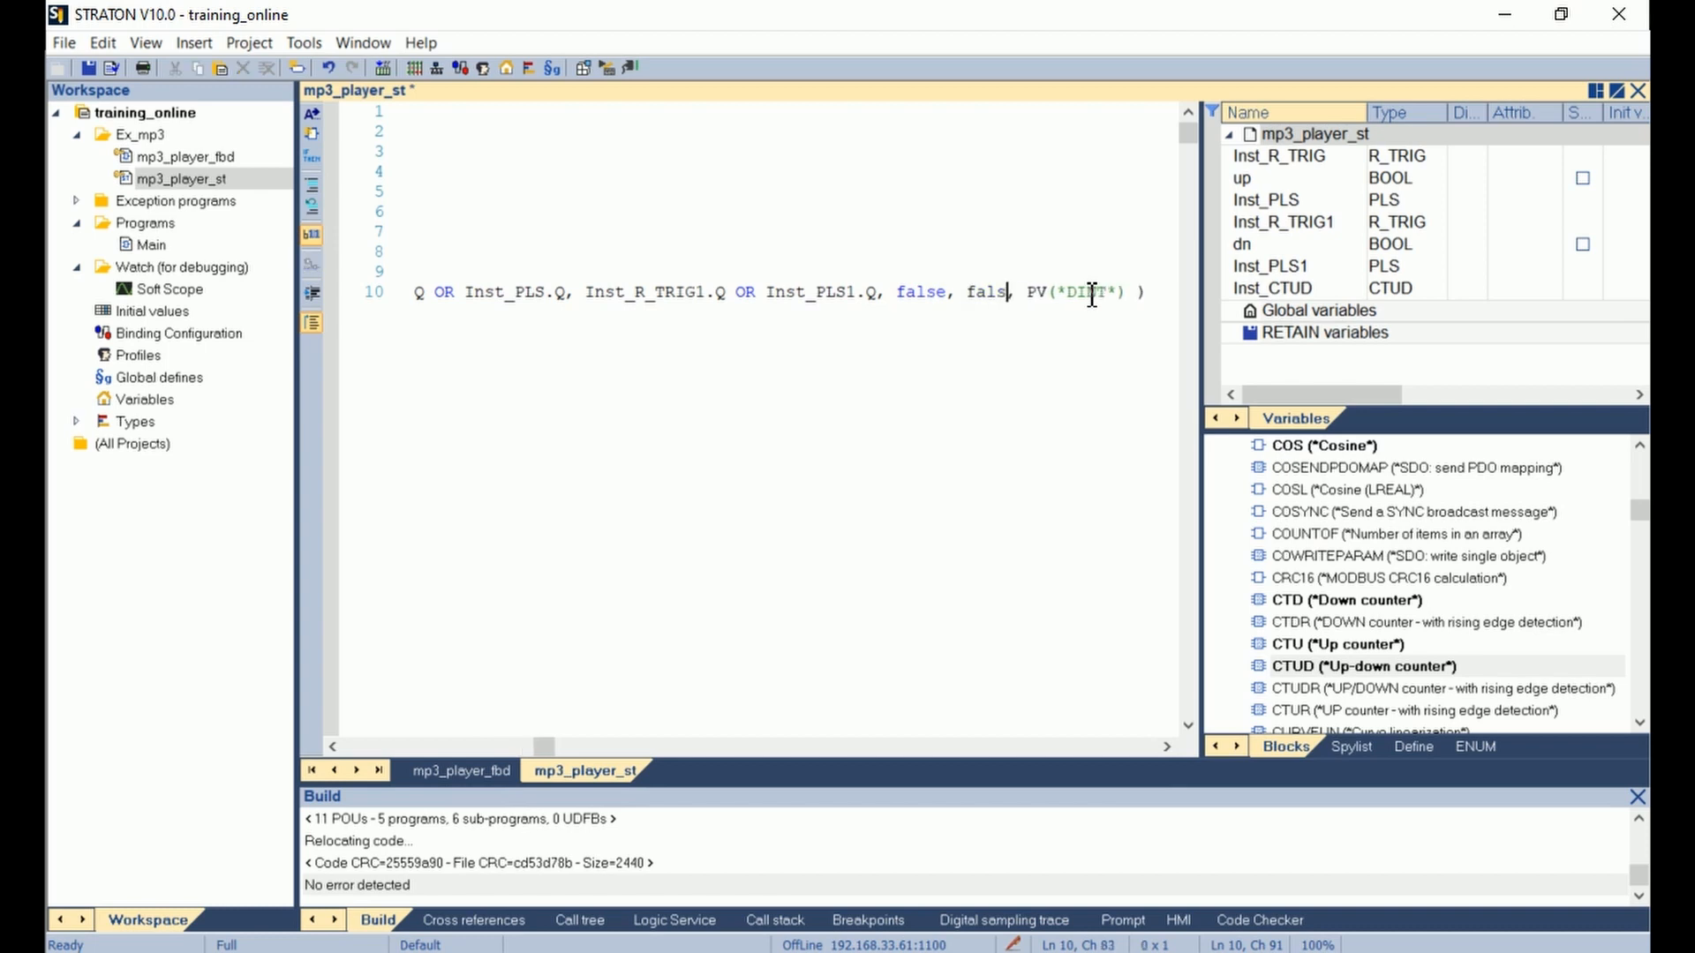
type("e")
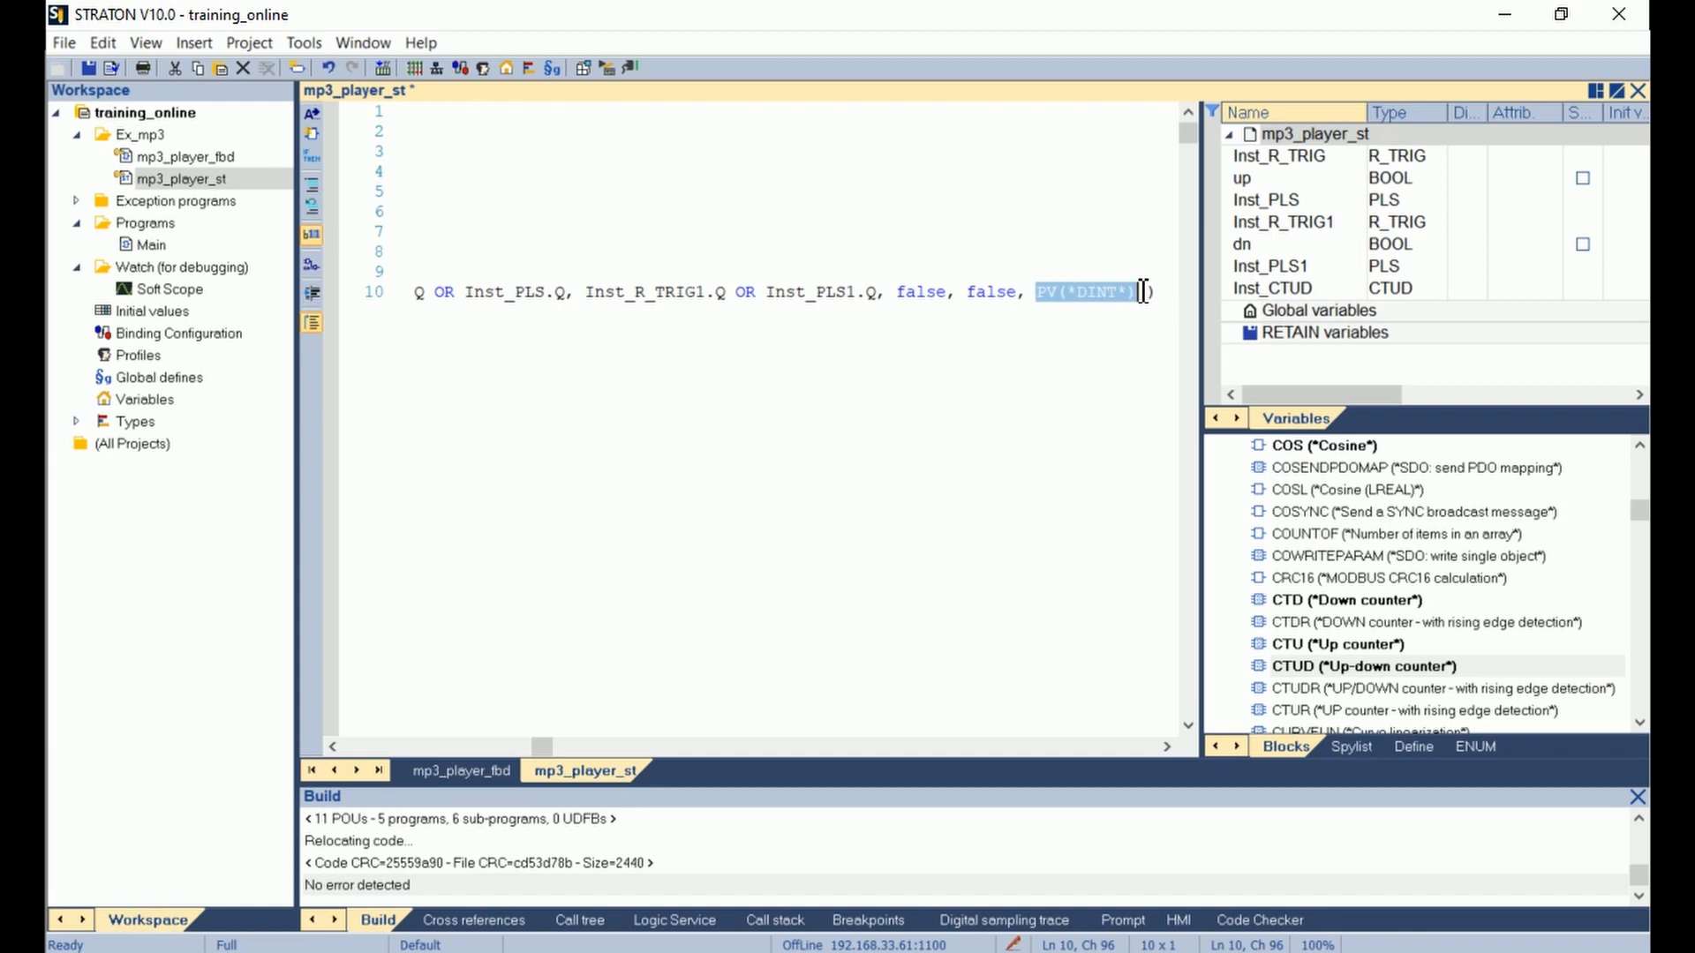
type("10")
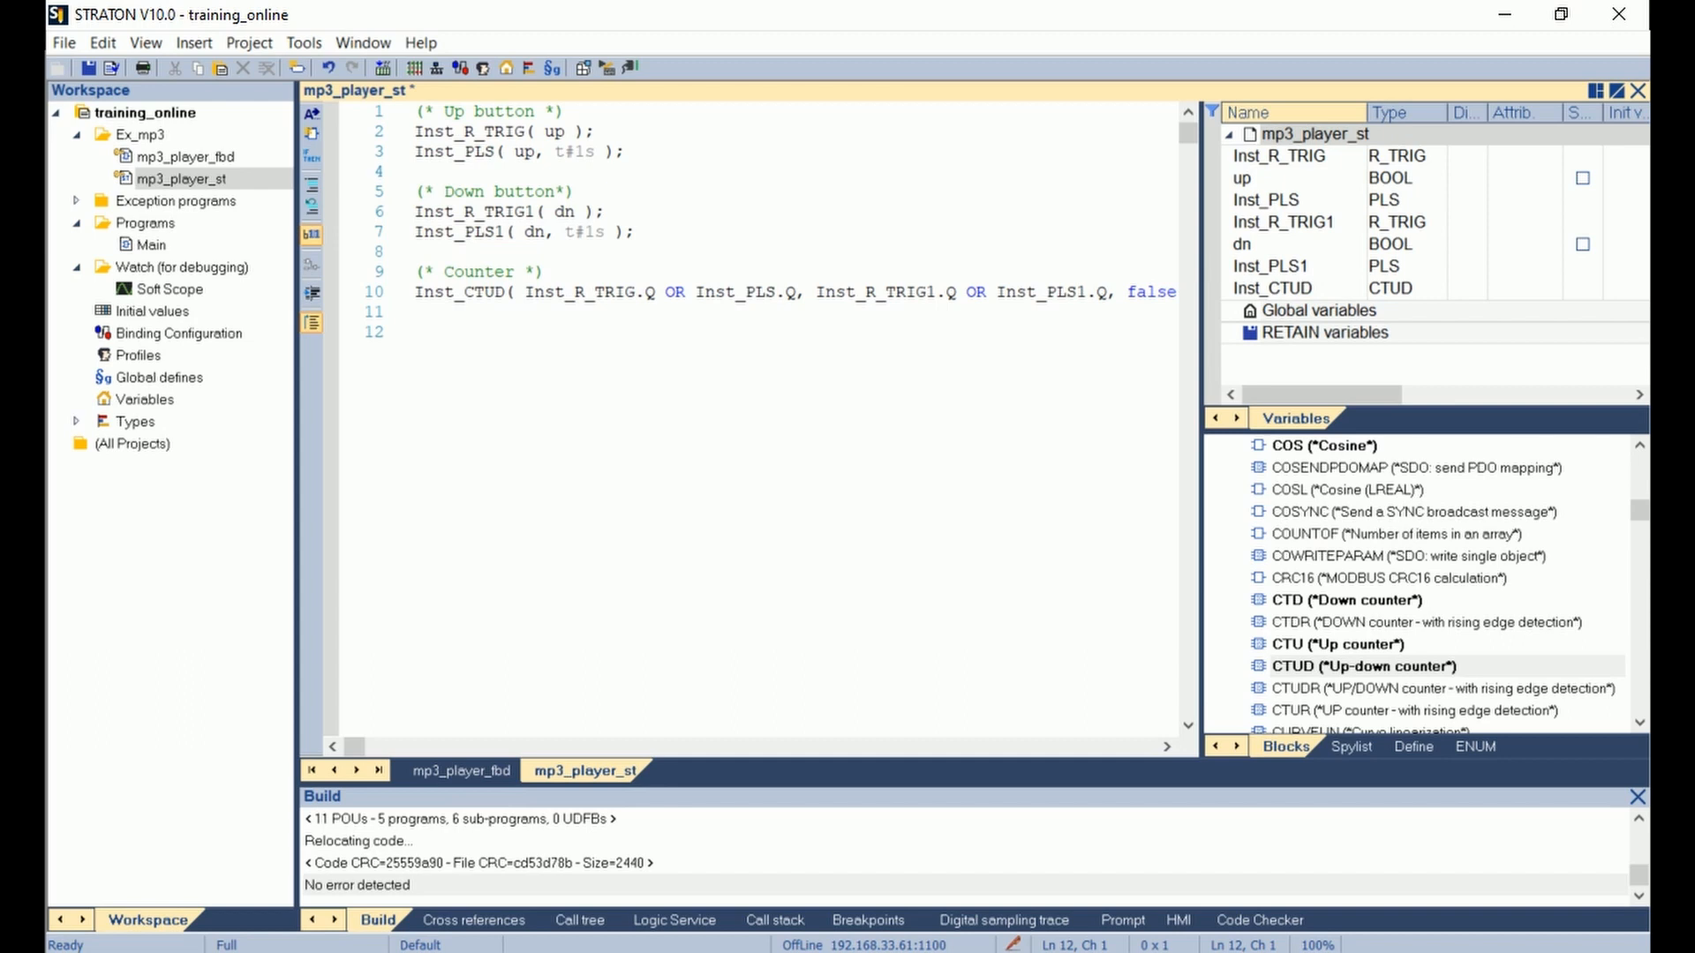
mouse_move(375, 765)
type("(* mute b")
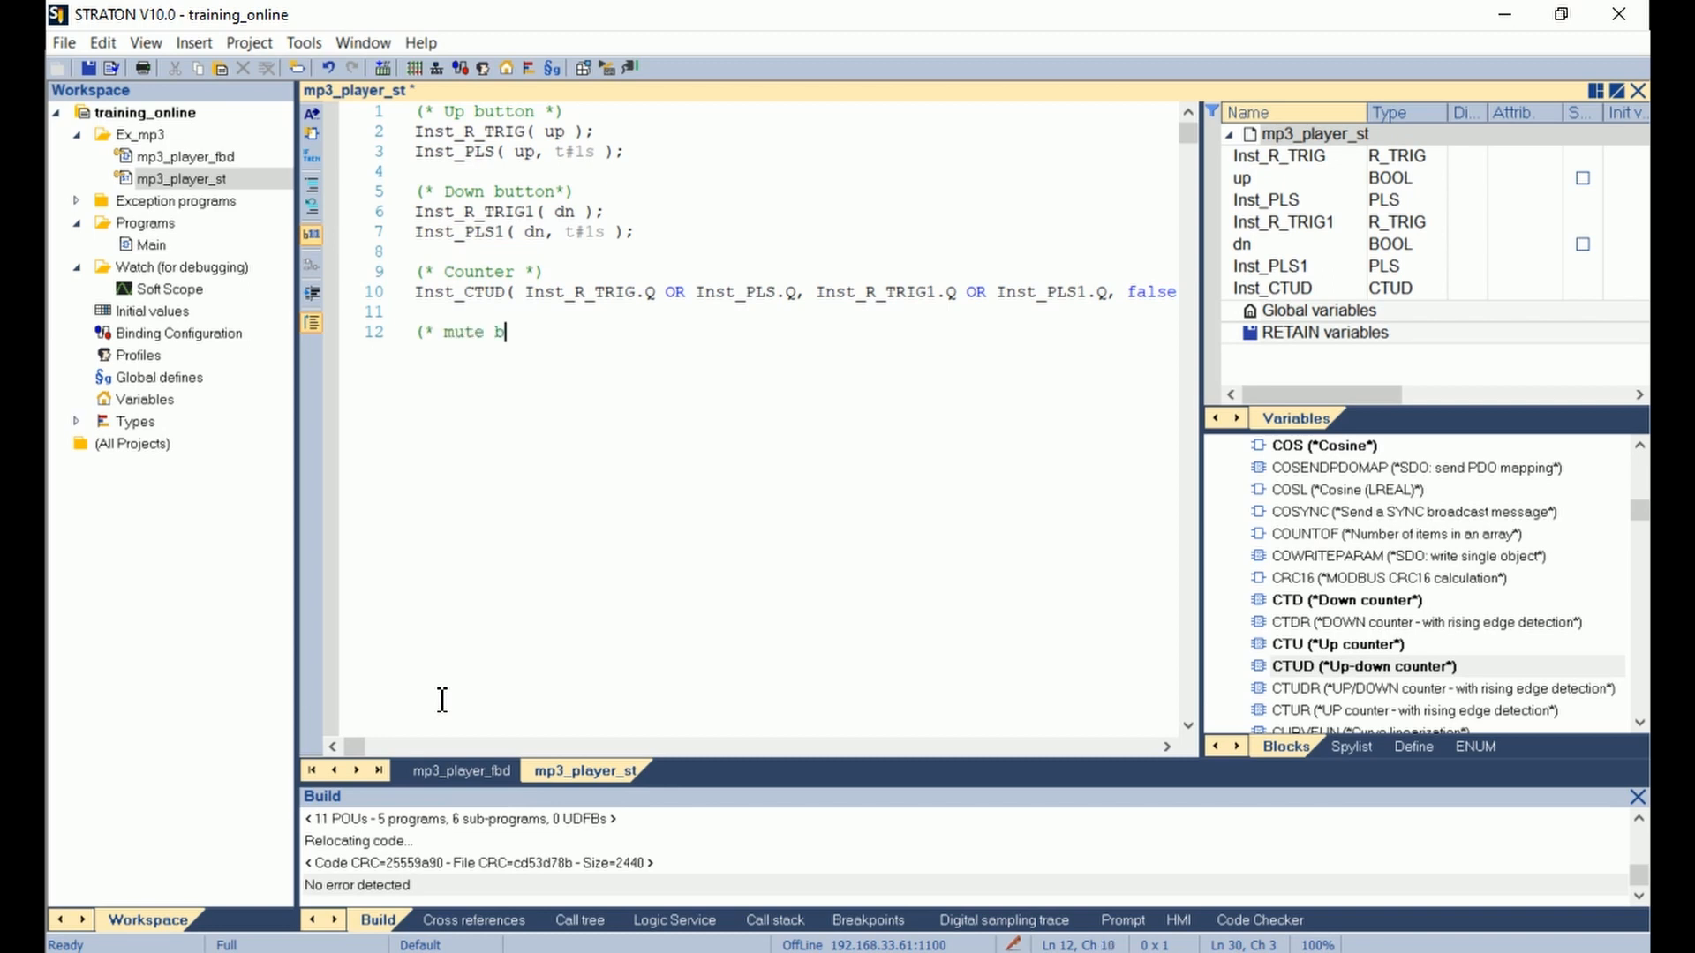
Write a mute button section calling Inst_FLIPFLOP(mute, false); with mute declared BOOL.
type("utton *)")
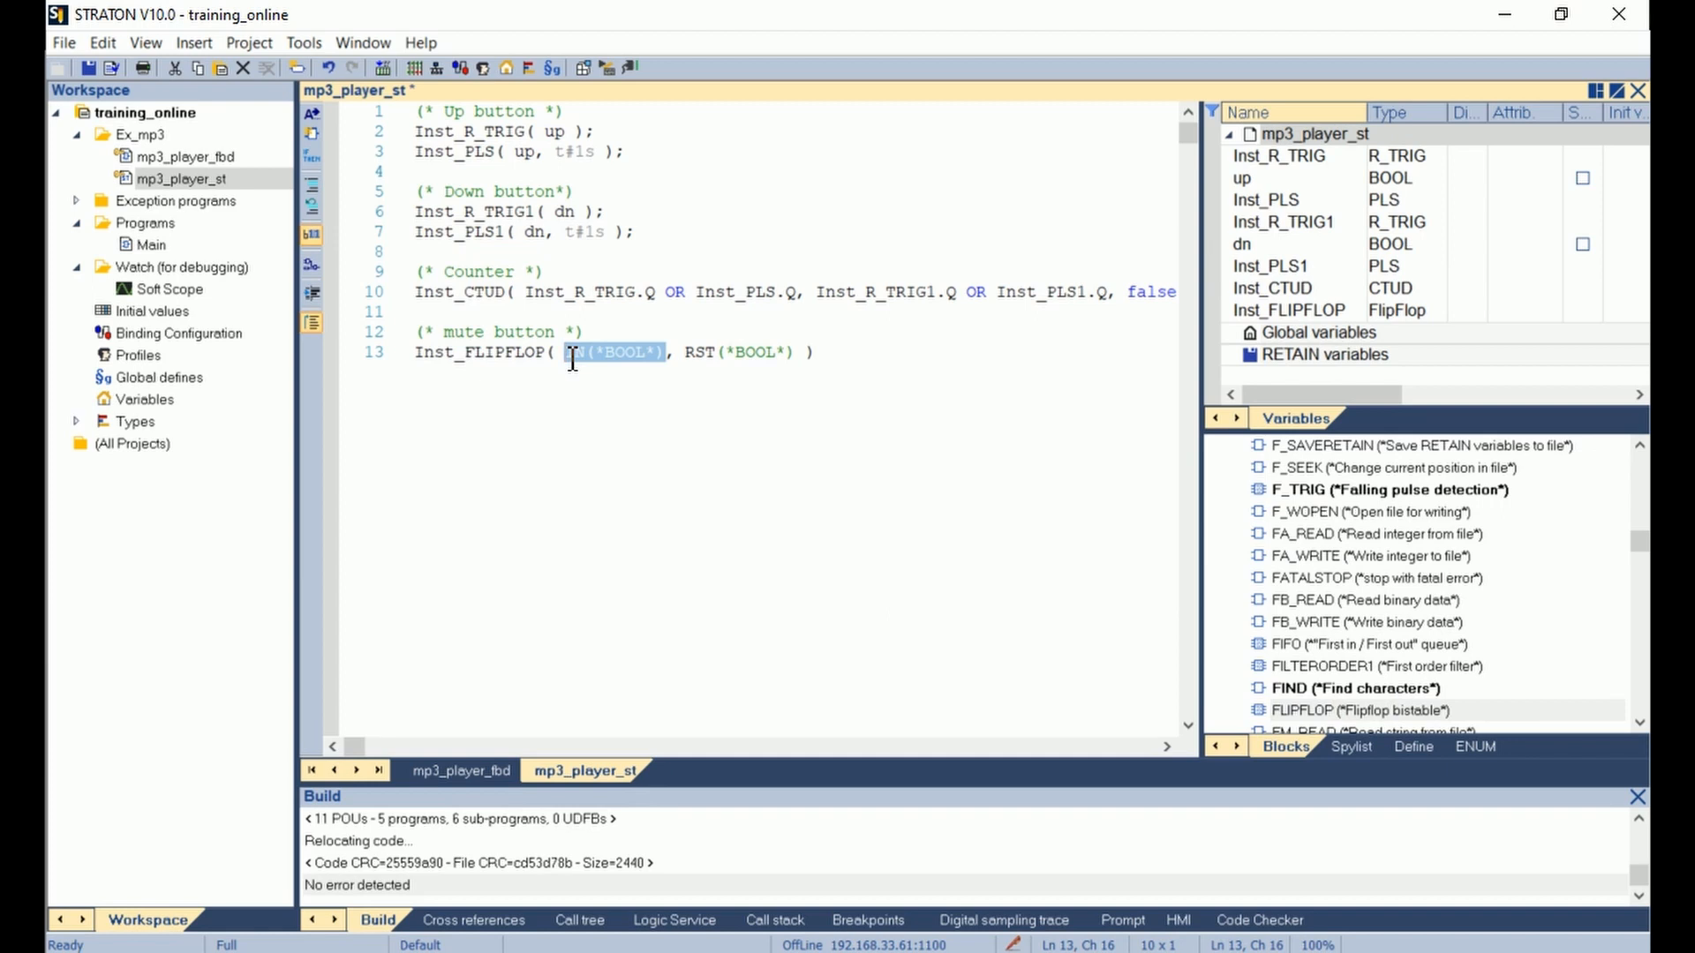
type("mute")
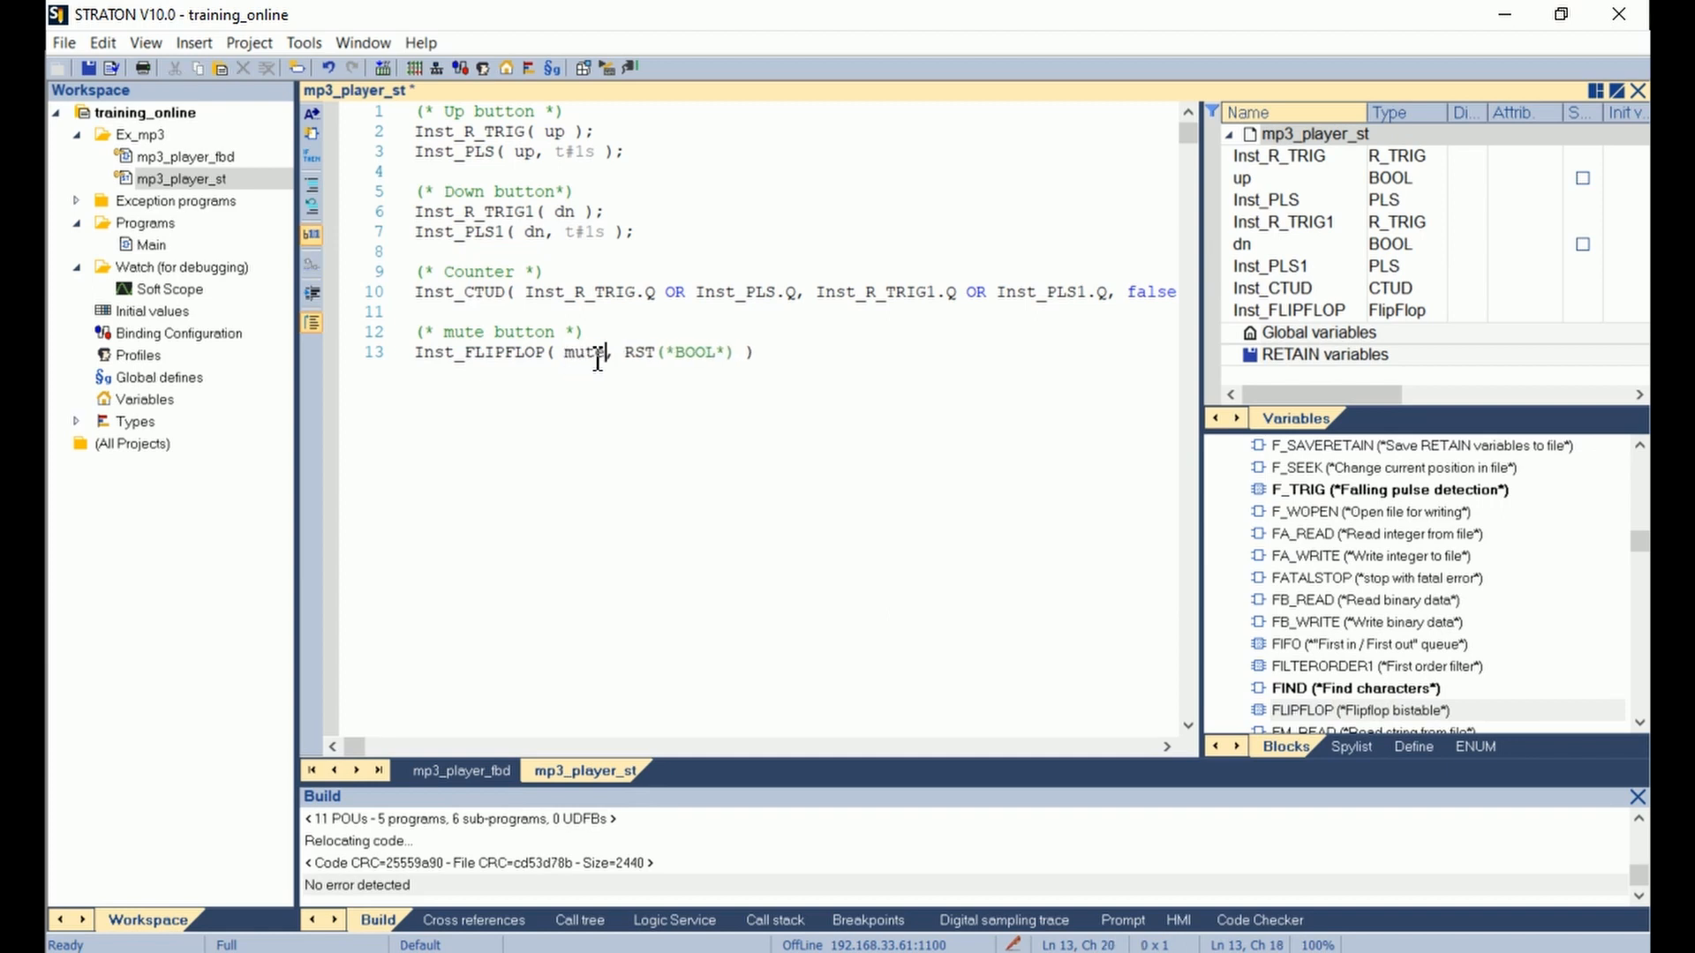
left_click_drag(621, 353, 724, 353)
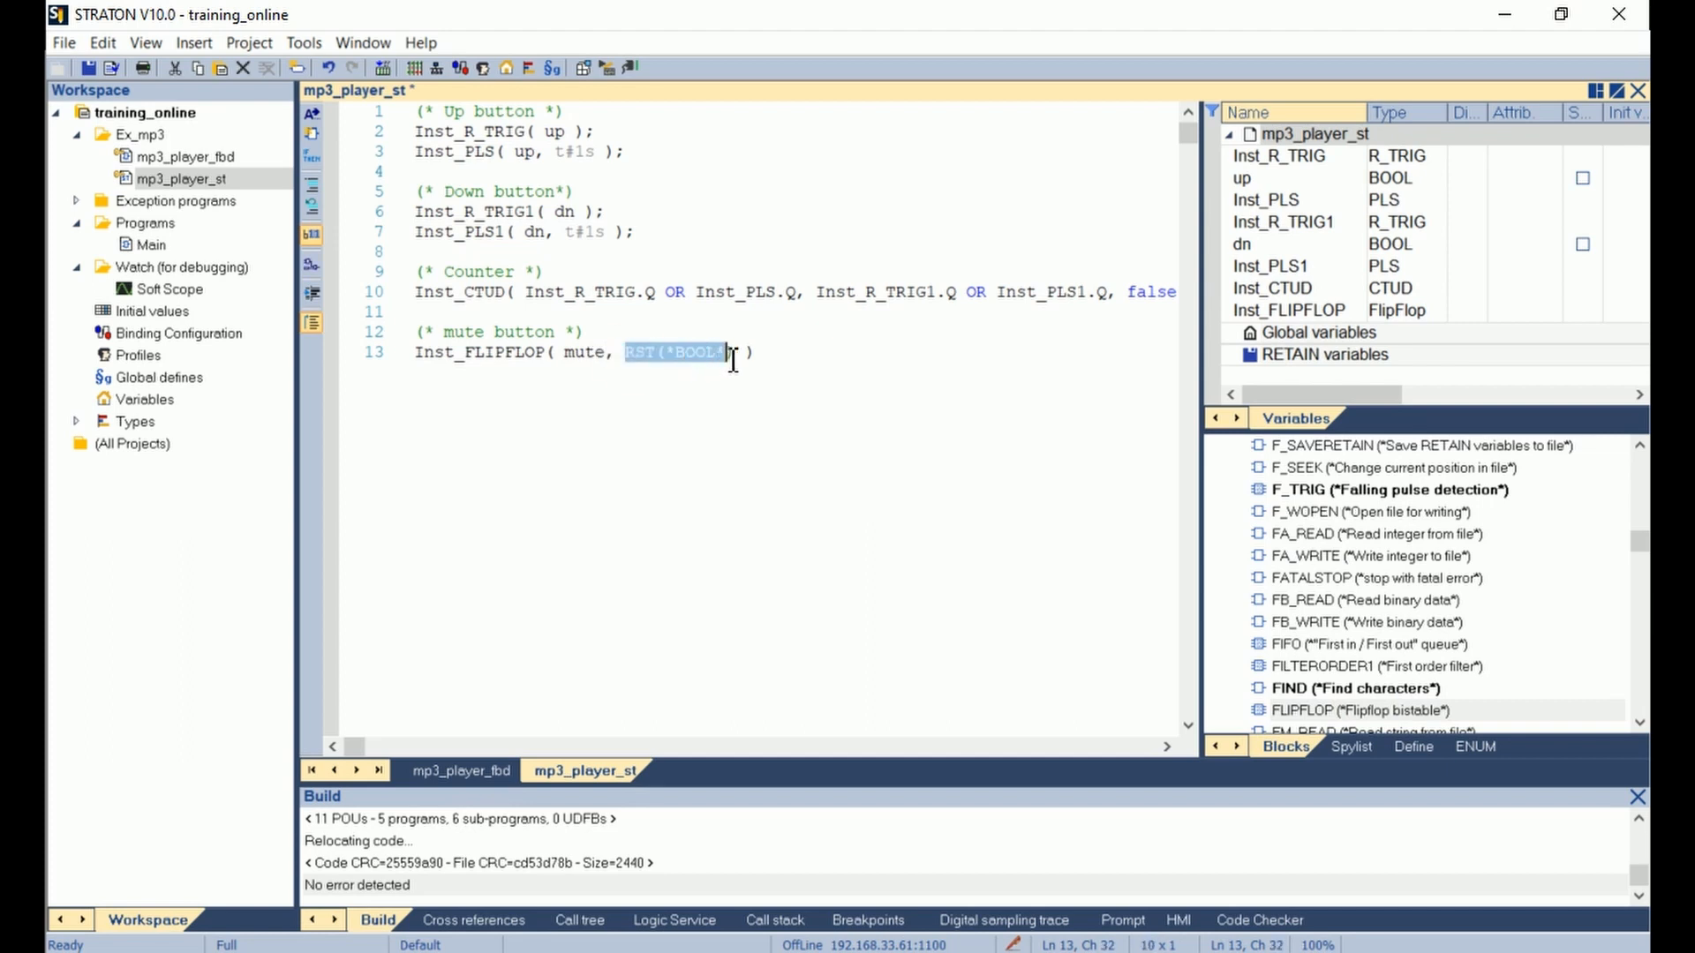
type("false")
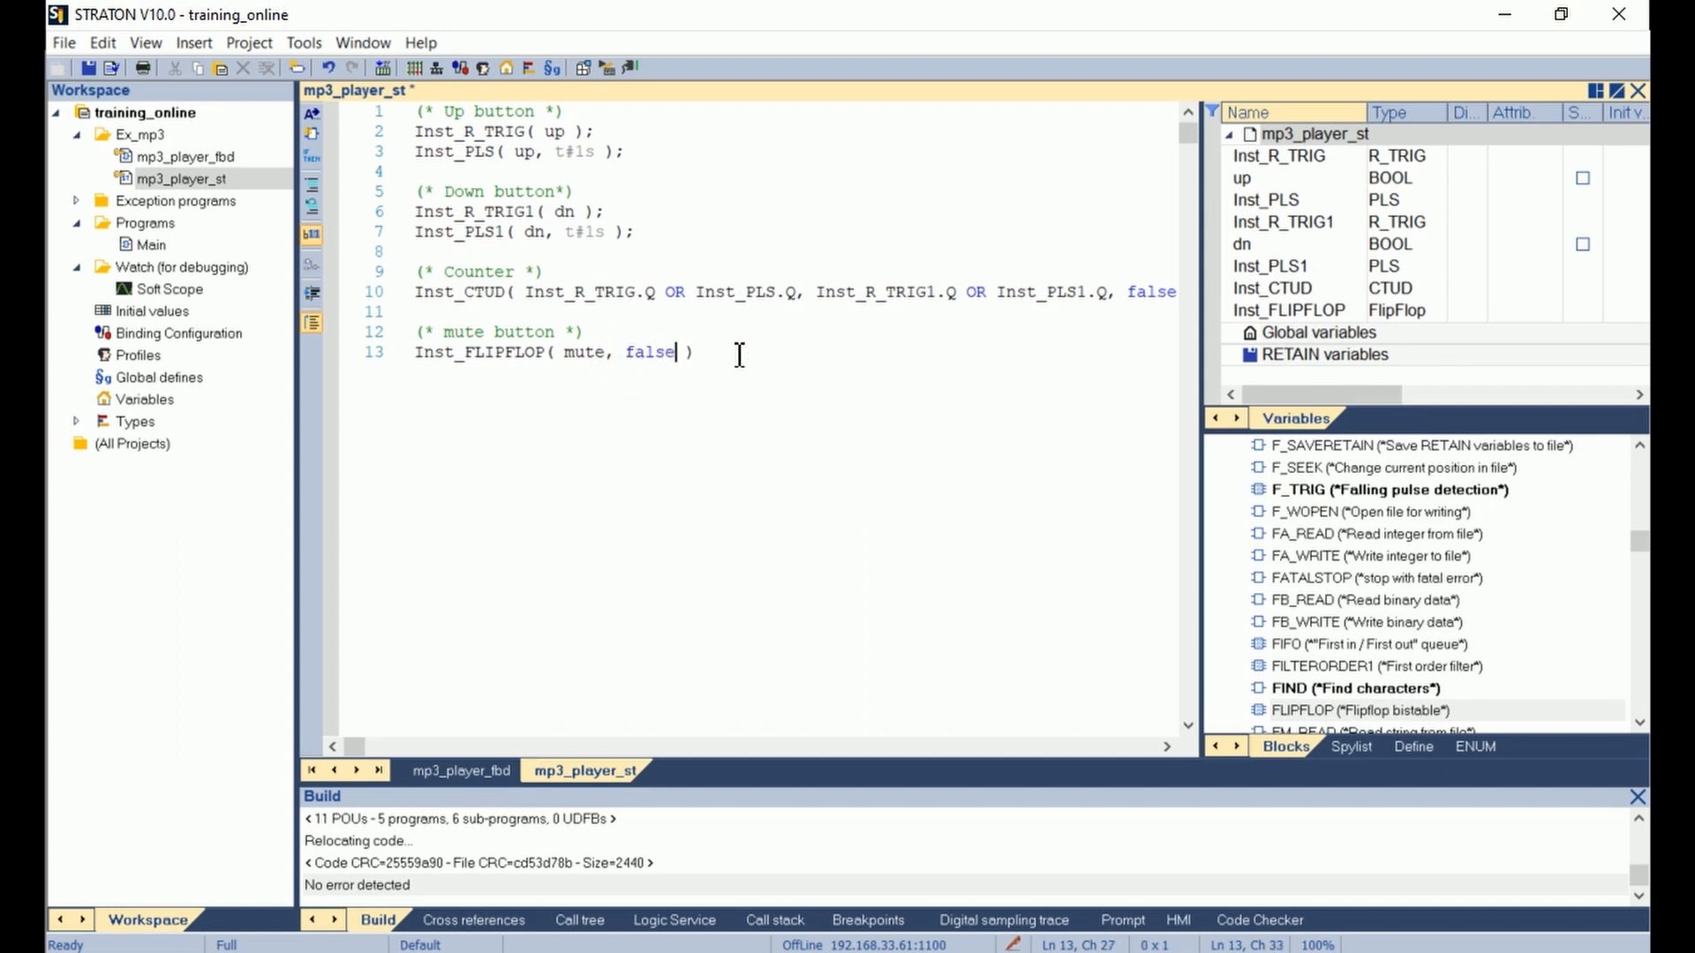
type(")")
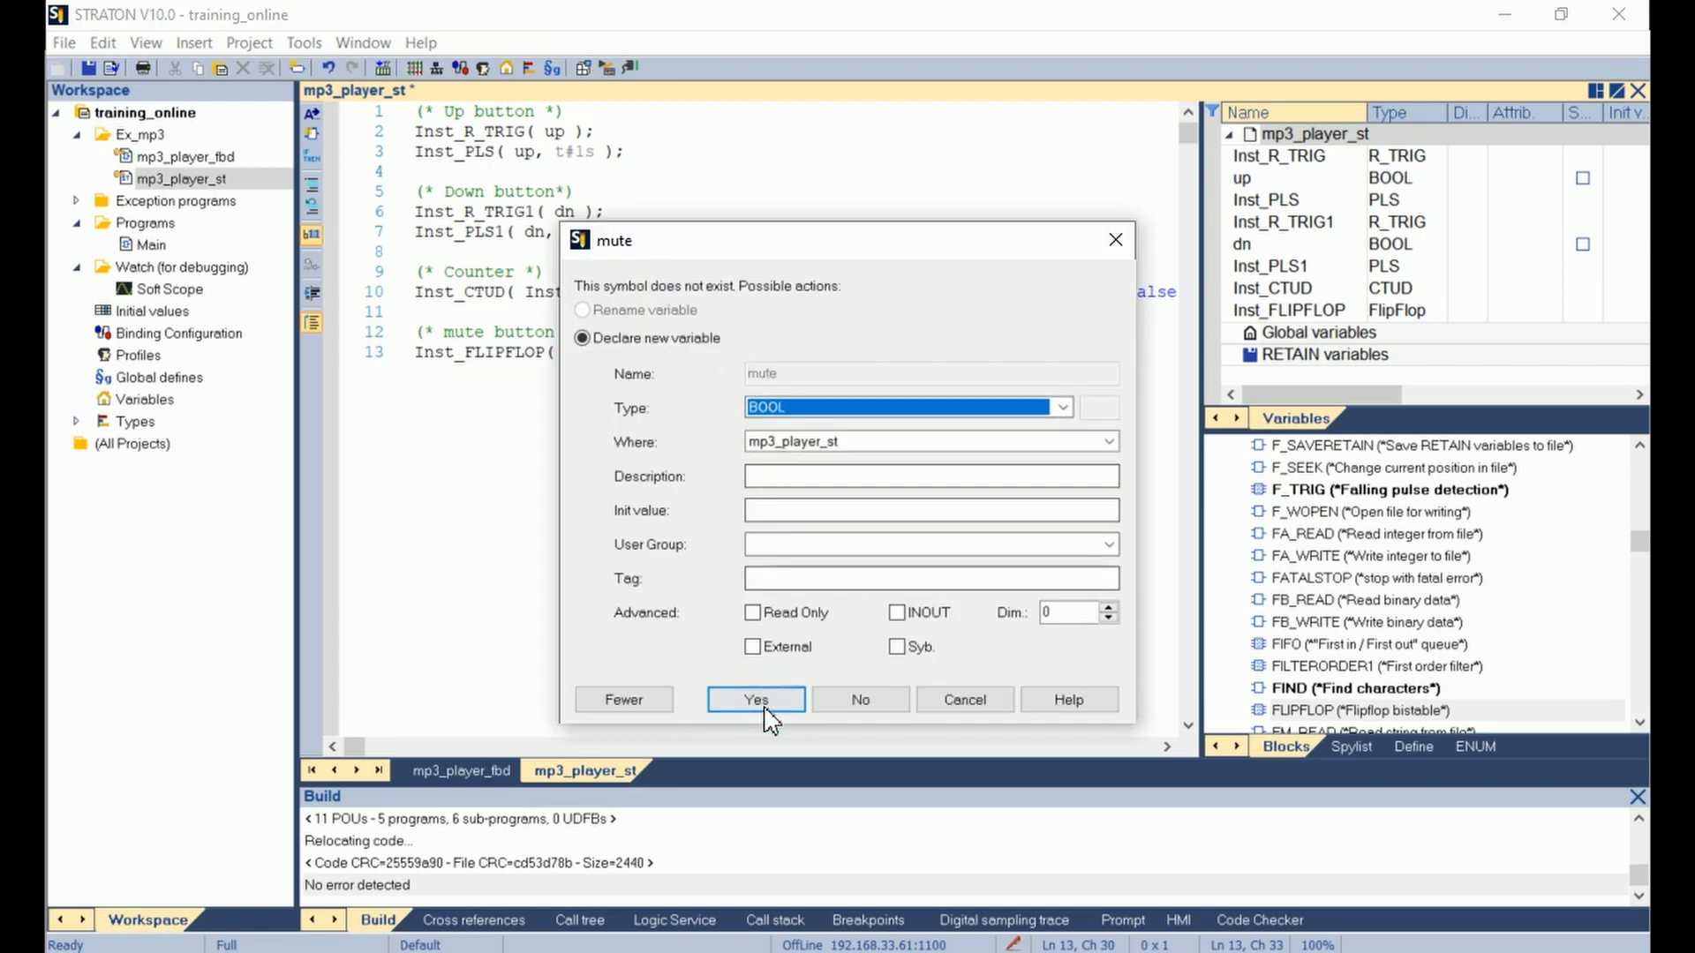
left_click(755, 699)
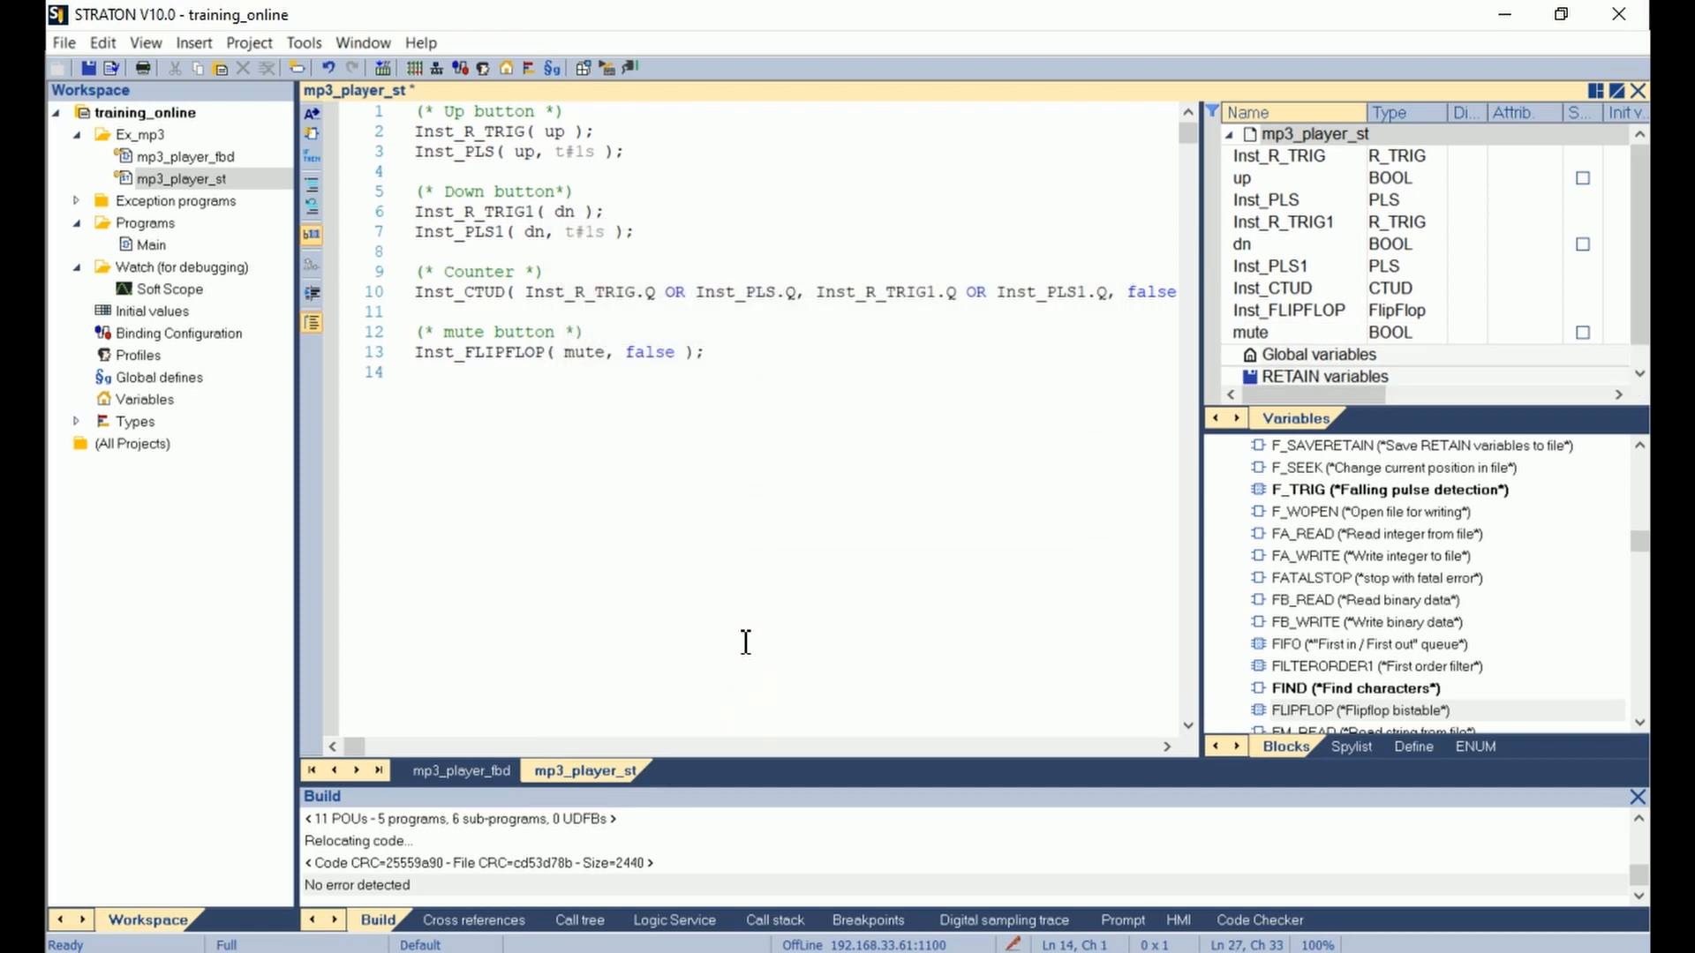
type("(* volume of he mp")
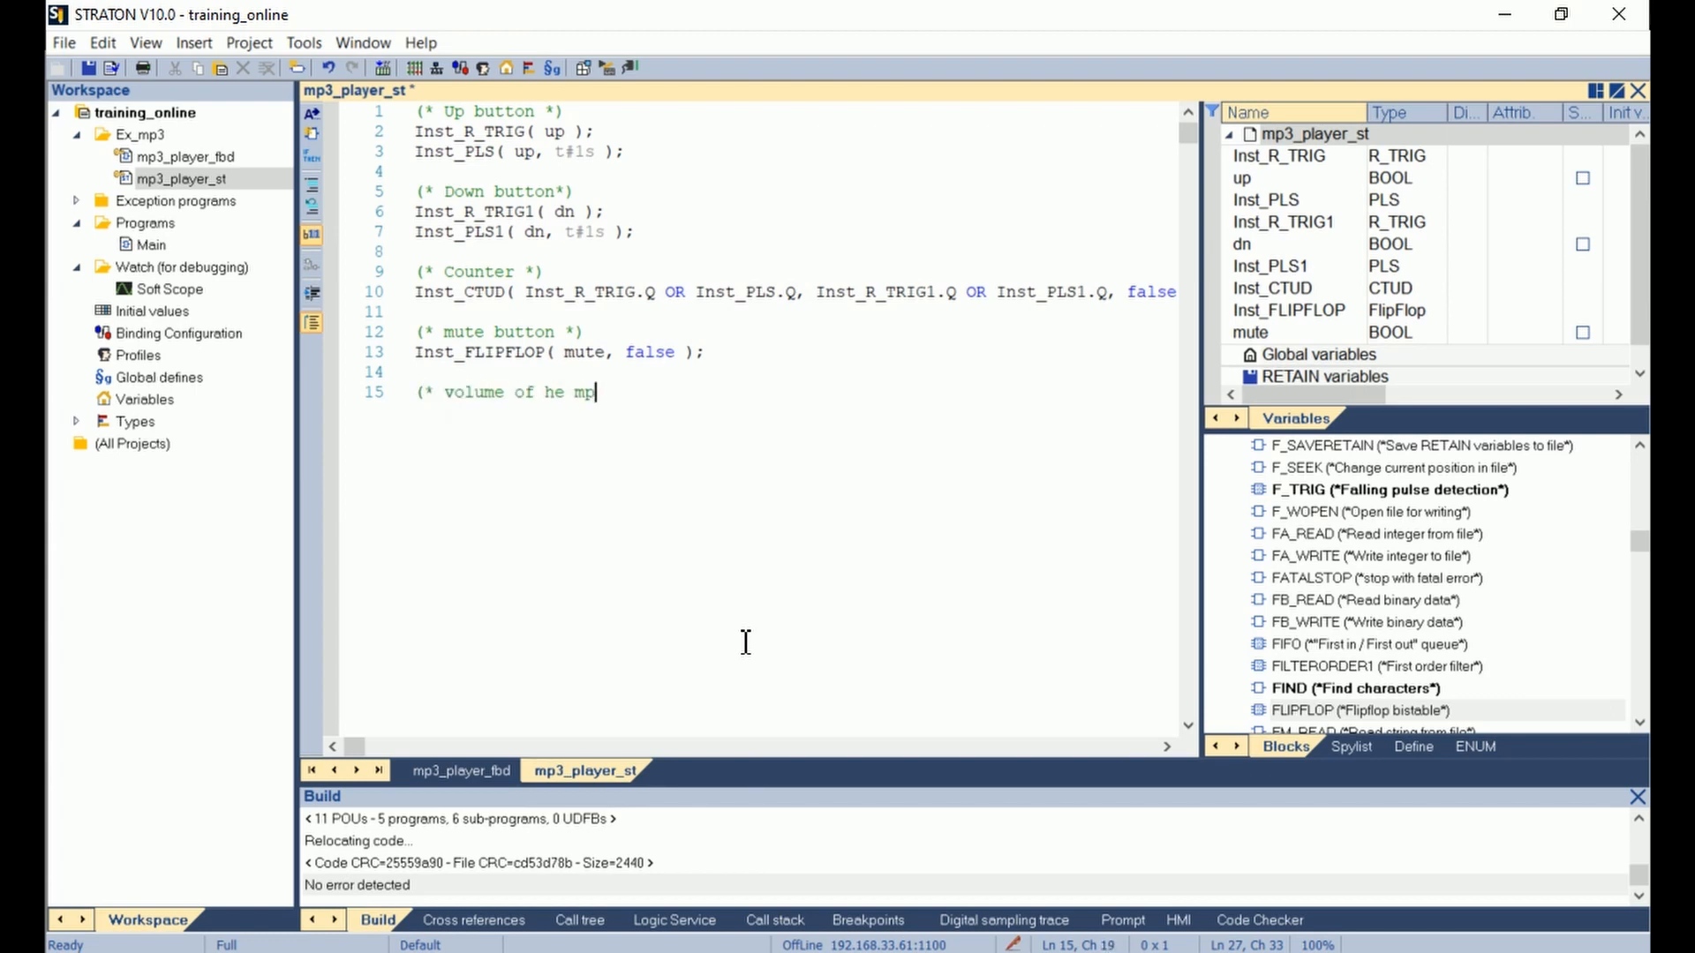
Add the '(* volume of the mp3 *)' comment and start the 'level := SEL(...)' assignment.
type("3")
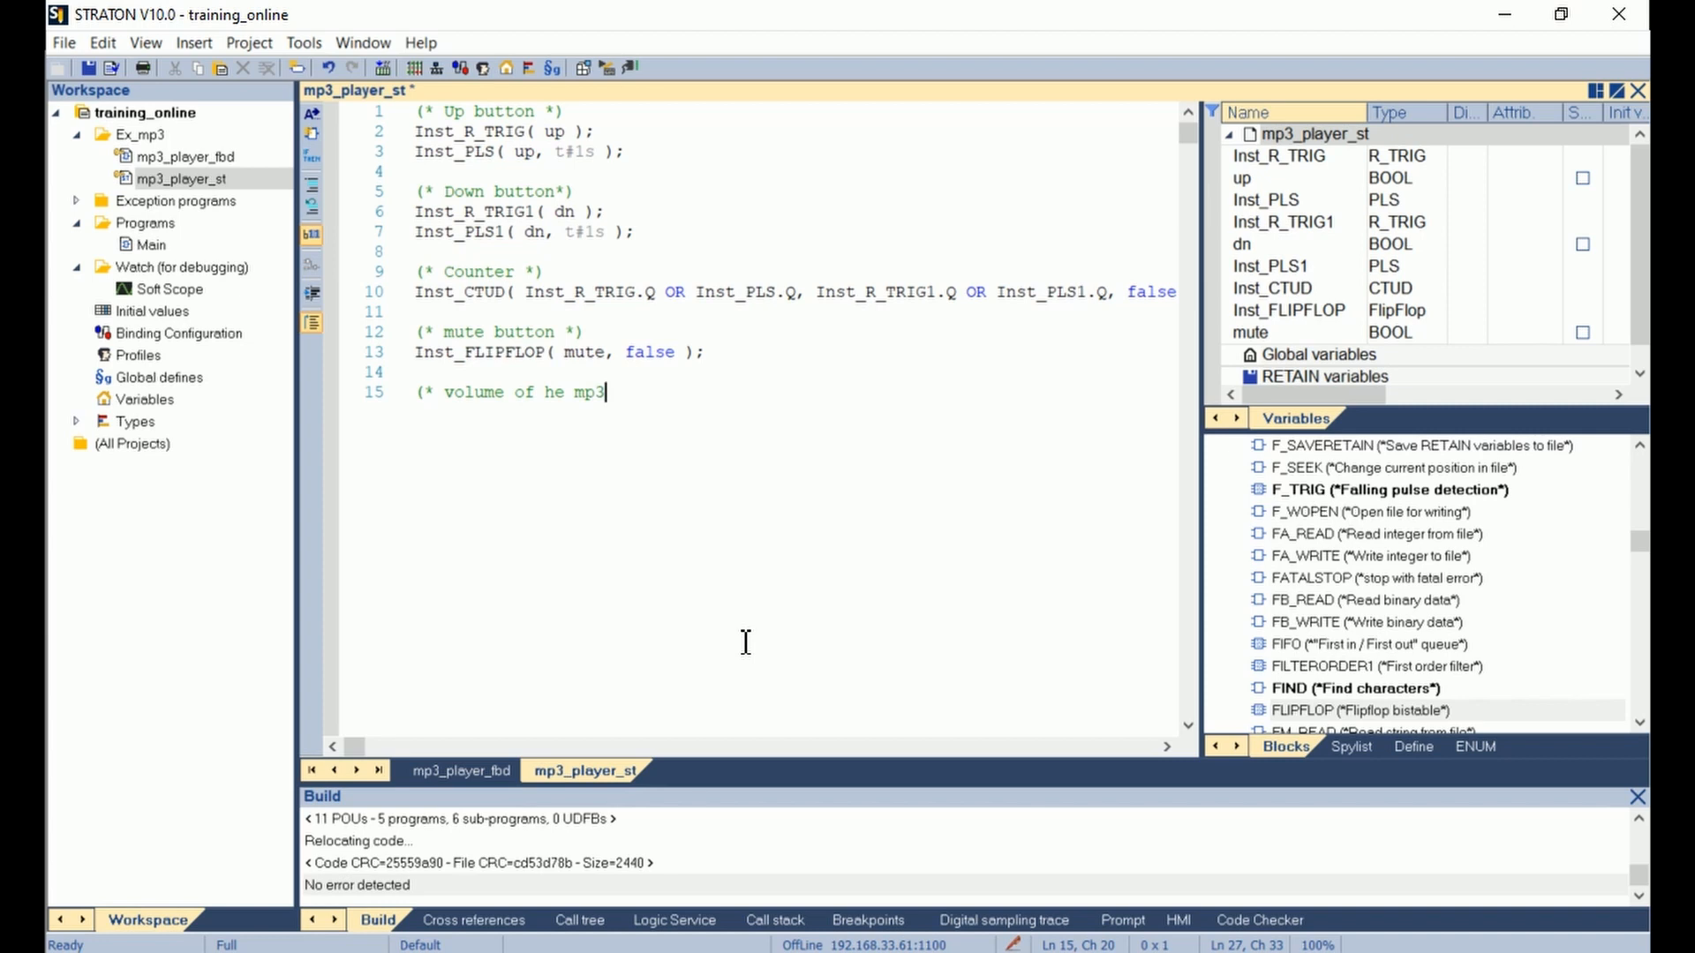
type("*)")
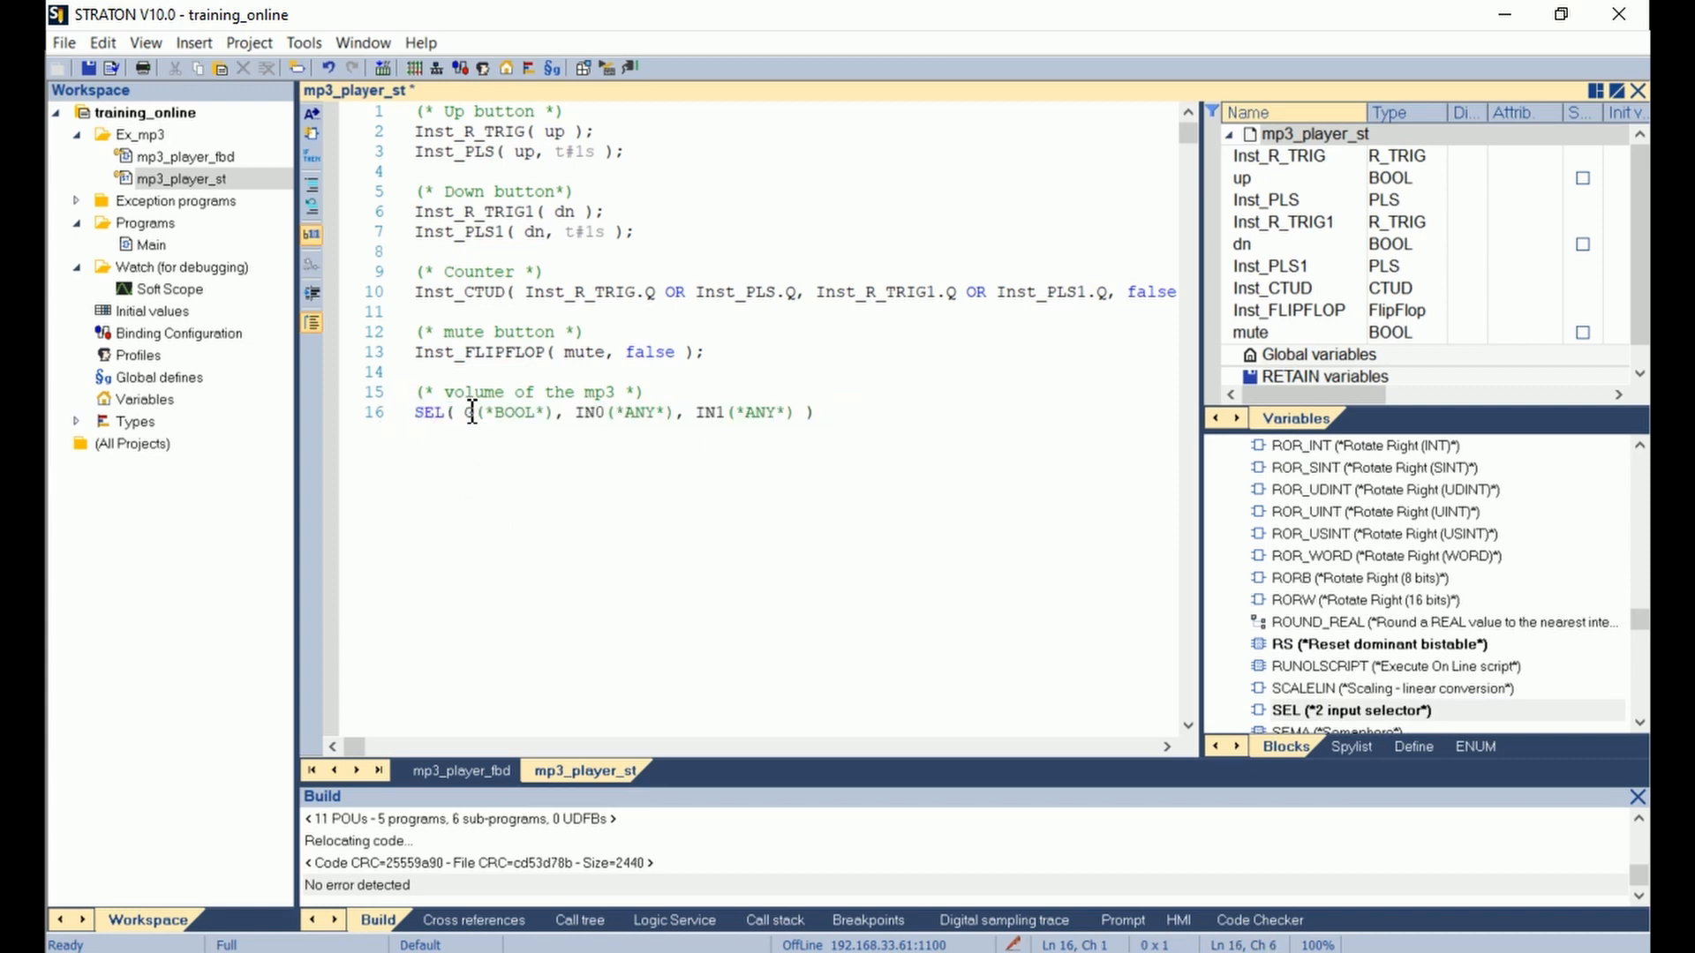
type("level :=")
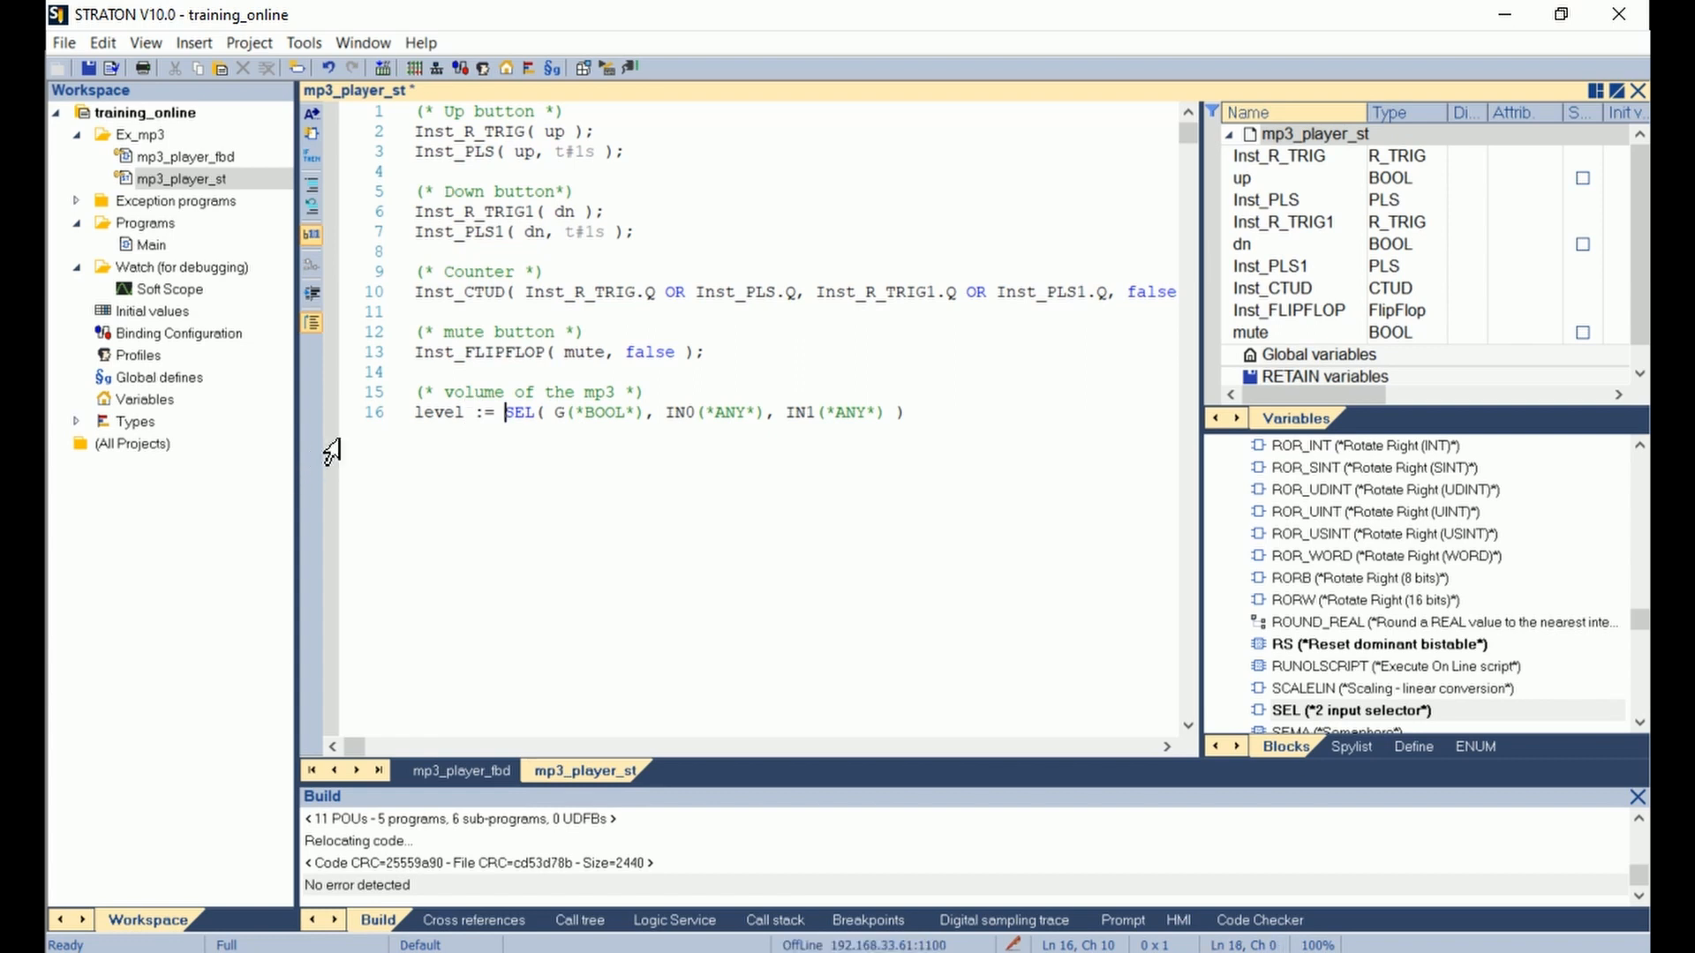
left_click(559, 419)
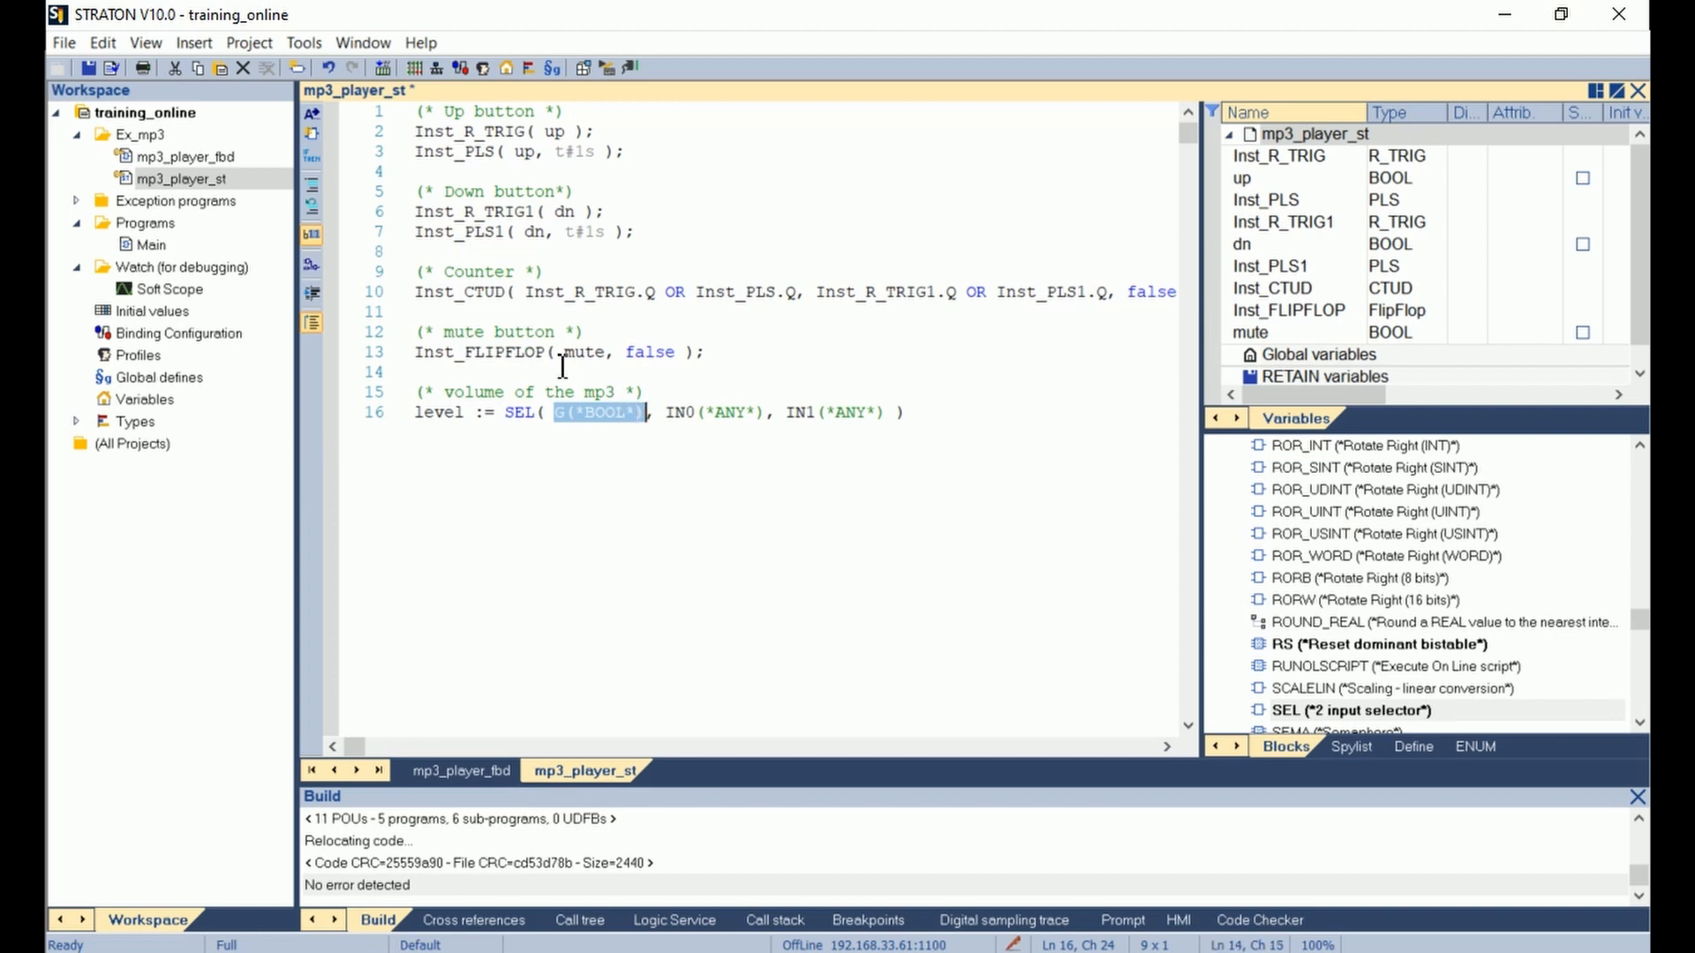
Fill the SEL selector with Inst_FLIPFLOP.Q and the first value with Inst_CTUD.CV.
type("Inst_F")
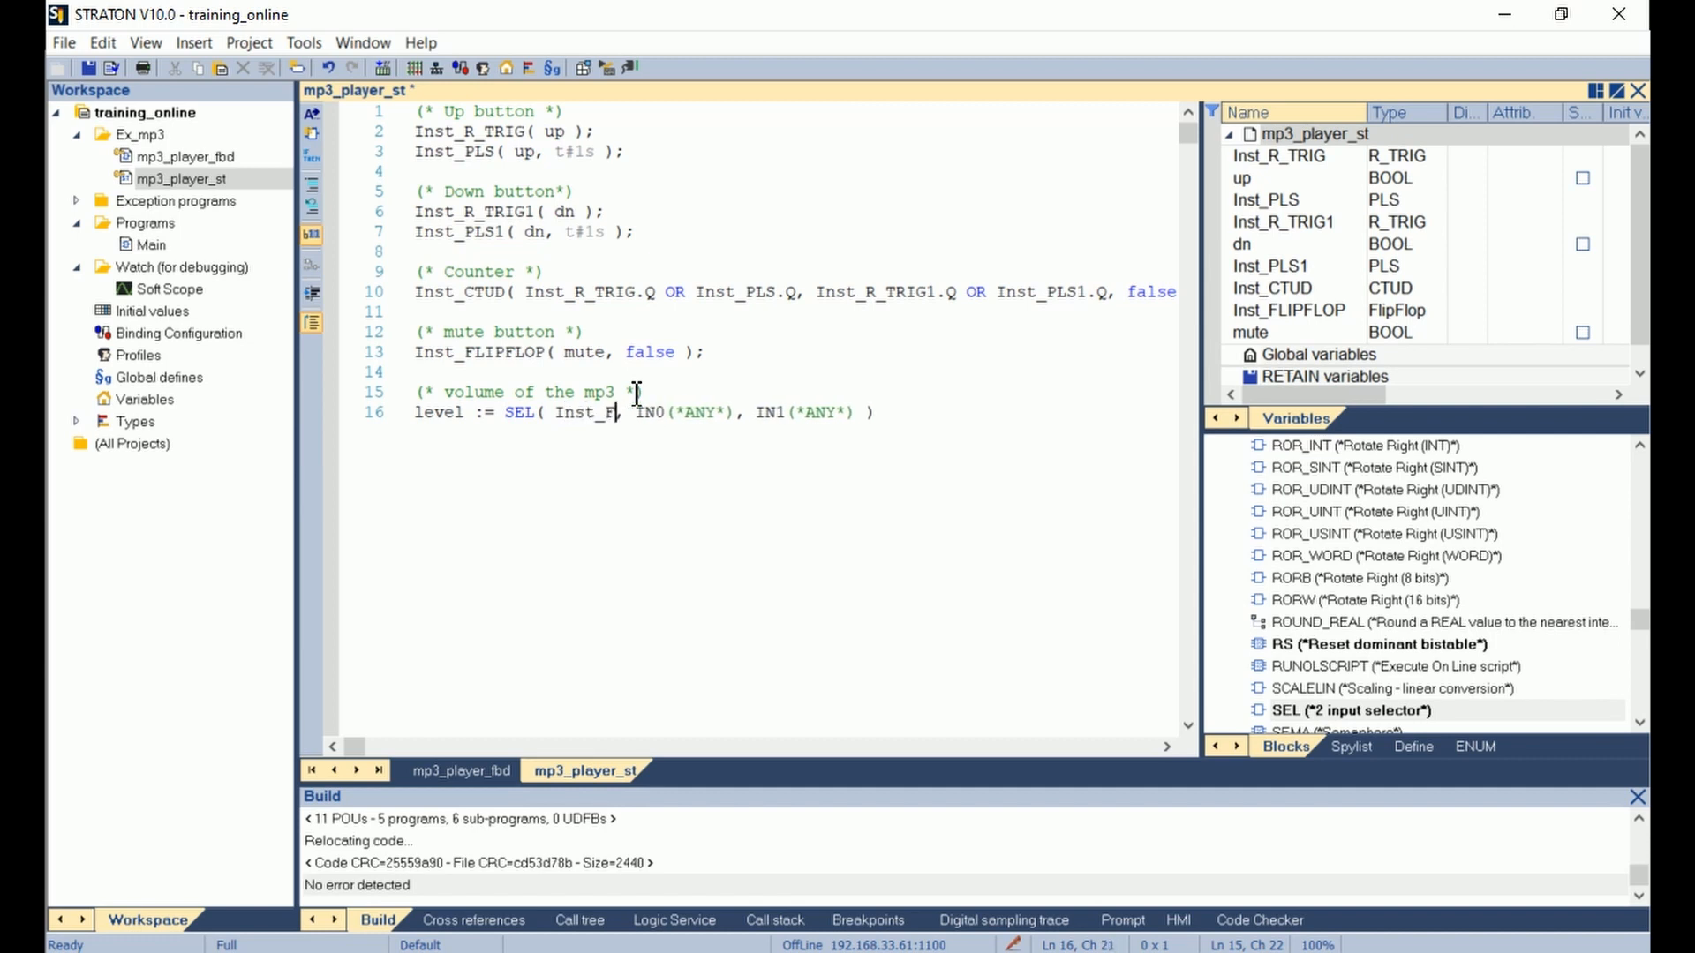
double_click(588, 412)
type("LIPFLOP.Q")
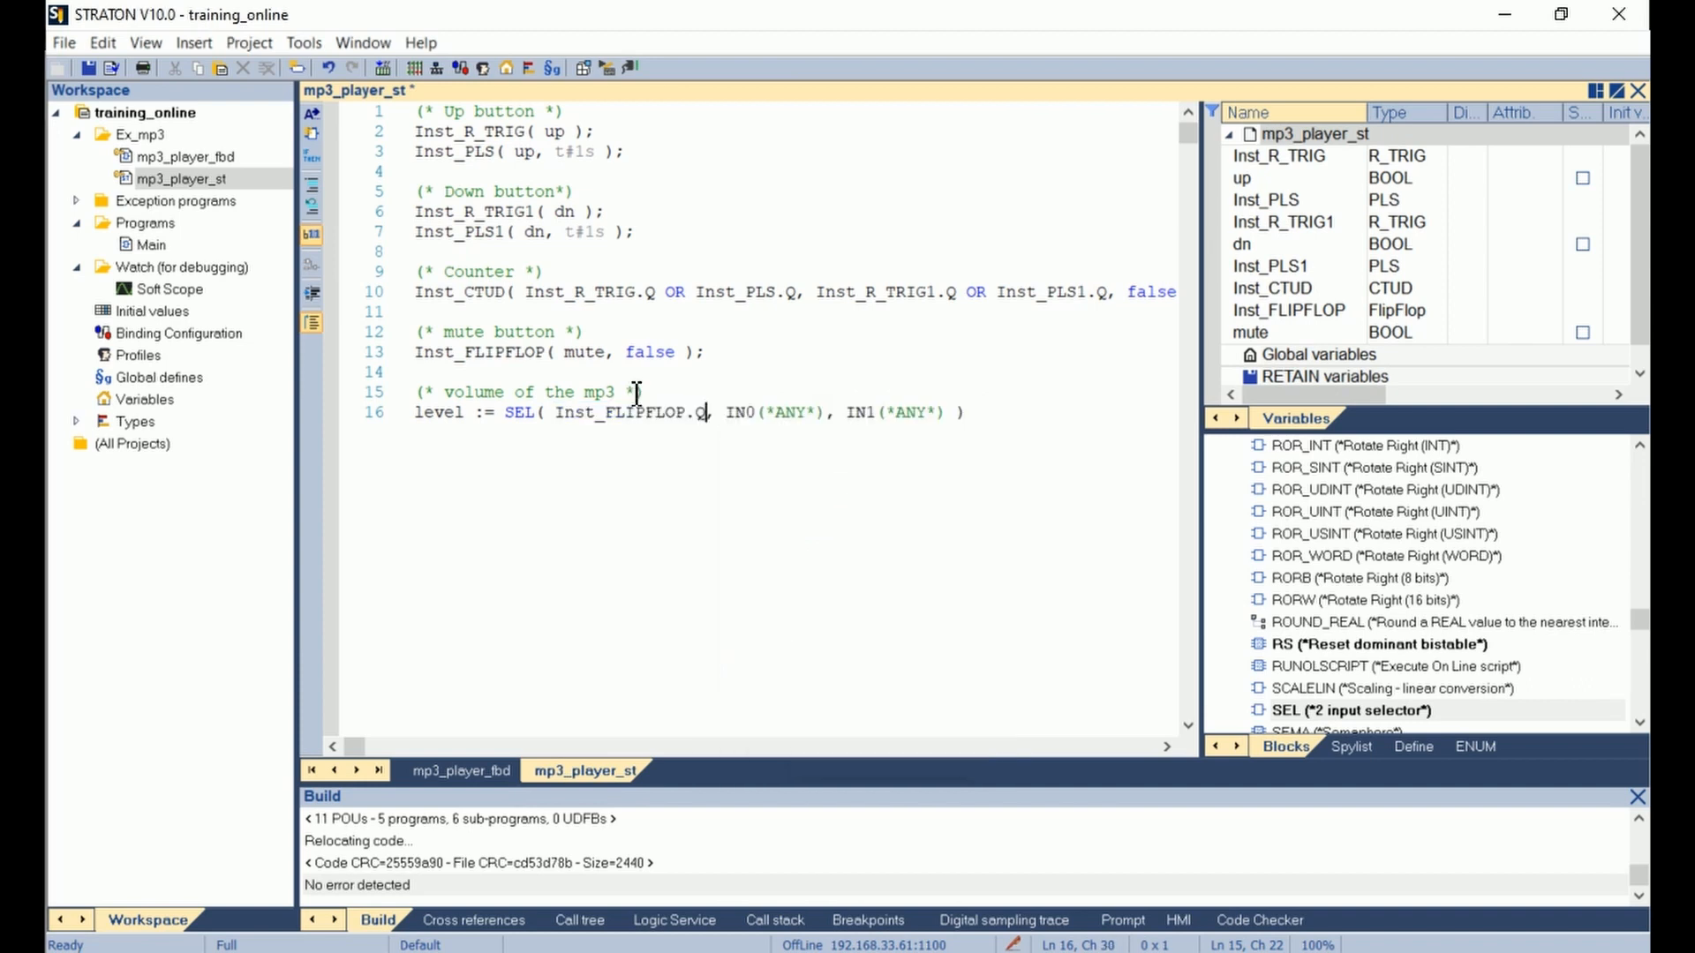
left_click(730, 412)
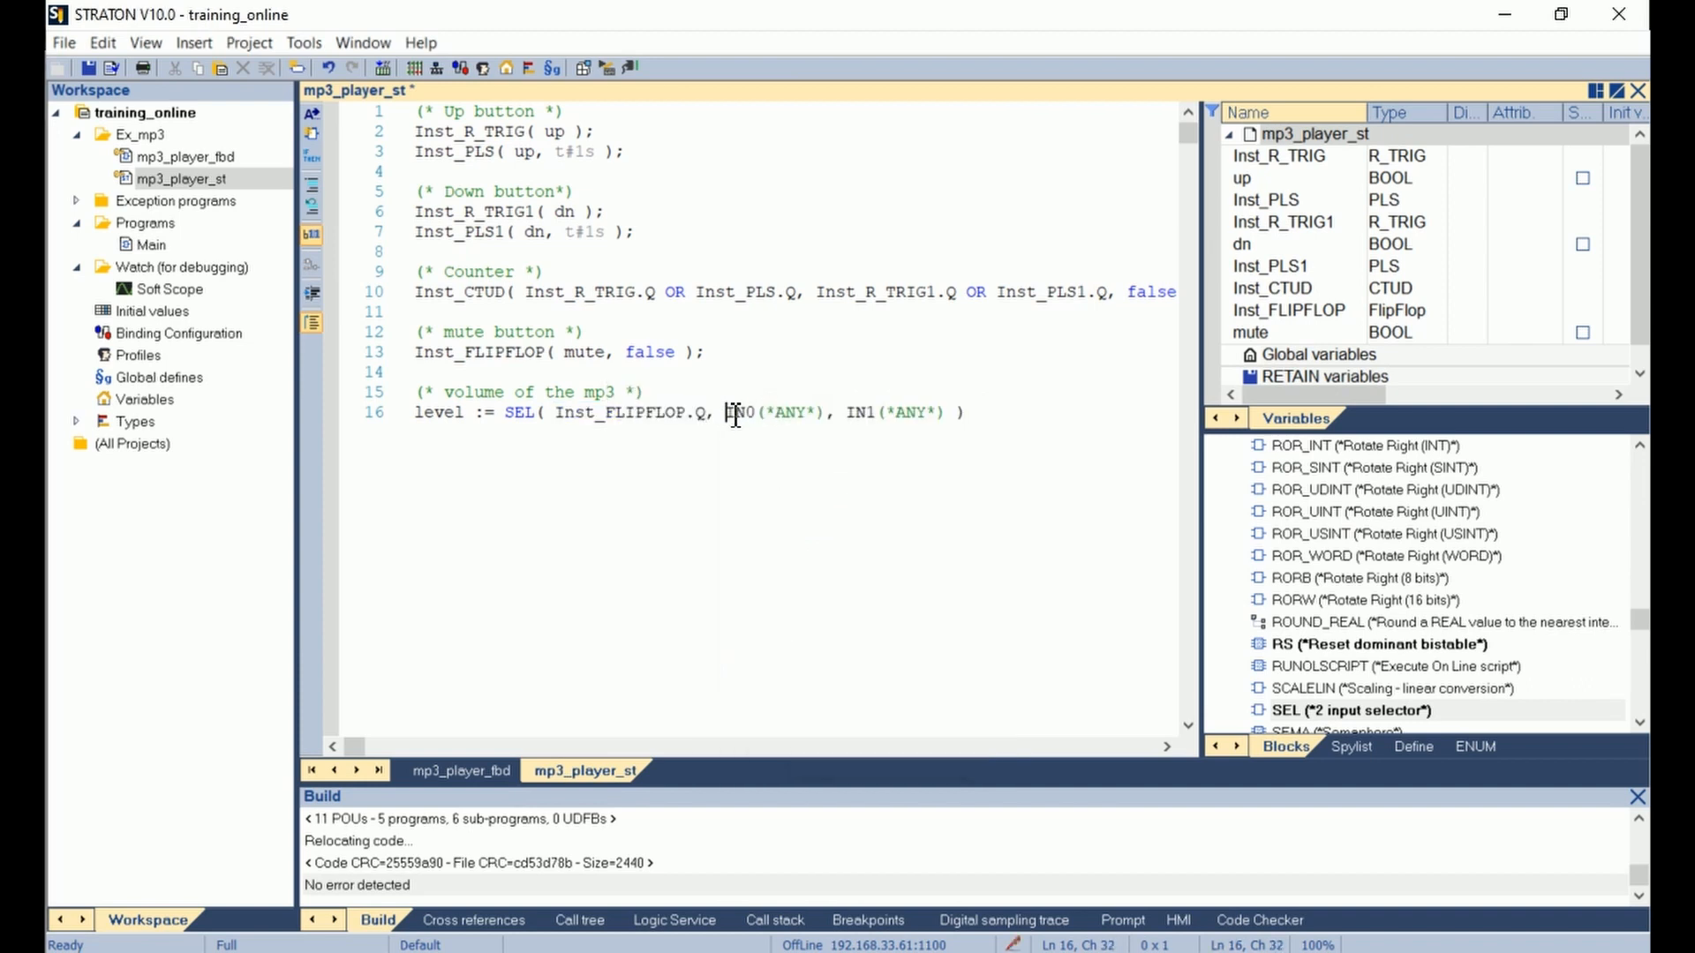
double_click(789, 413)
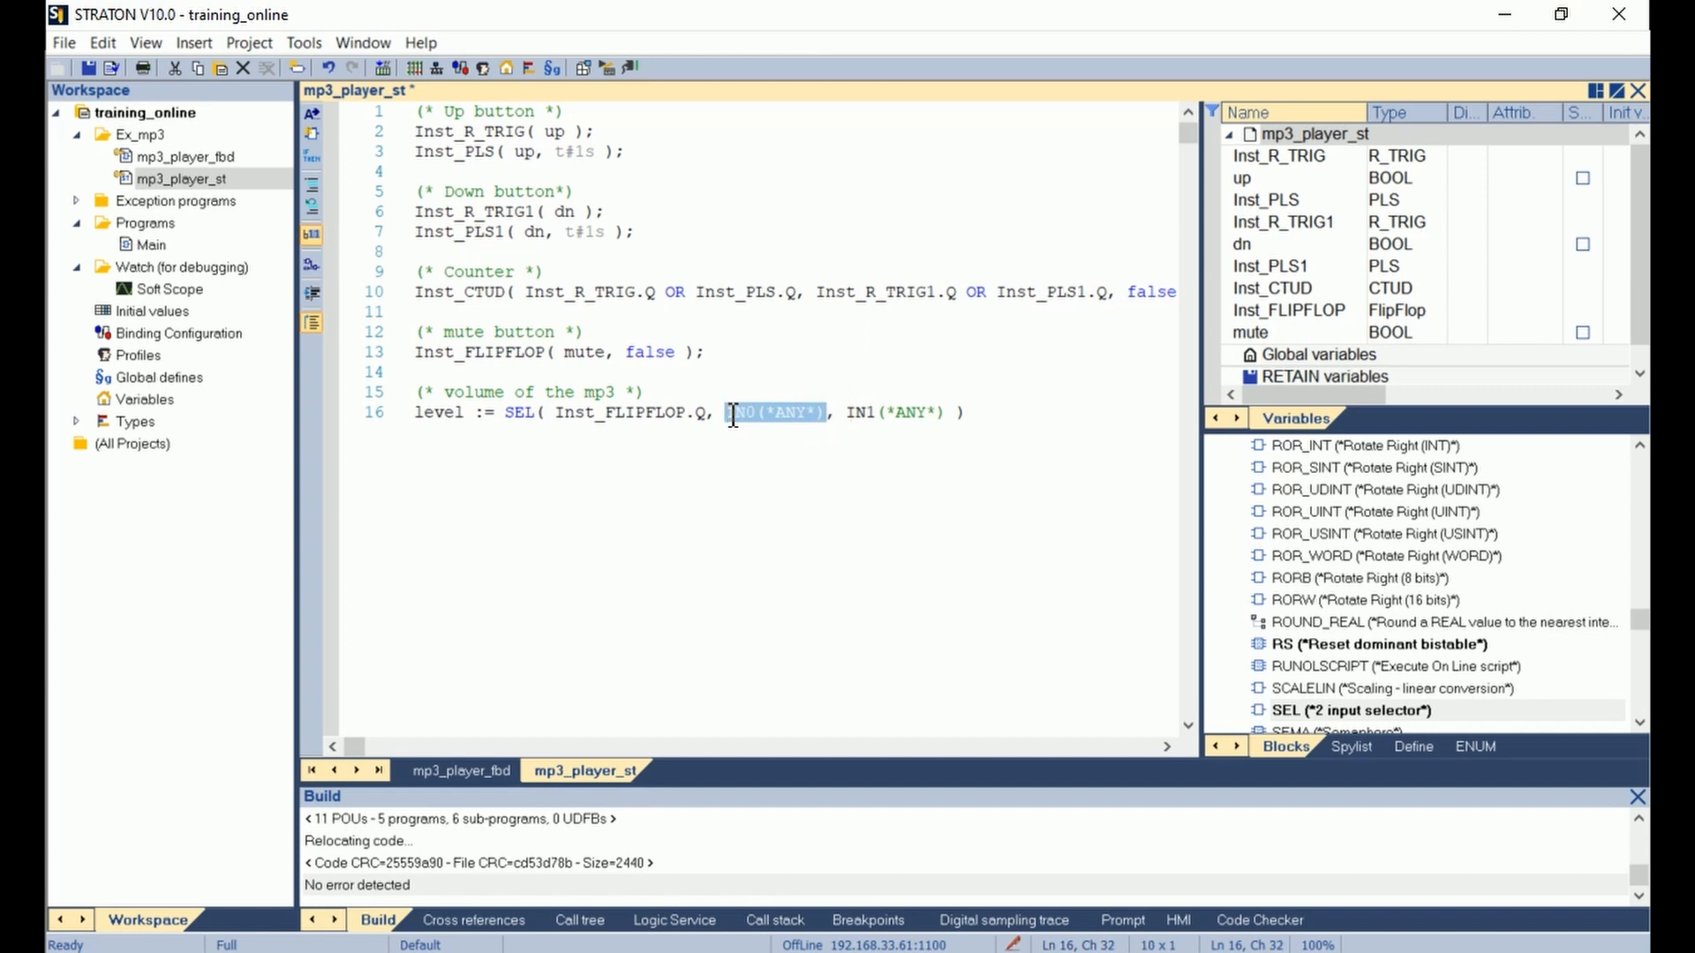
type("Inst_CTUD")
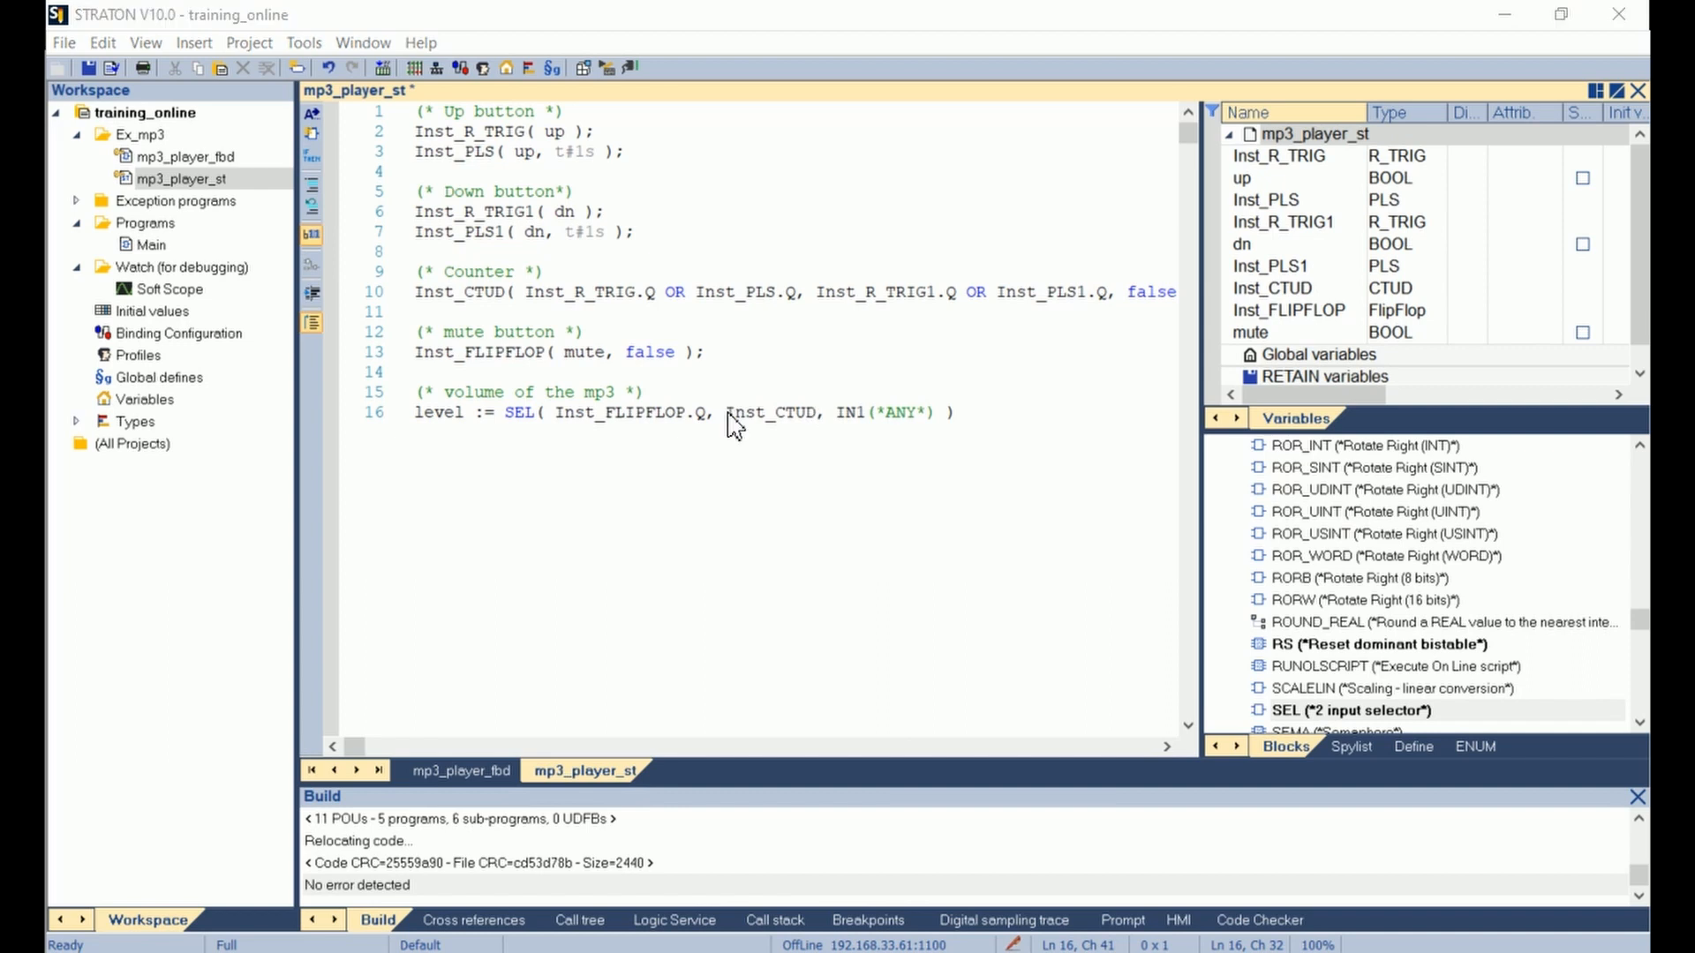
double_click(769, 413)
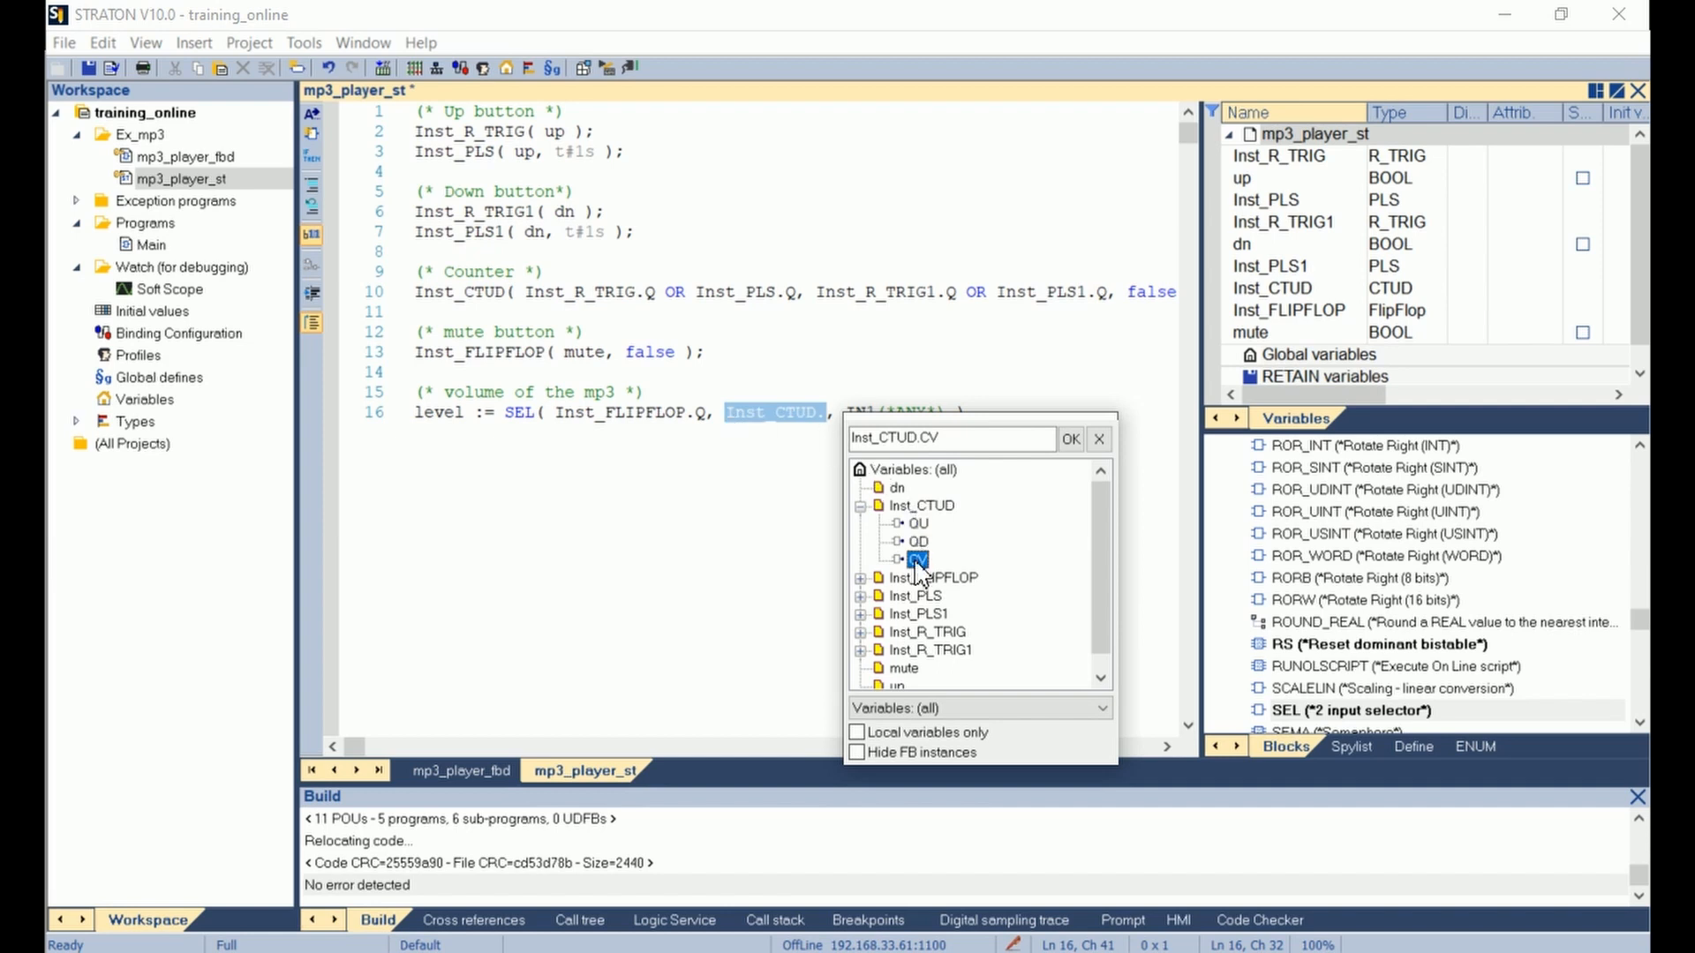
left_click(1069, 439)
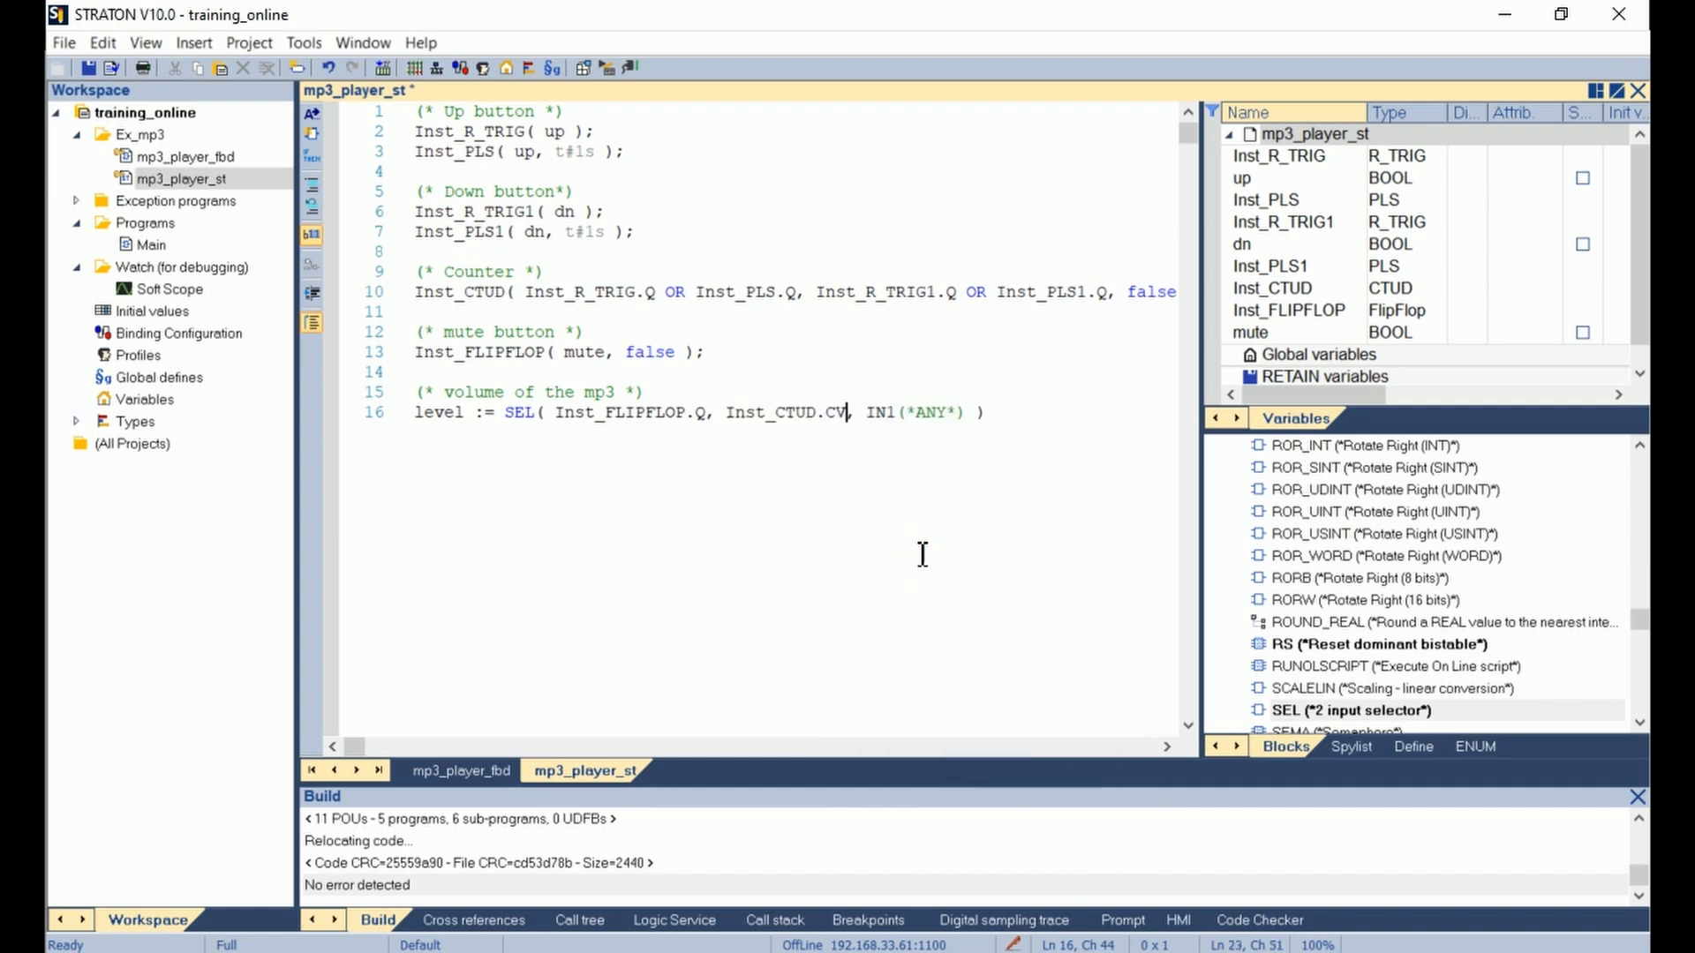
Set the second SEL value to 0, close the statement with ';' and declare level as DINT.
double_click(879, 412)
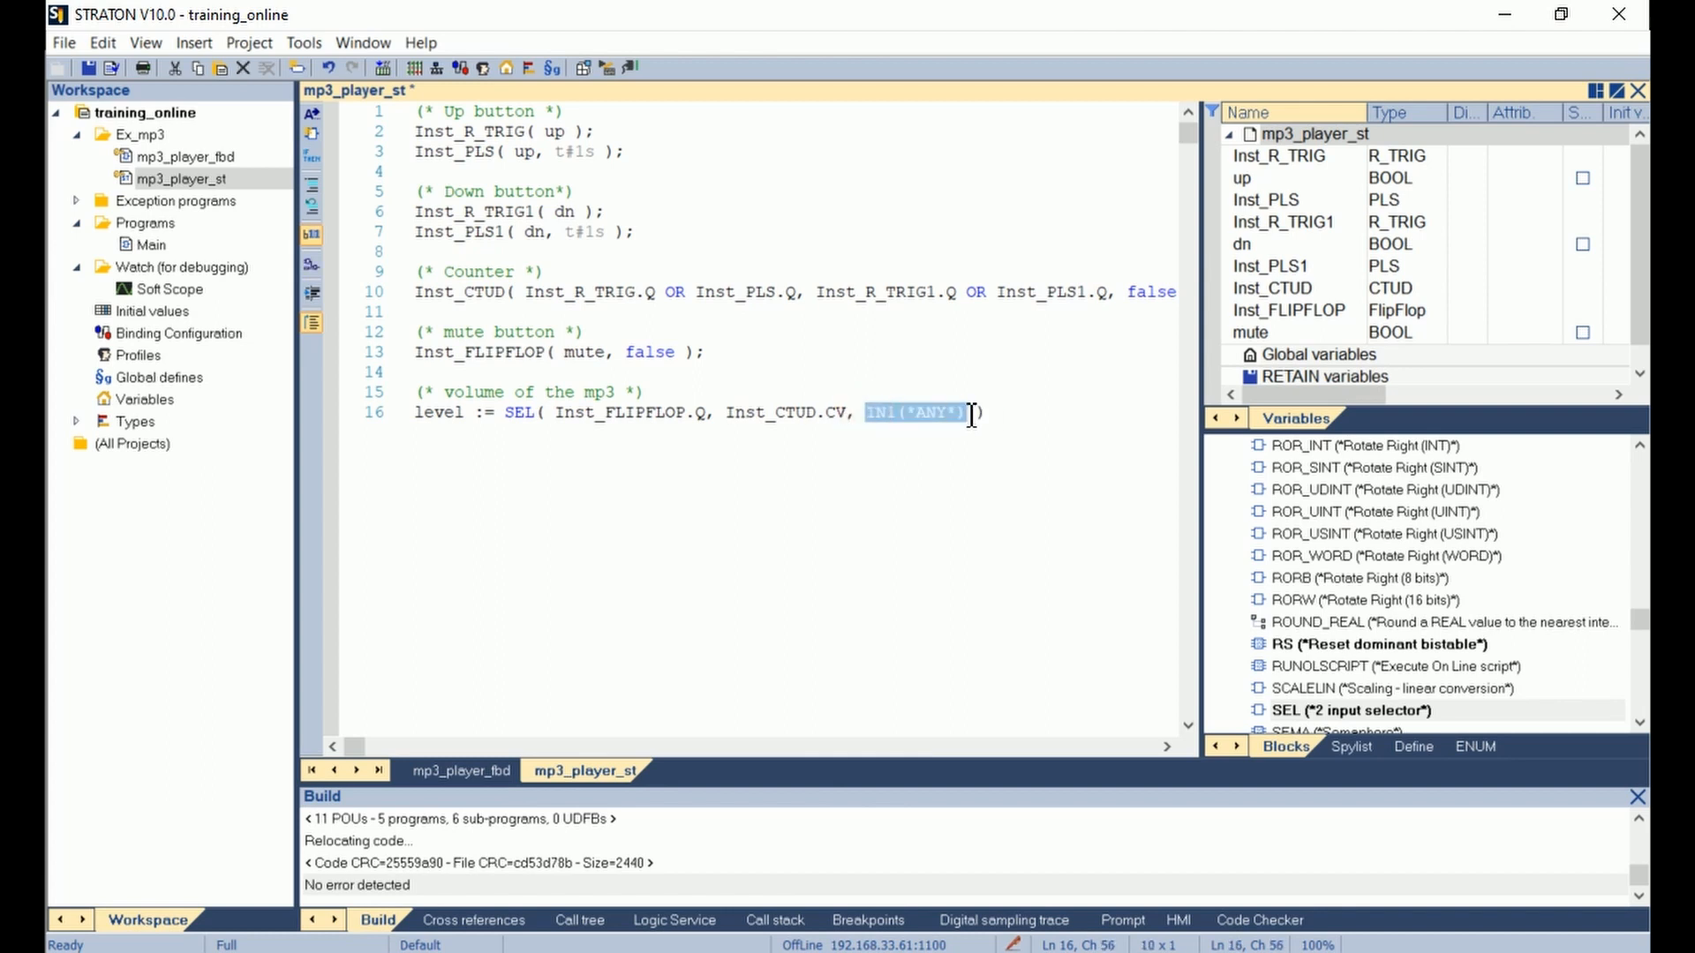
type("0")
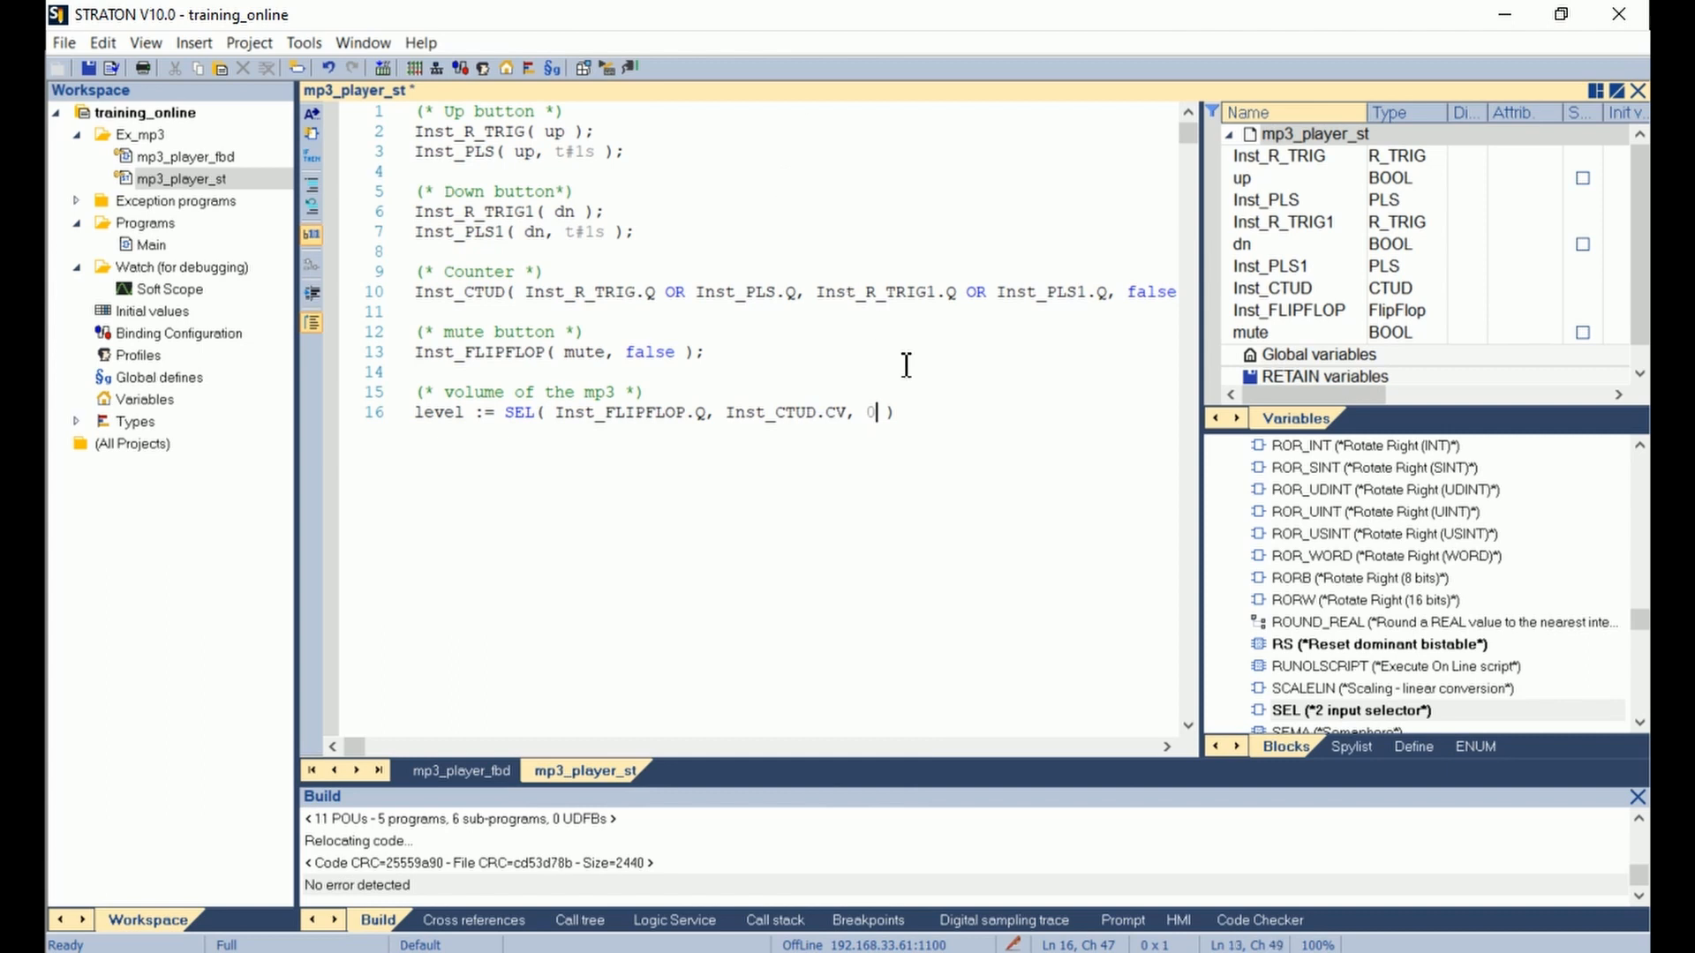
left_click(892, 413)
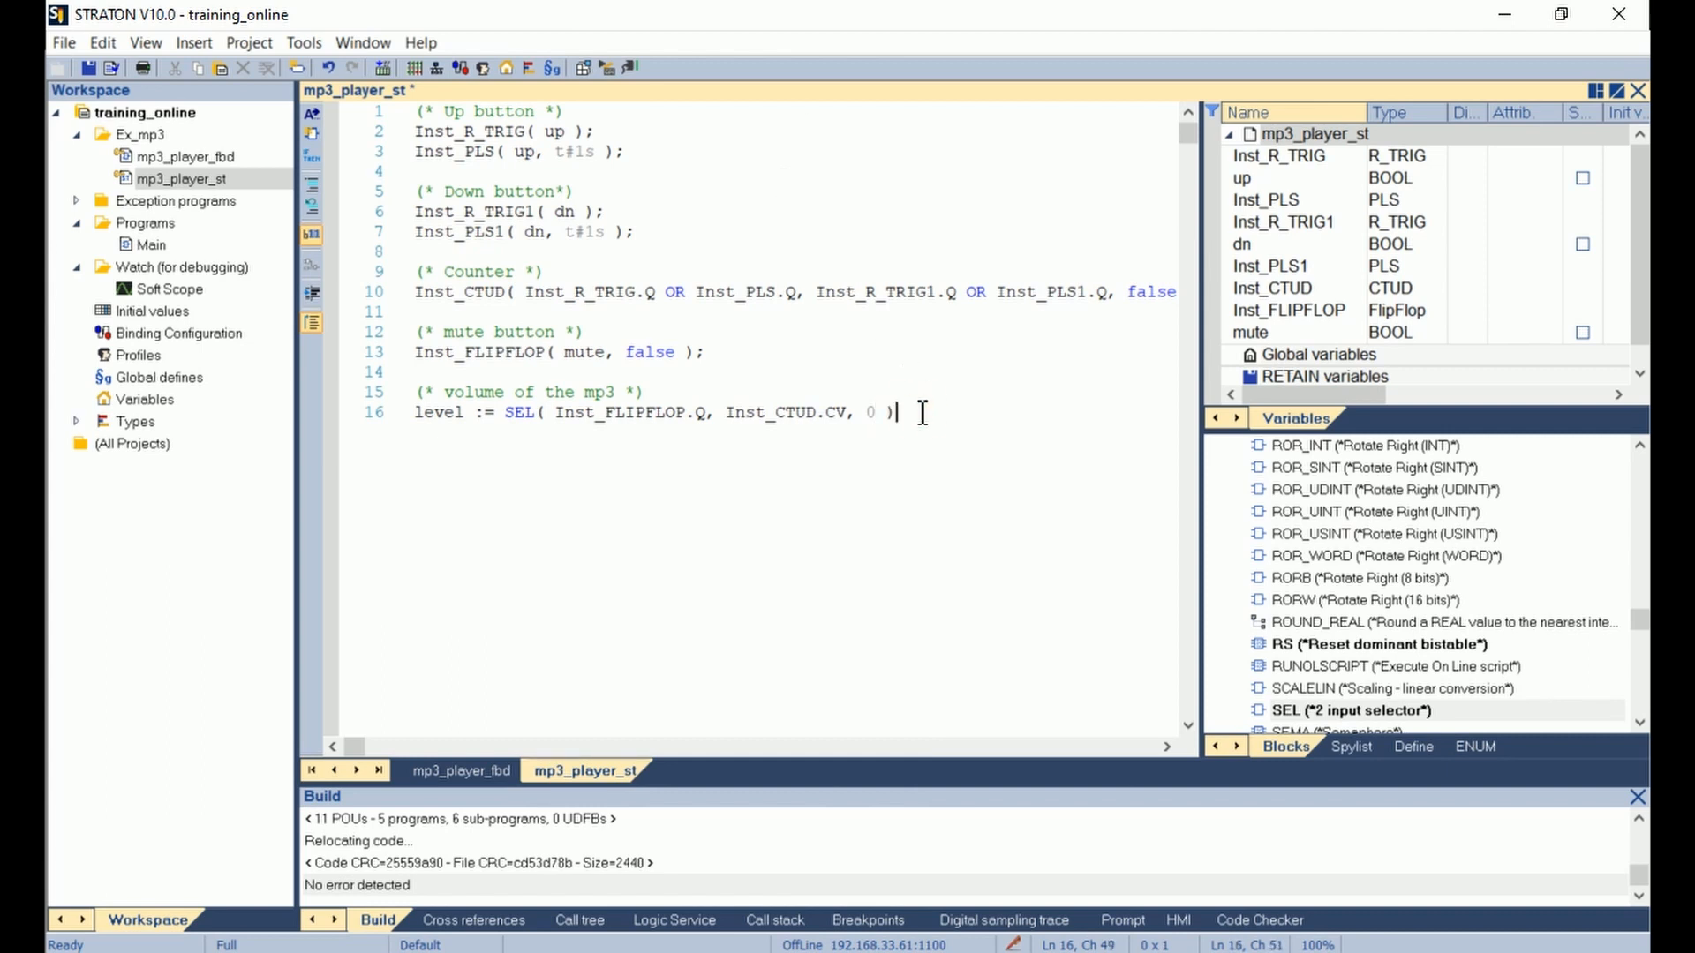
type(";")
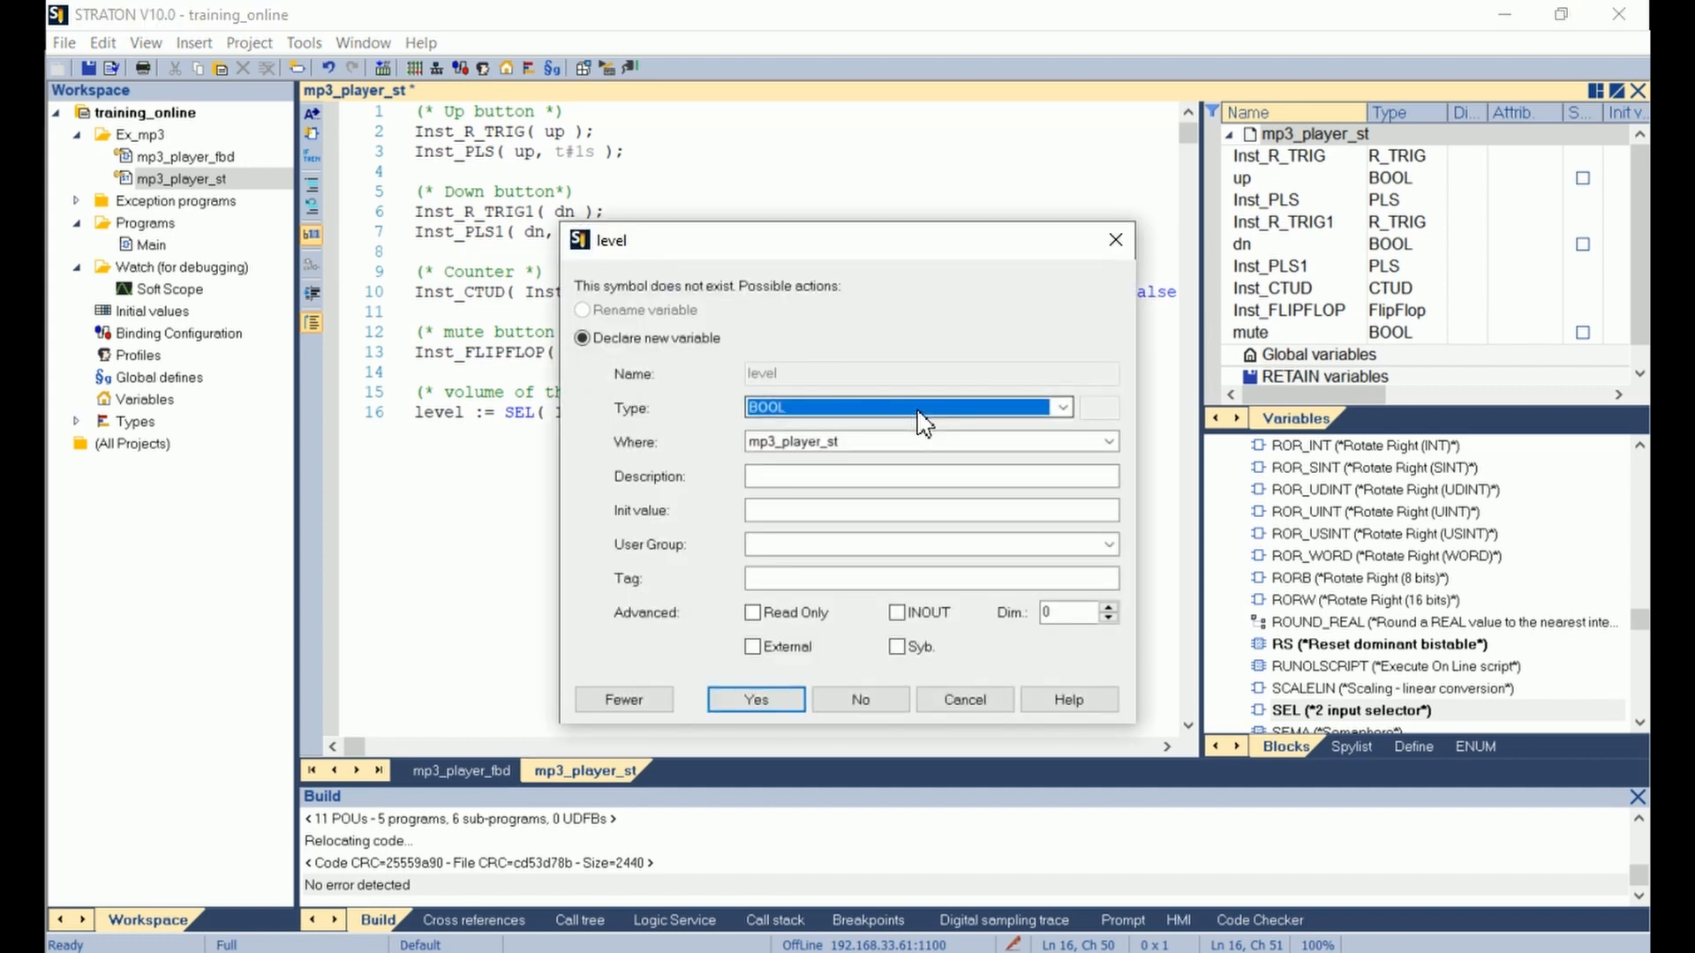
left_click(1059, 408)
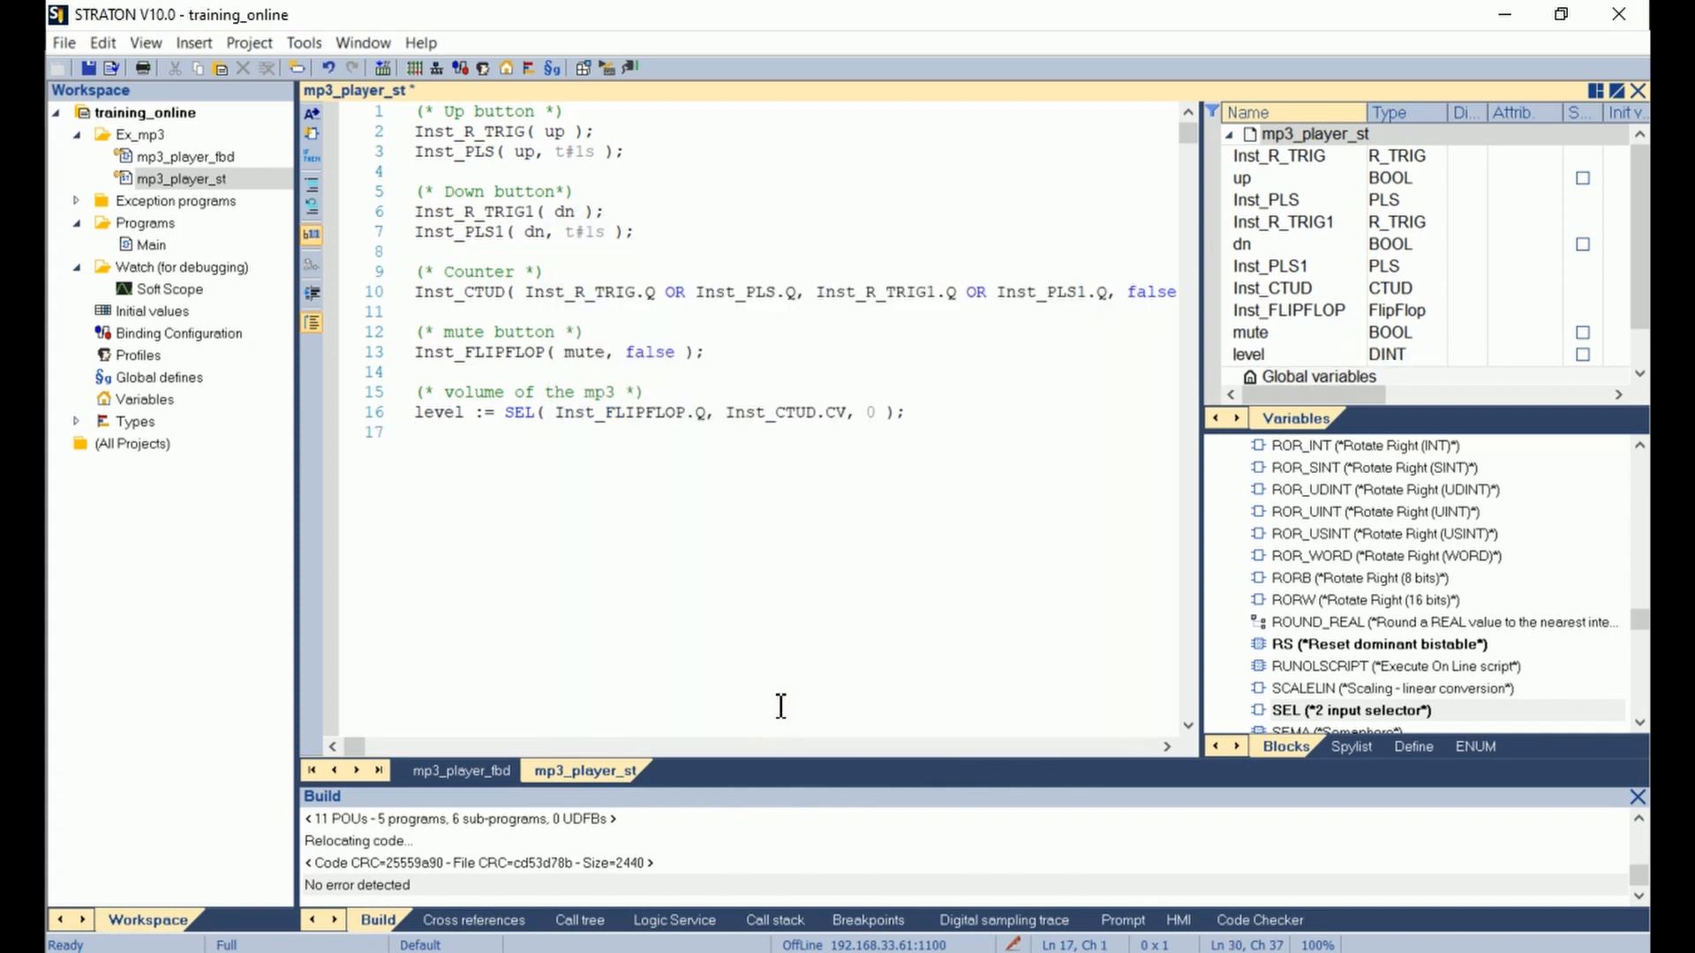
Build mp3_player_st and start it in simulation with a cold start.
left_click(416, 431)
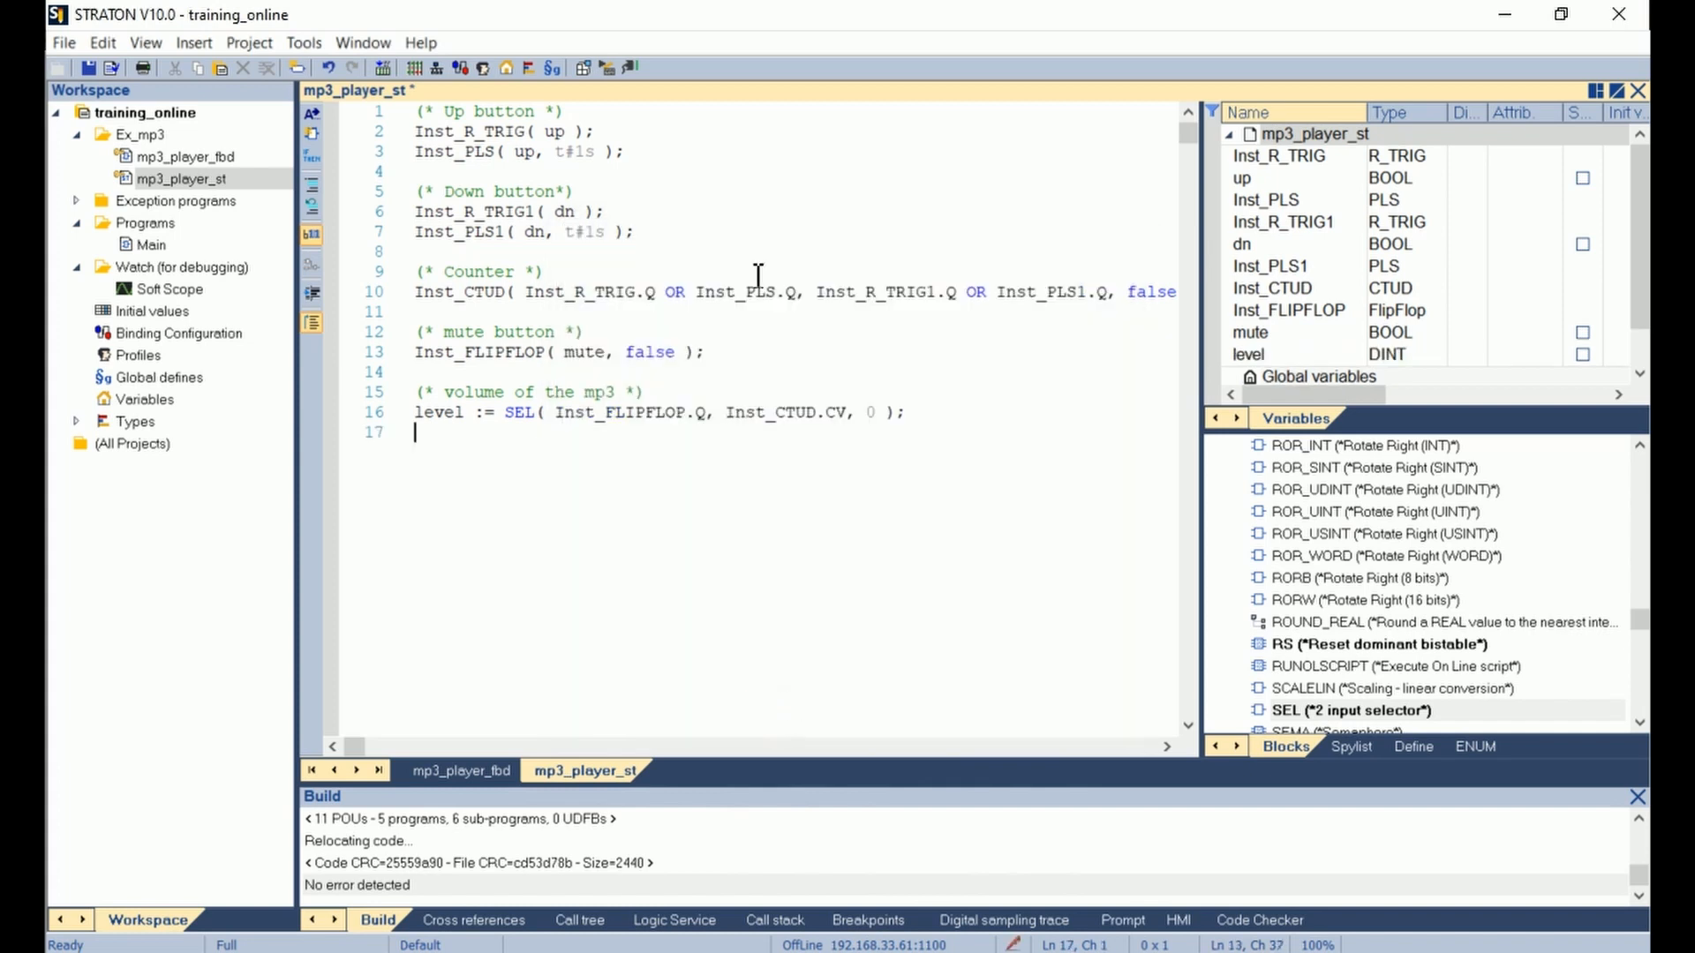
left_click(582, 67)
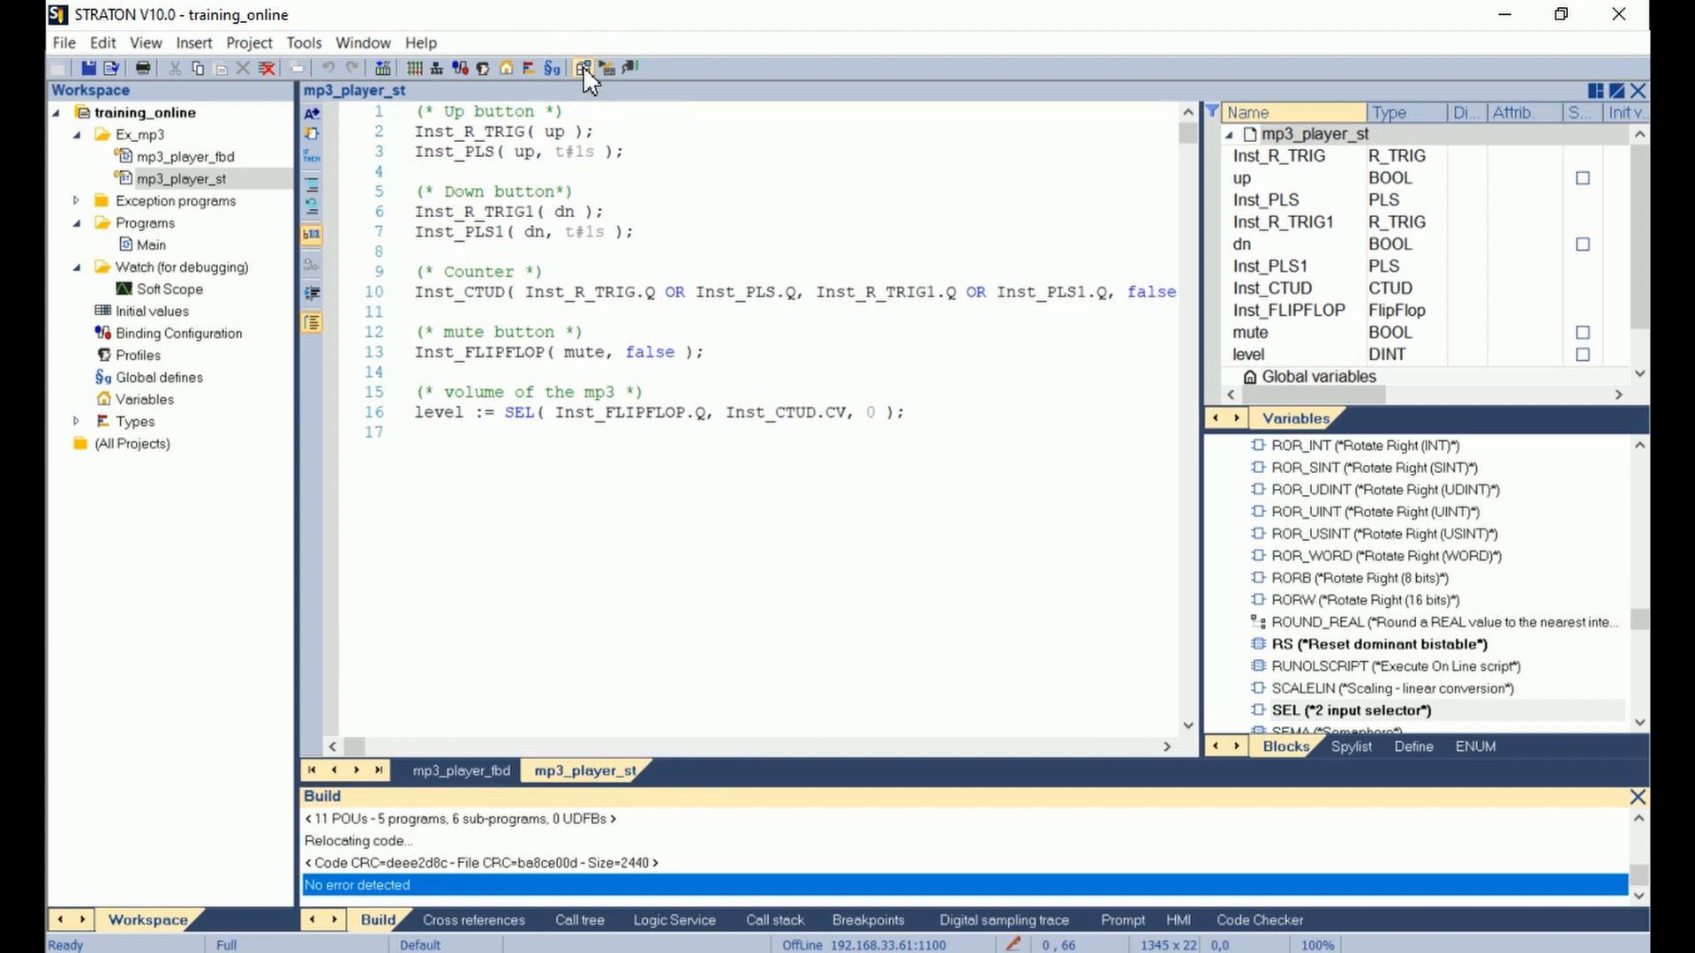
left_click(583, 67)
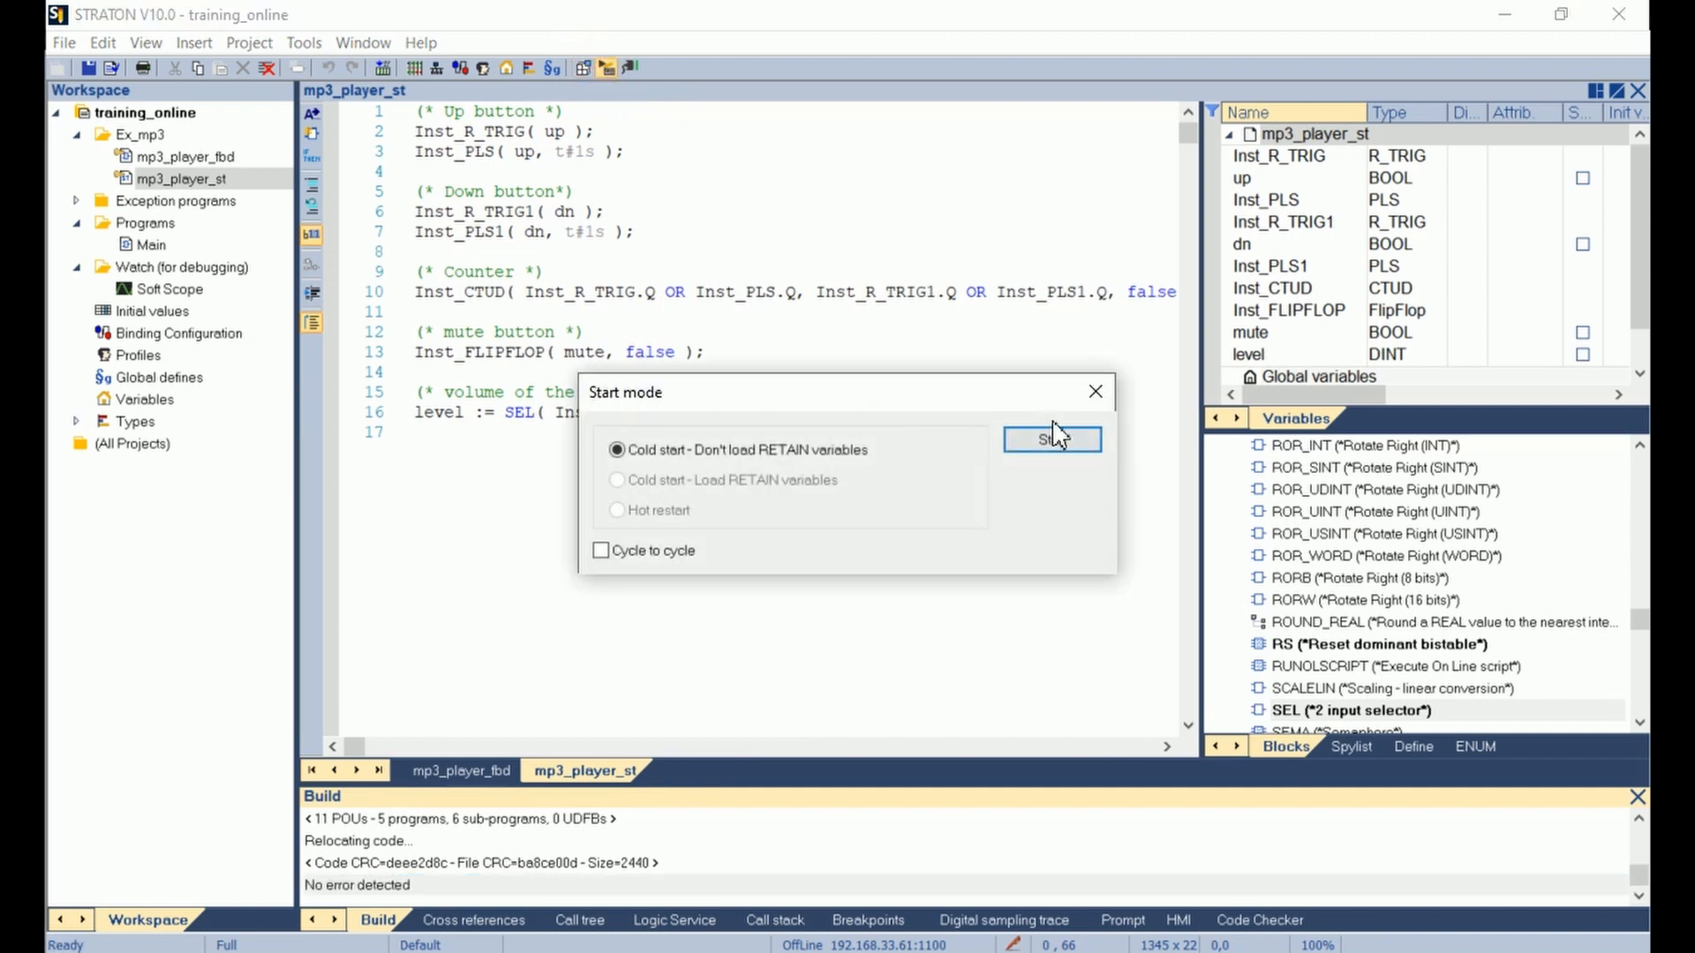
left_click(1049, 438)
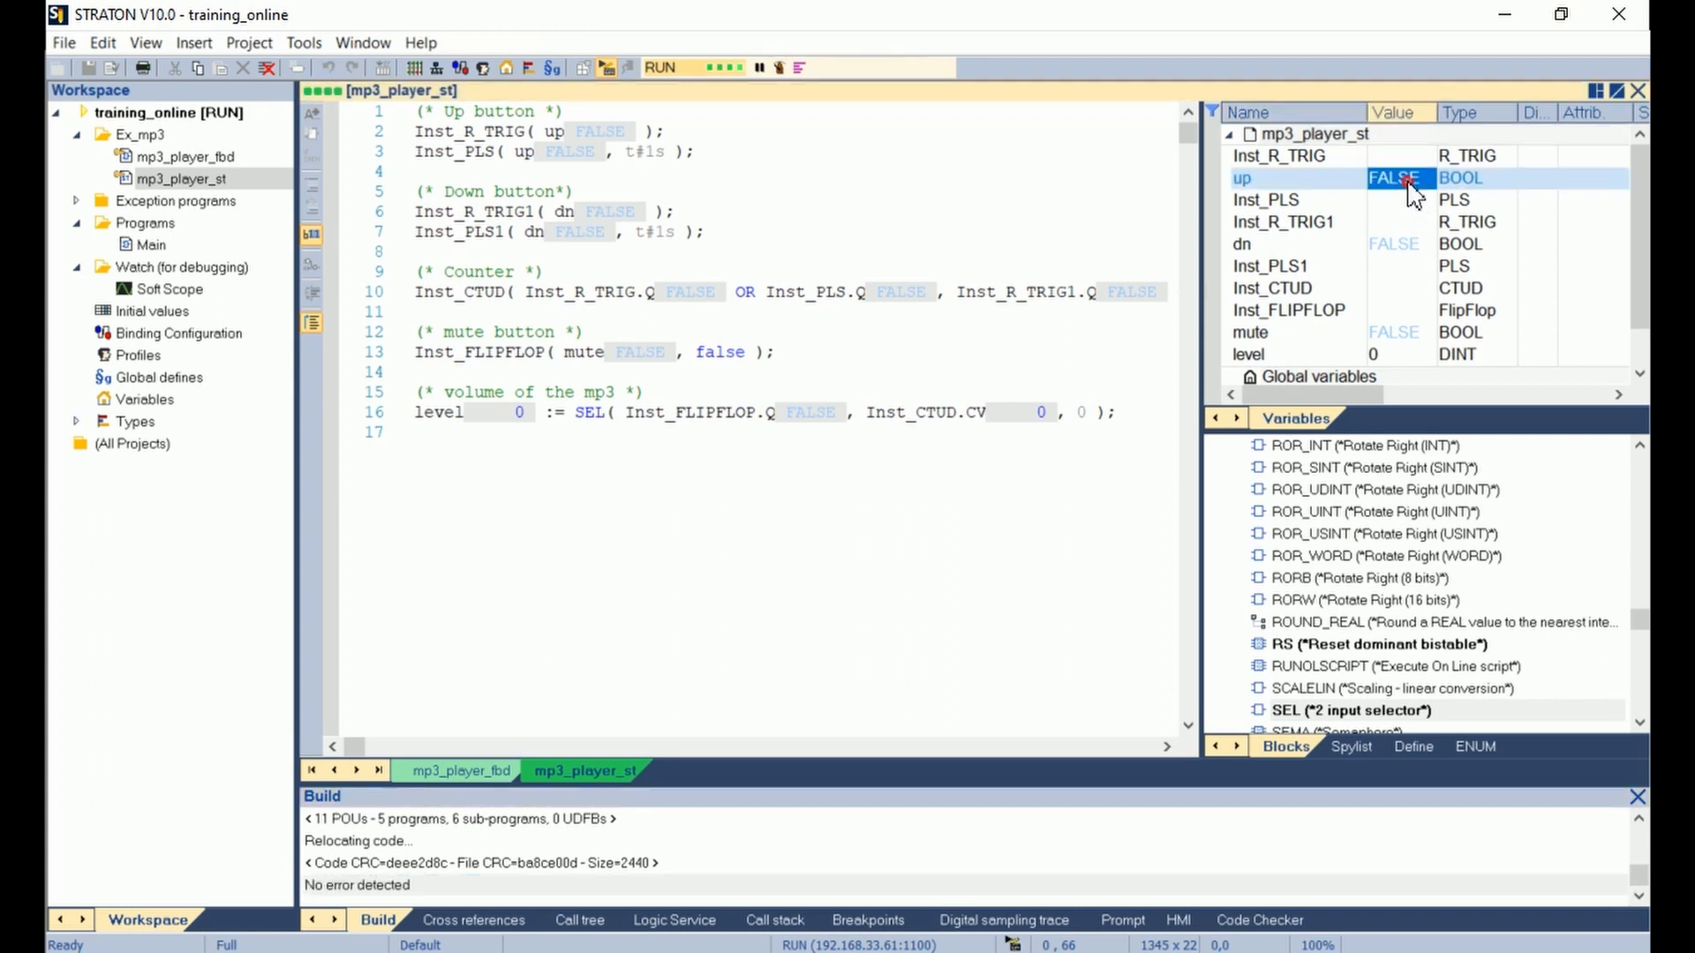
mouse_move(1416, 194)
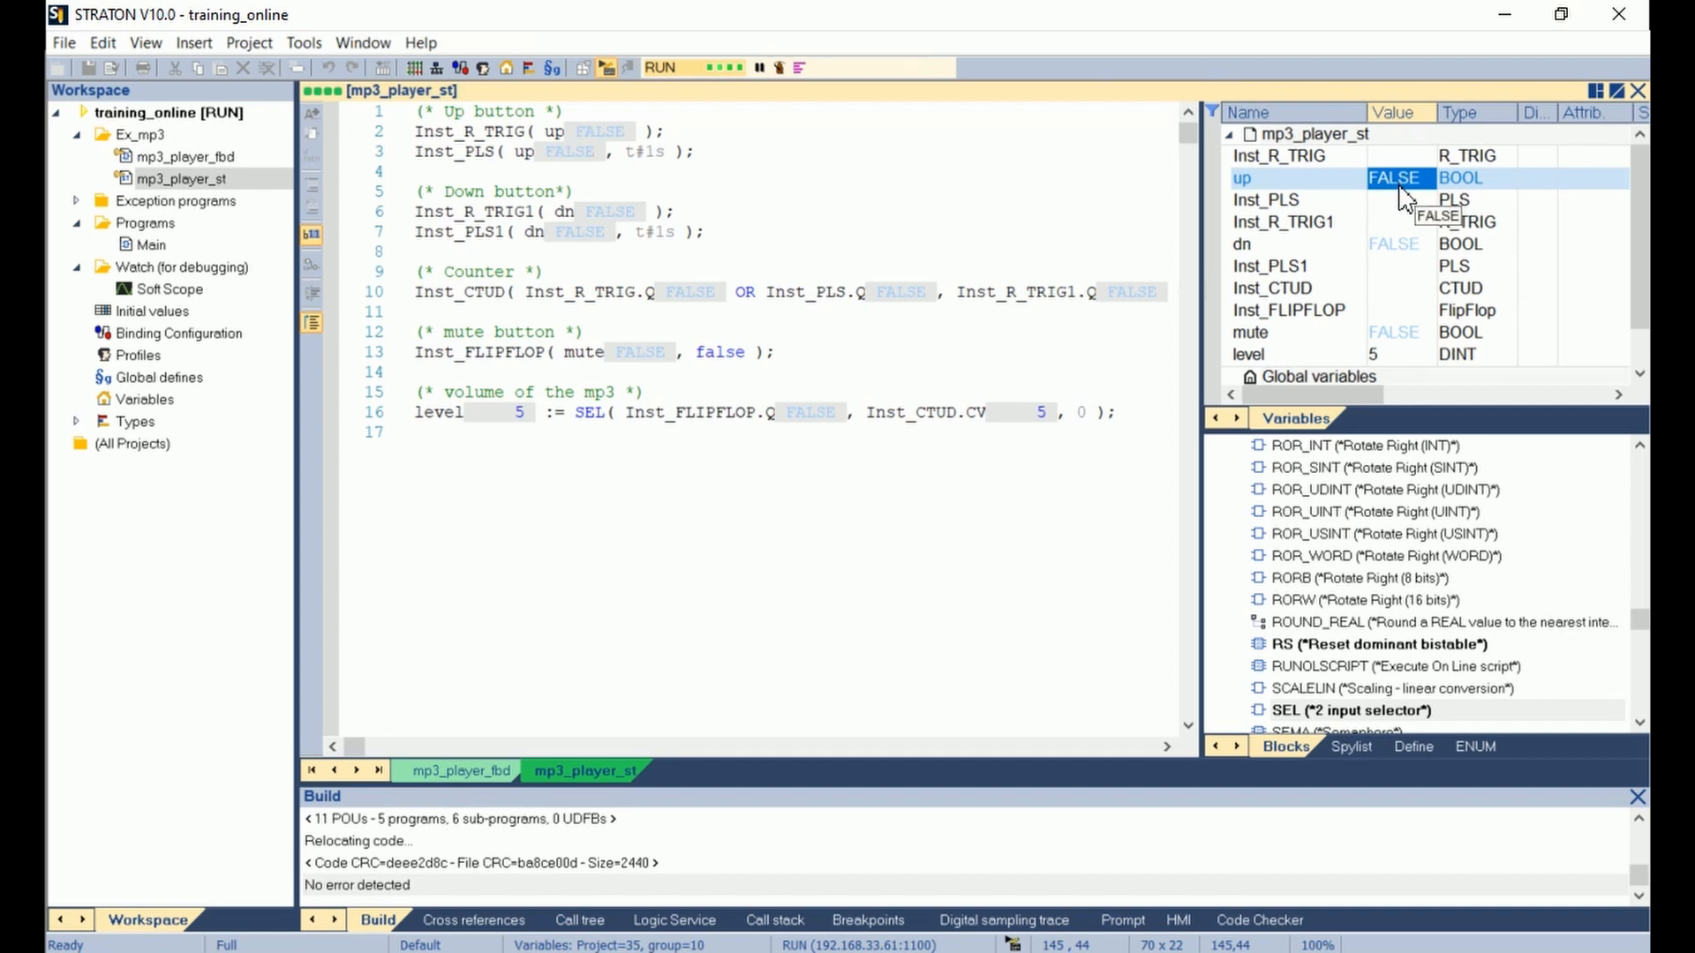
mouse_move(1400, 260)
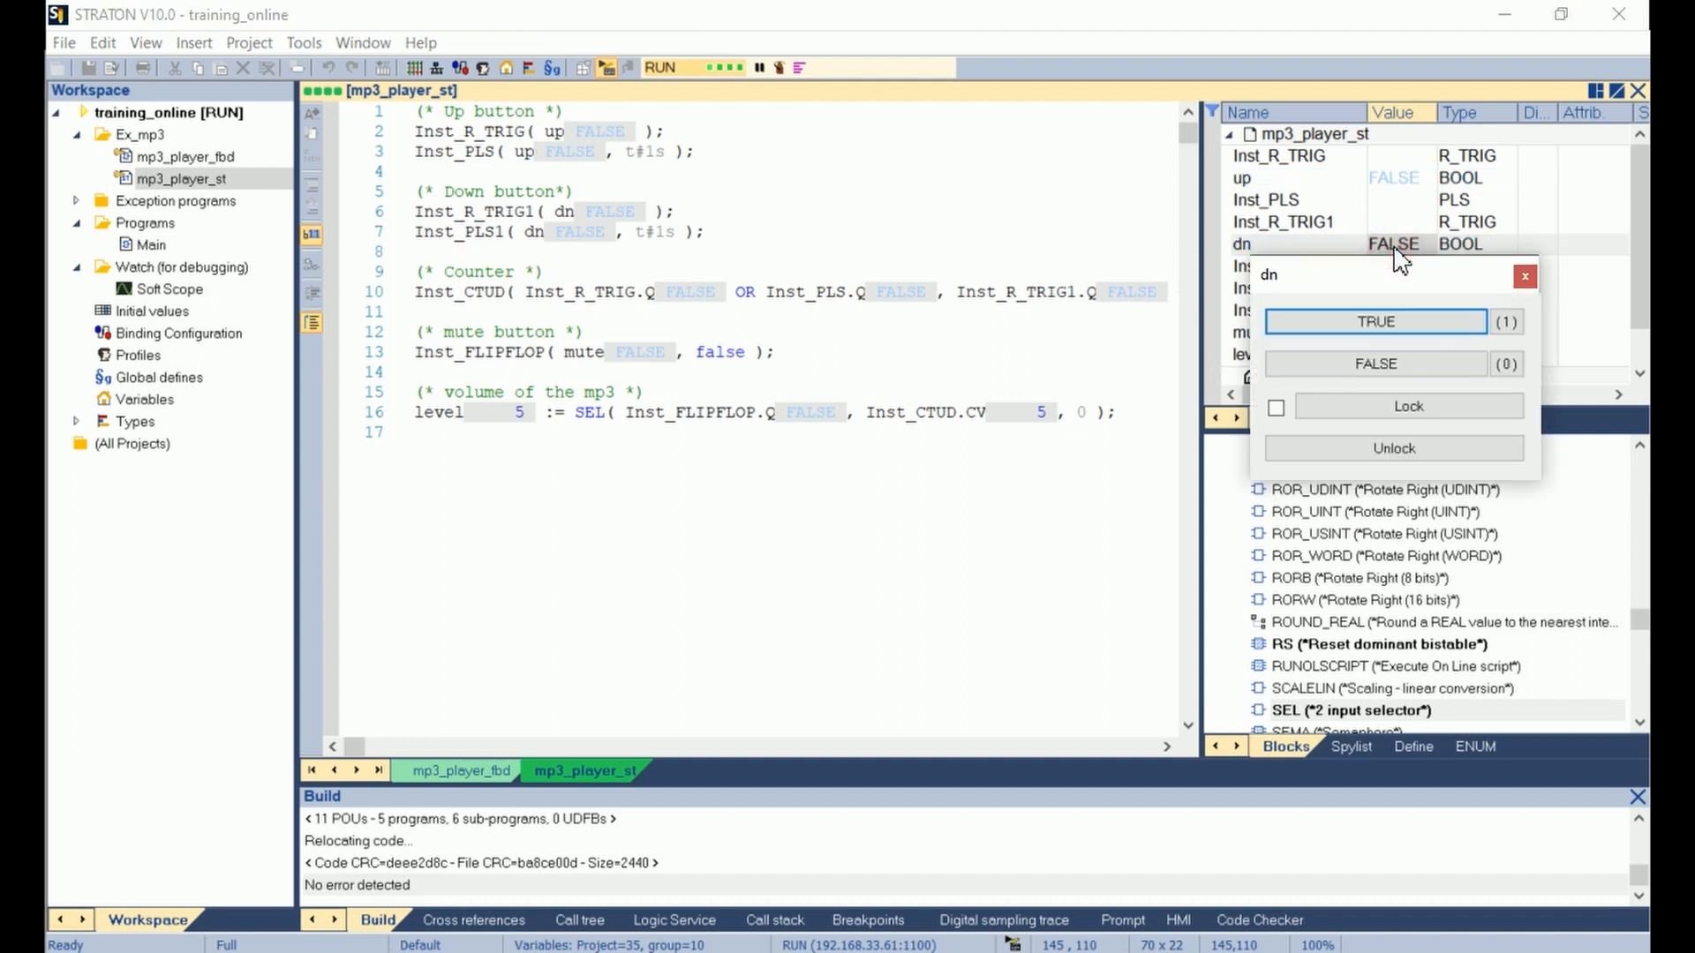
Force the dn and mute inputs to TRUE to watch level change.
left_click(1376, 321)
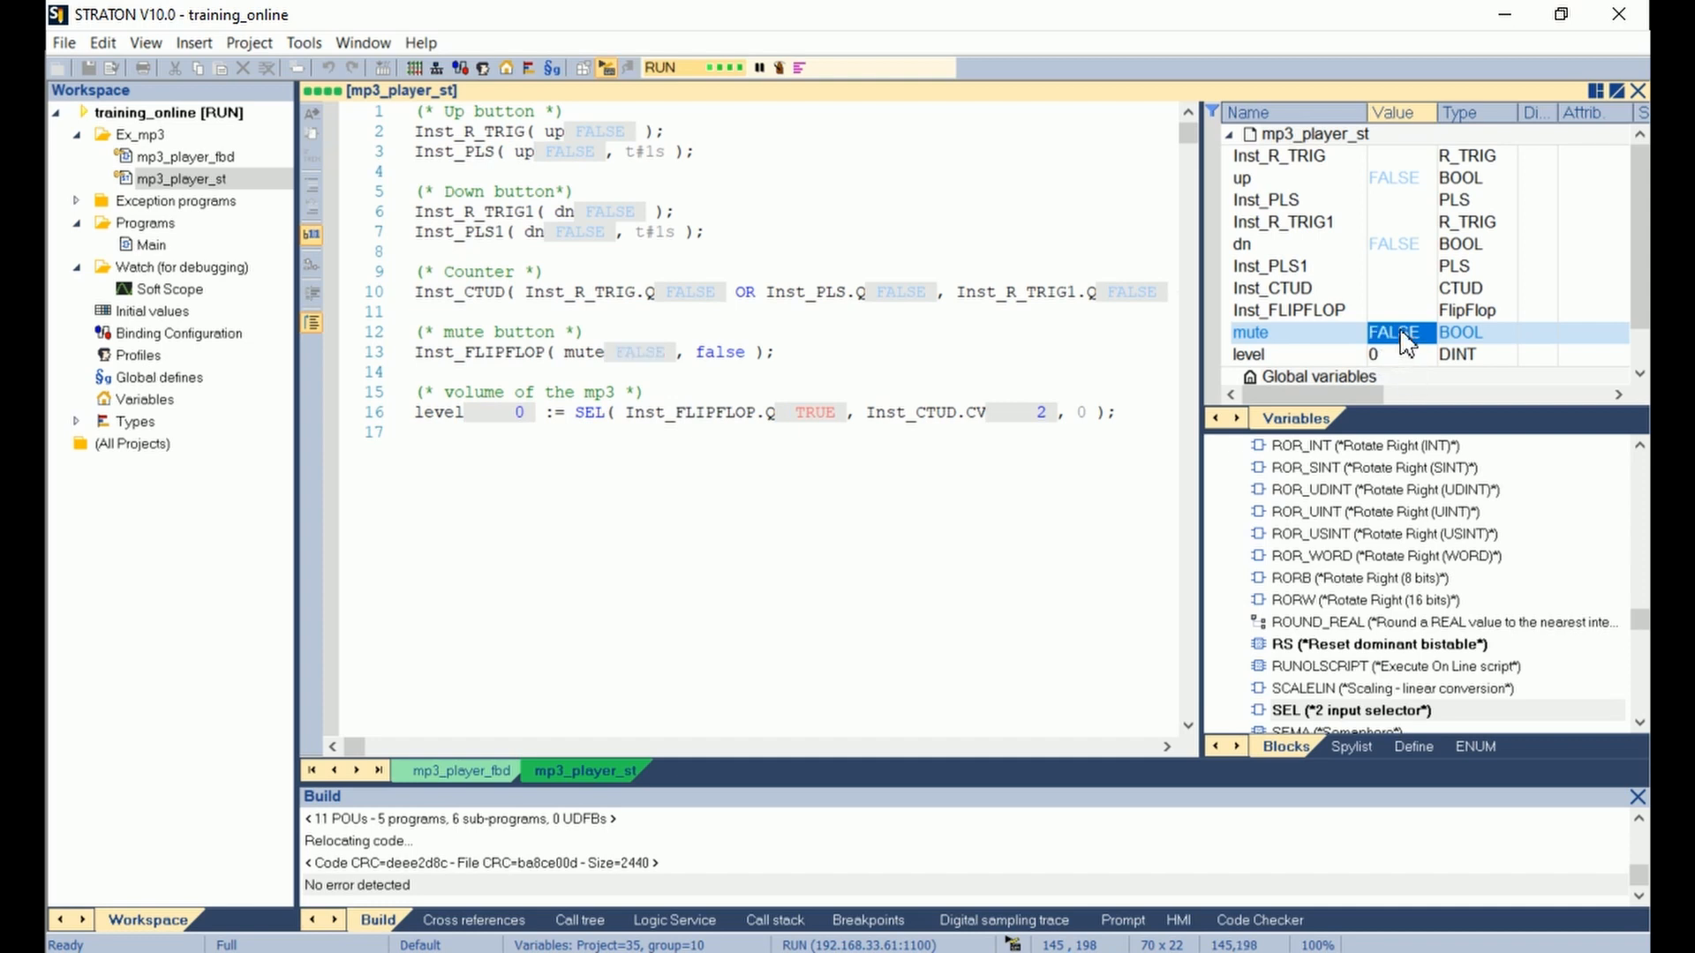
double_click(1393, 332)
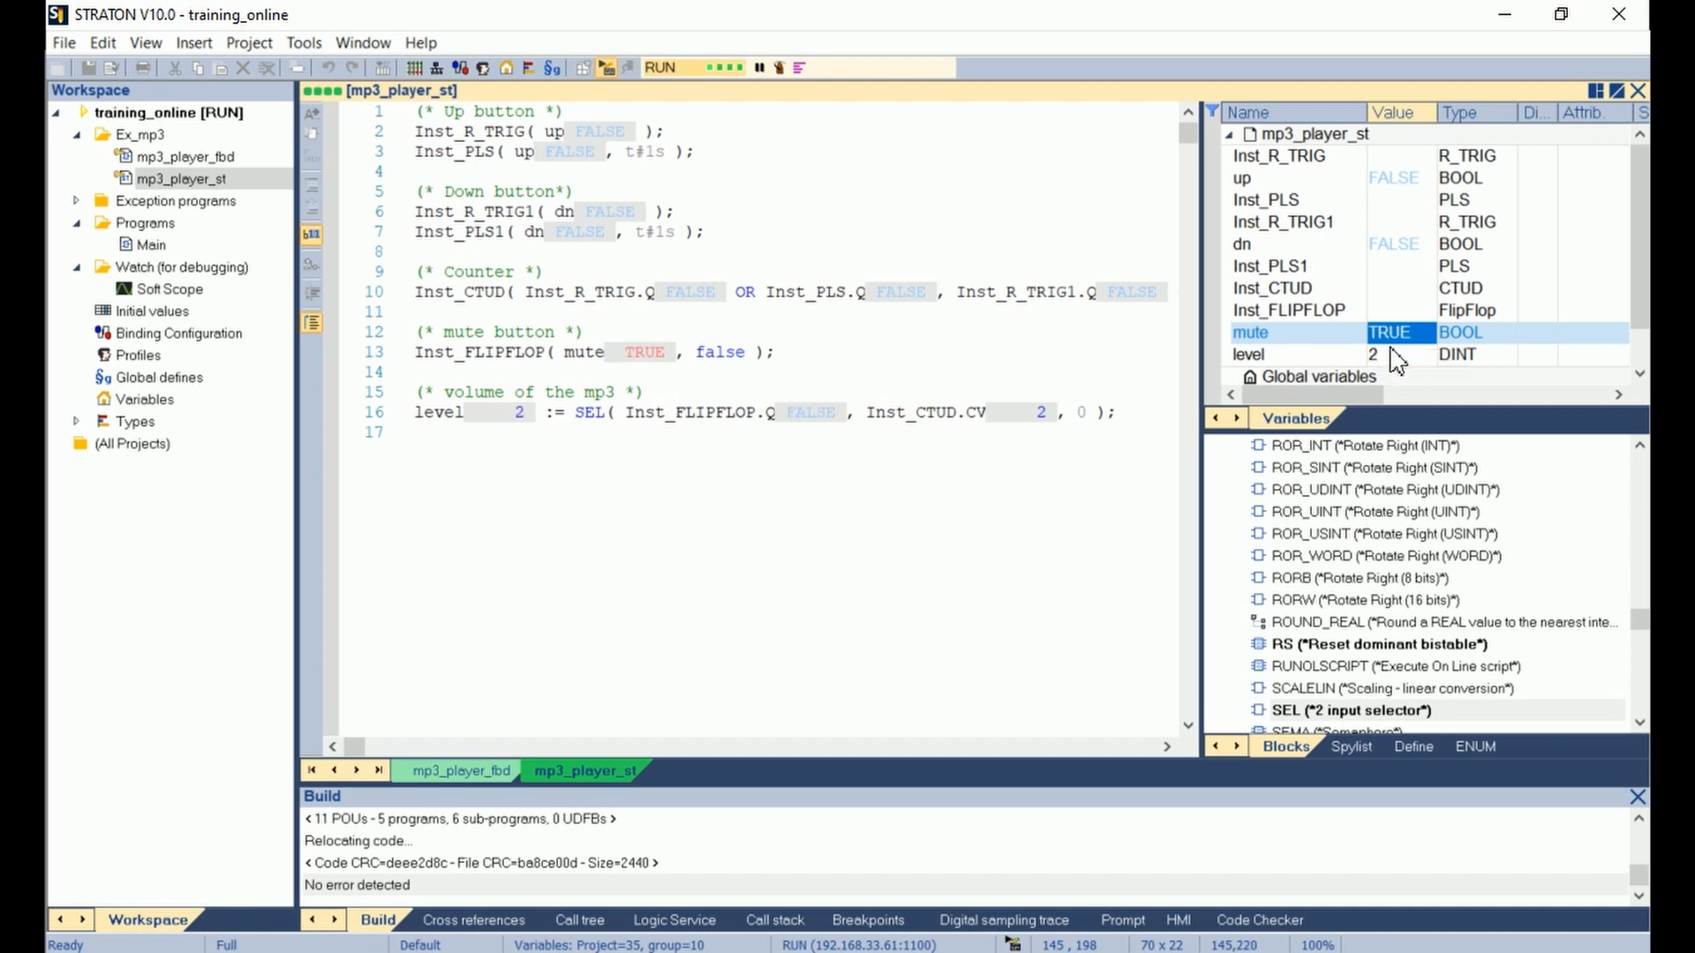